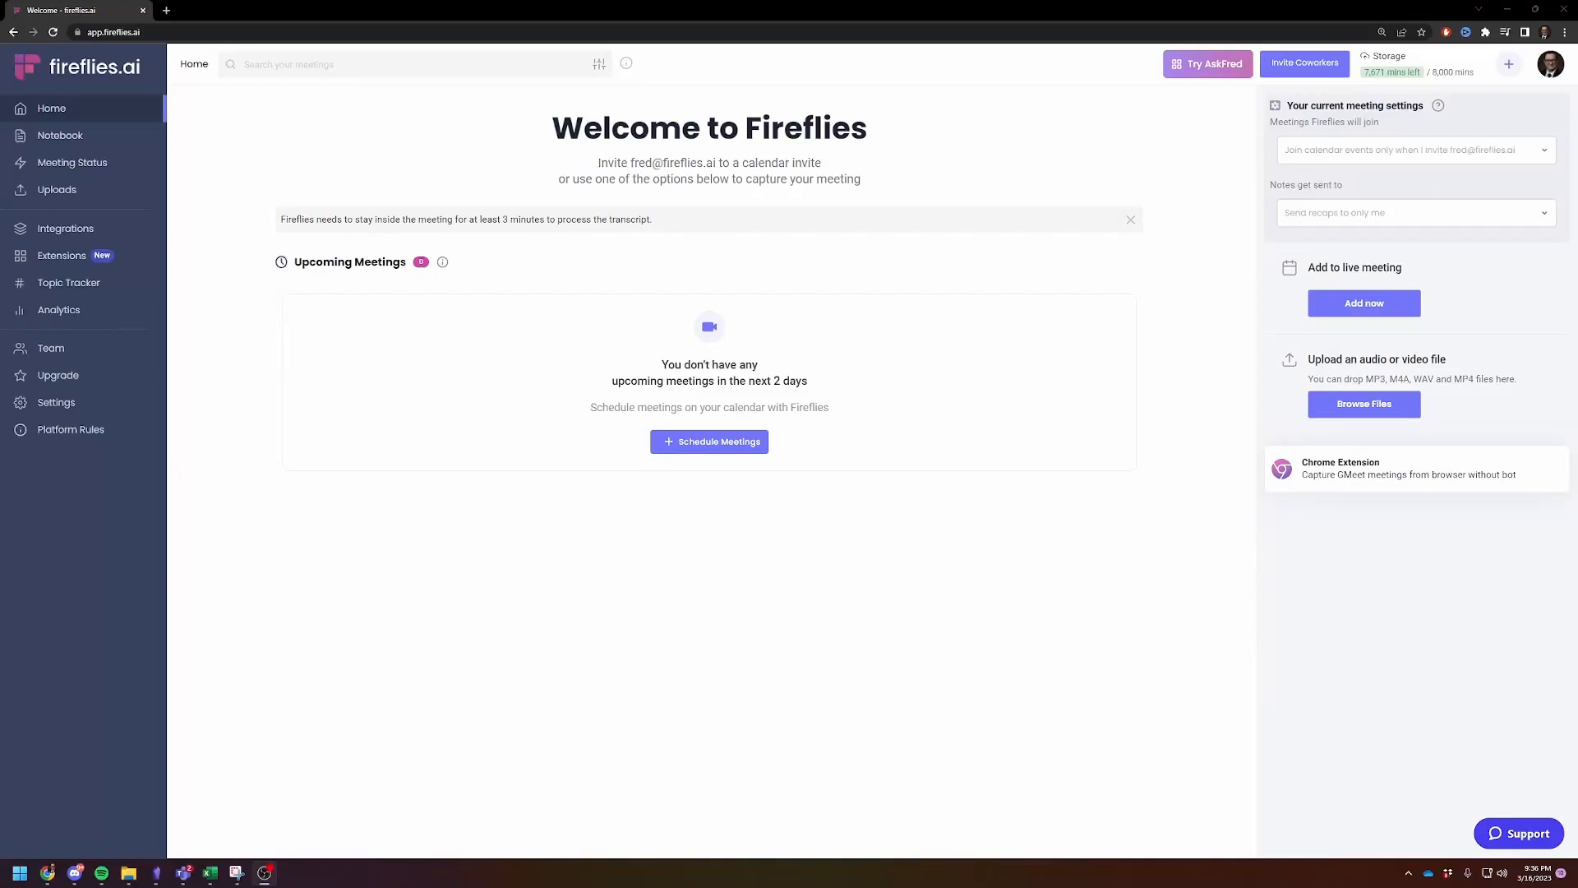
mouse_move(468, 478)
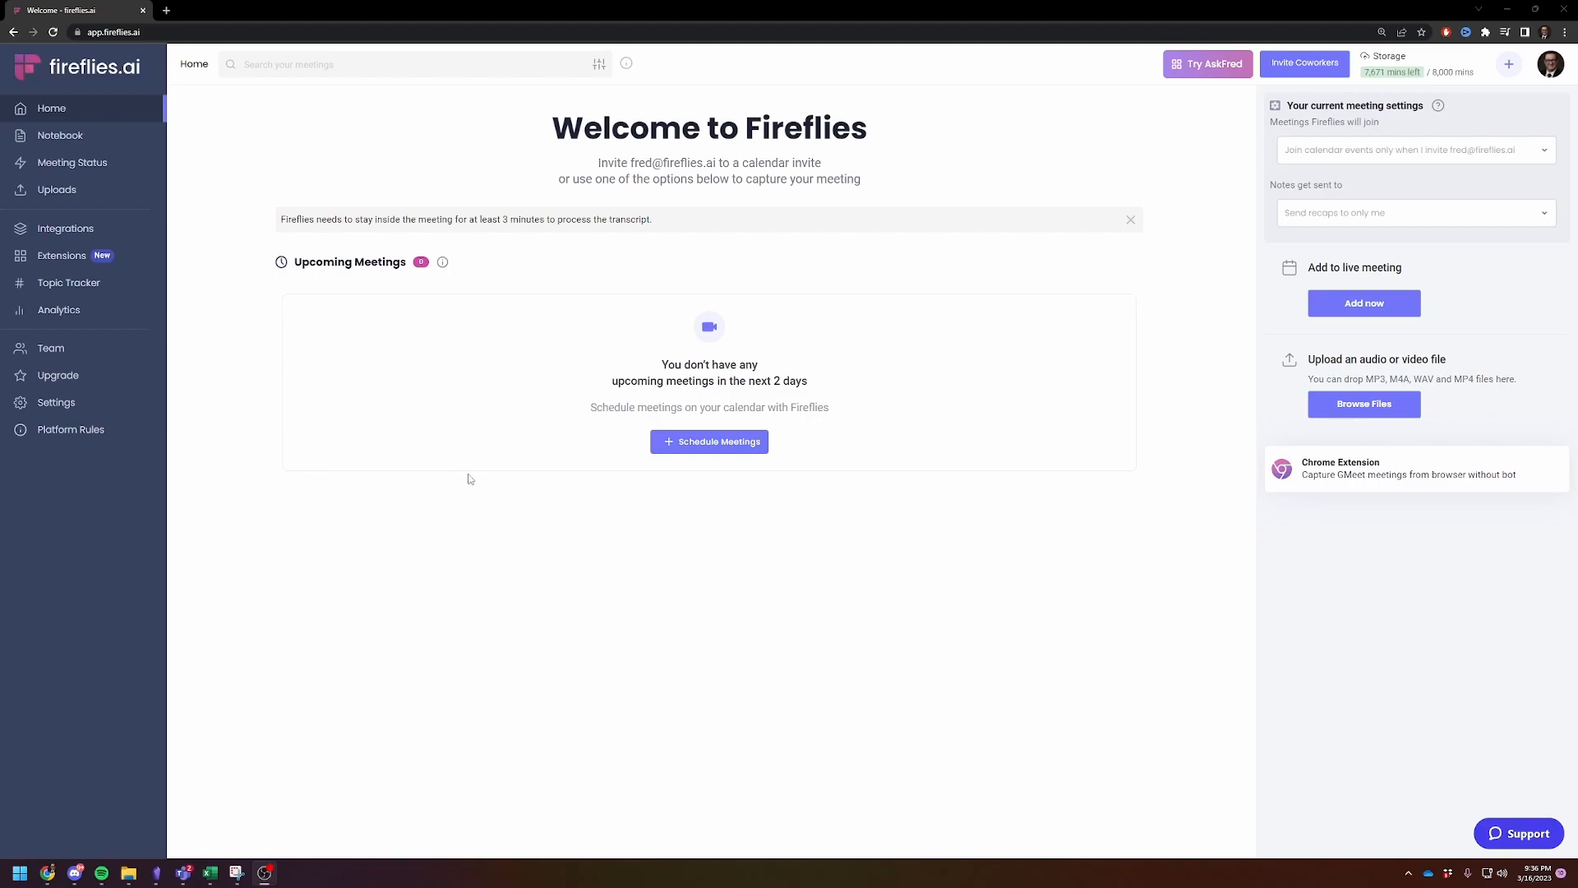
mouse_move(547, 488)
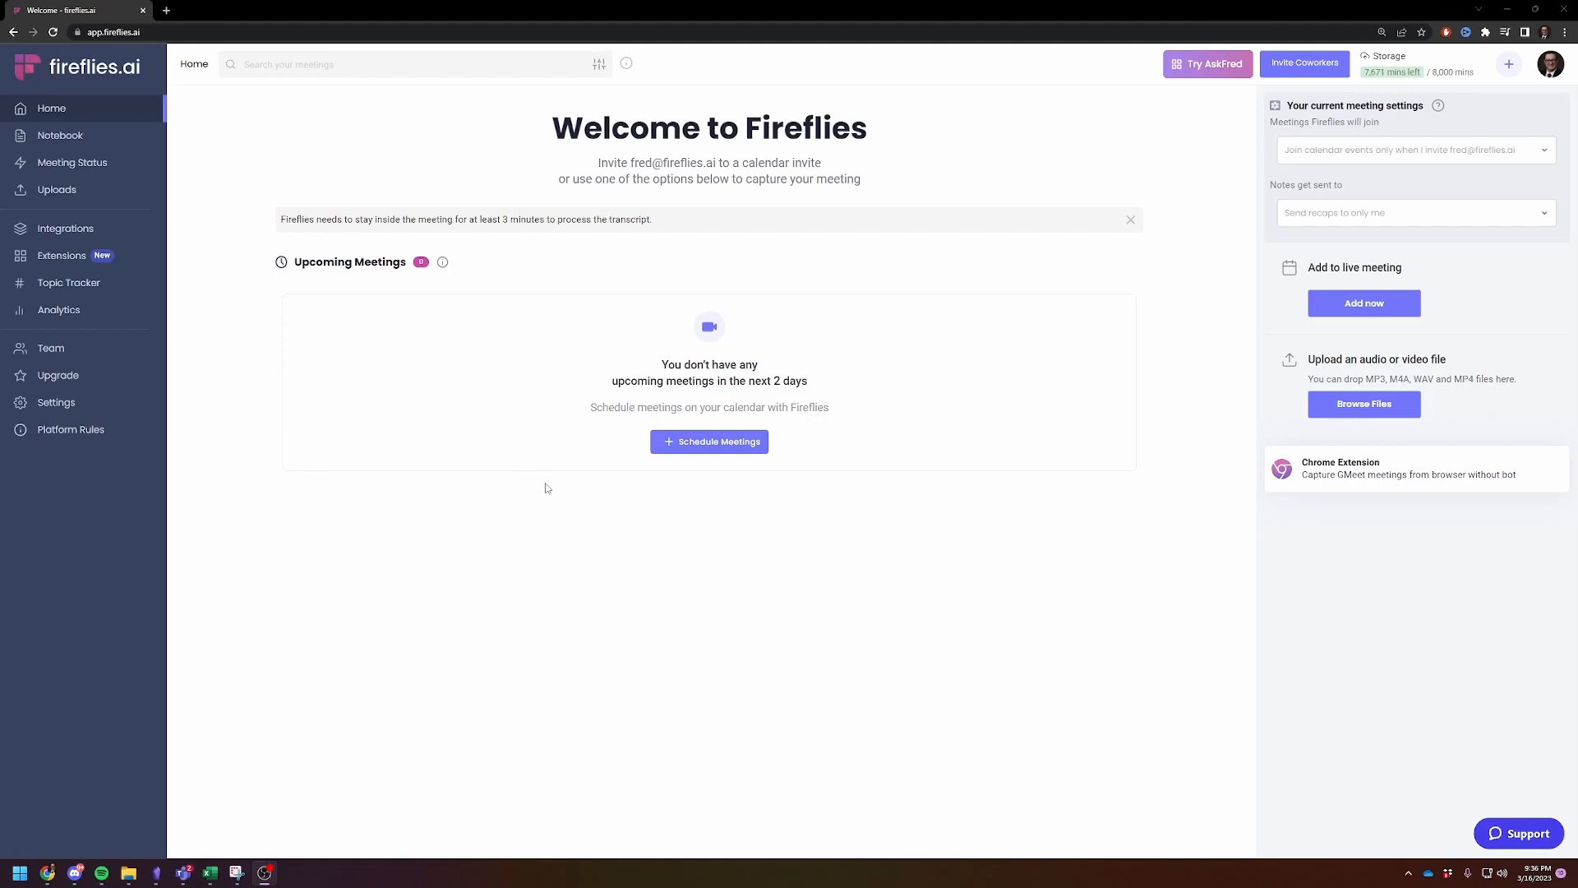
mouse_move(441, 452)
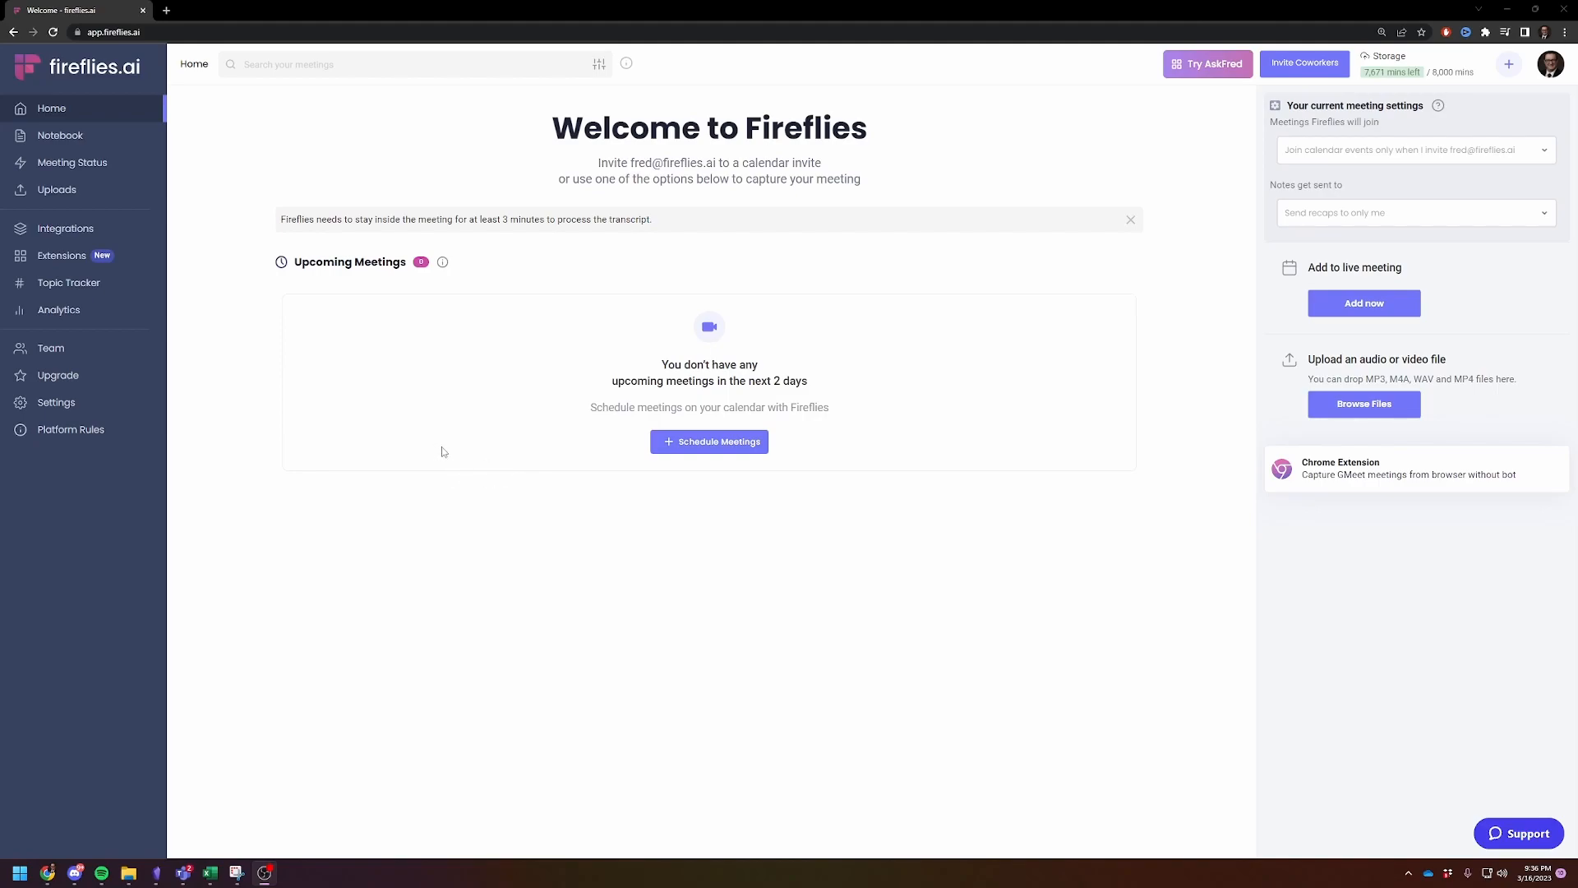
mouse_move(480, 459)
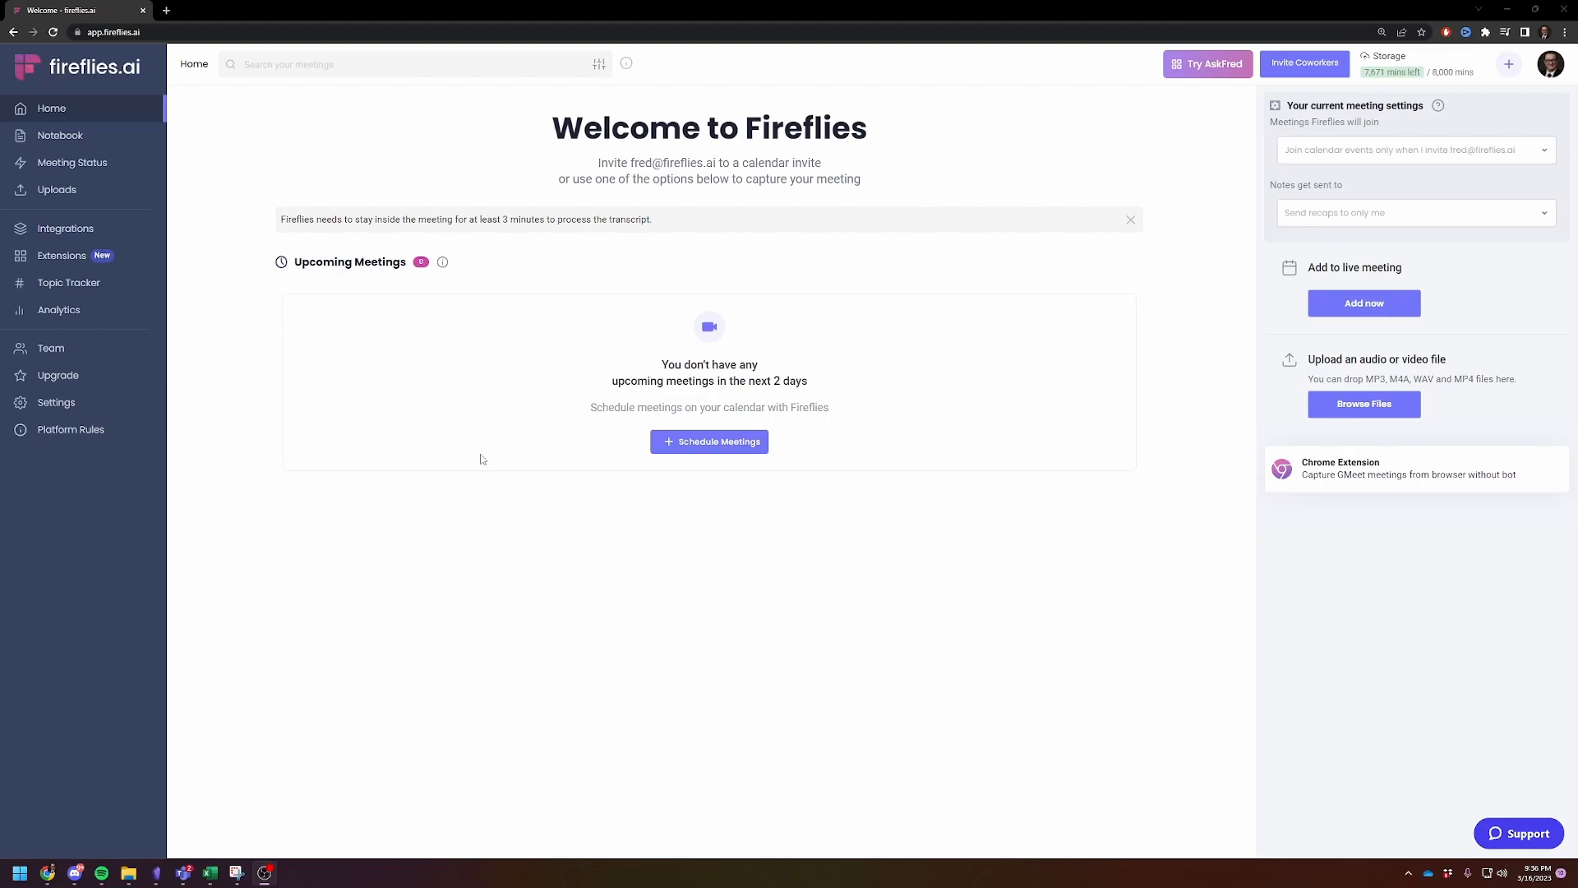
mouse_move(489, 579)
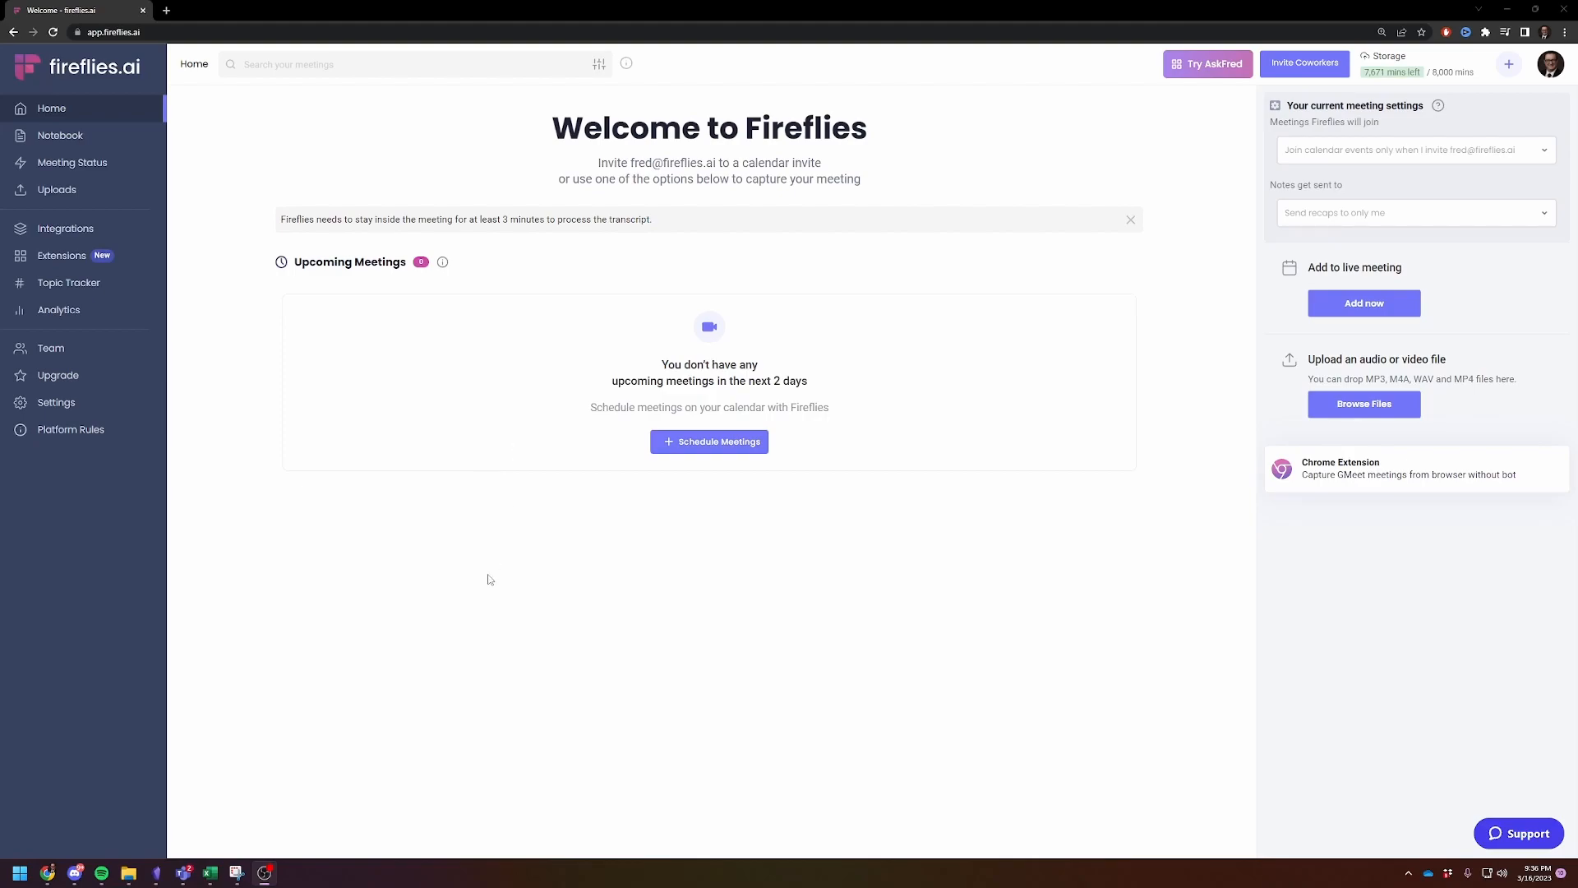
mouse_move(649, 544)
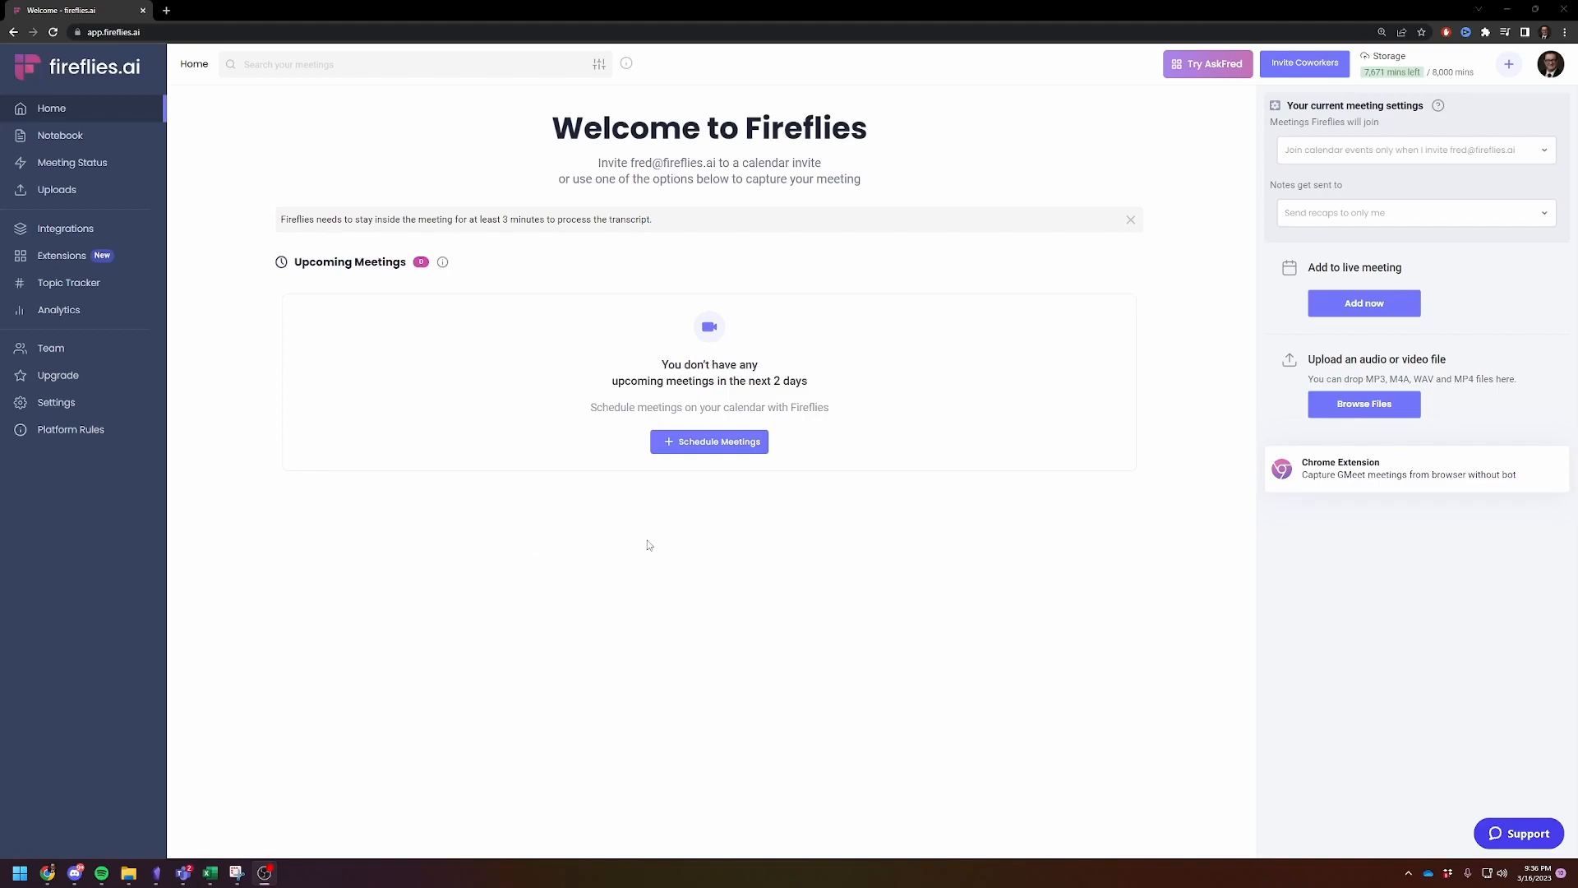
mouse_move(129, 872)
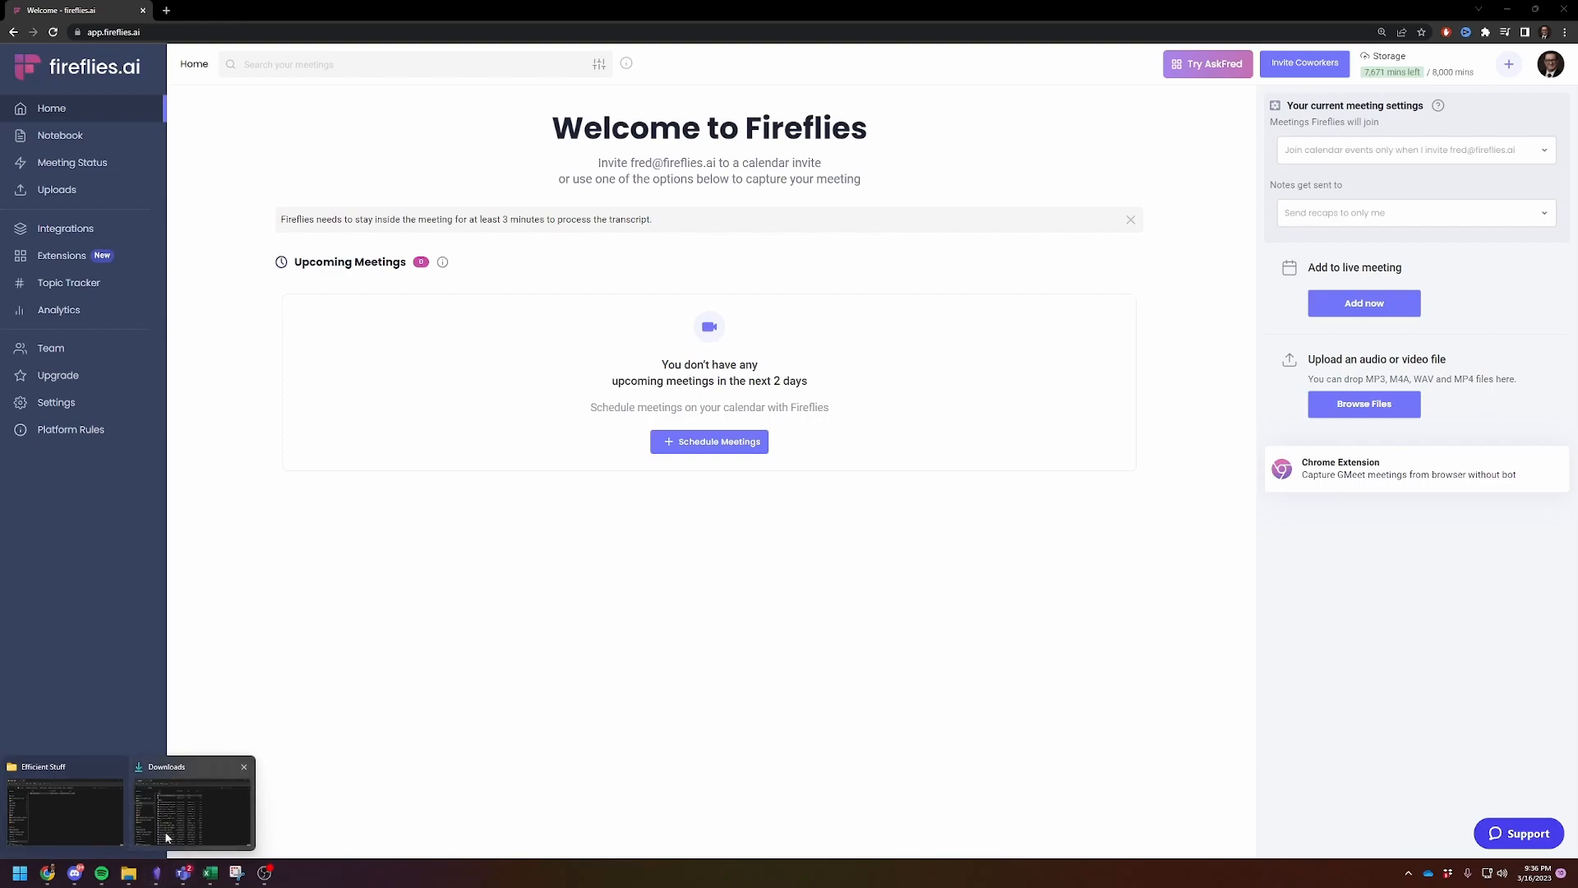
mouse_move(380, 543)
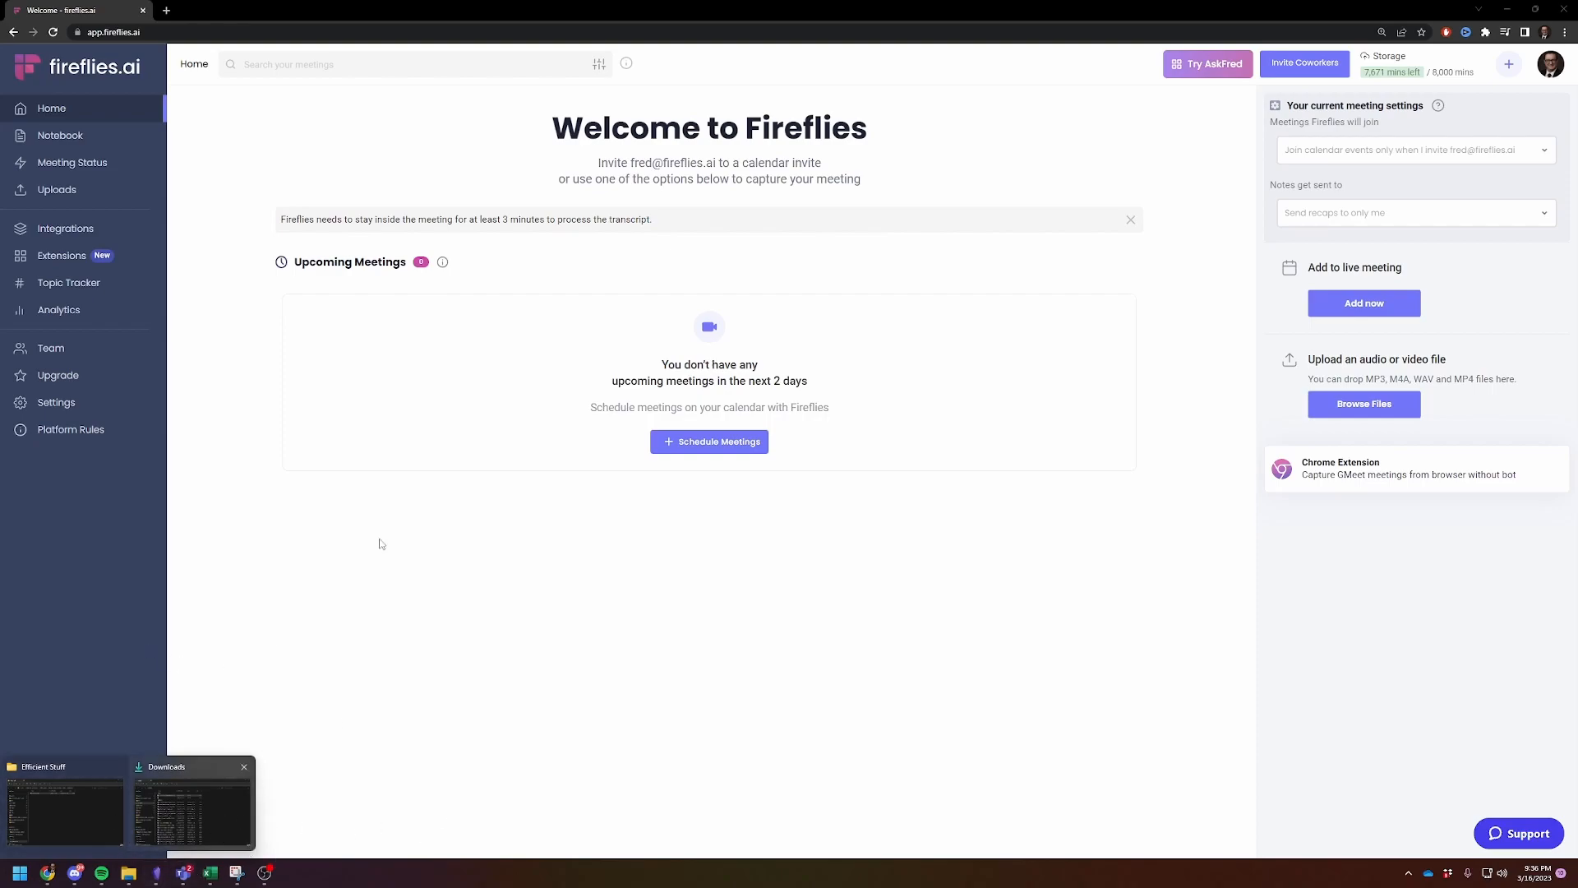
mouse_move(82, 80)
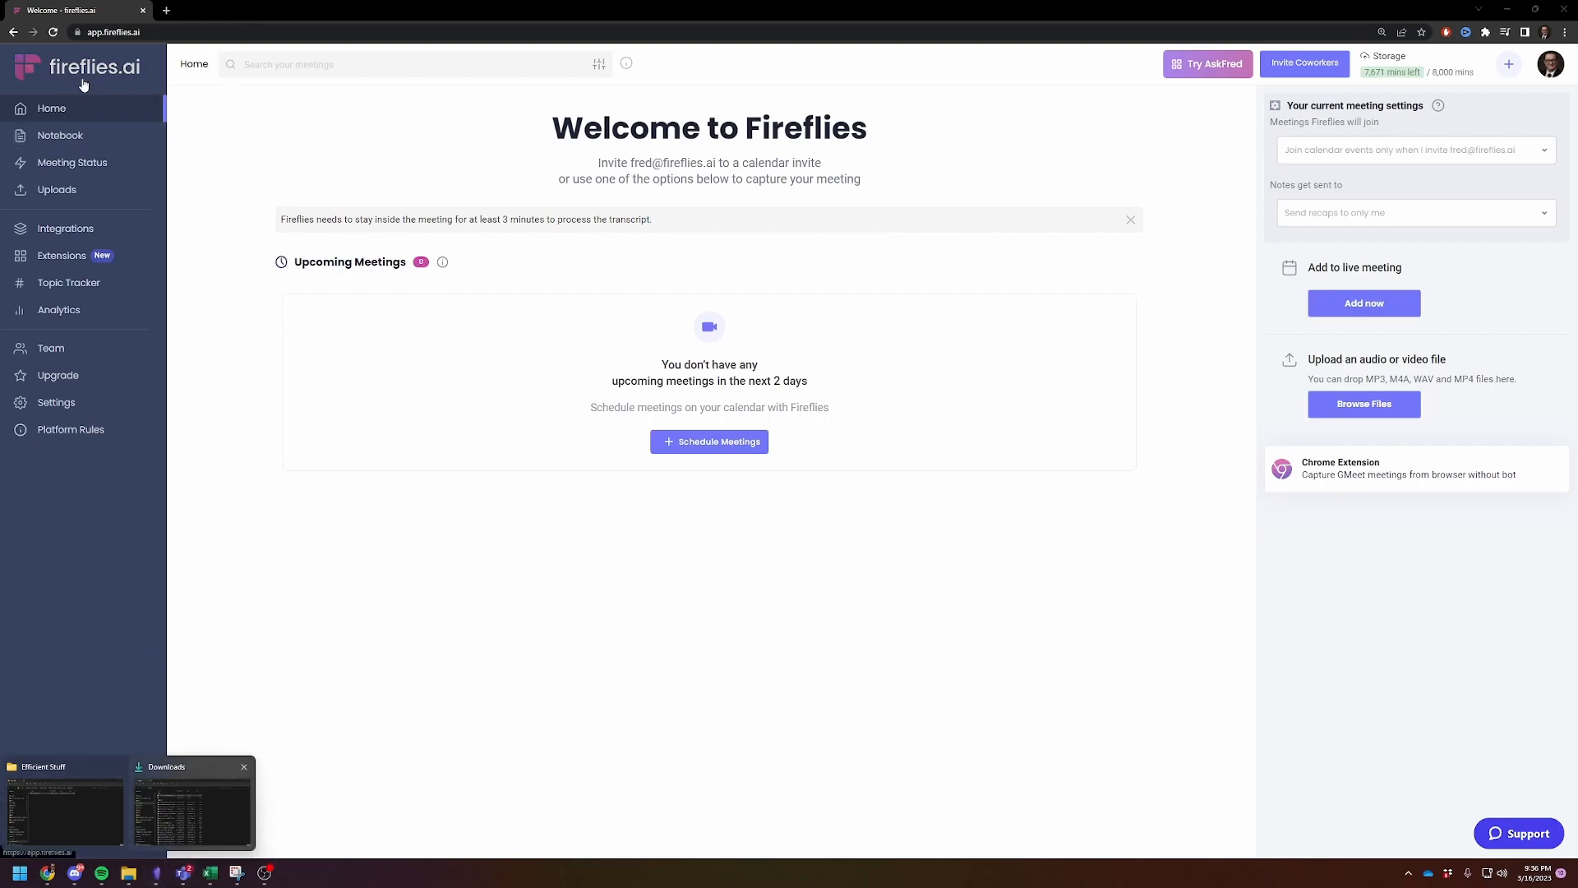
mouse_move(351, 520)
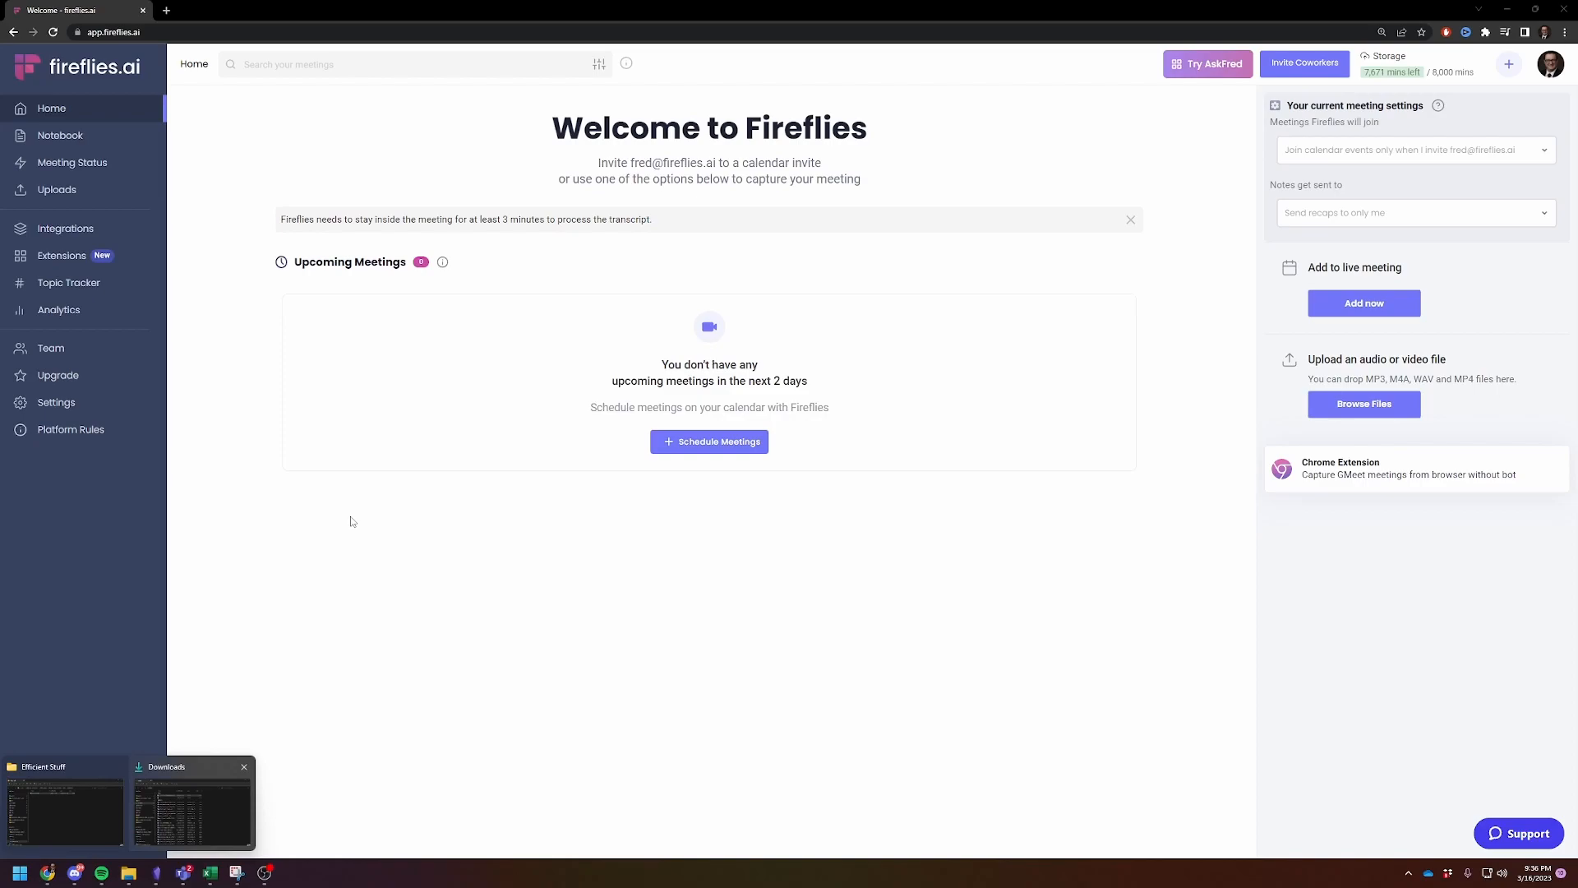
mouse_move(256, 691)
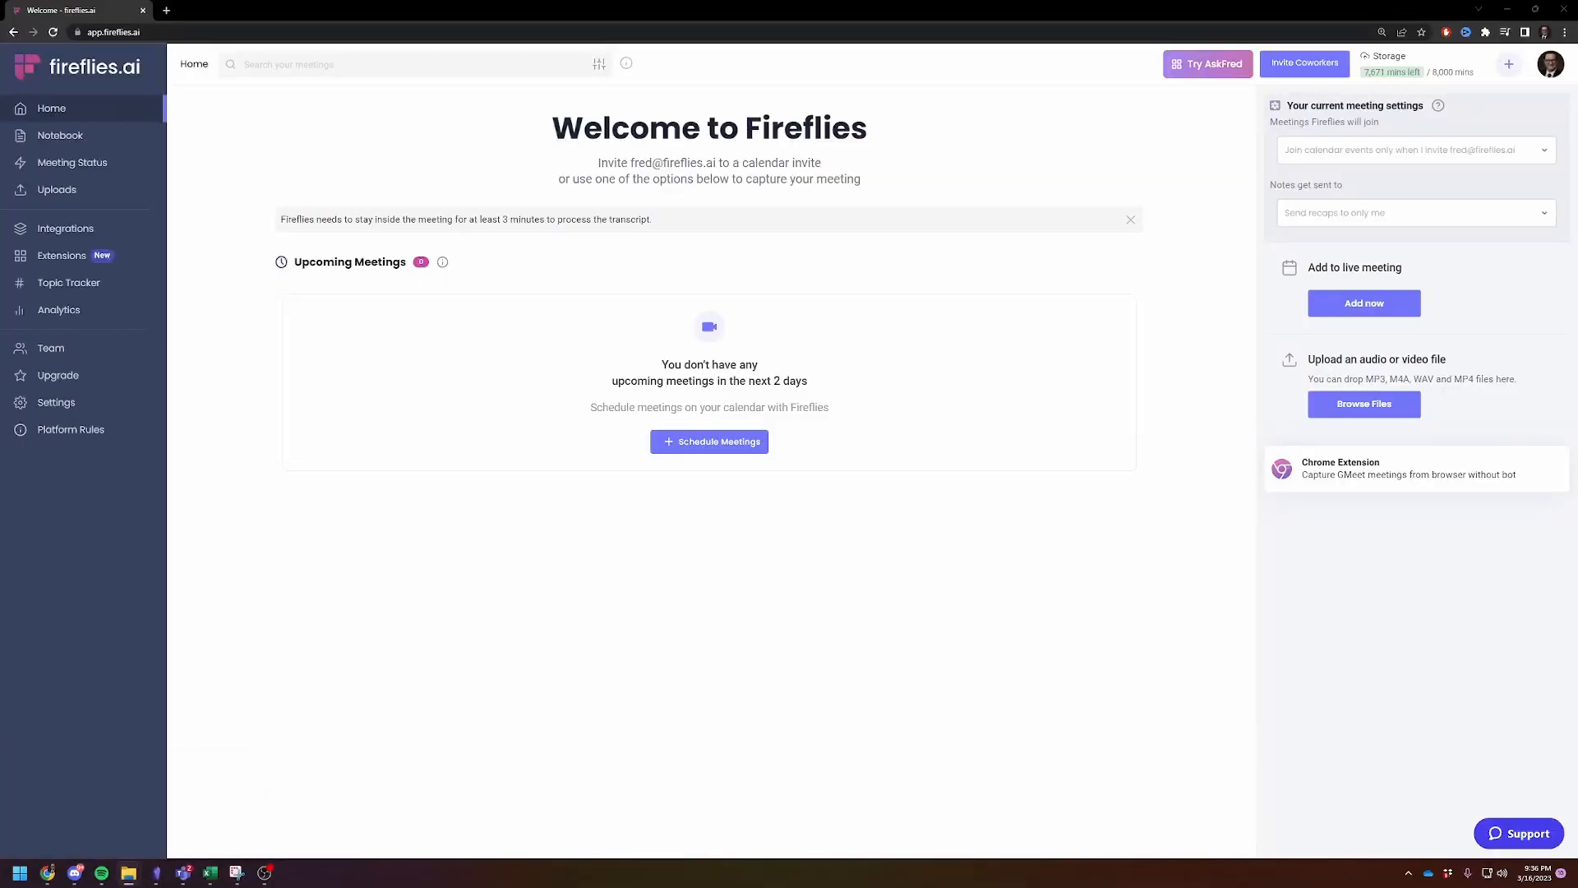
mouse_move(212, 349)
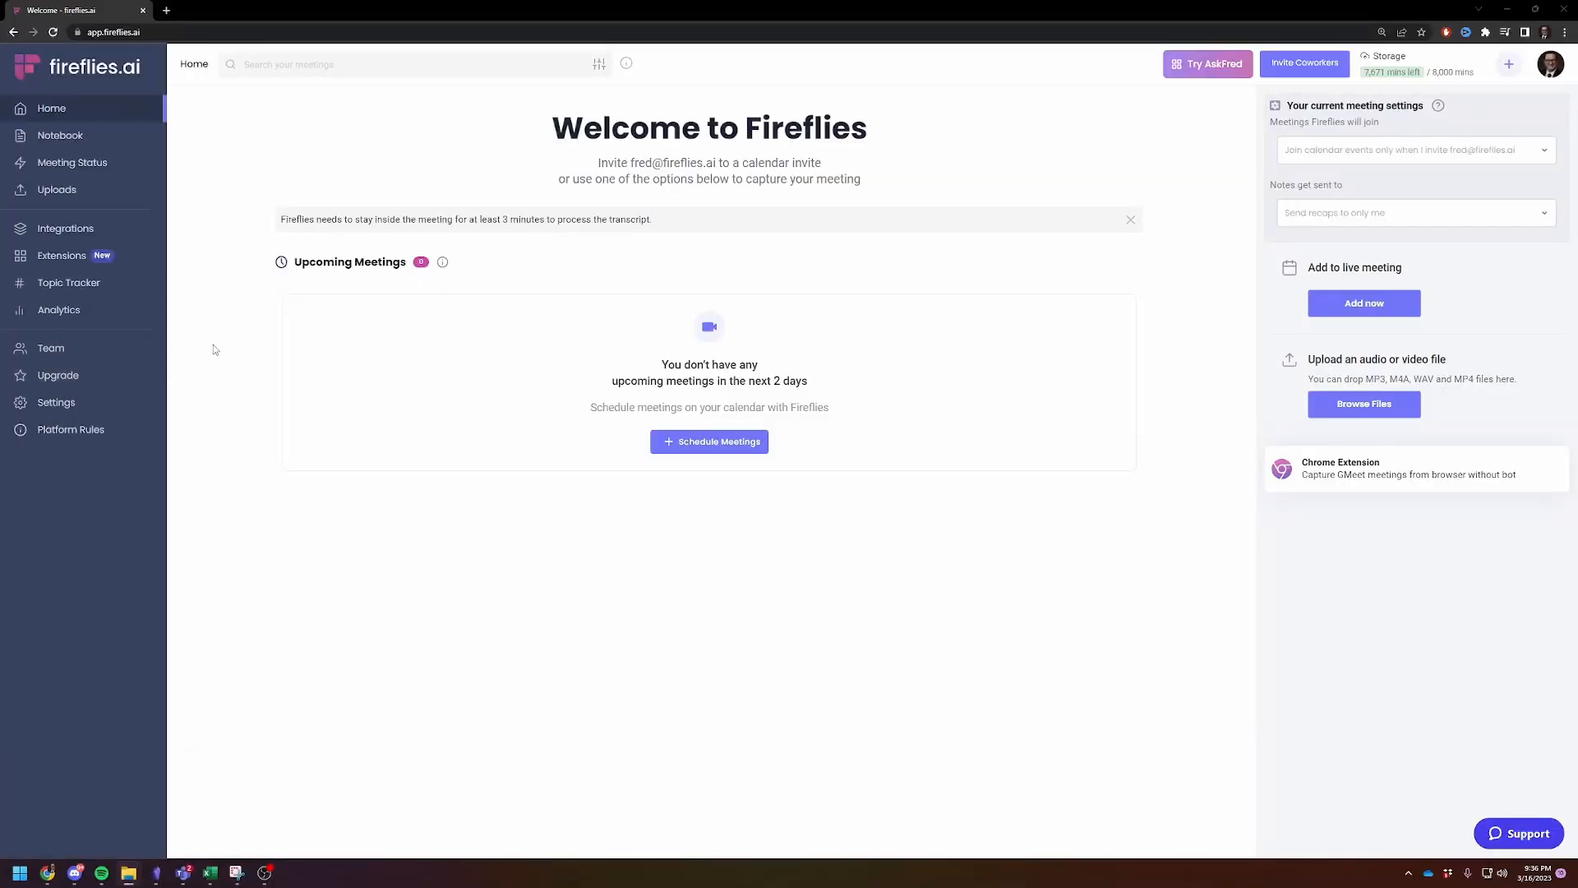
mouse_move(66, 228)
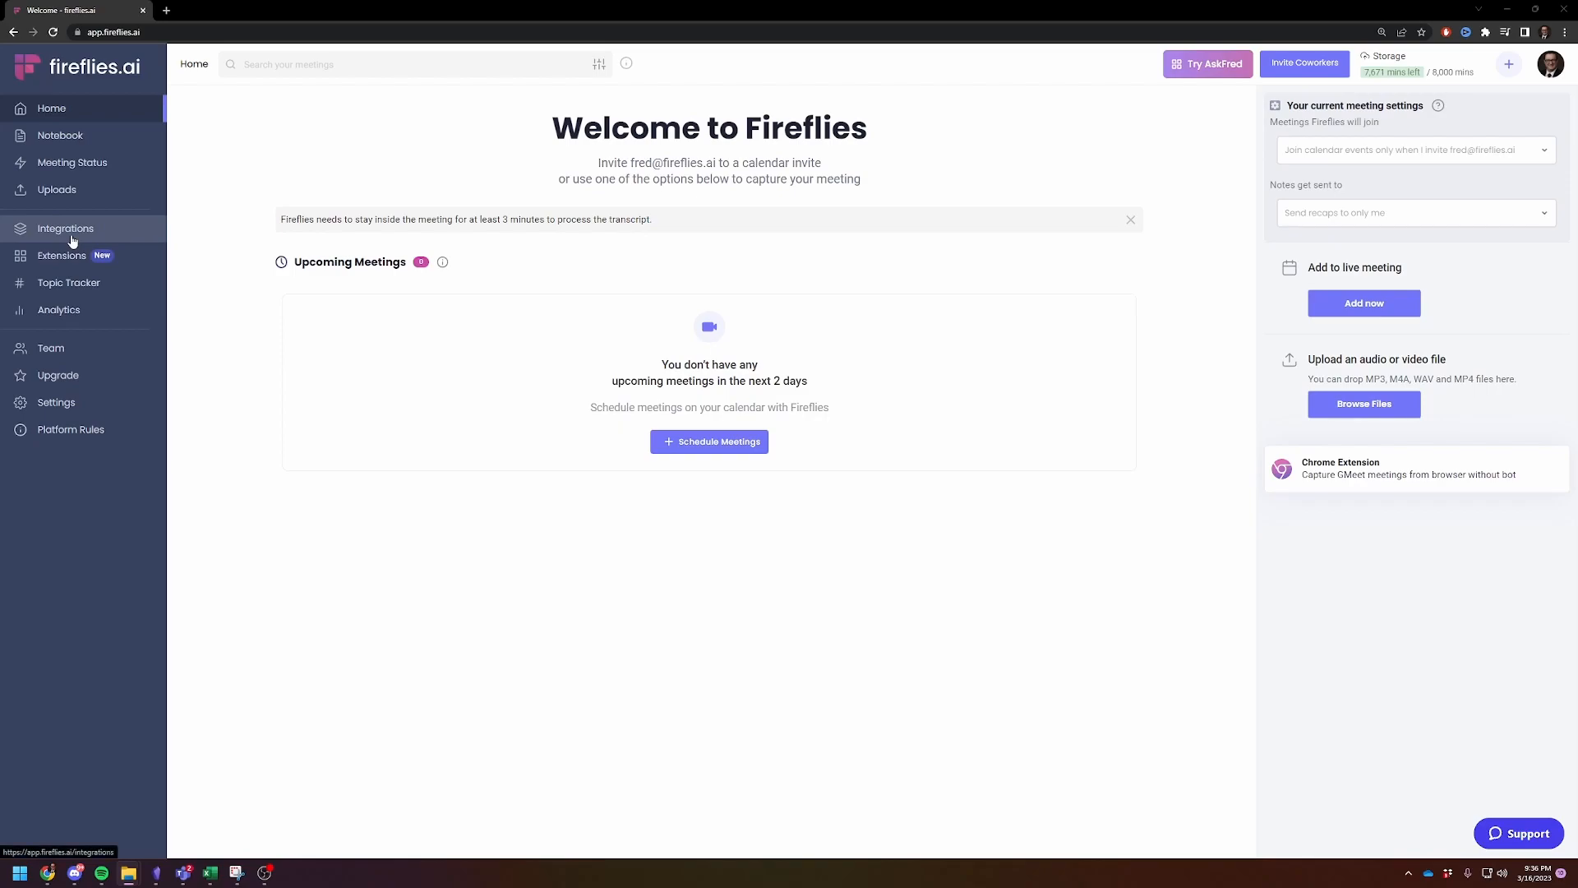
mouse_move(147, 194)
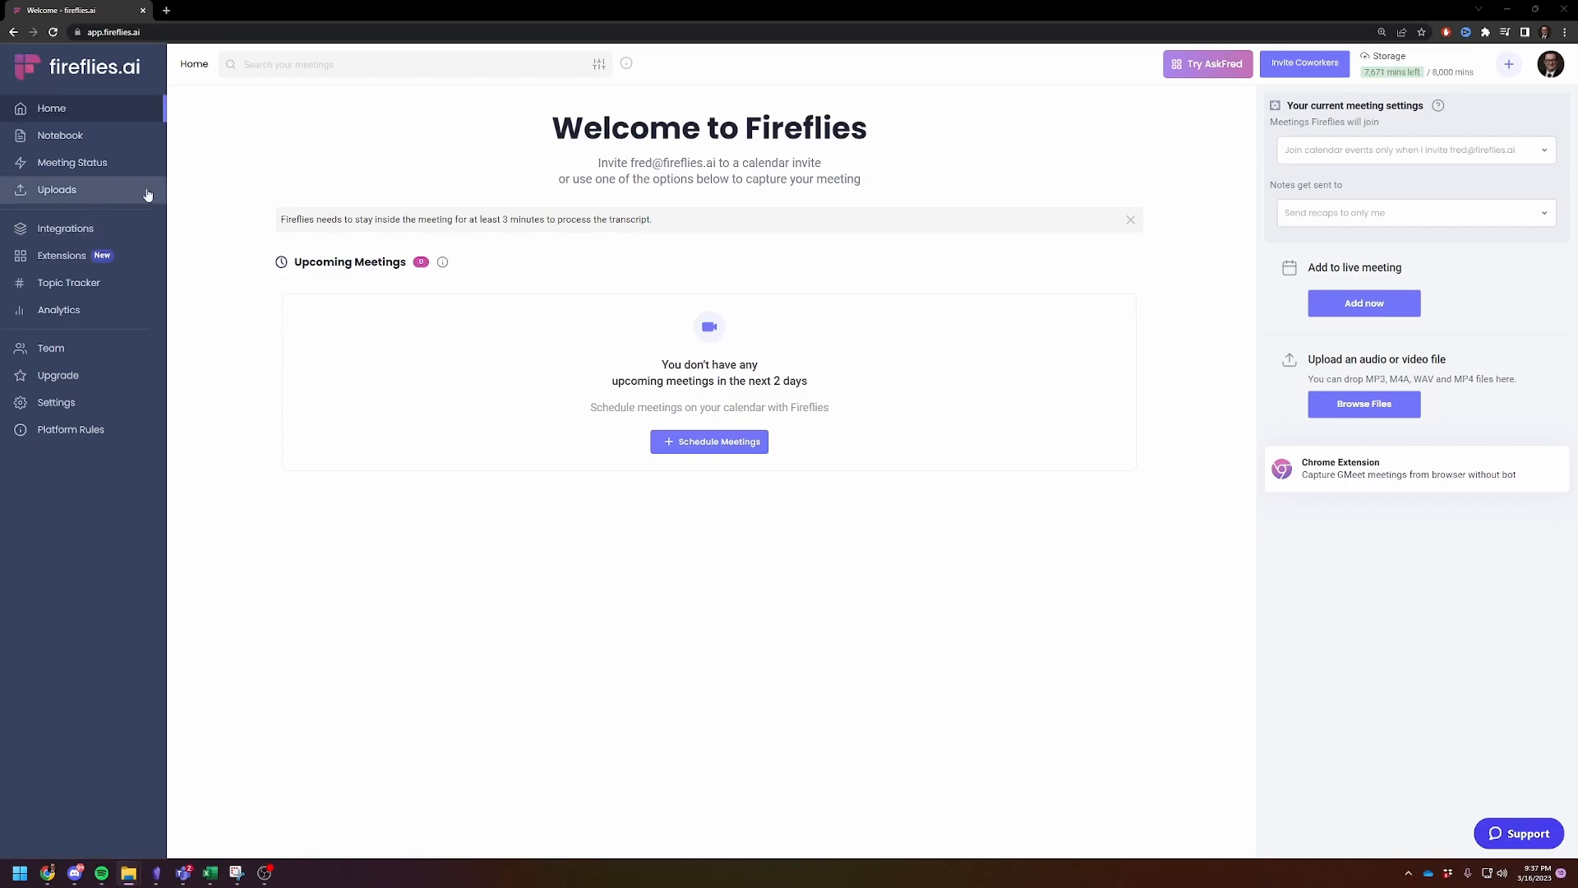
mouse_move(593, 475)
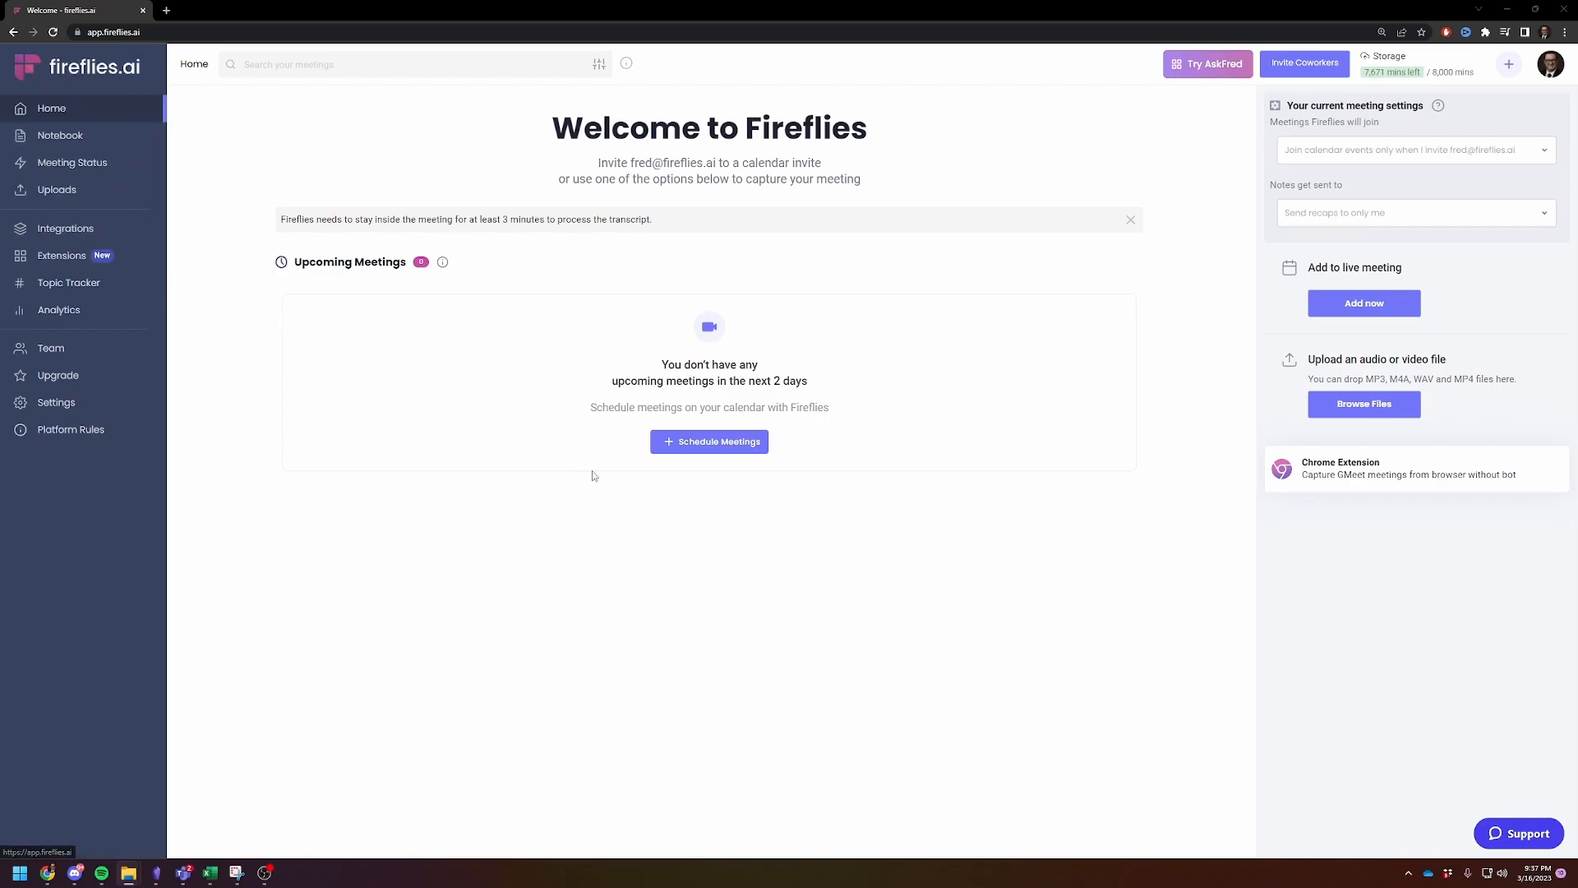
mouse_move(888, 599)
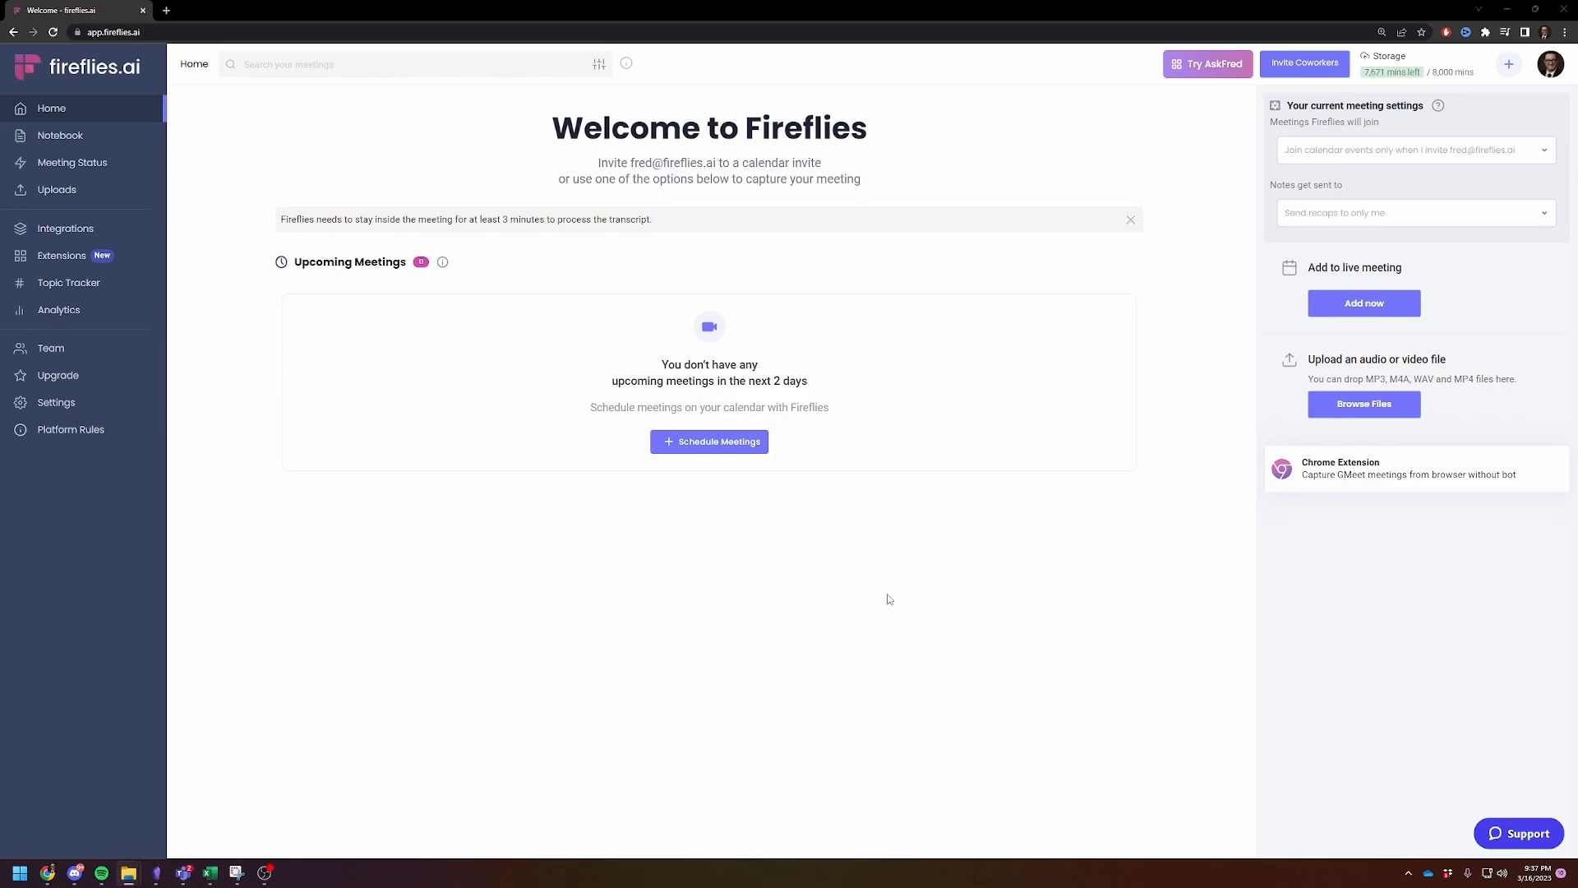
mouse_move(56, 189)
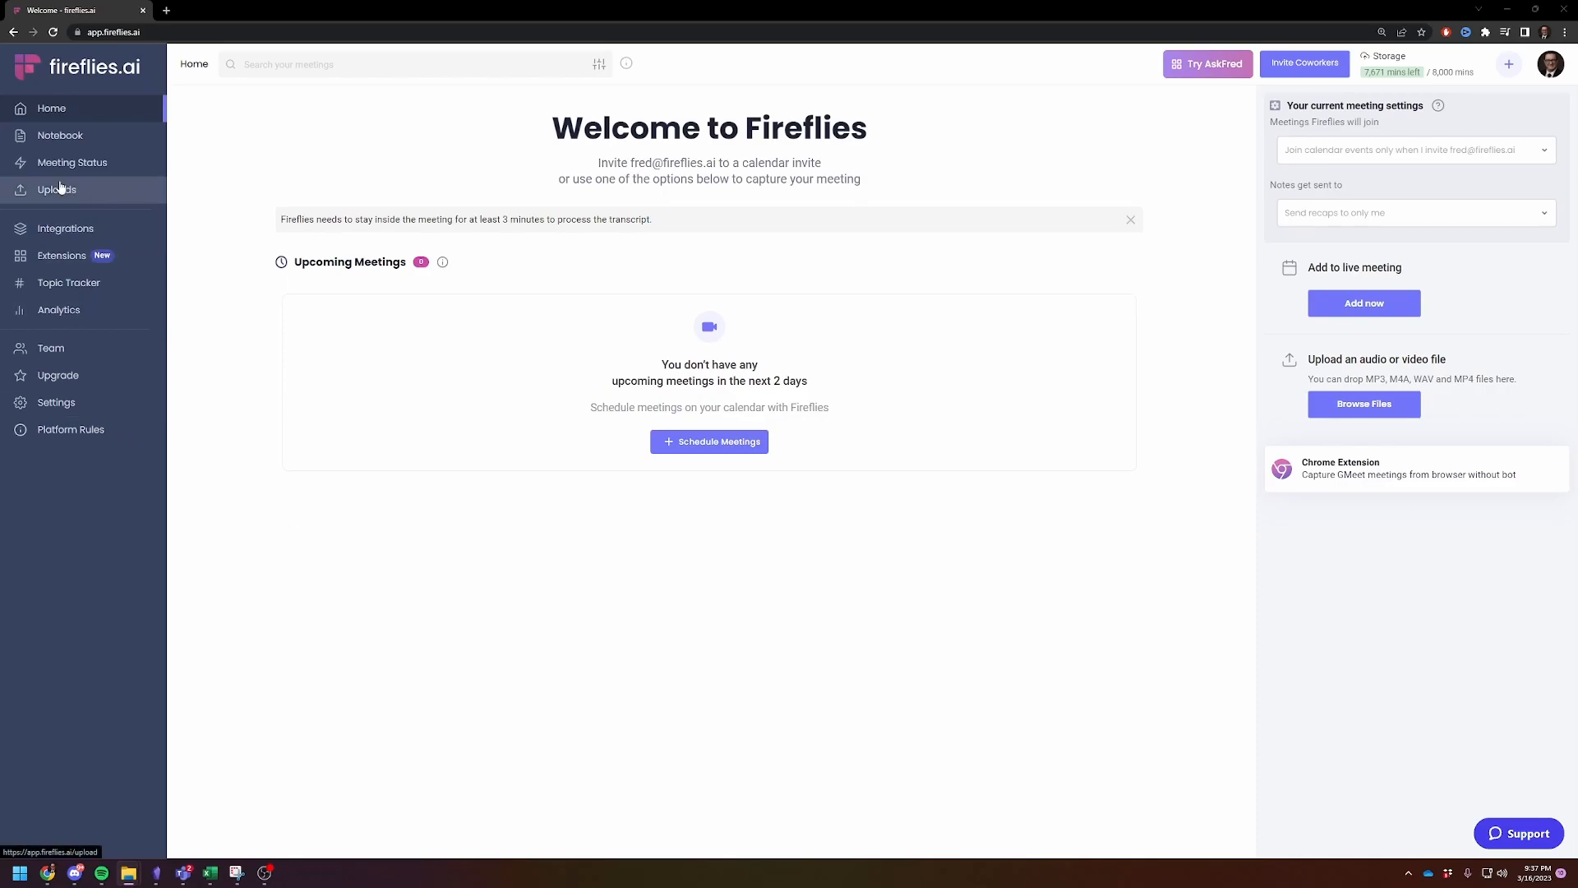
Step: Open the Fireflies Uploads page listing previously uploaded recordings
left_click(57, 189)
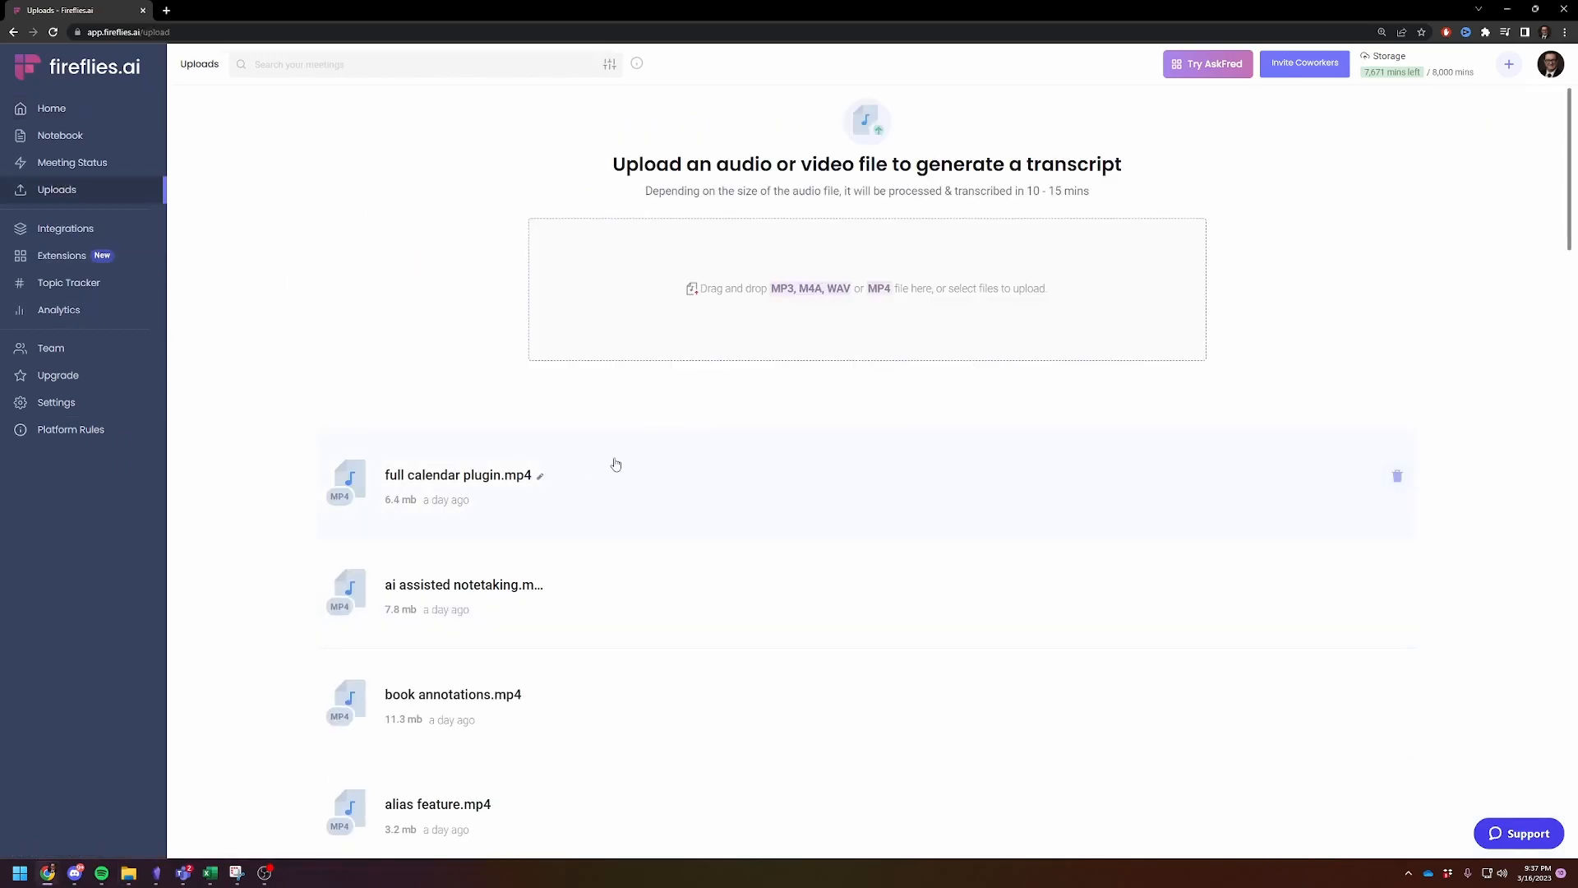
mouse_move(616, 464)
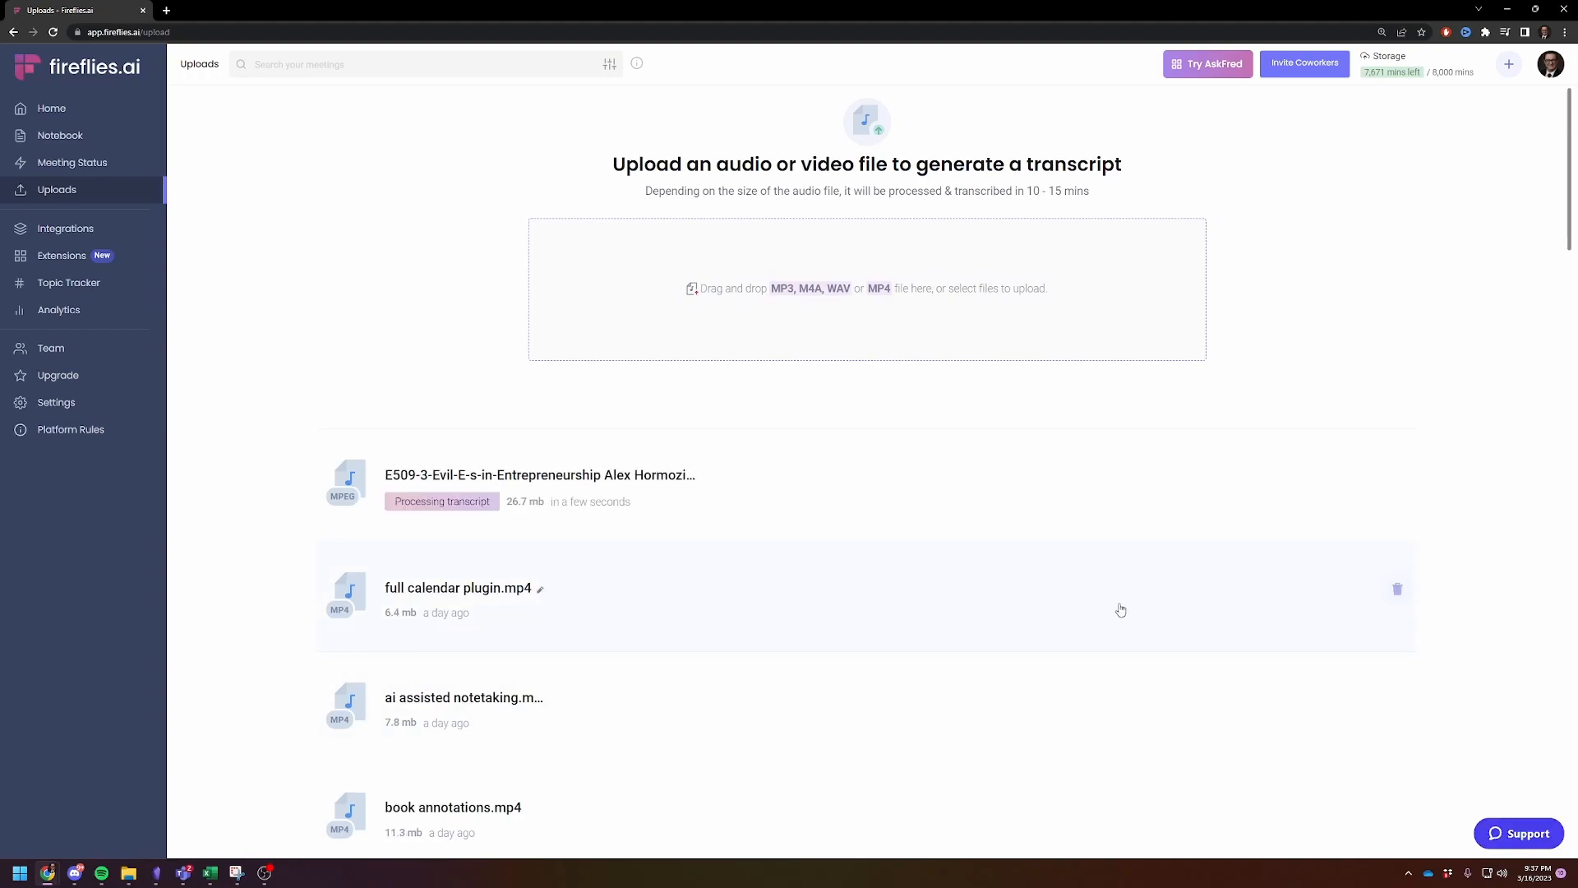
mouse_move(265, 869)
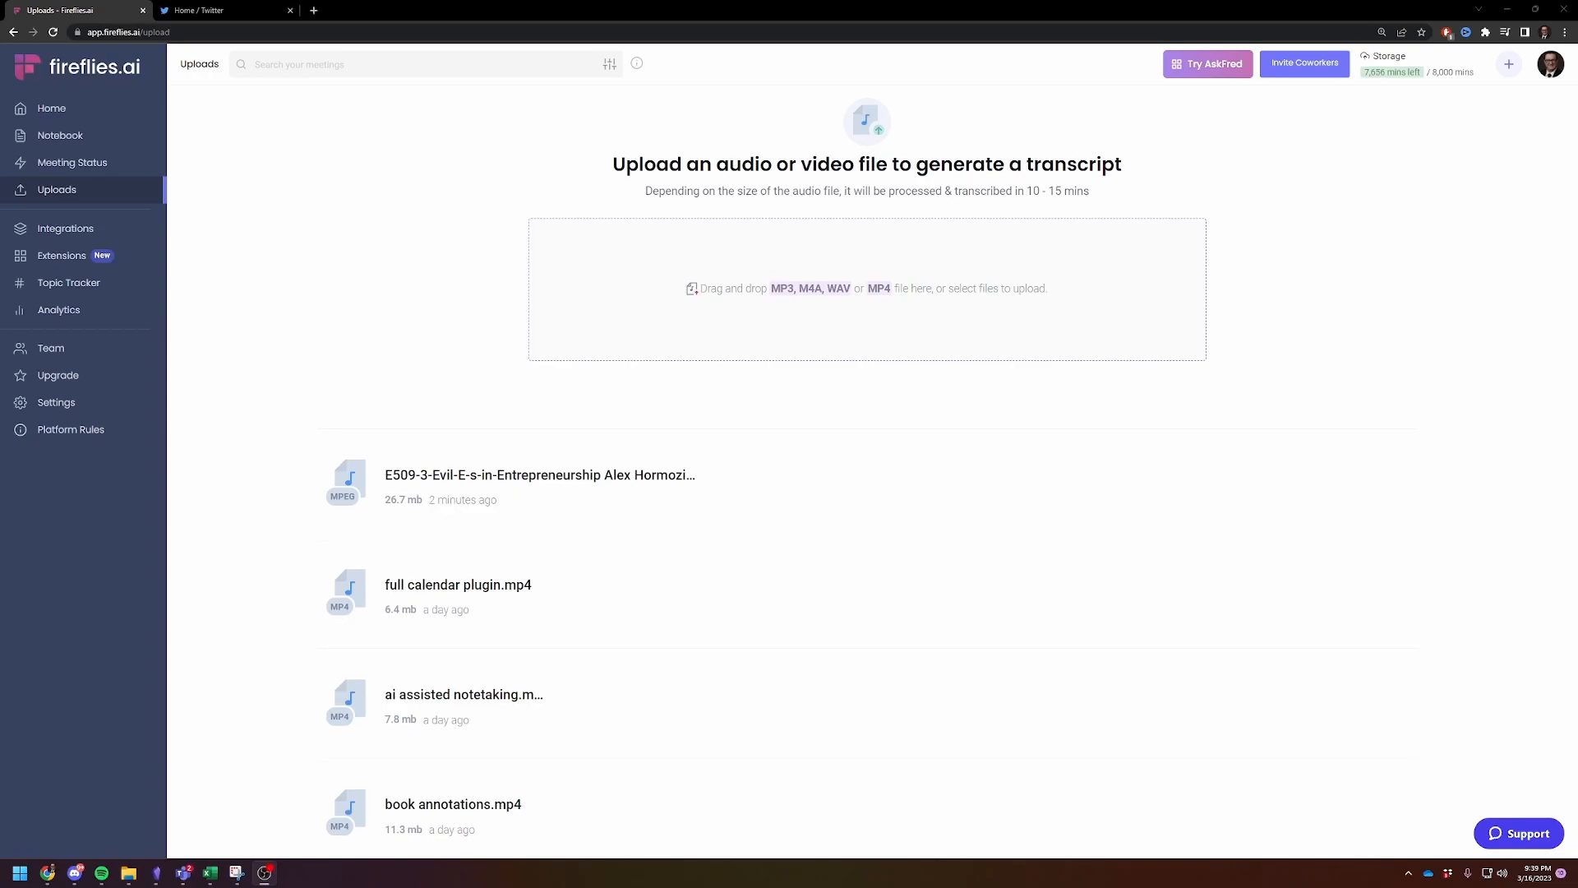
mouse_move(867, 664)
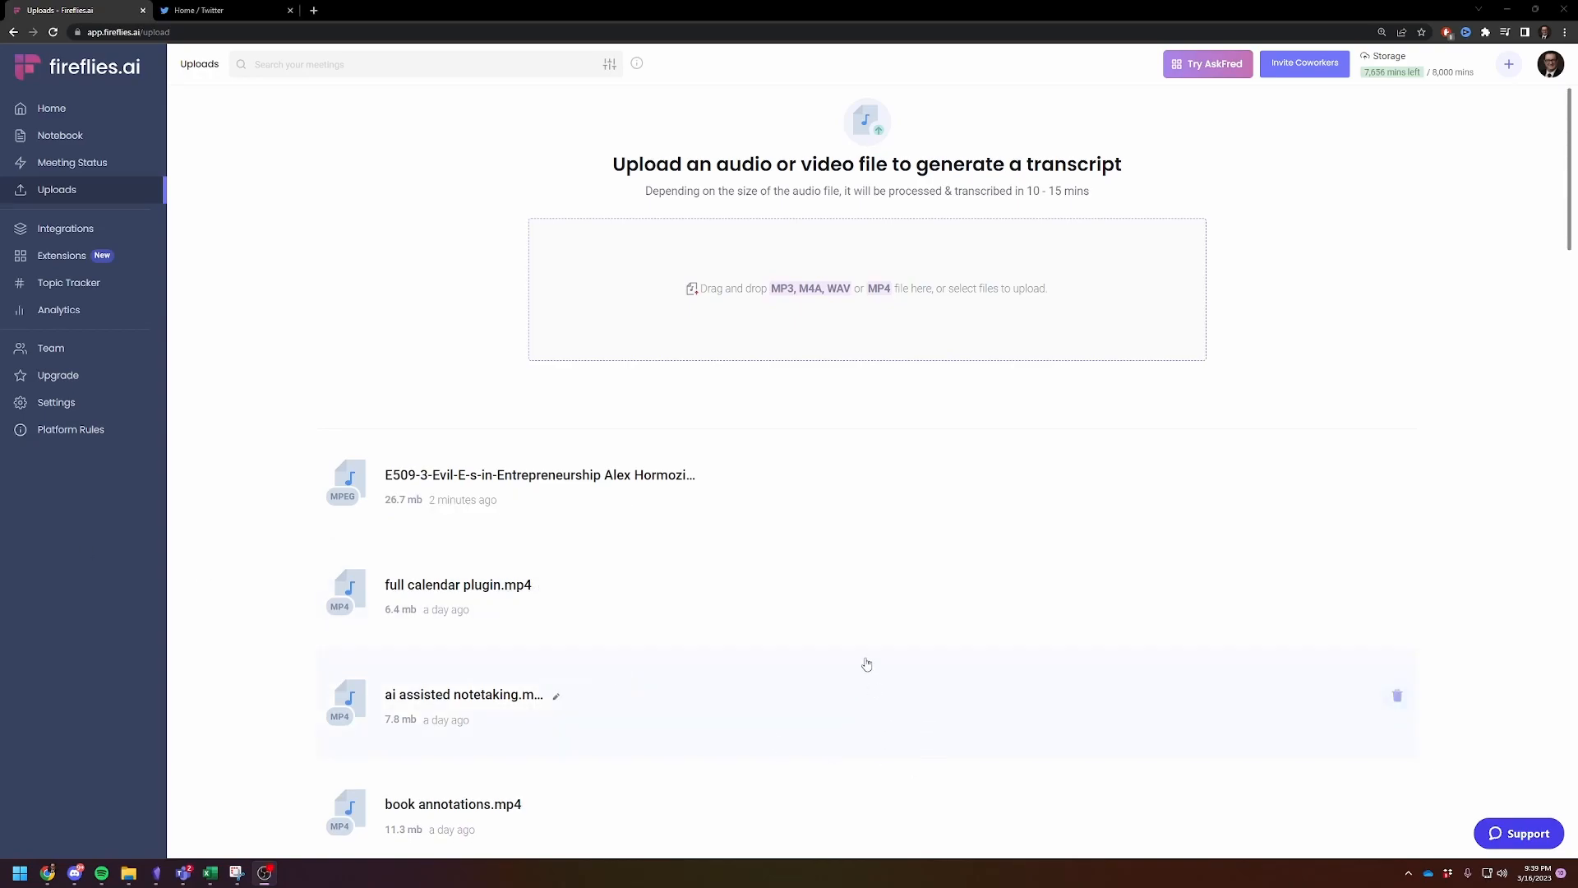
mouse_move(623, 524)
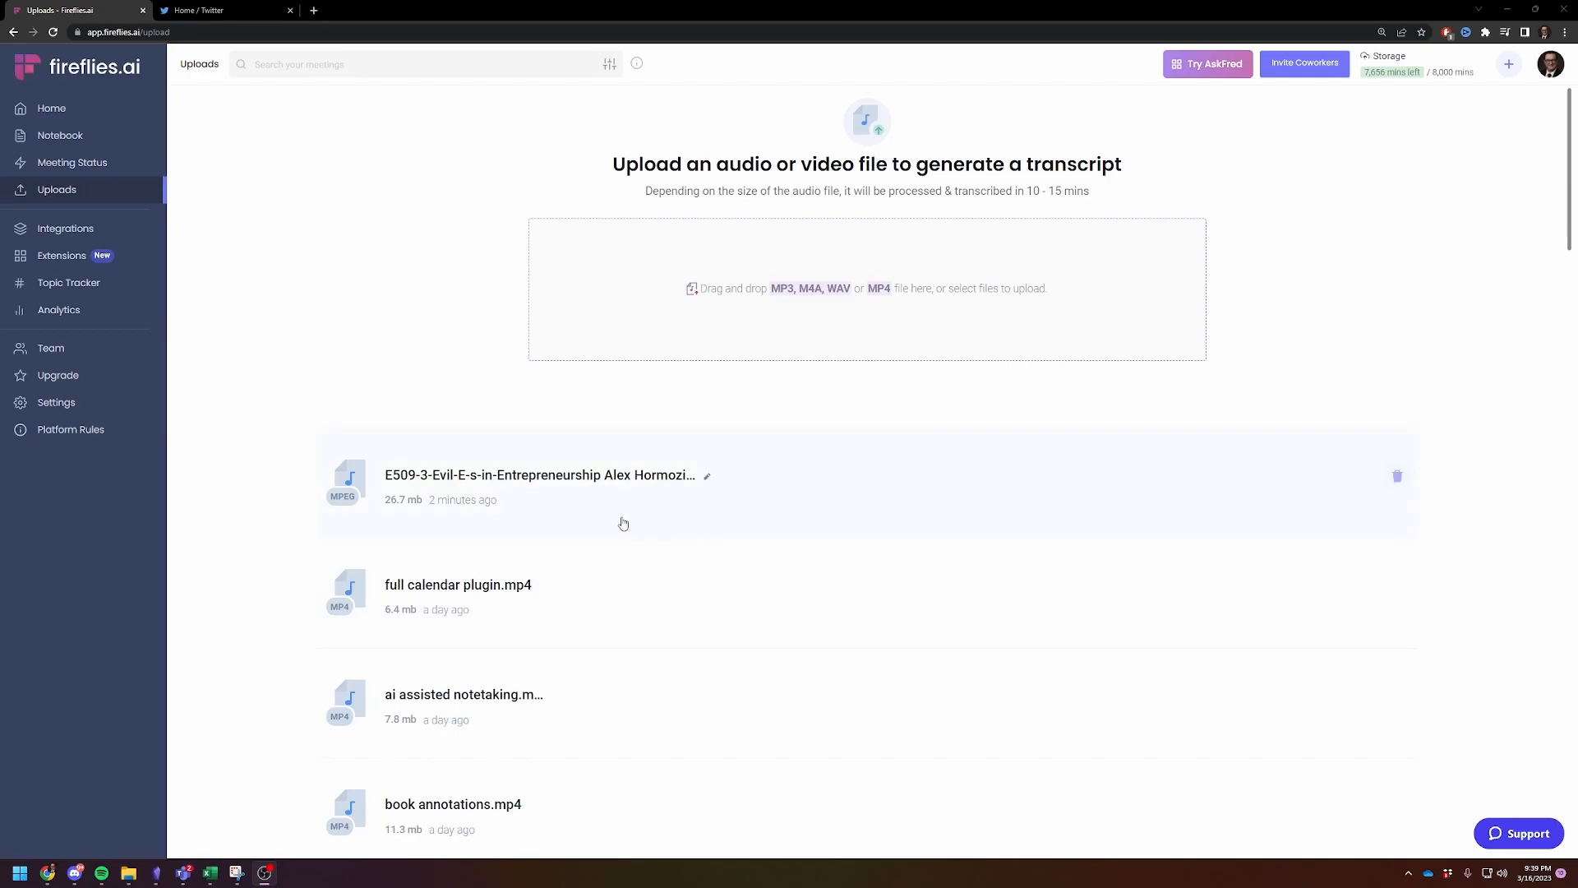
mouse_move(562, 493)
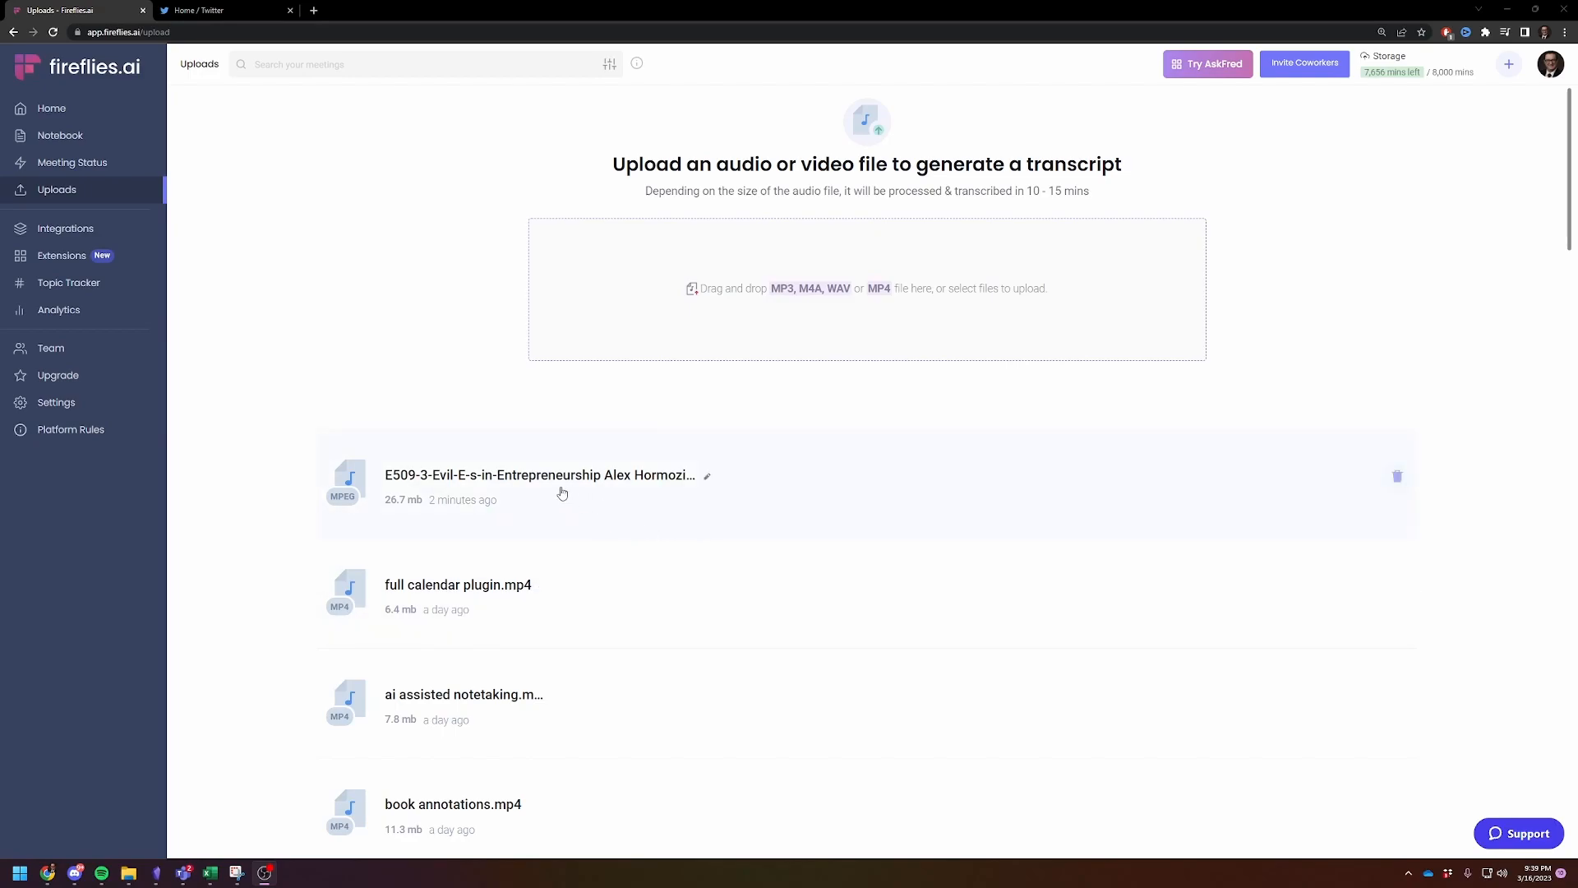
mouse_move(680, 510)
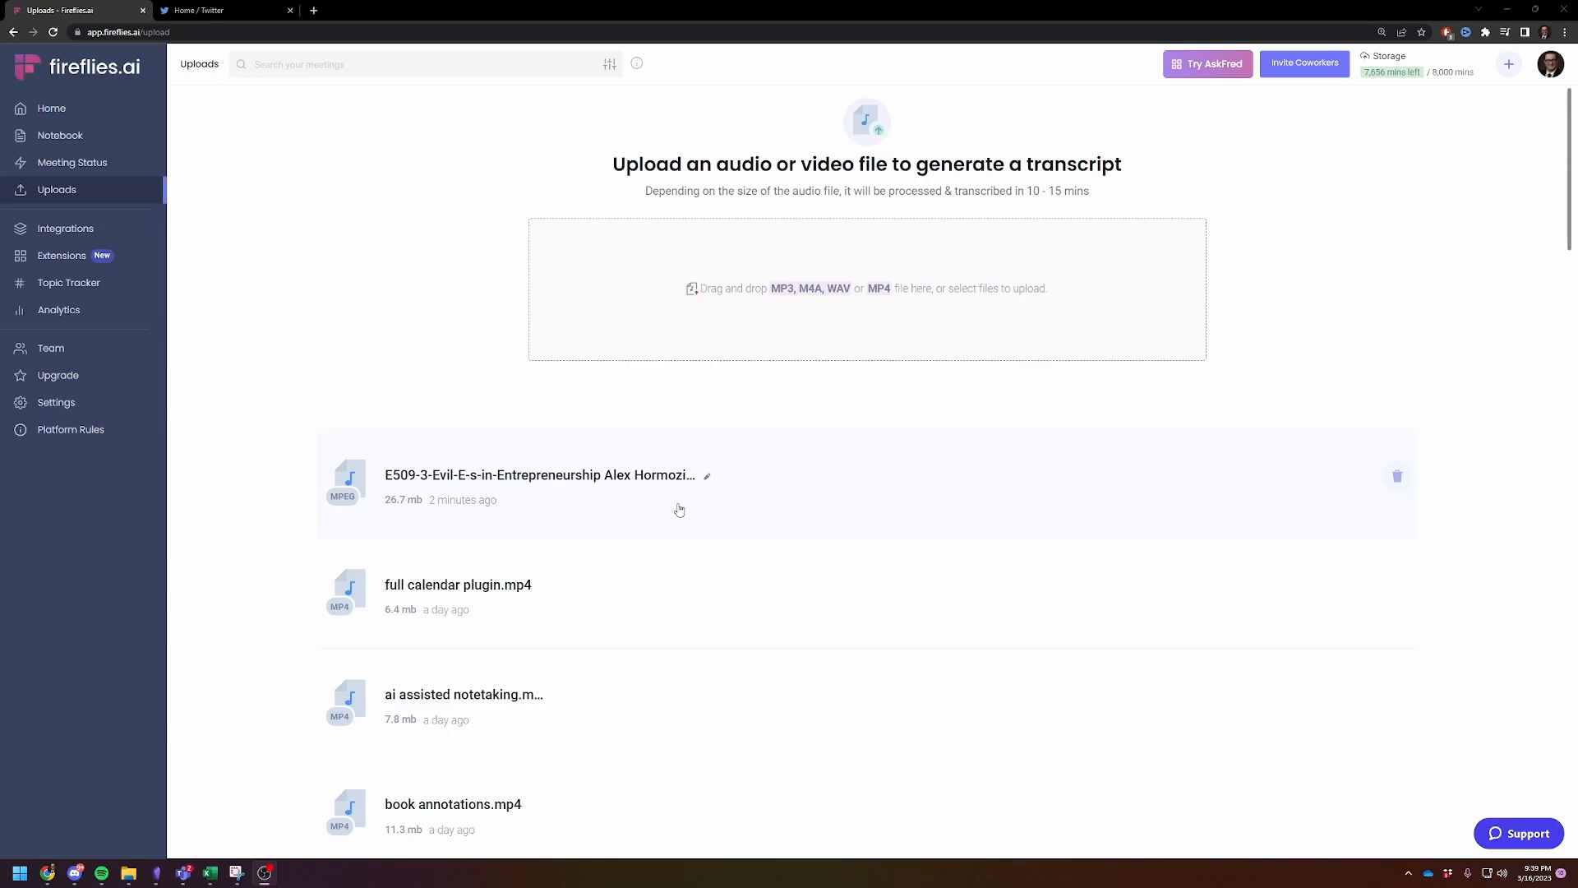
mouse_move(694, 502)
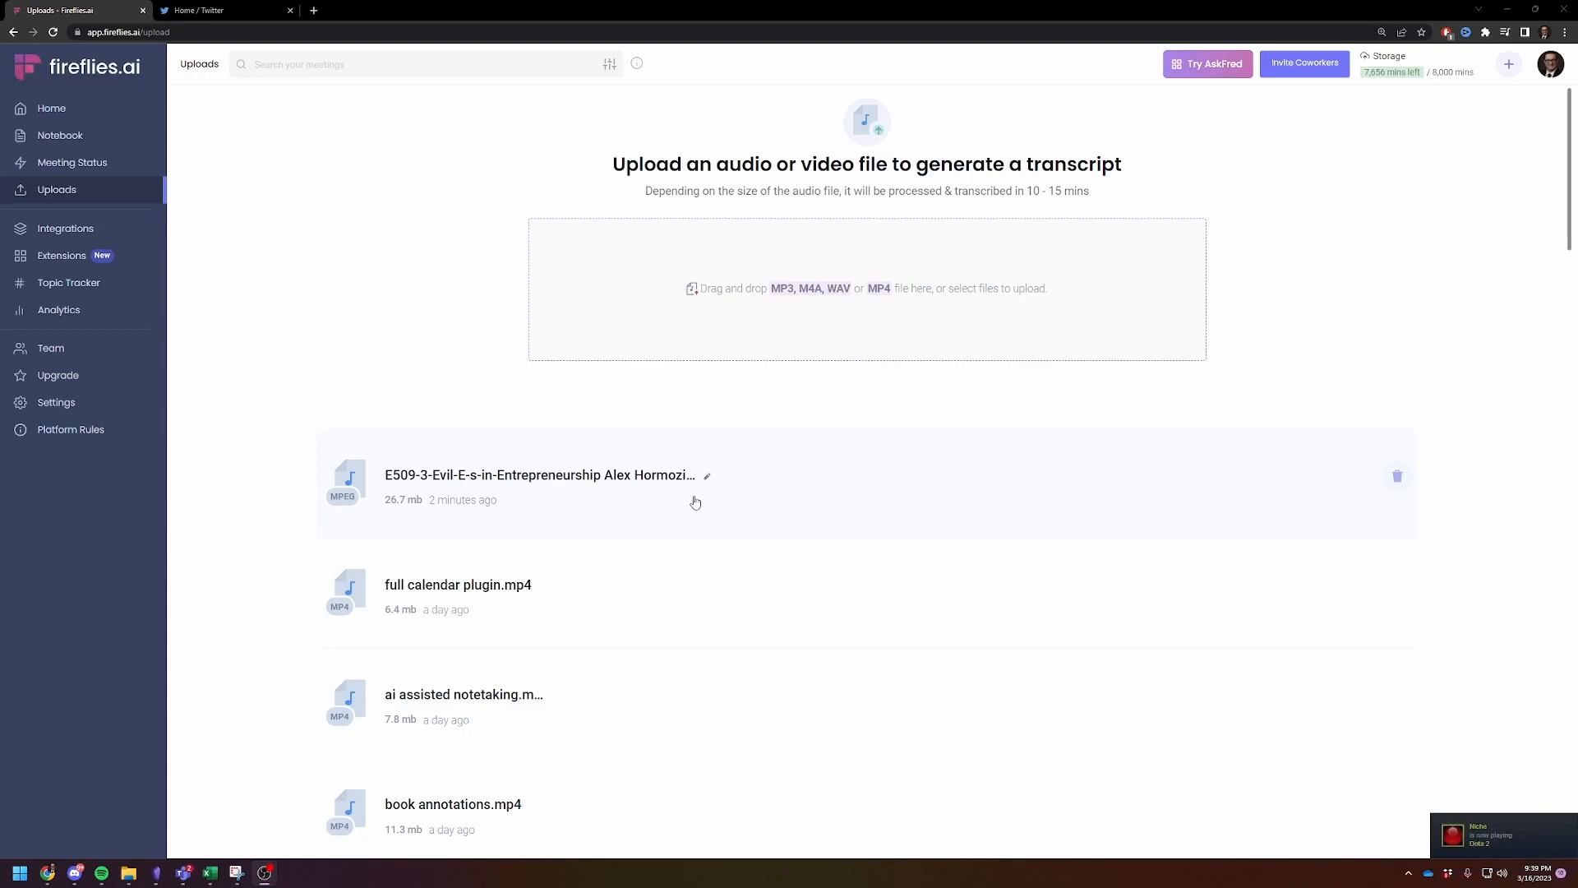
mouse_move(538, 470)
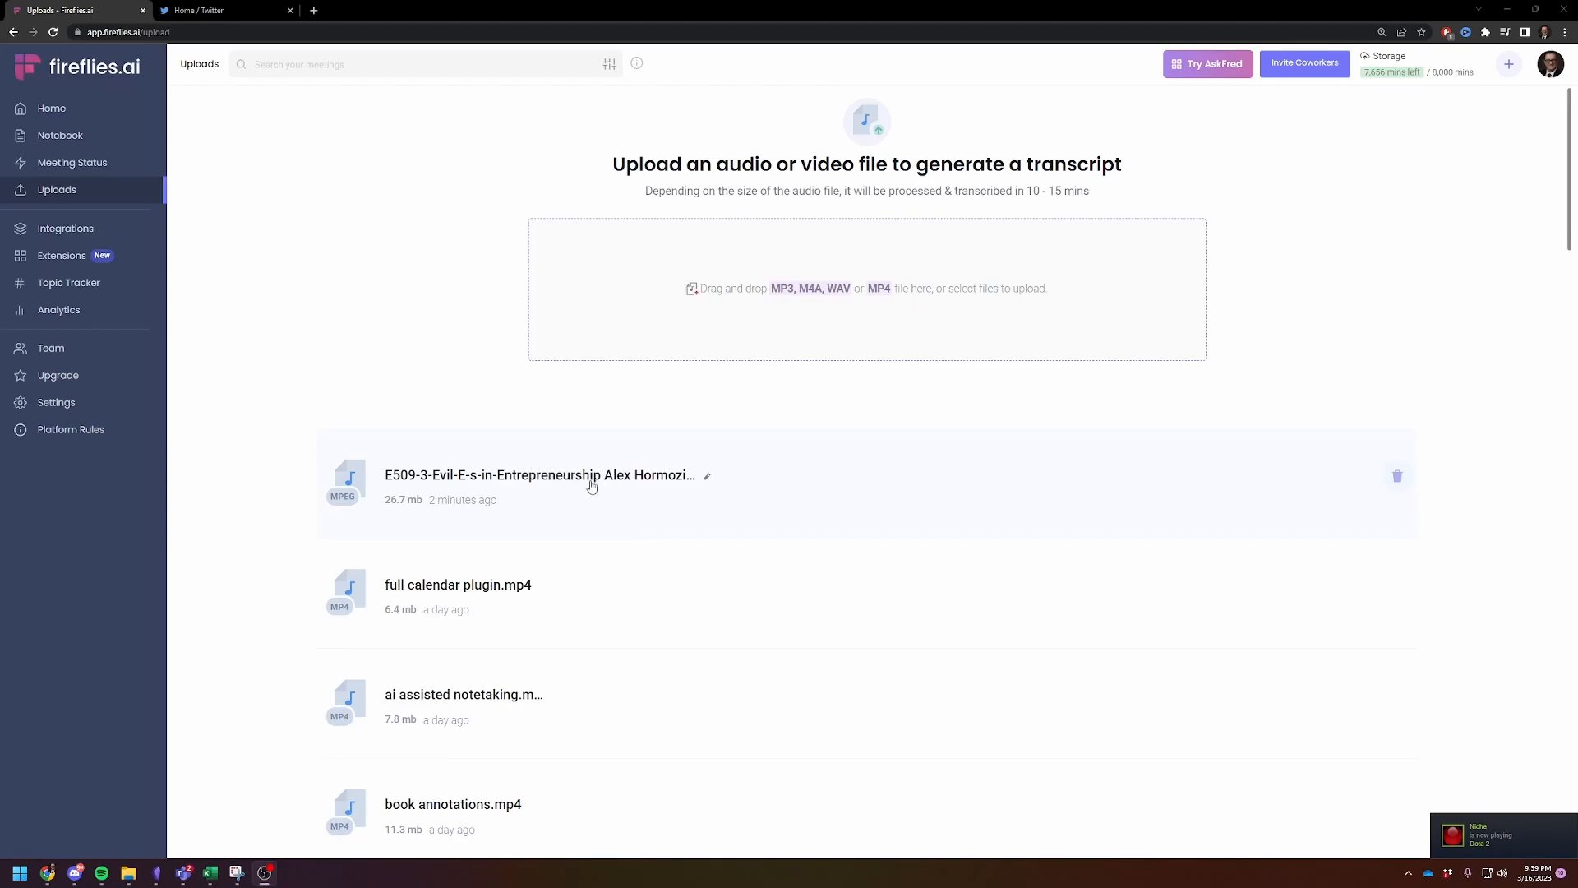
Step: Open the Hormozi episode's AI summary and transcript, skim it, then switch to Obsidian
left_click(539, 475)
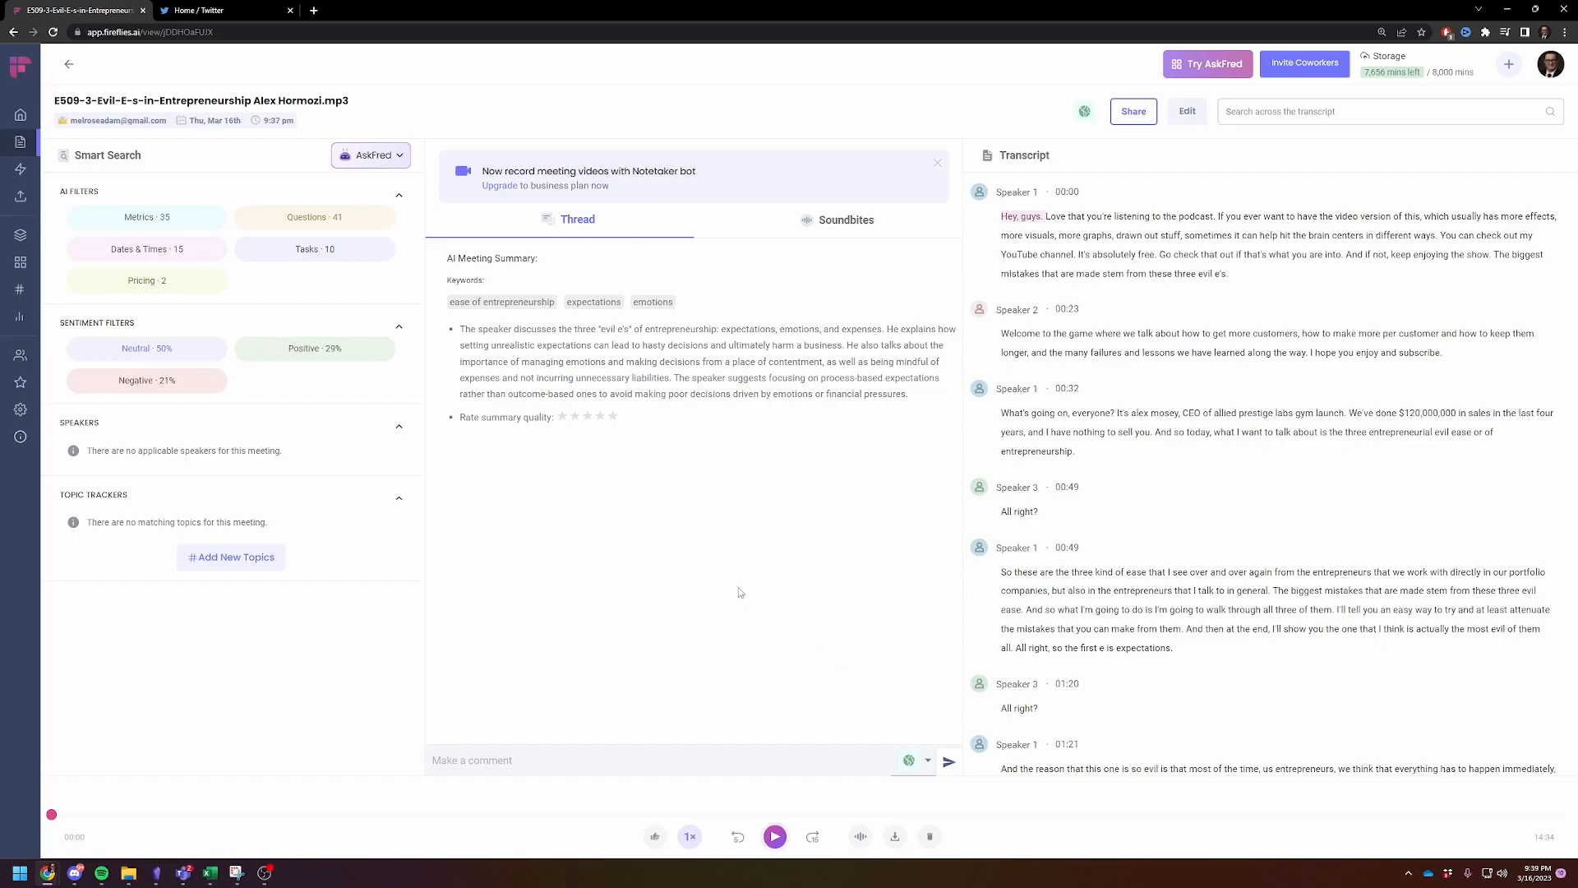
mouse_move(764, 332)
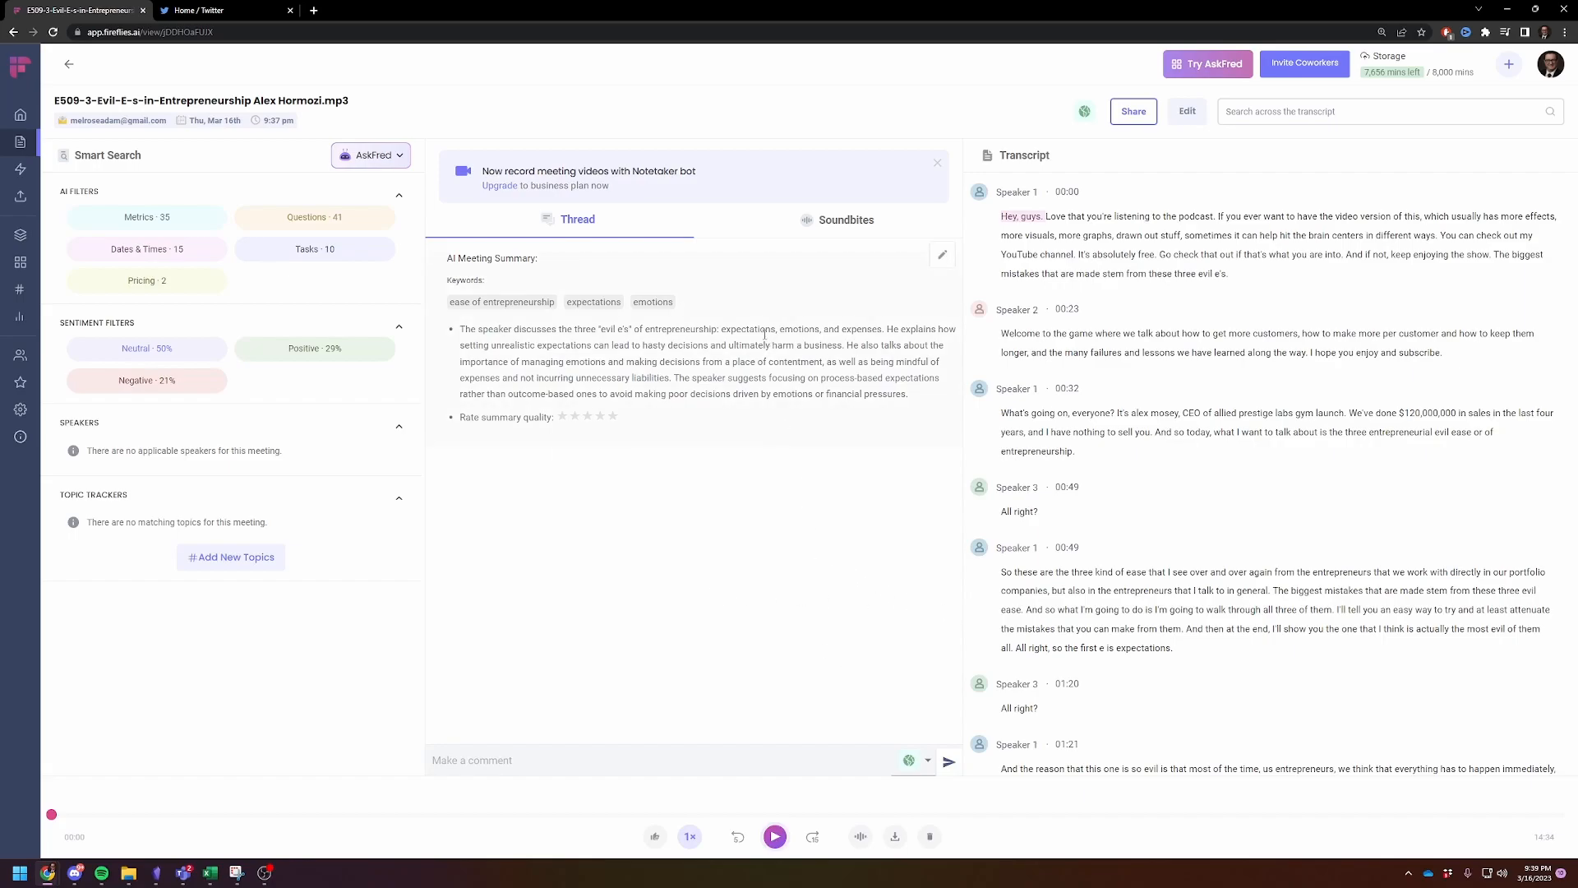
mouse_move(947, 529)
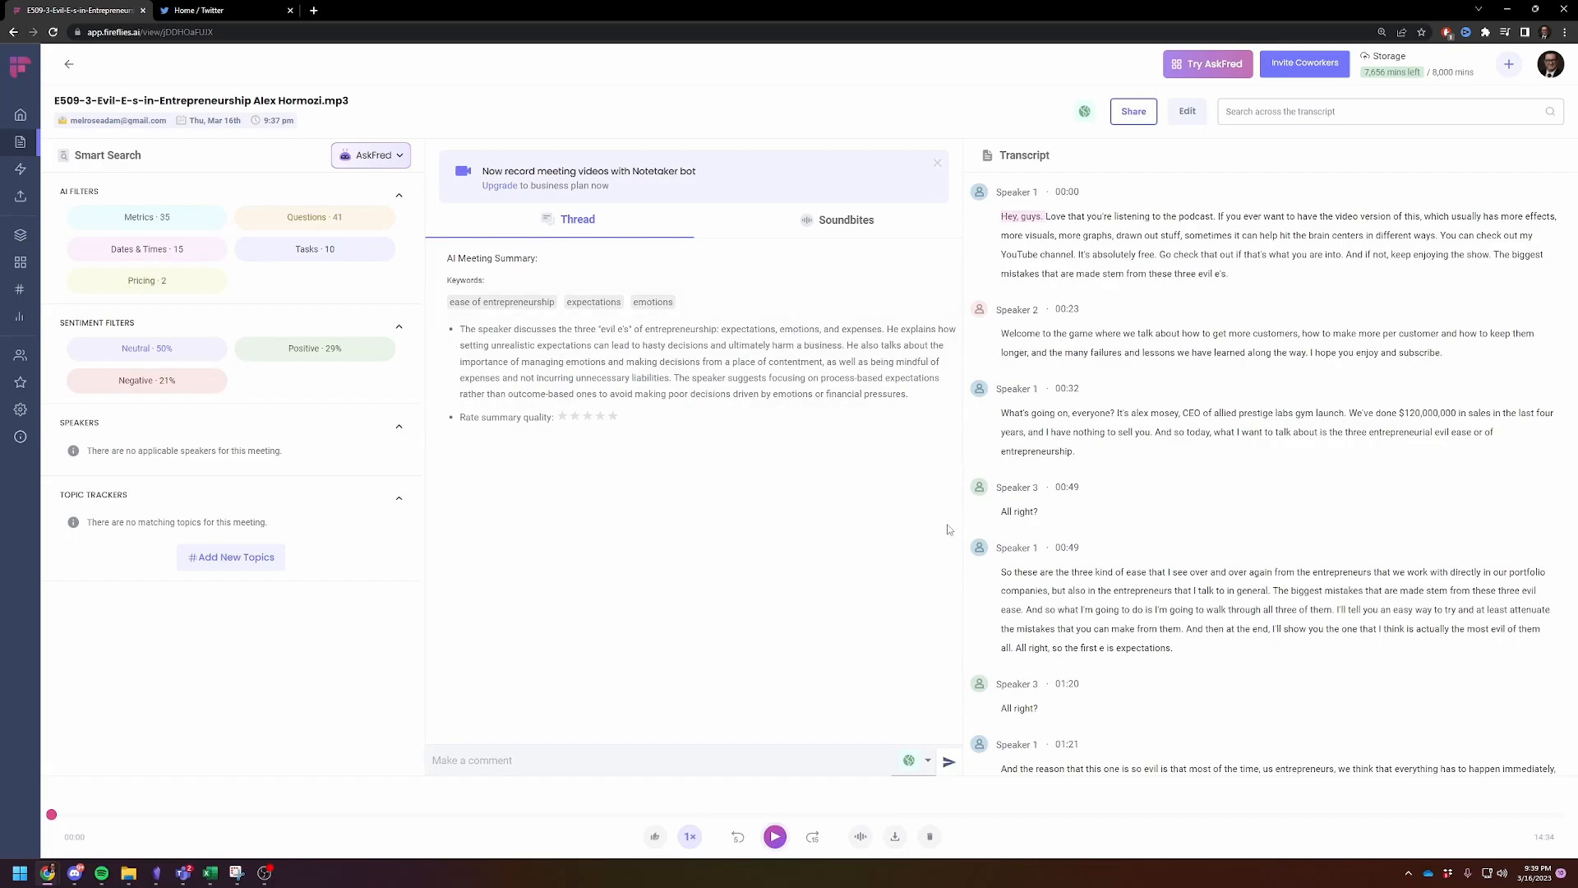
mouse_move(639, 73)
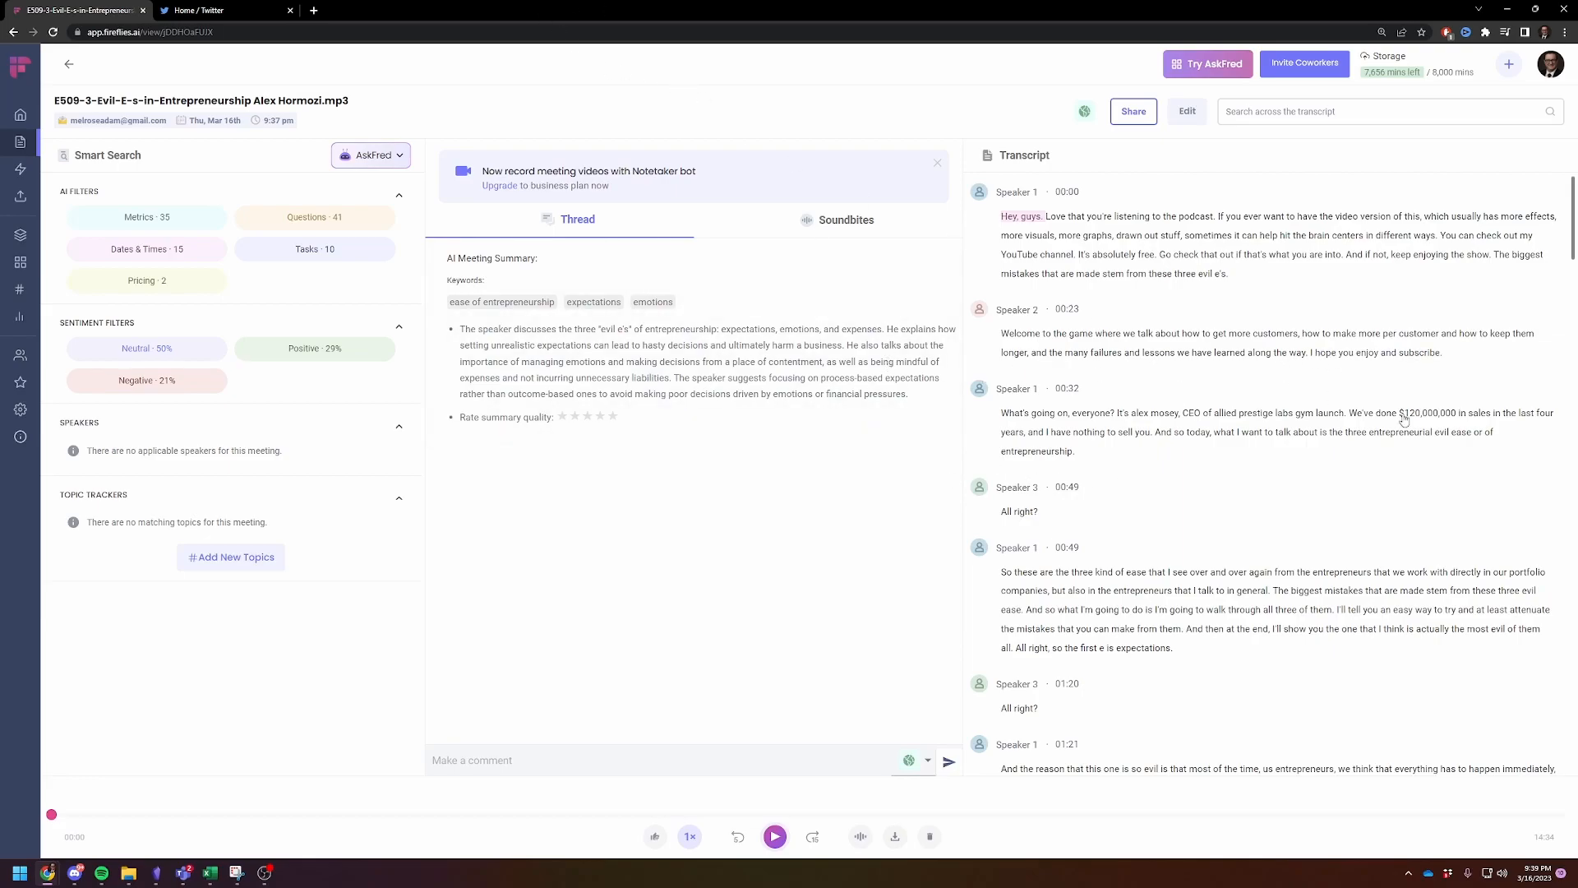
mouse_move(1071, 494)
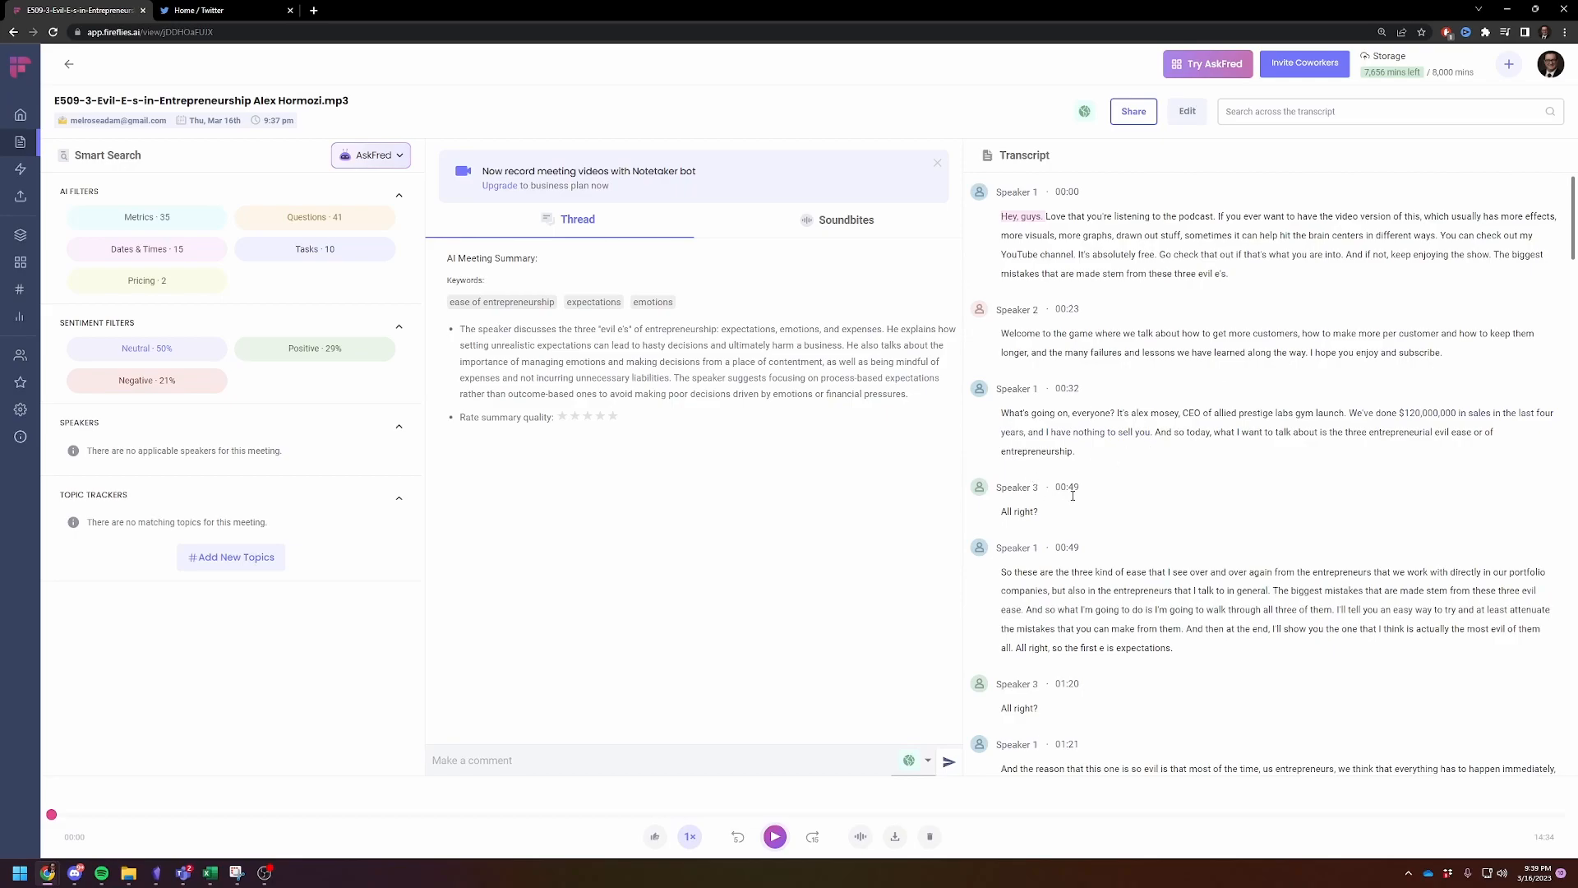
scroll("down", 3)
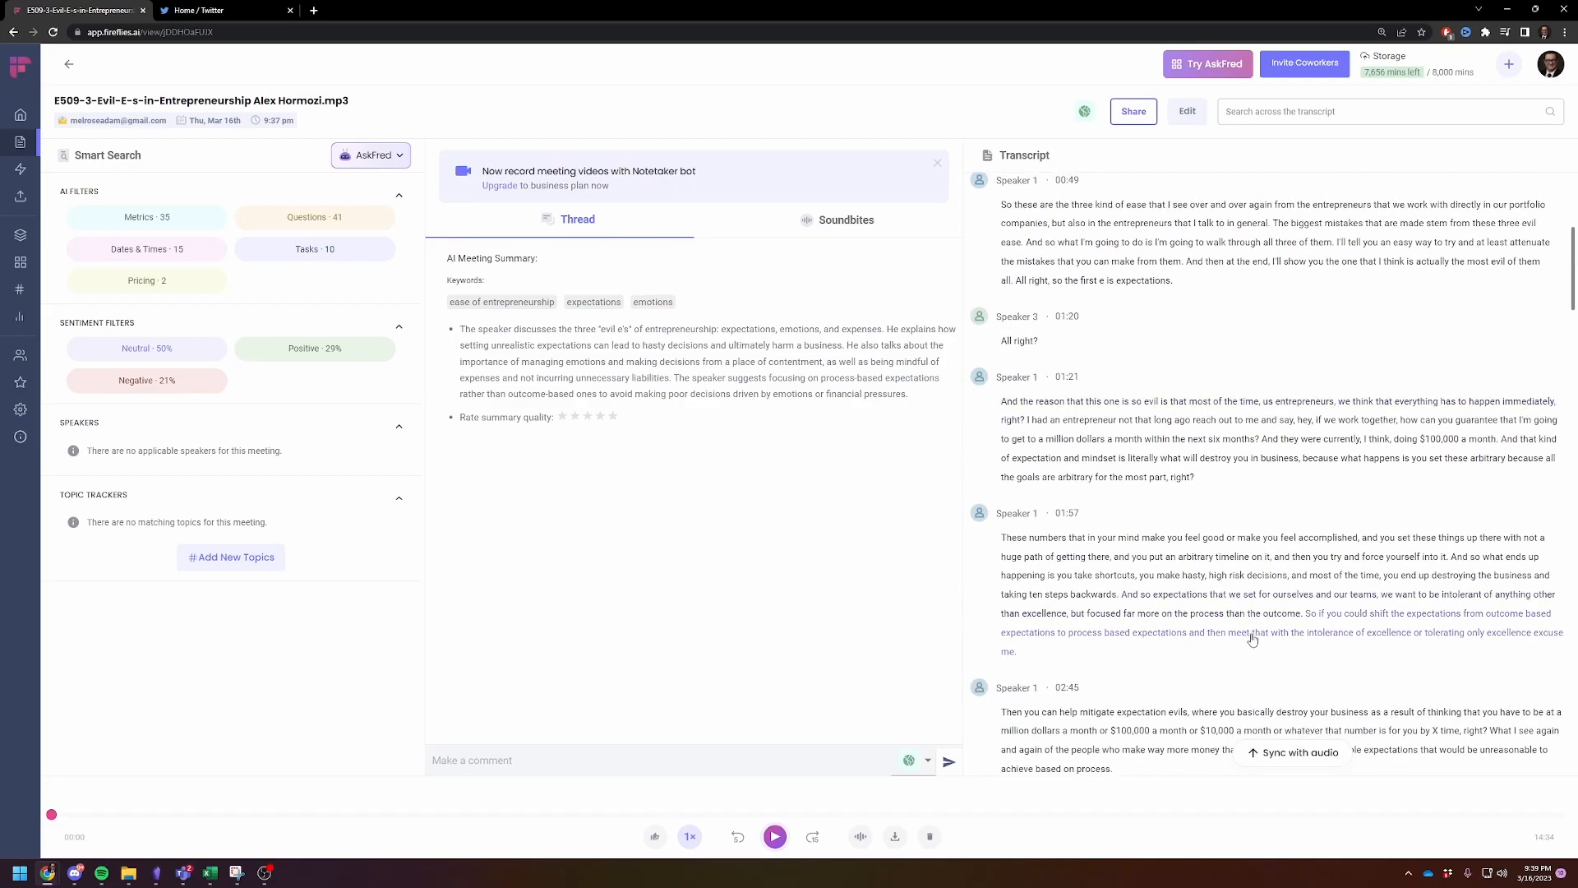
scroll("down", 3)
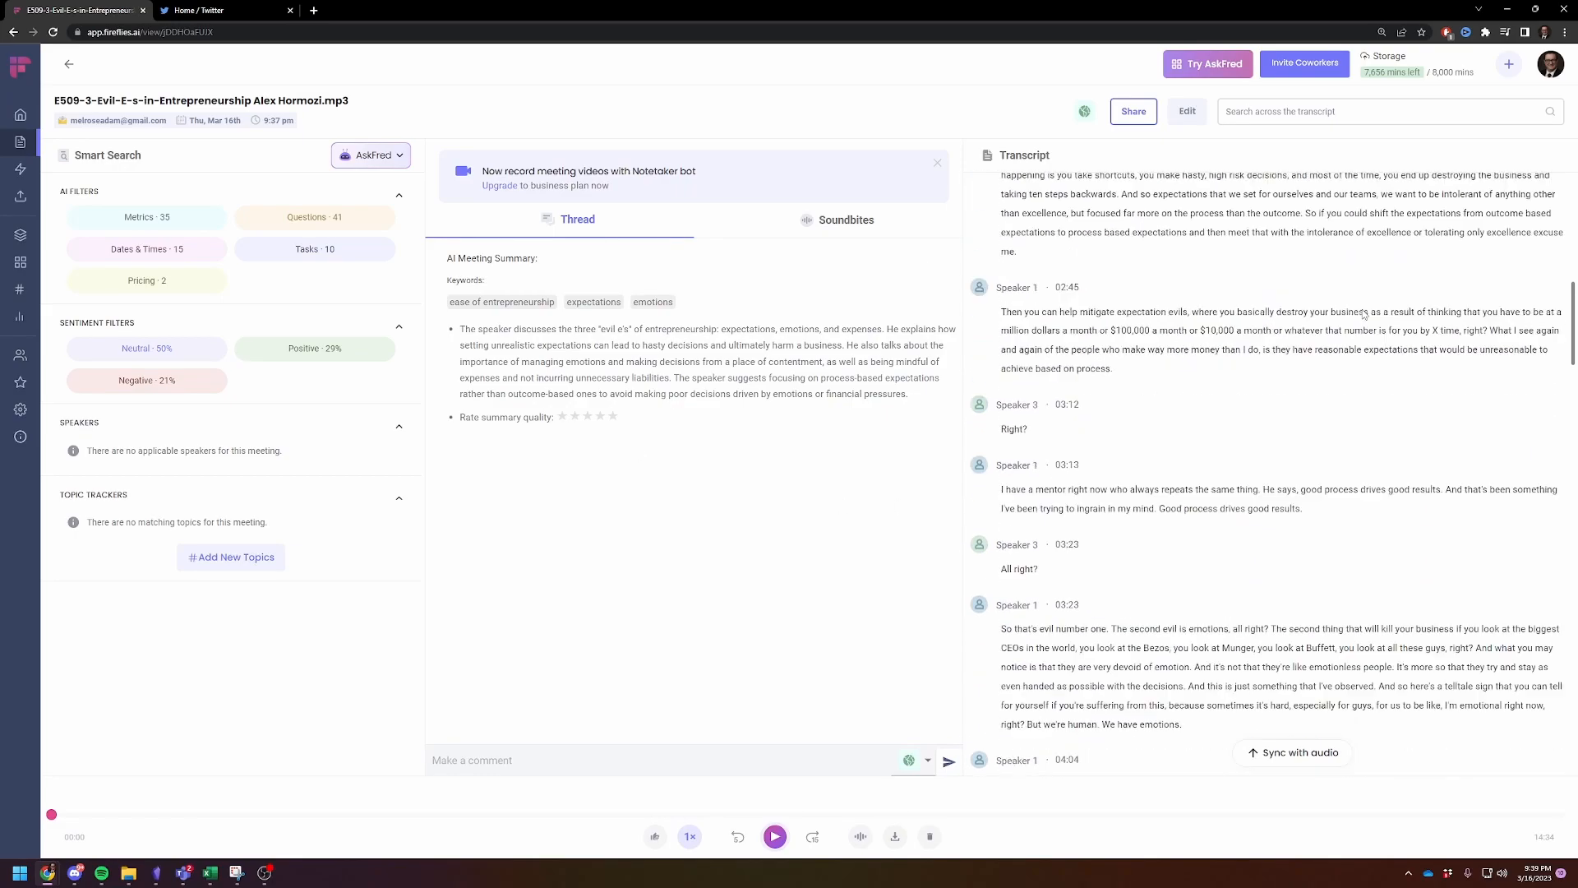
scroll("up", 3)
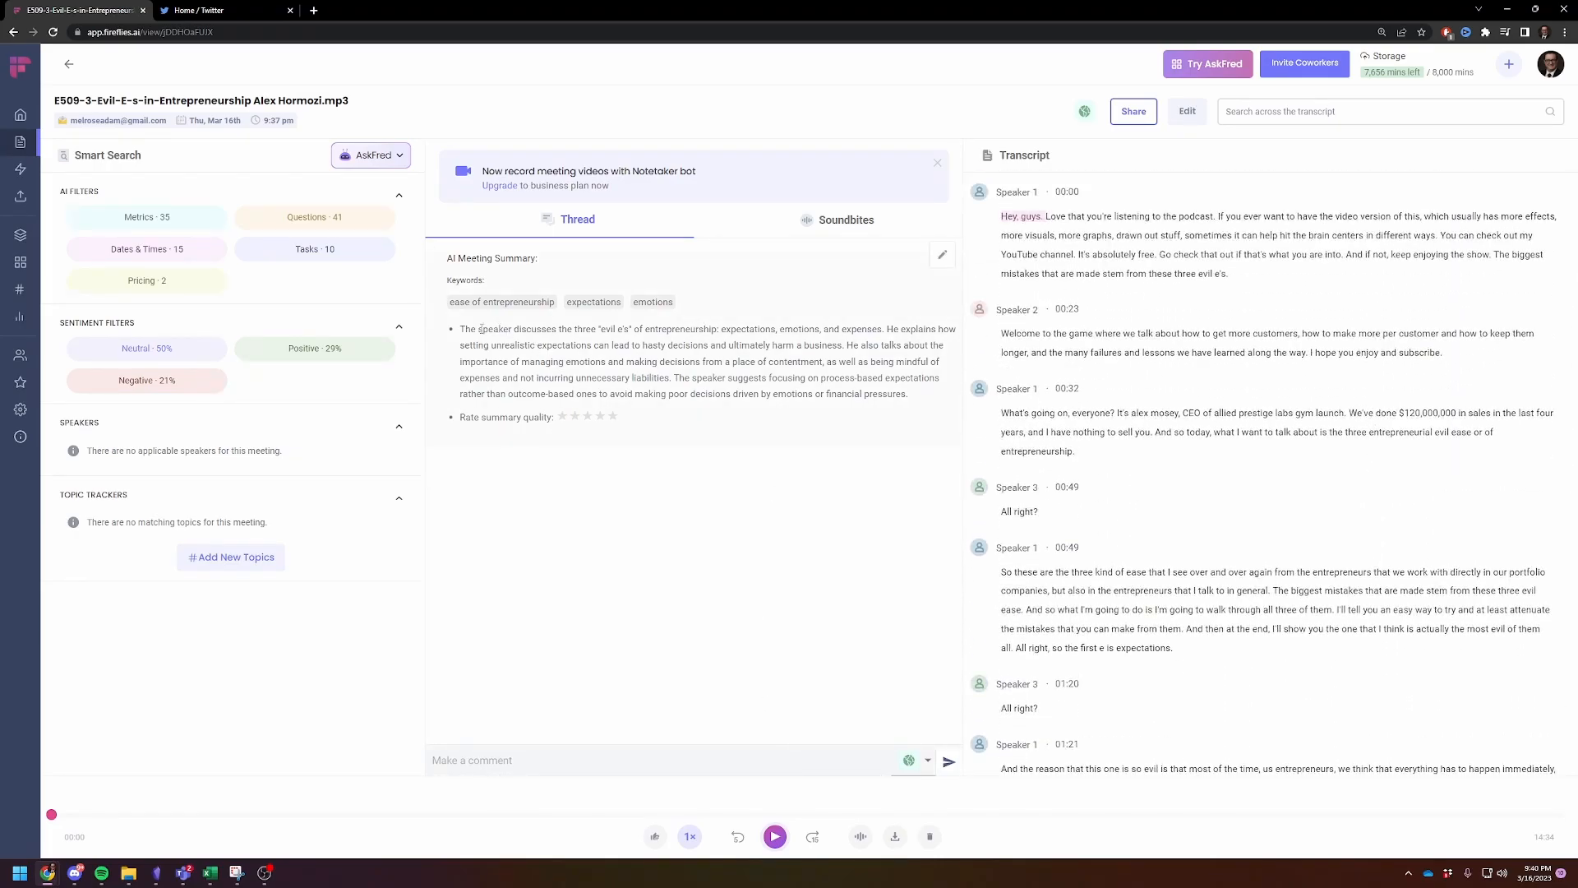
mouse_move(669, 409)
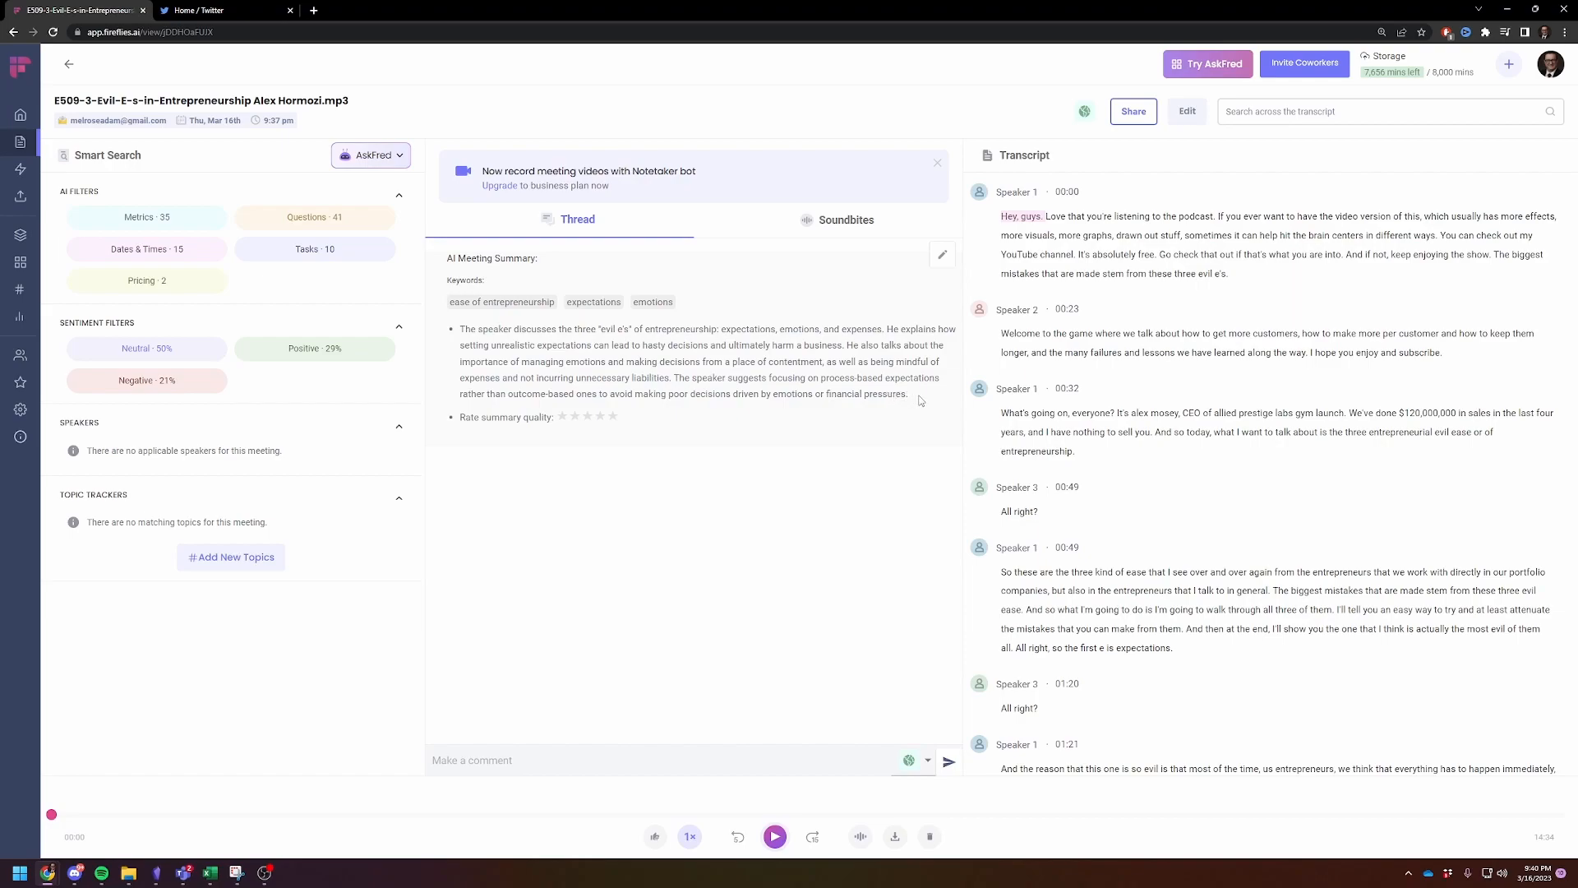
mouse_move(846, 574)
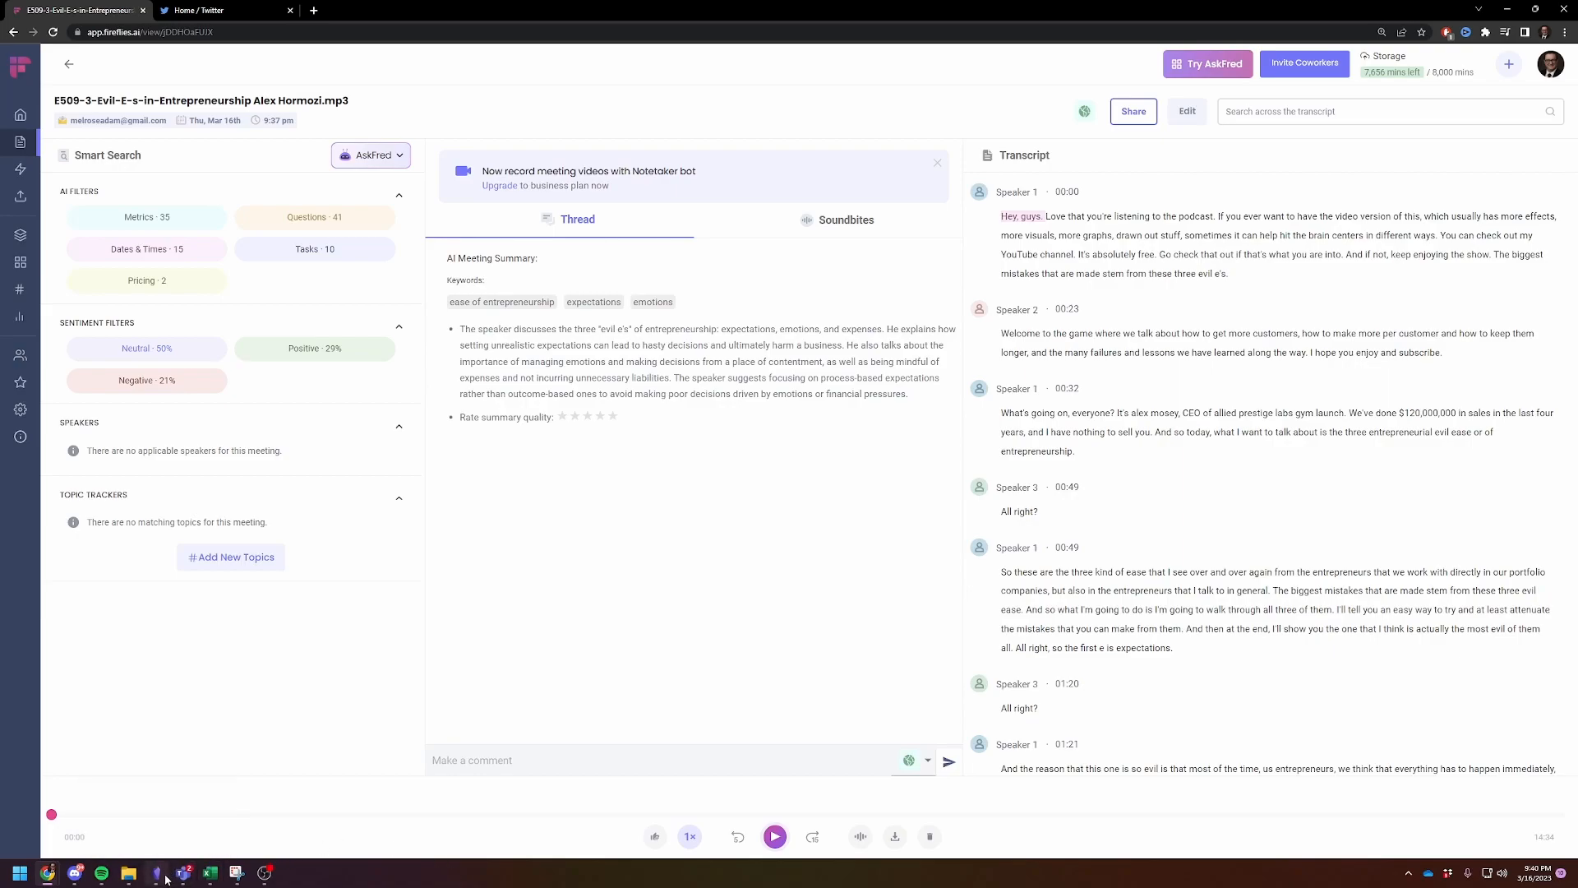
left_click(153, 871)
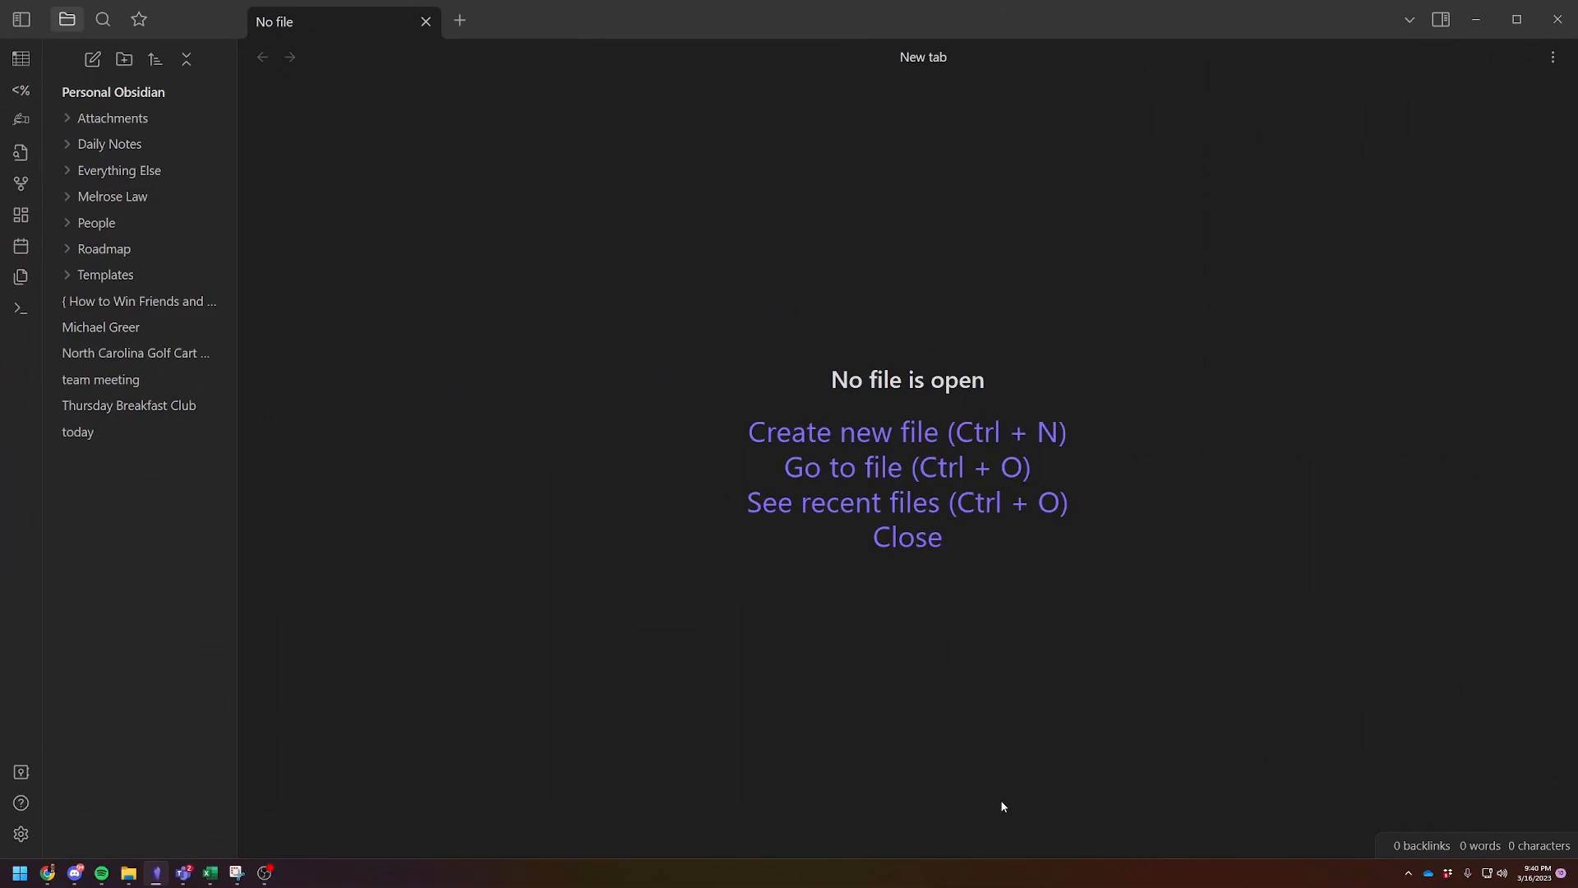
mouse_move(507, 510)
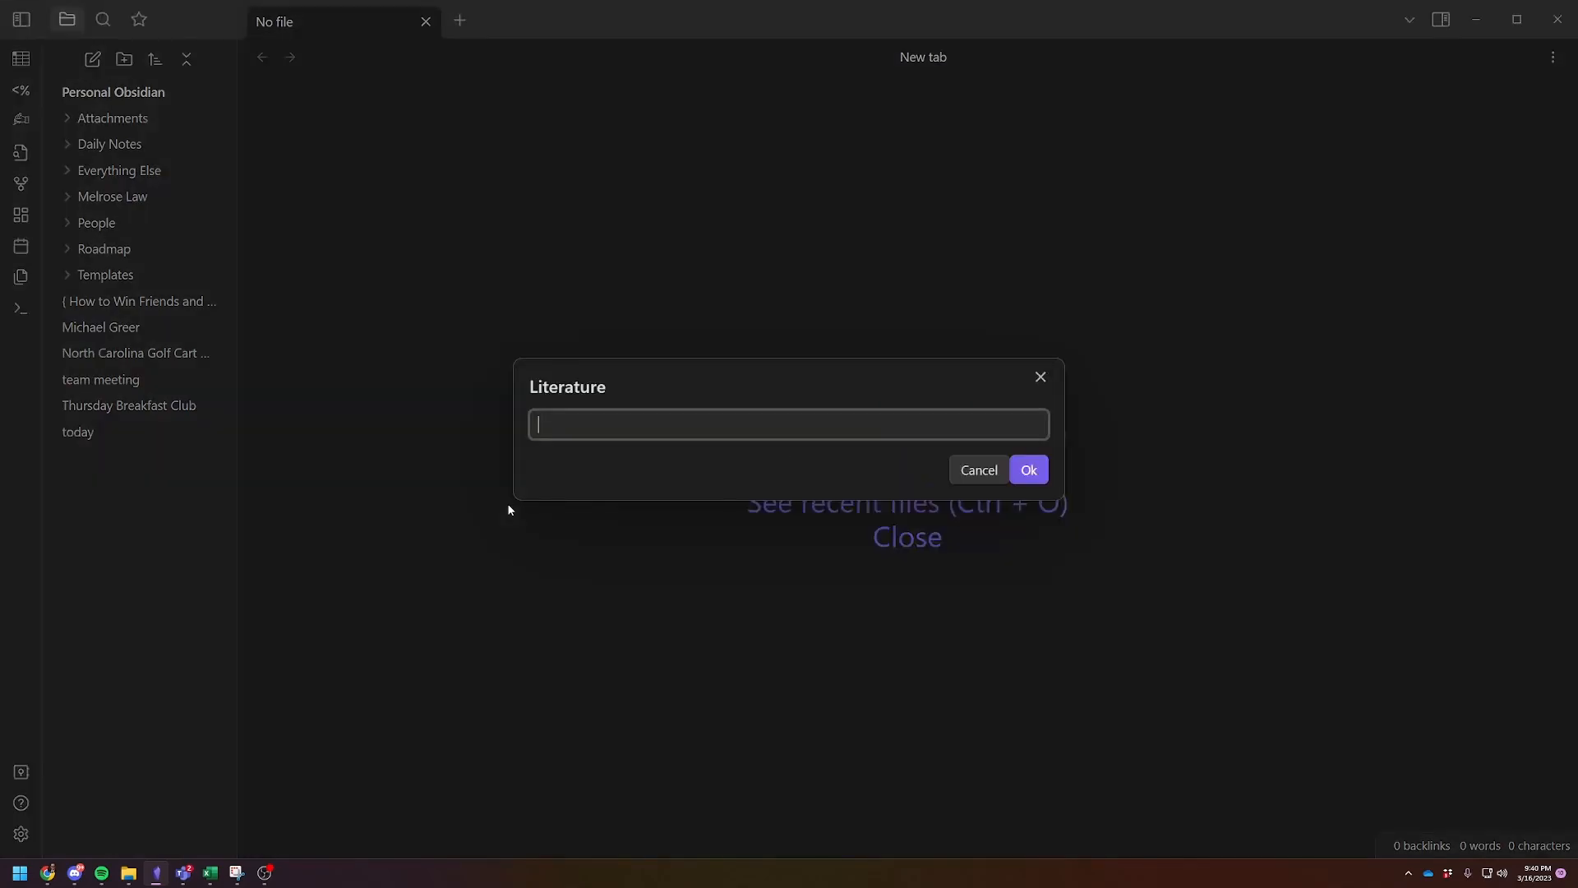
Step: Create a literature note titled 'The Three Evil E's'
type("( The T")
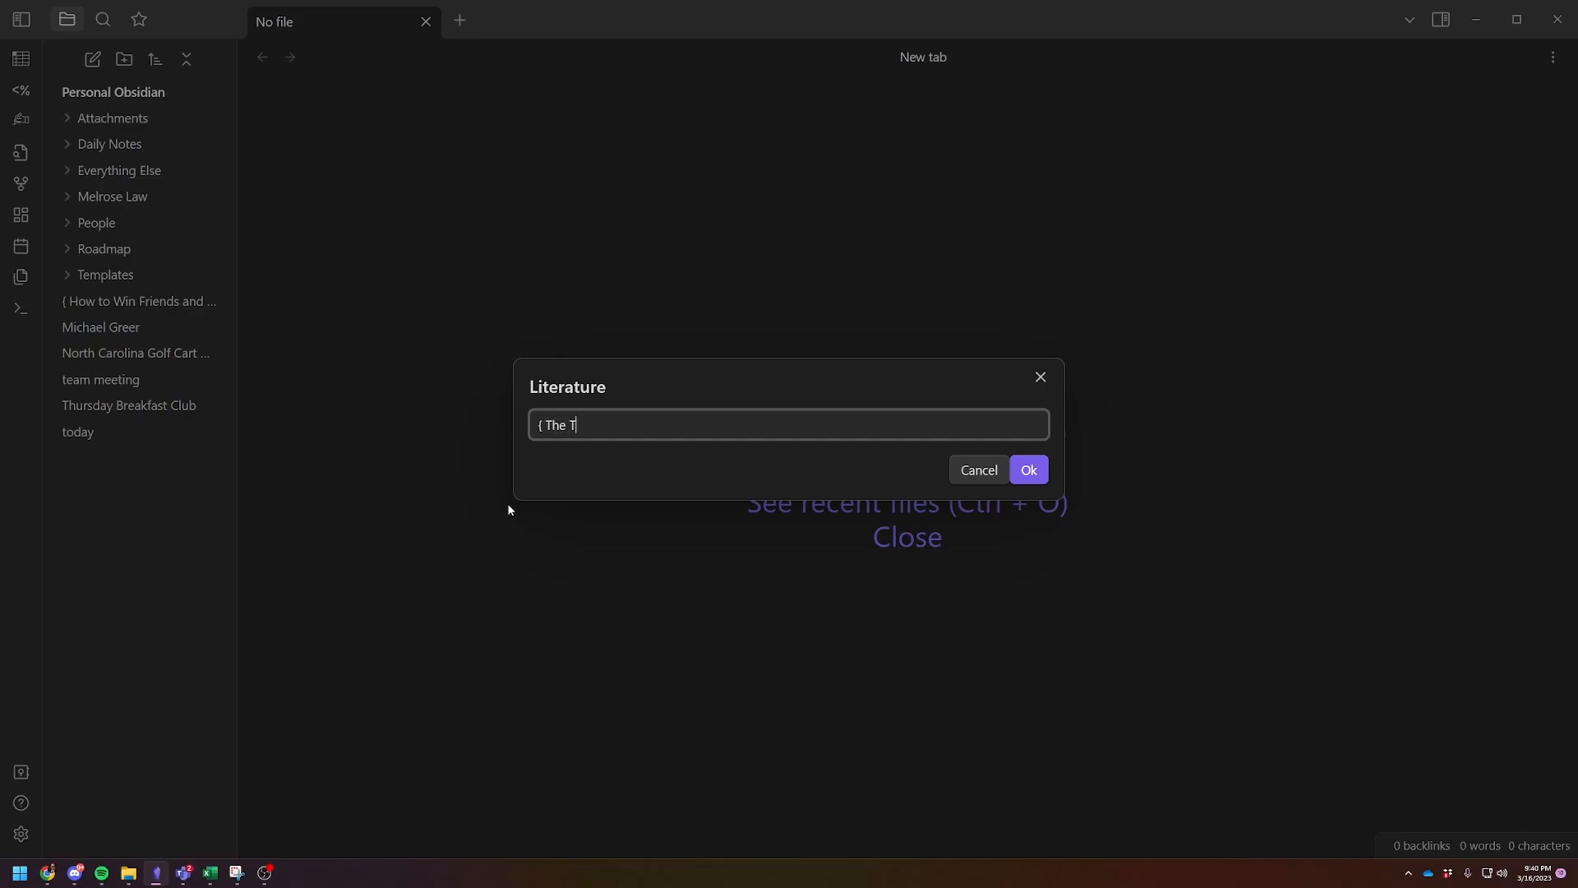
type("hree Evil E")
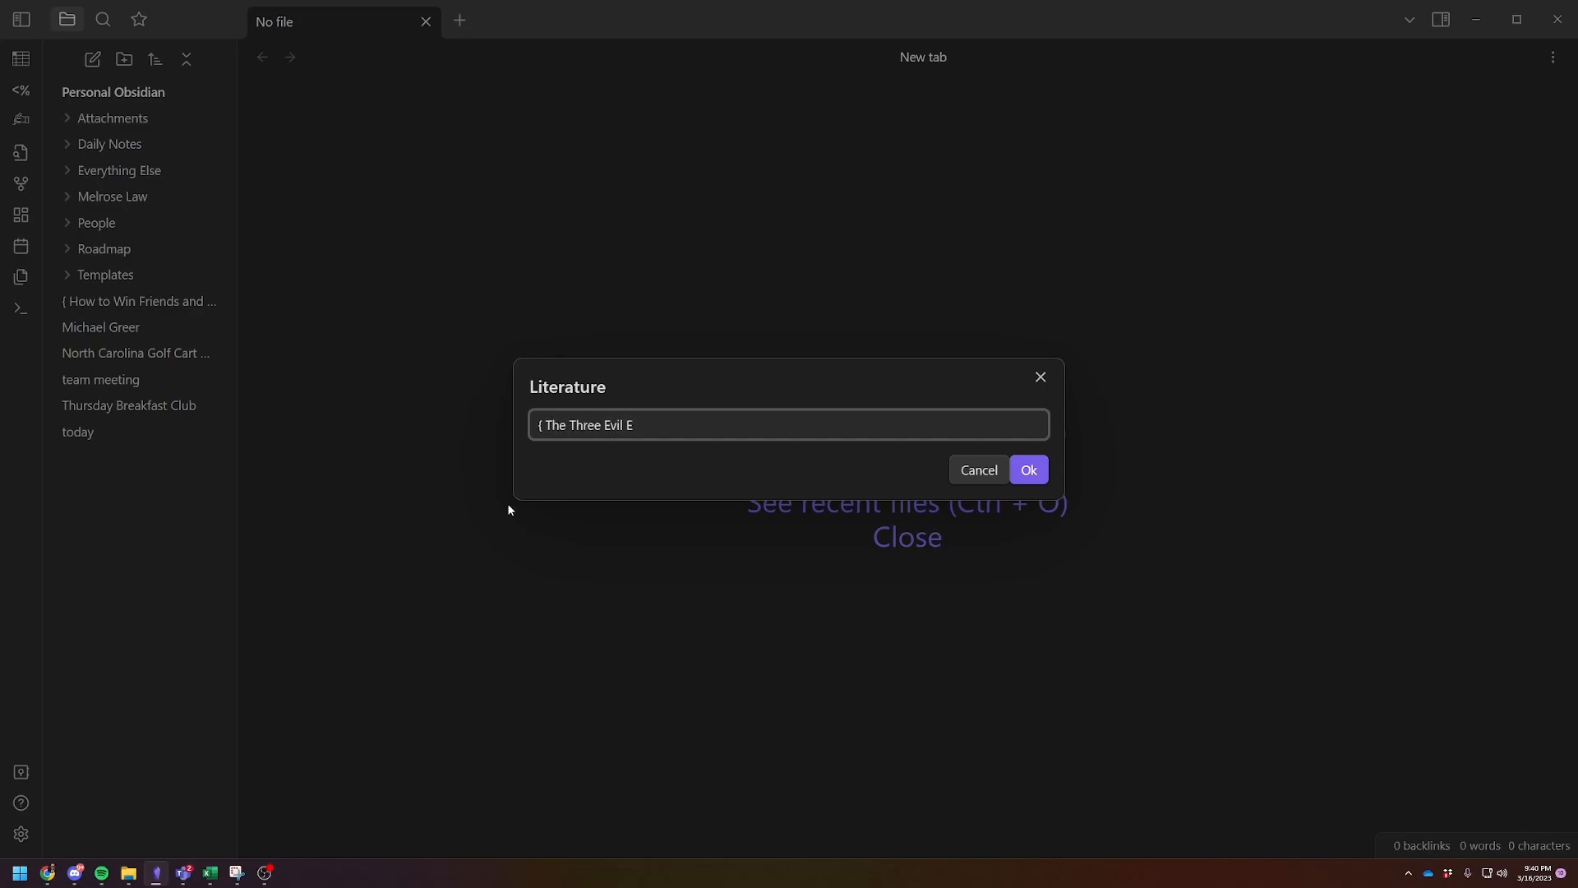
type("'s")
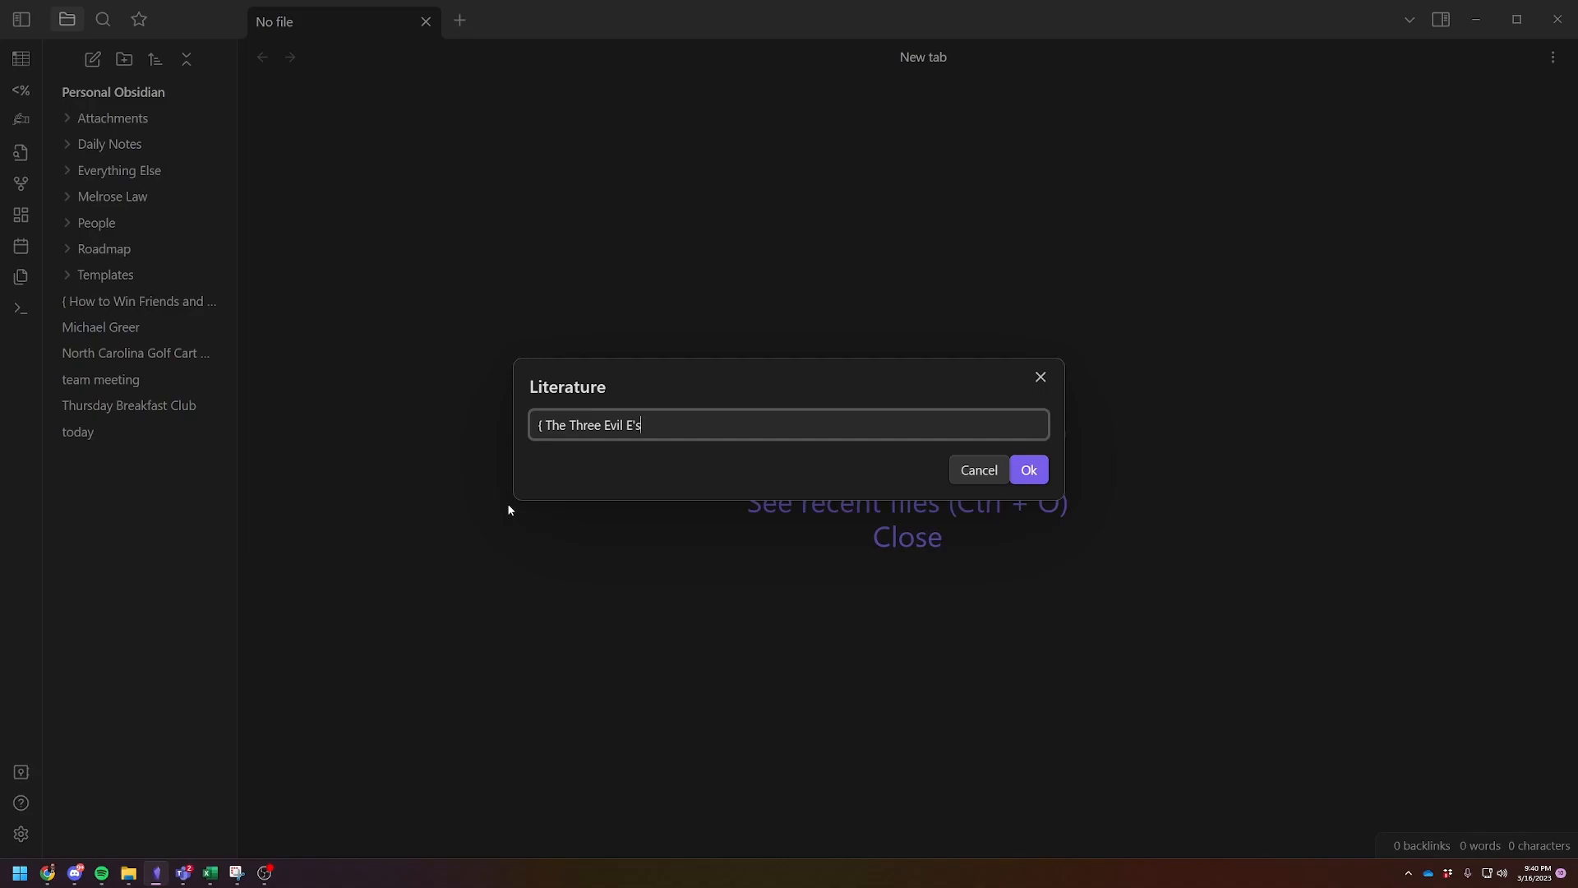
left_click(1027, 469)
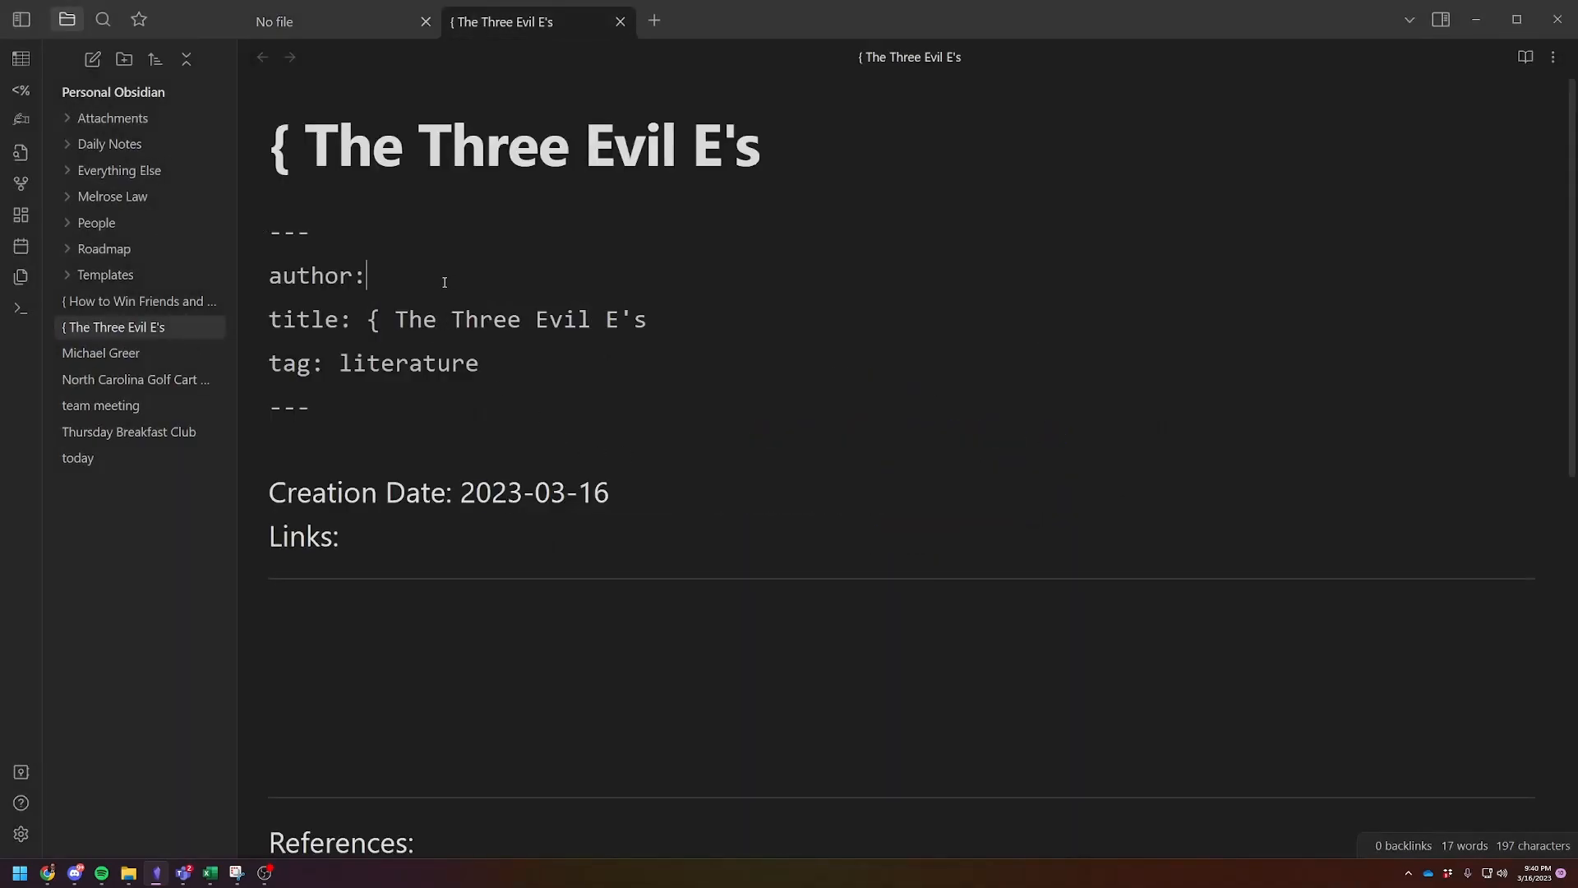
Step: Set the note's author field to Alex Hormozi
scroll("down", 3)
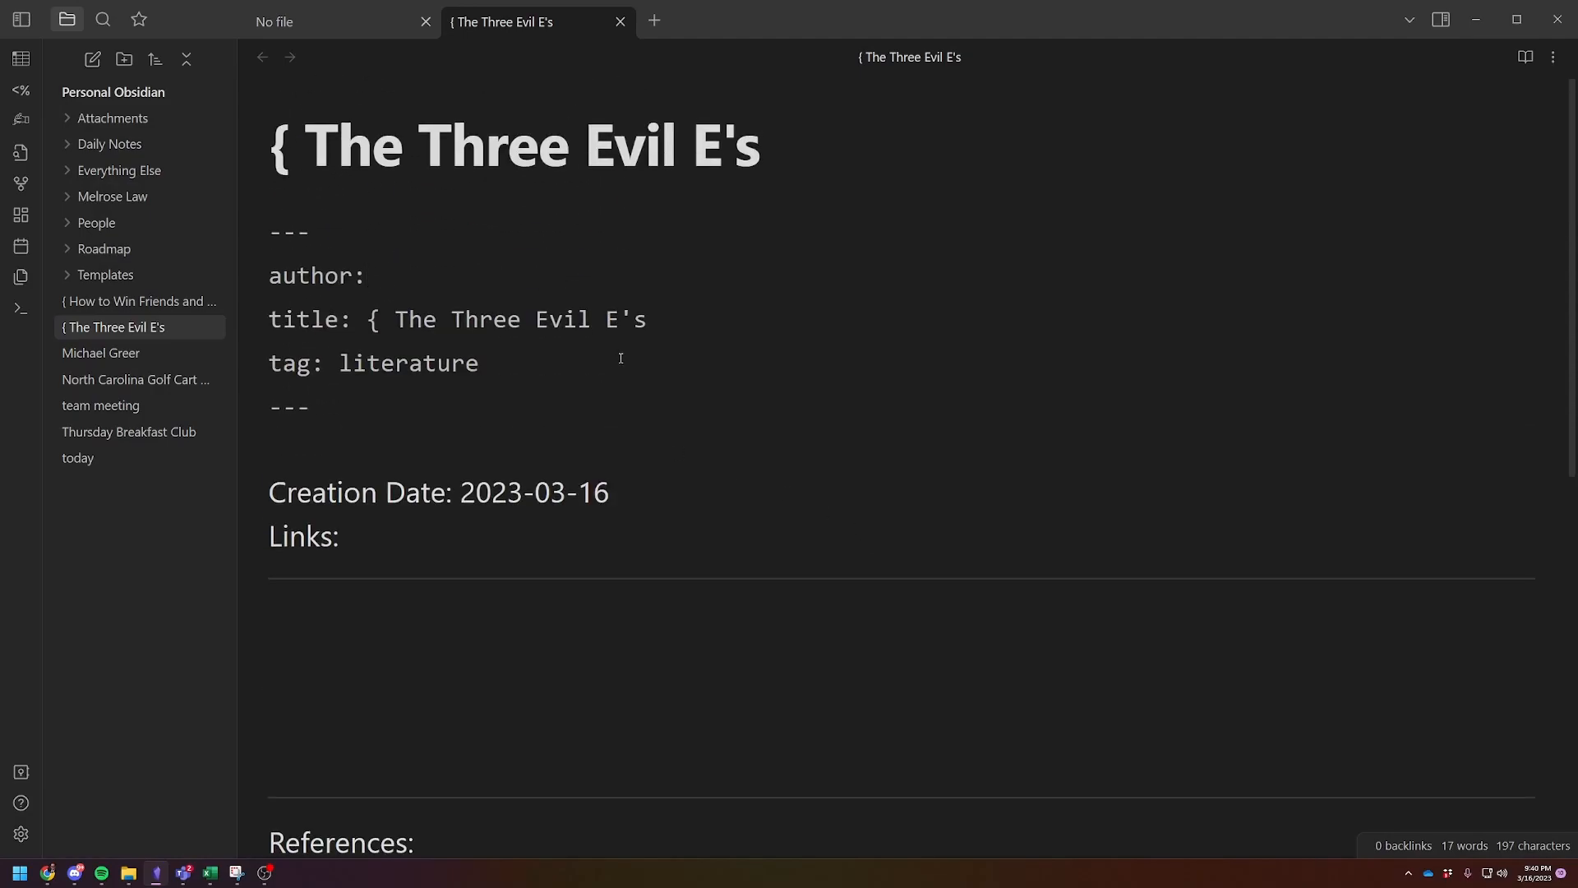
mouse_move(508, 324)
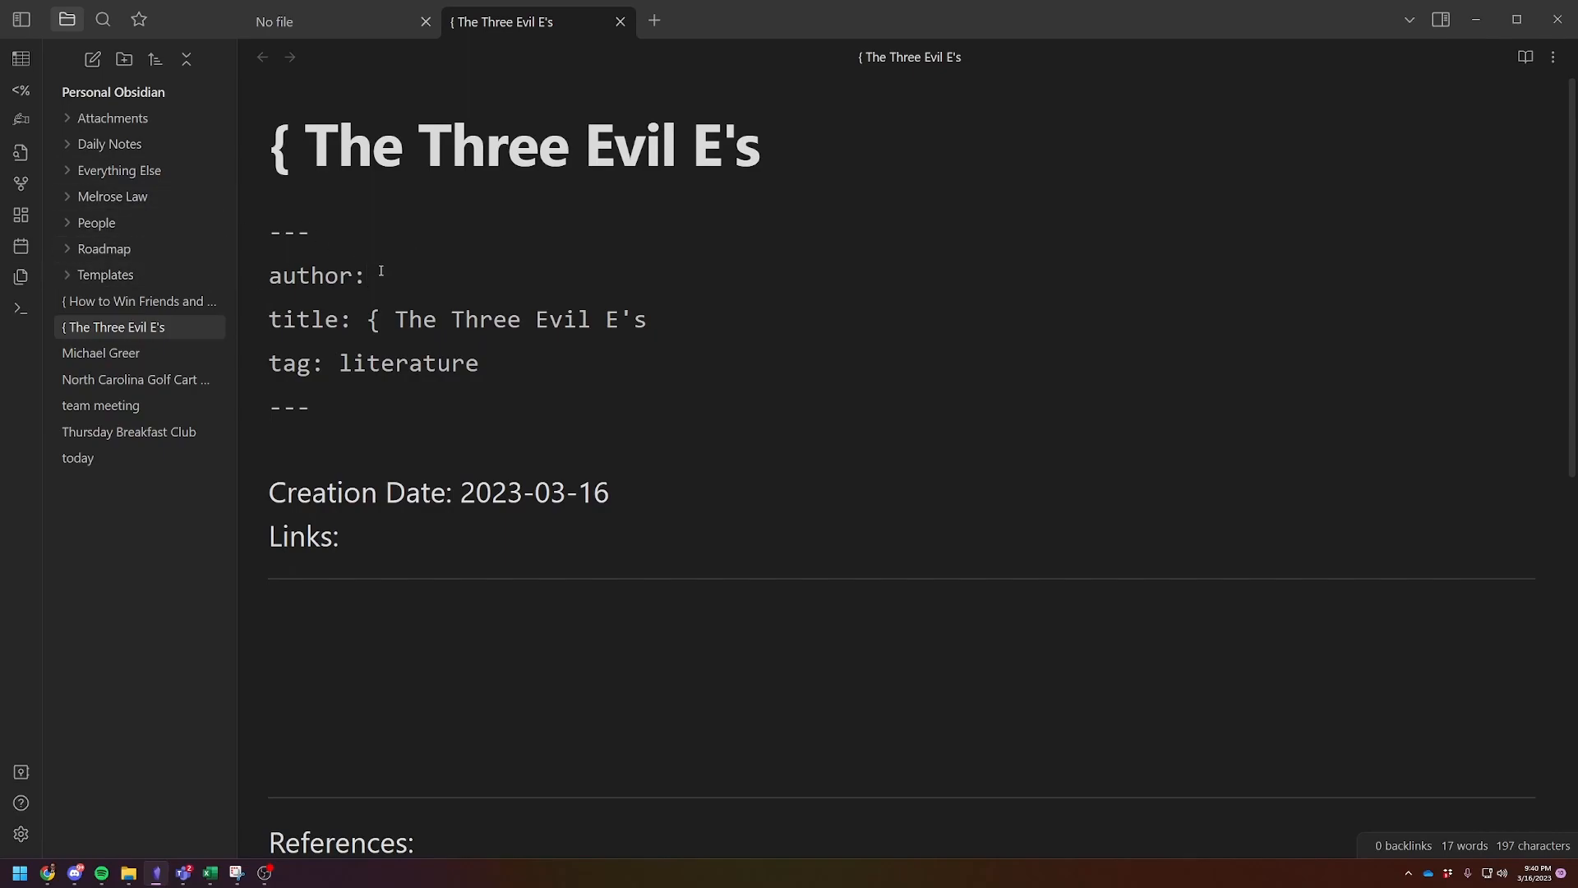
type("Alex")
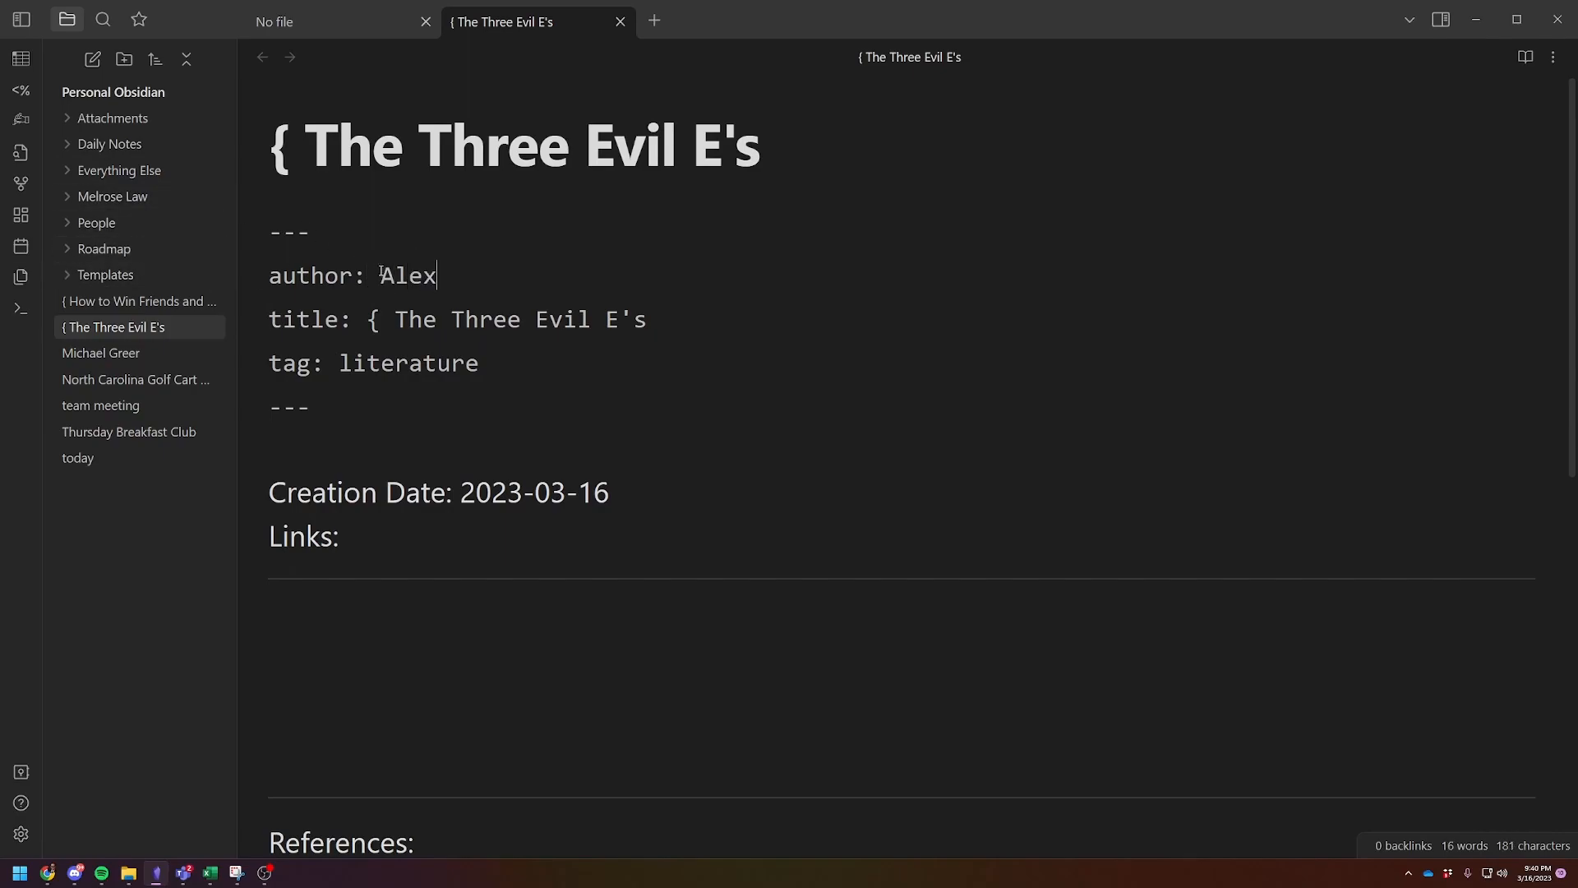
type("Hor")
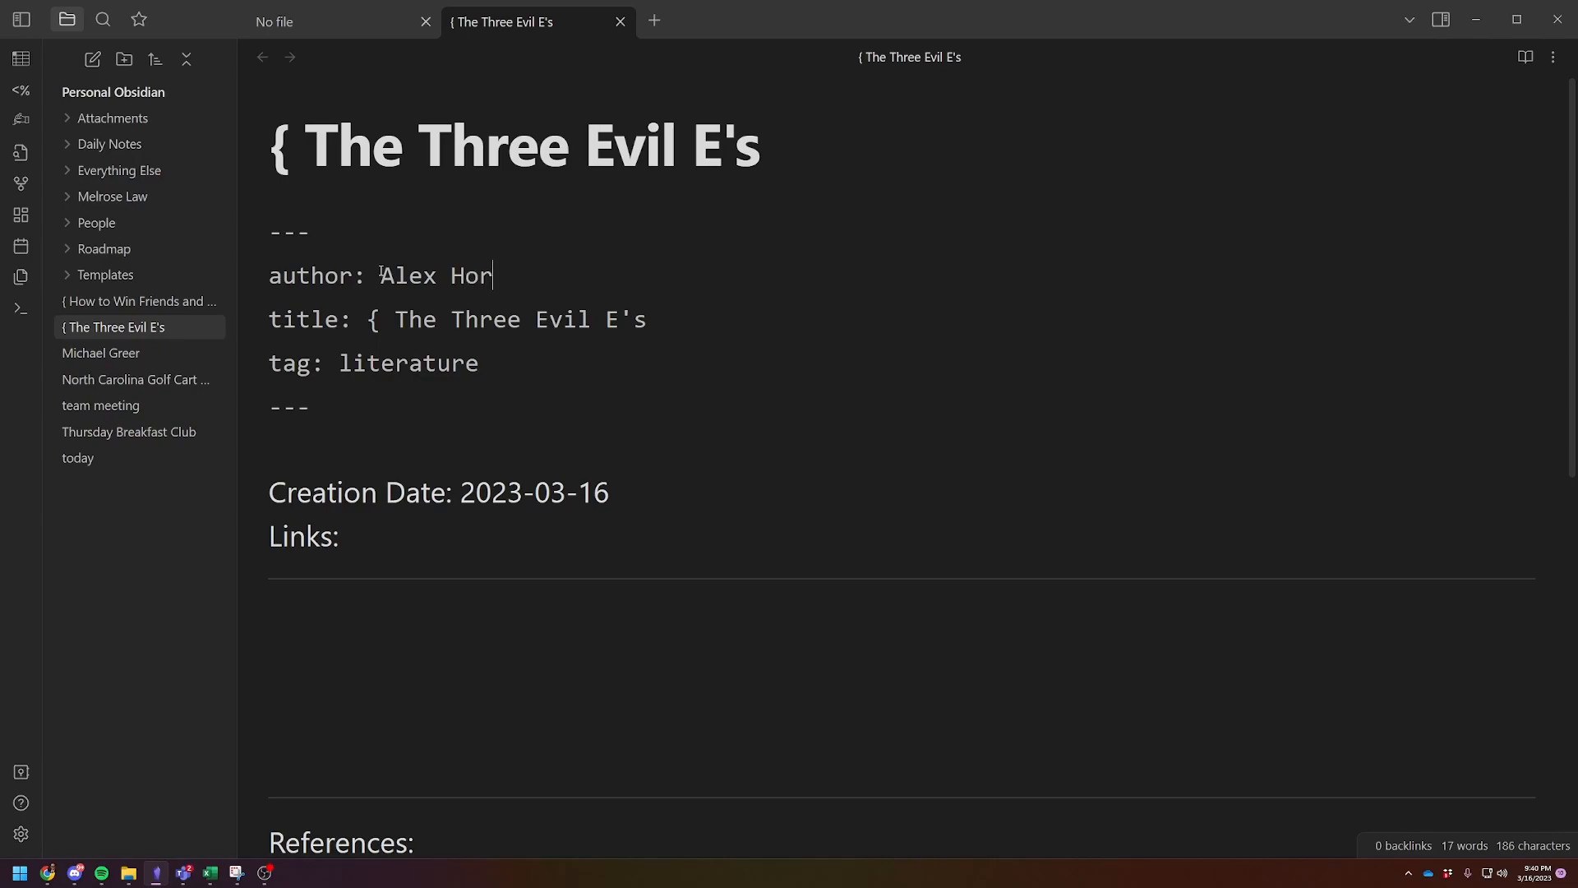
type("mozi")
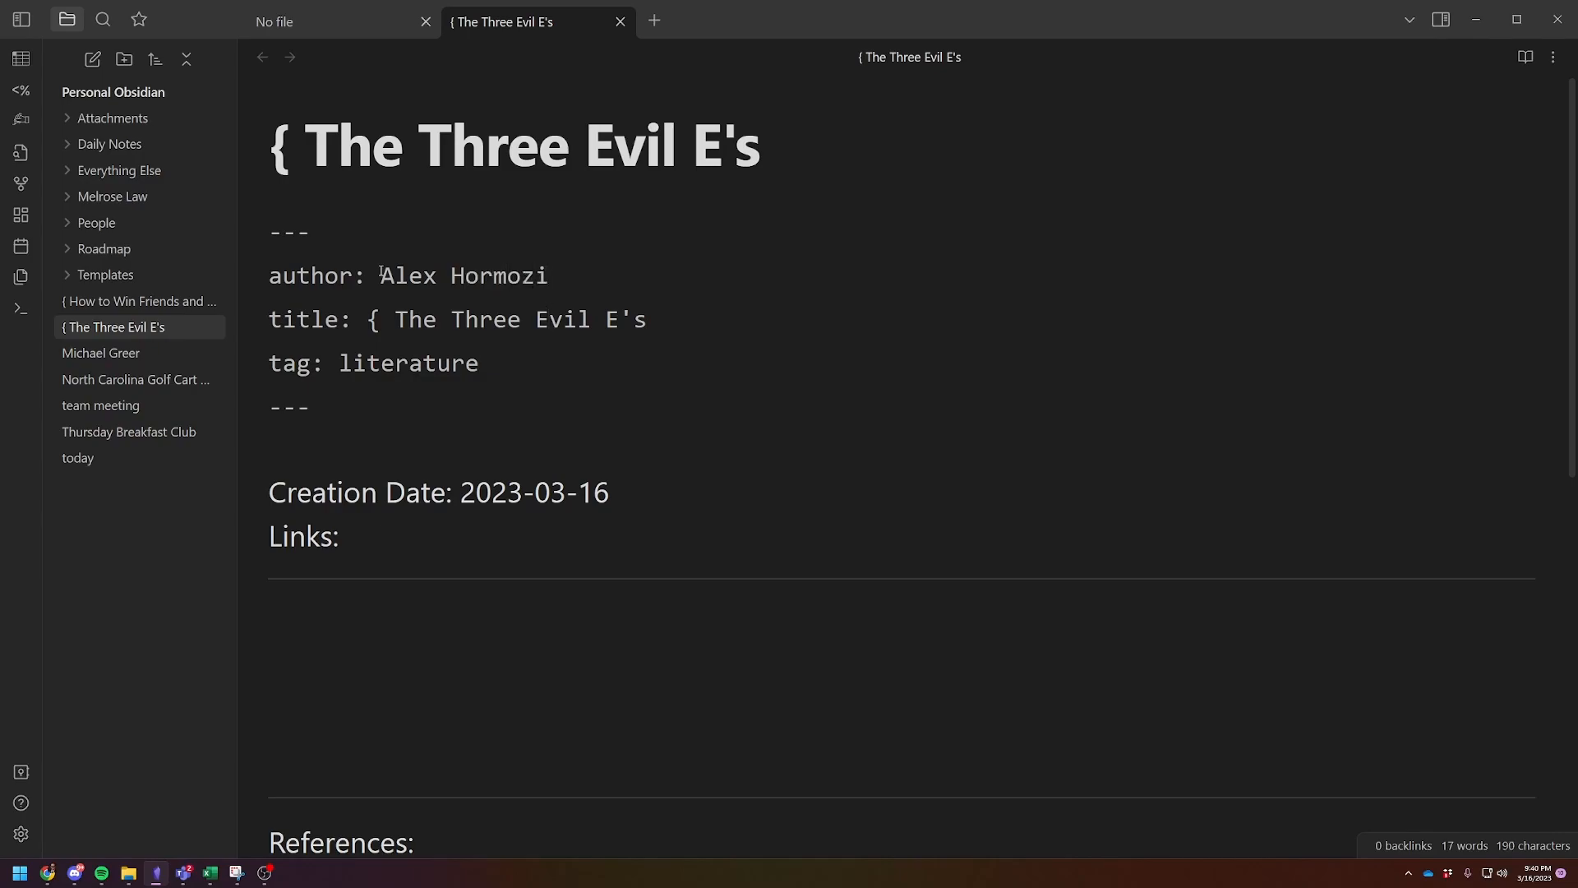
Step: Add podcast to the note's tags and type a 'Summary:' heading
type(", podcas")
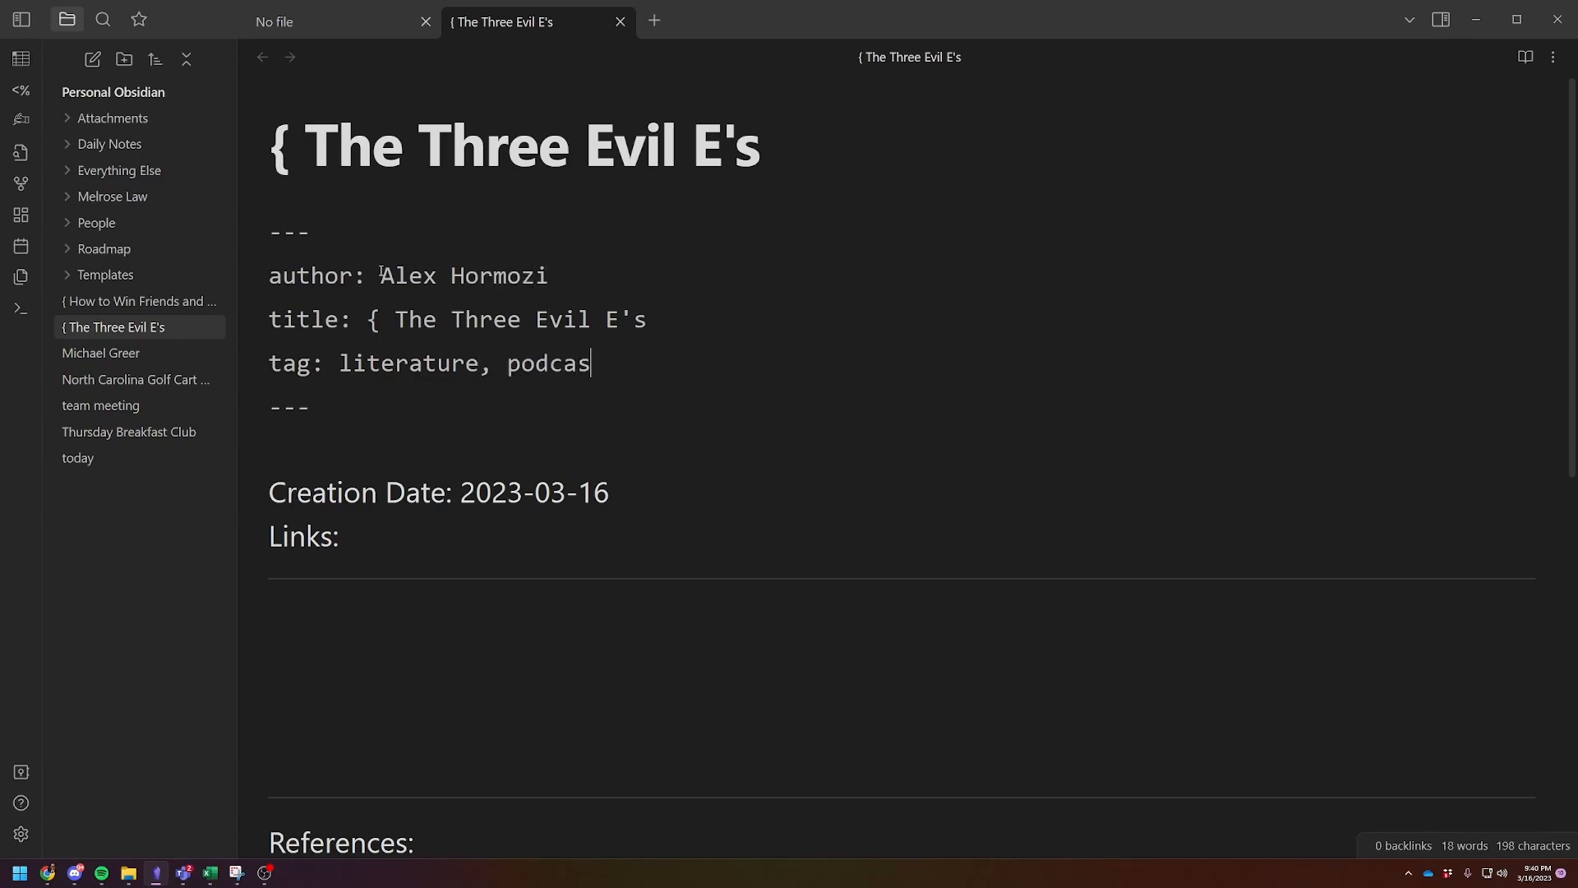
type("t")
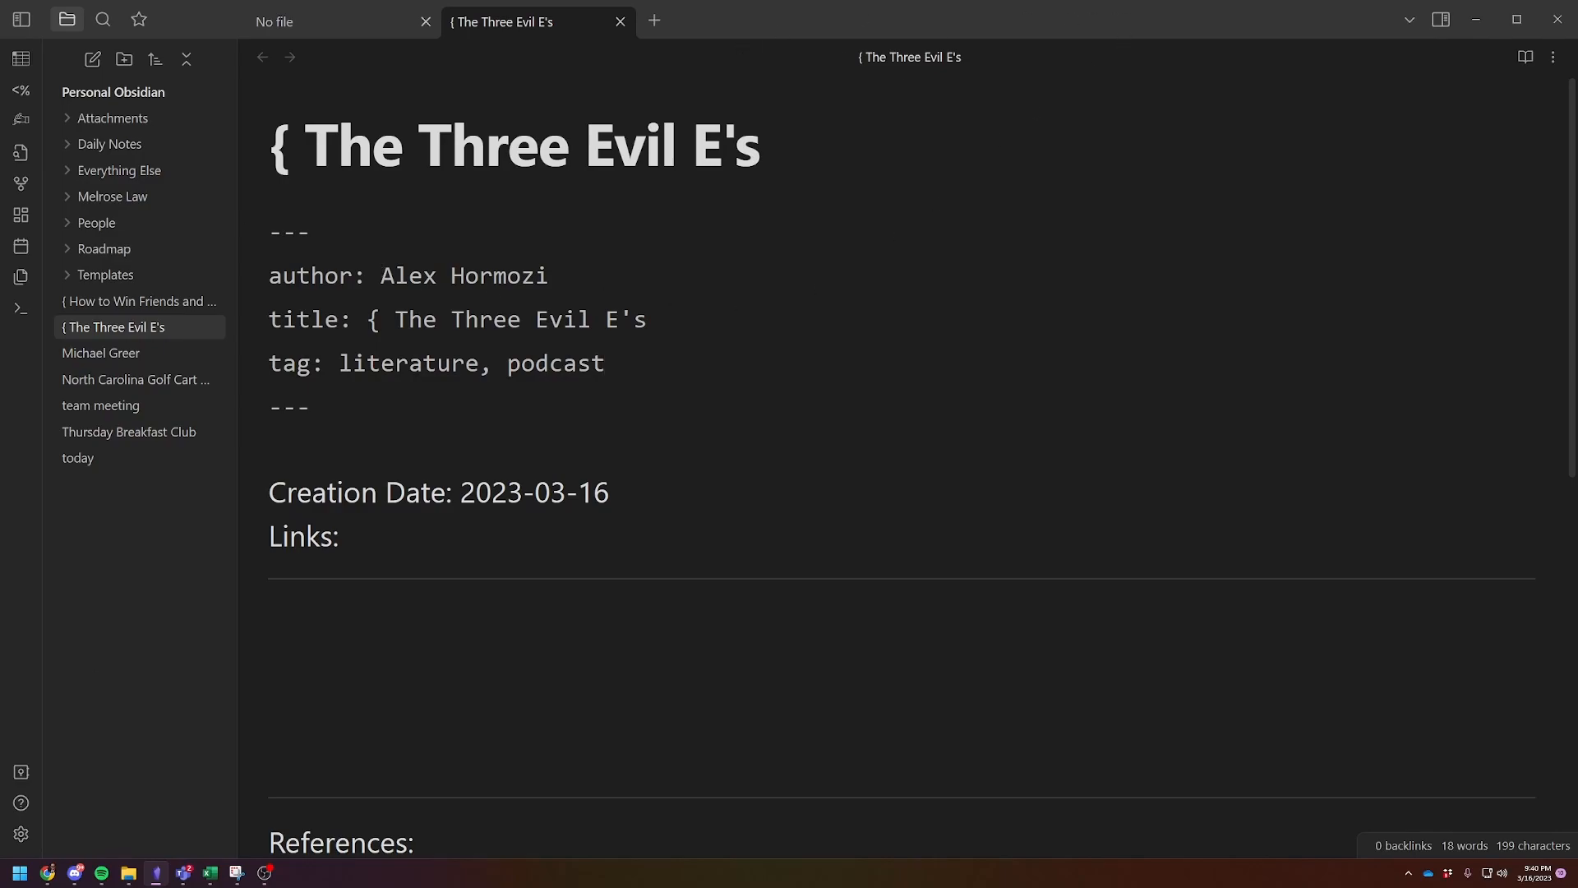
type("Su")
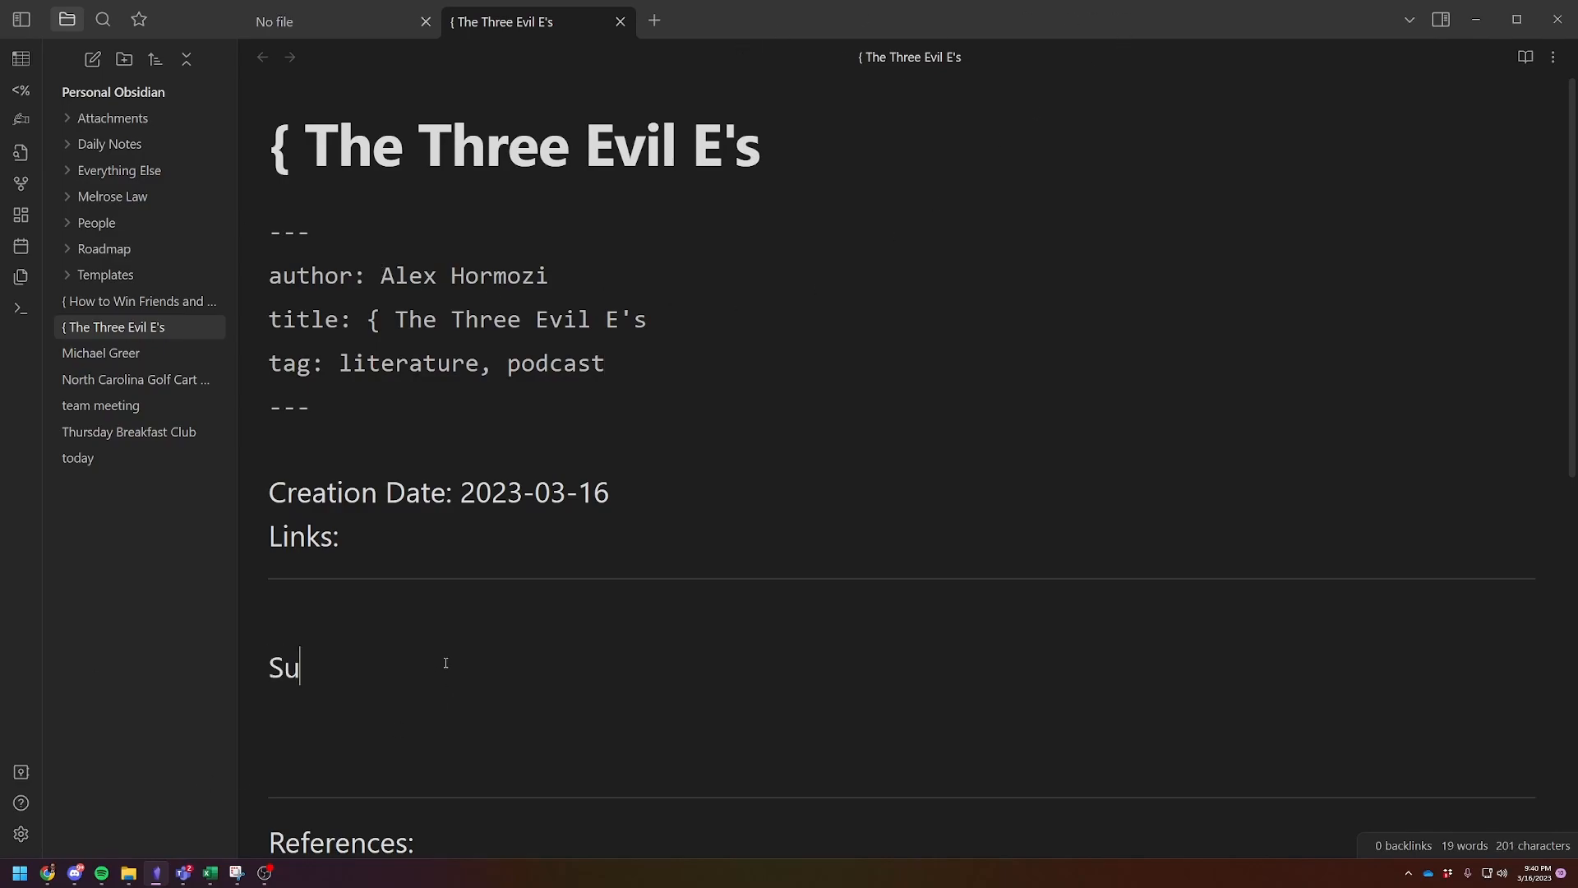
type("mmary:")
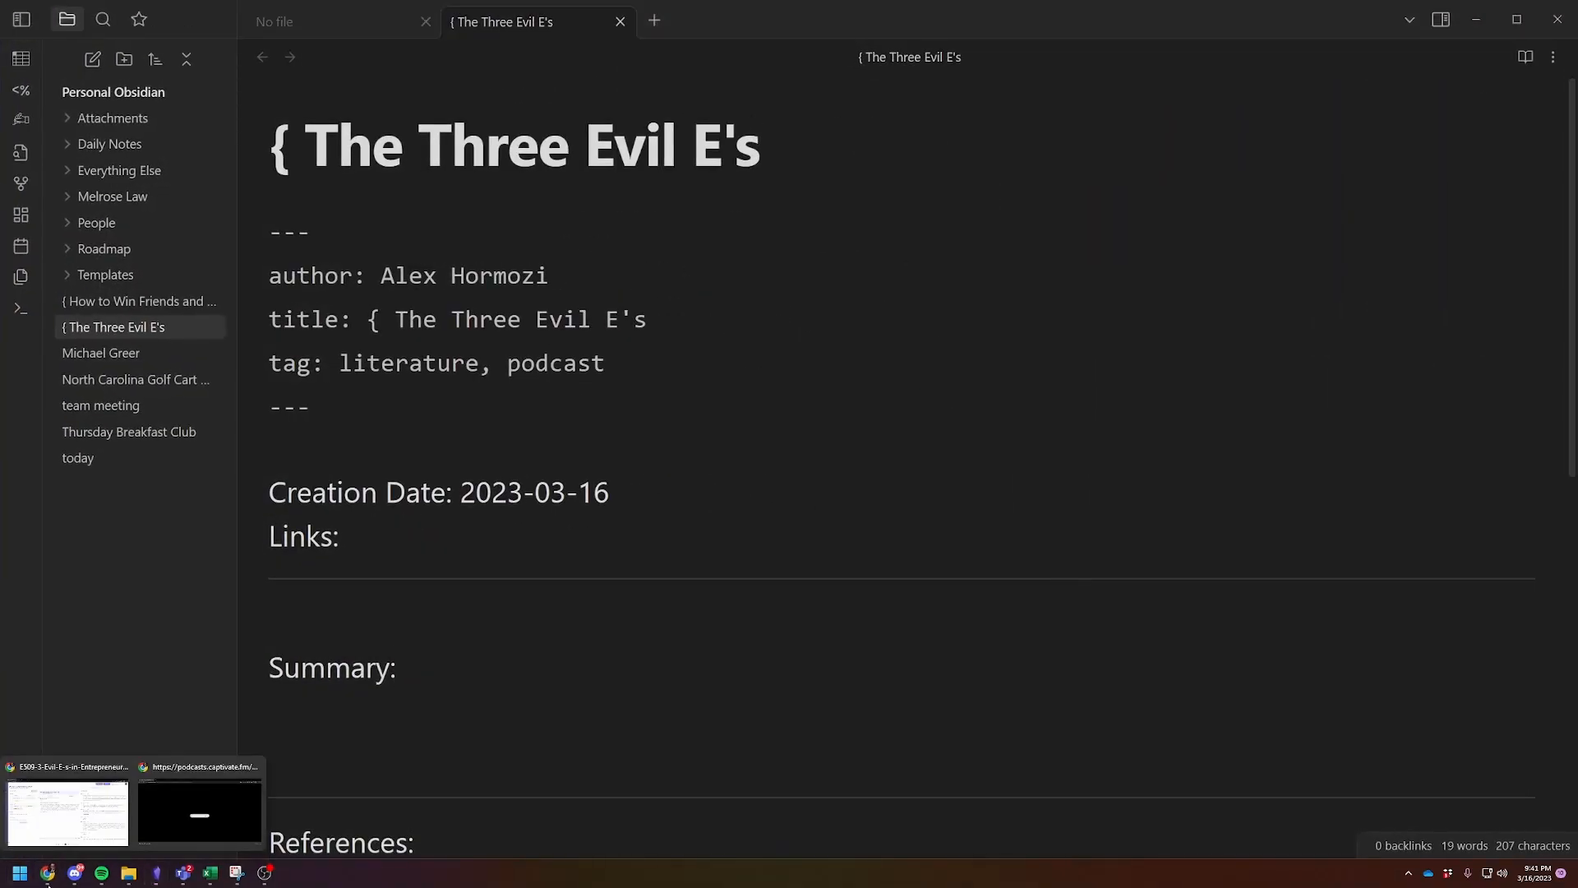
Step: Copy the Fireflies AI summary and paste it below the Summary heading
left_click(68, 810)
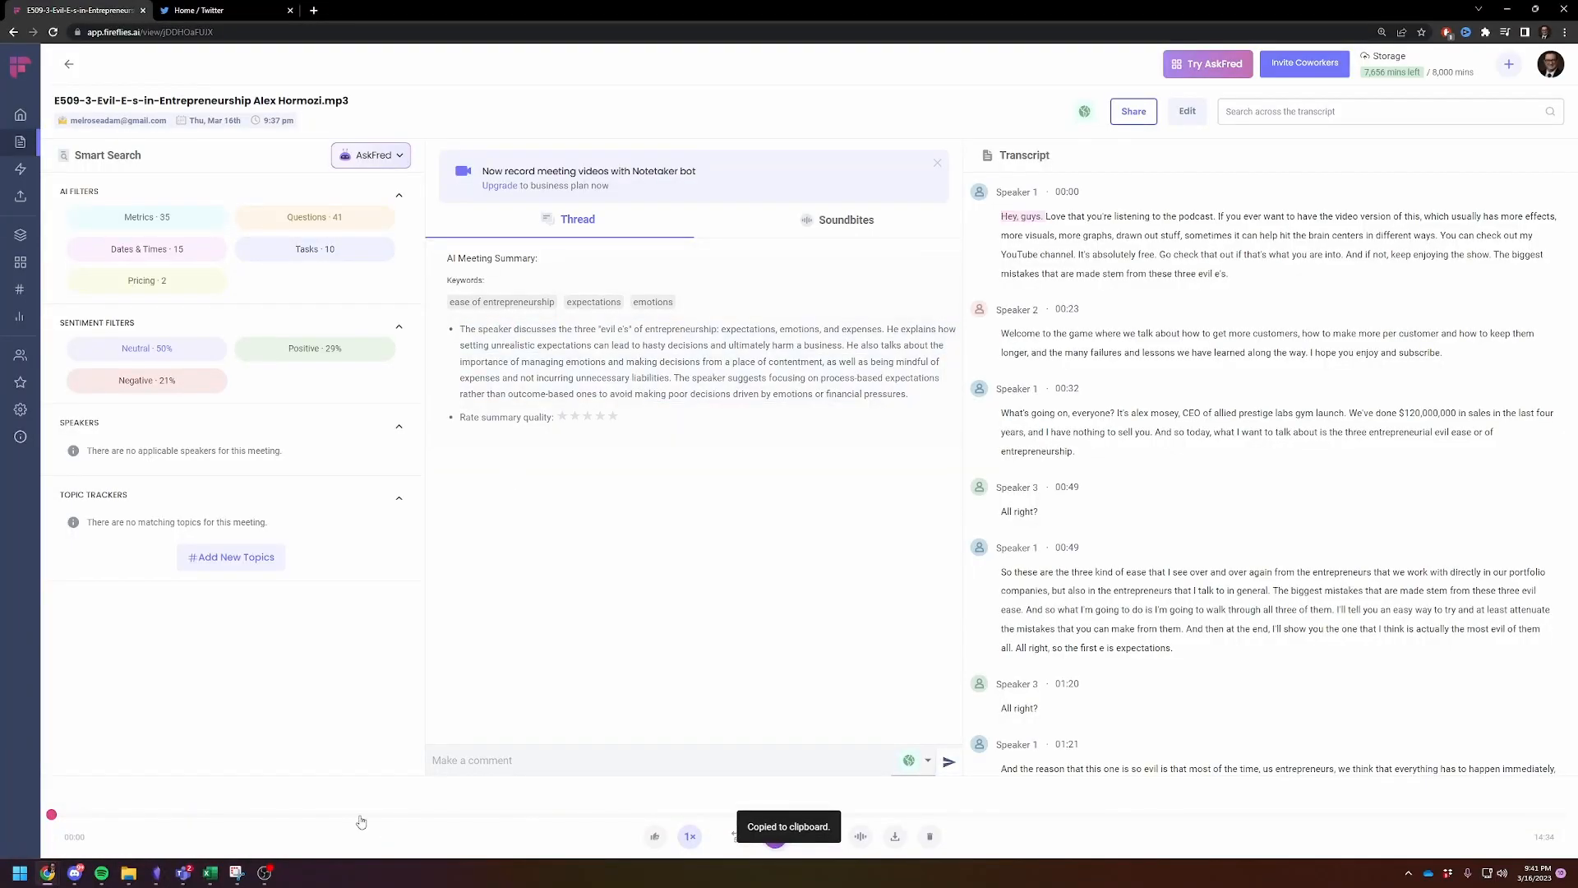
mouse_move(156, 871)
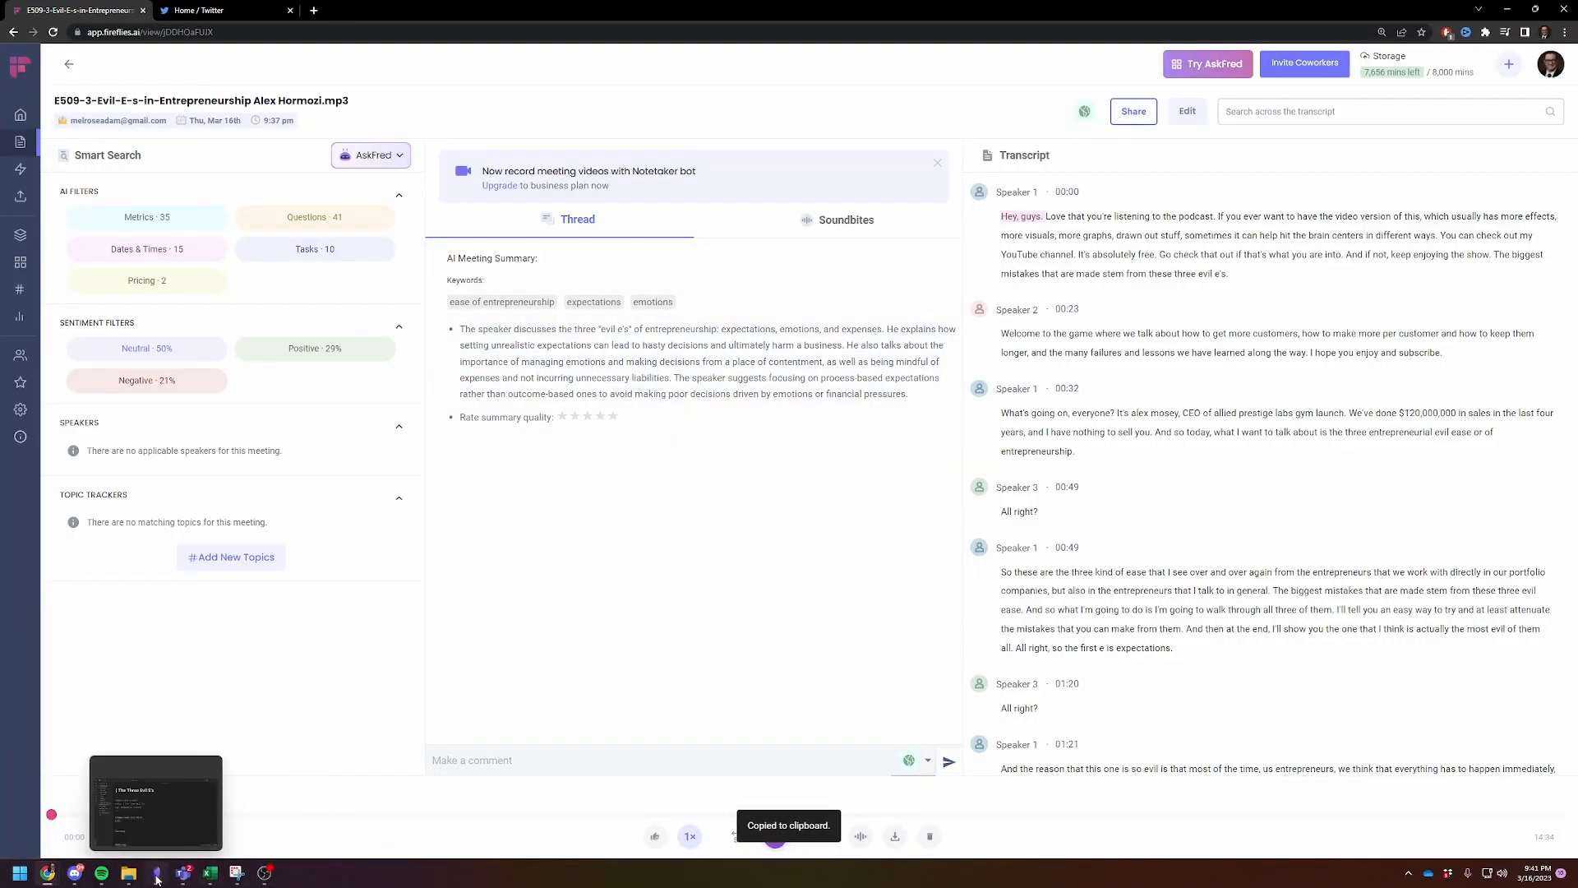
left_click(156, 871)
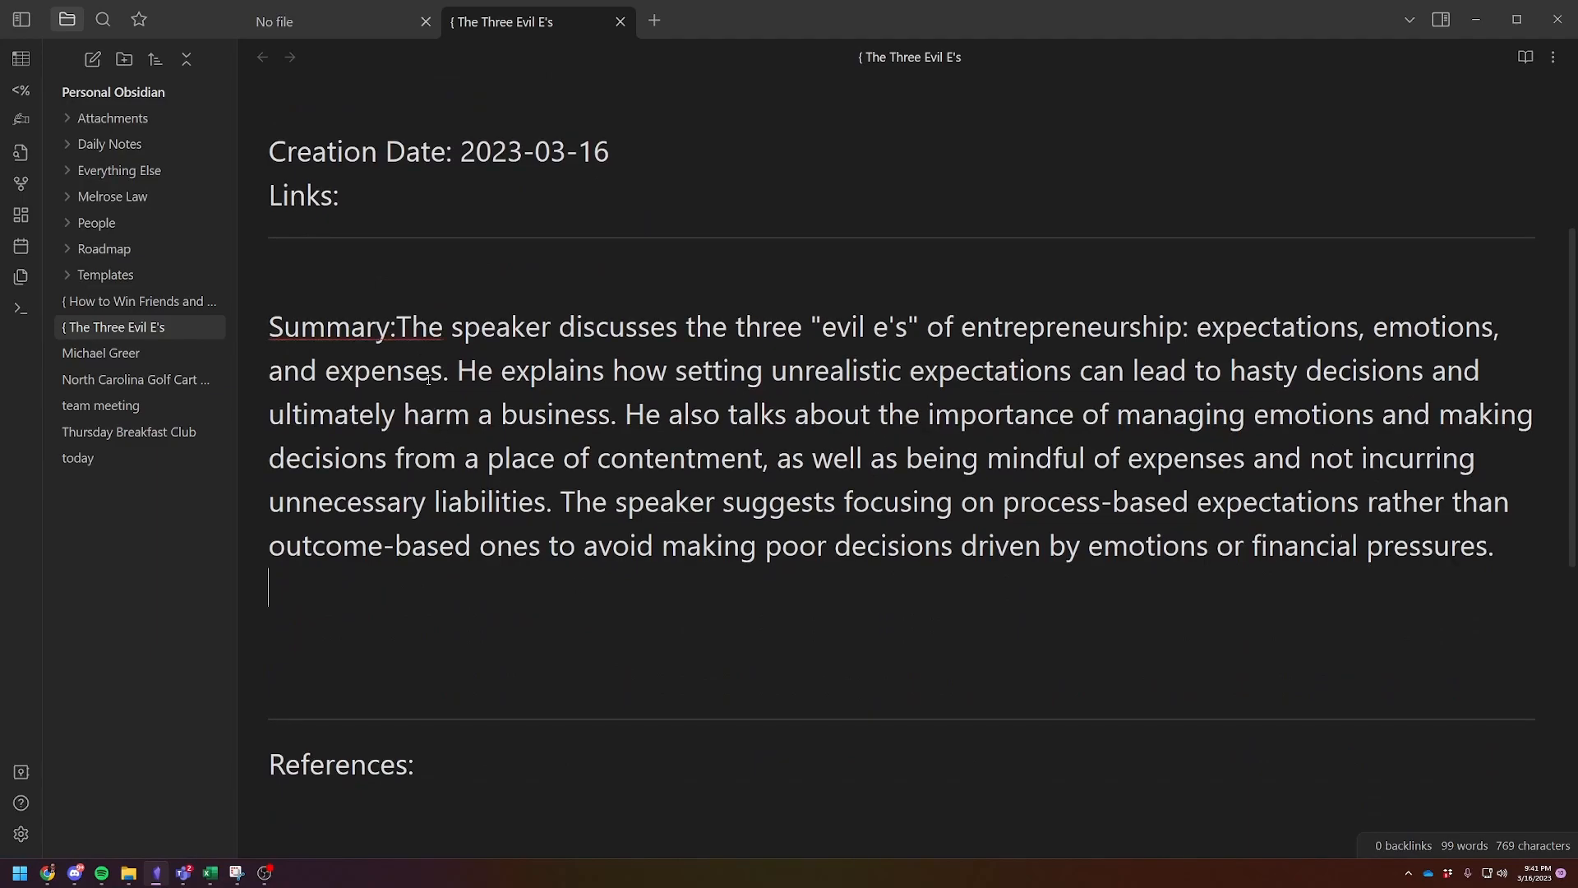
key("enter")
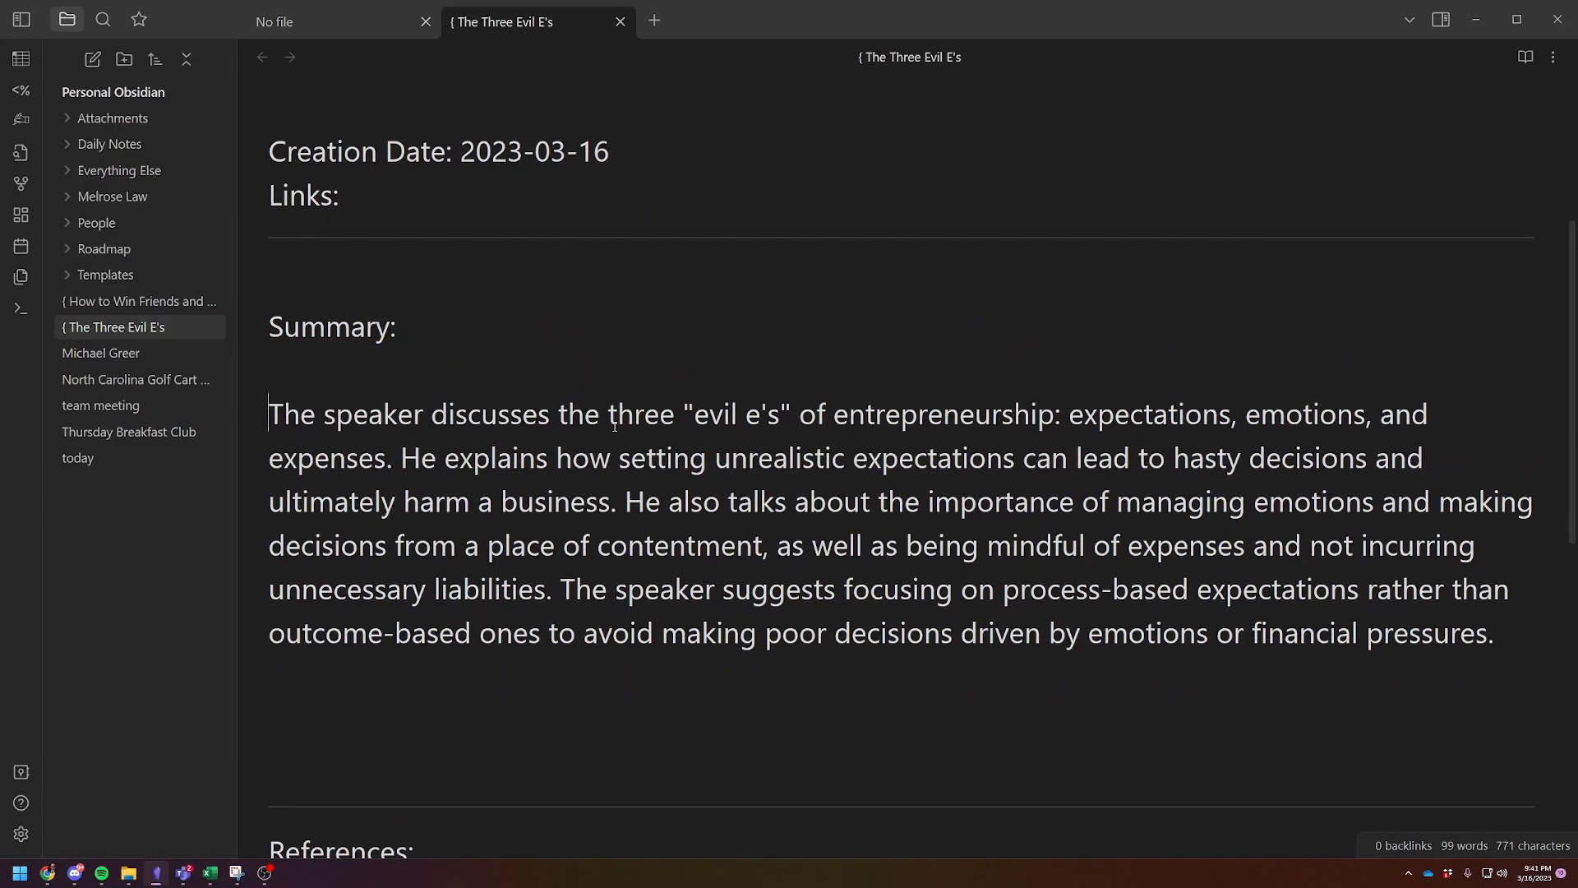
scroll("down", 3)
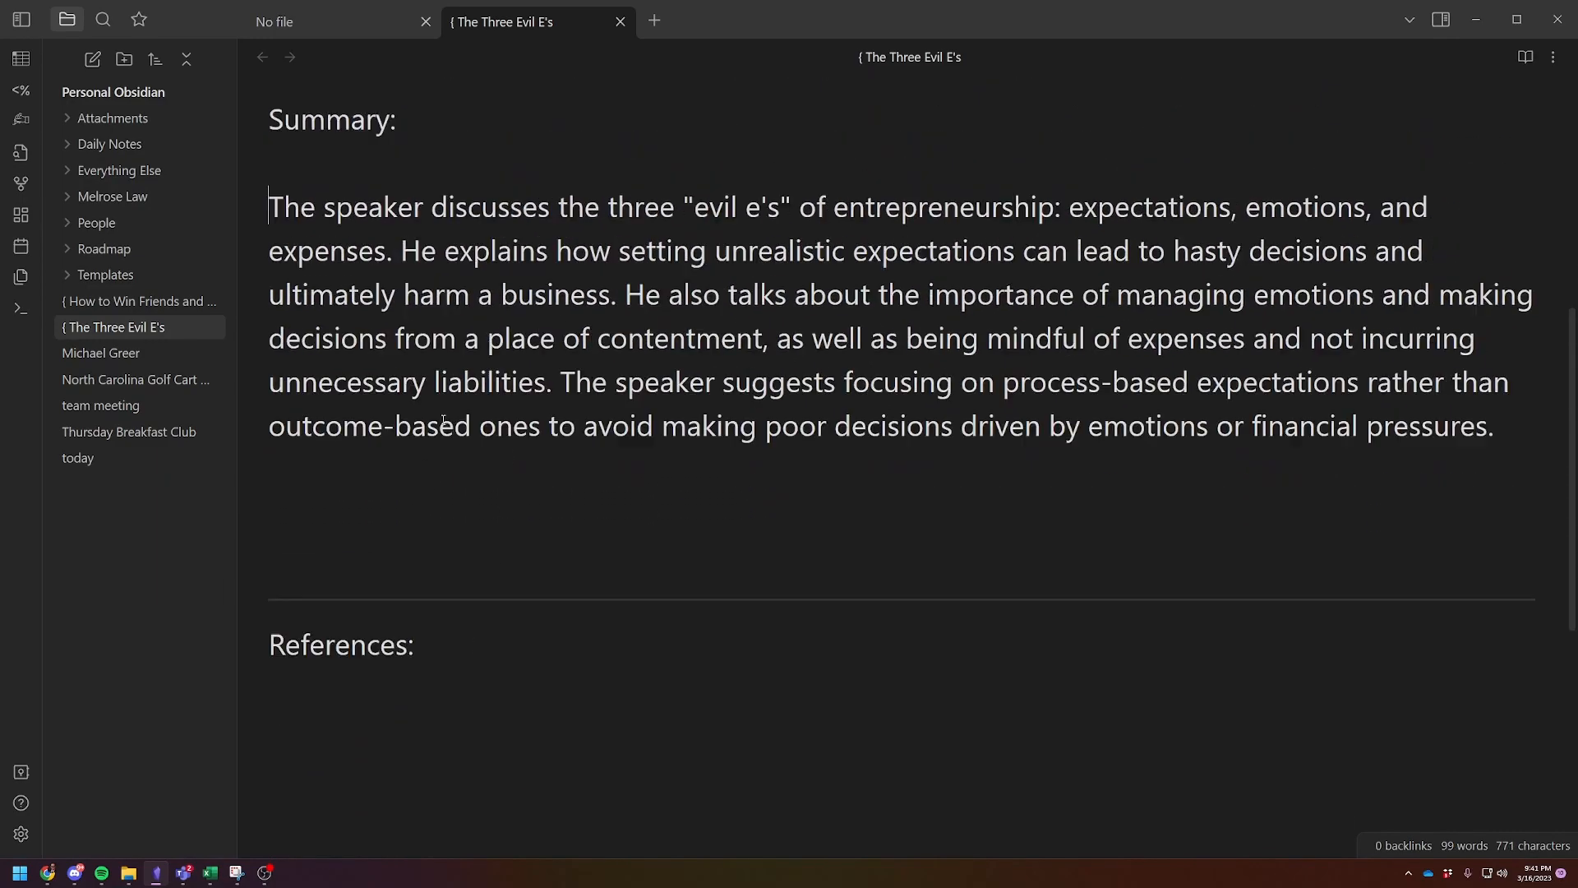
scroll("up", 3)
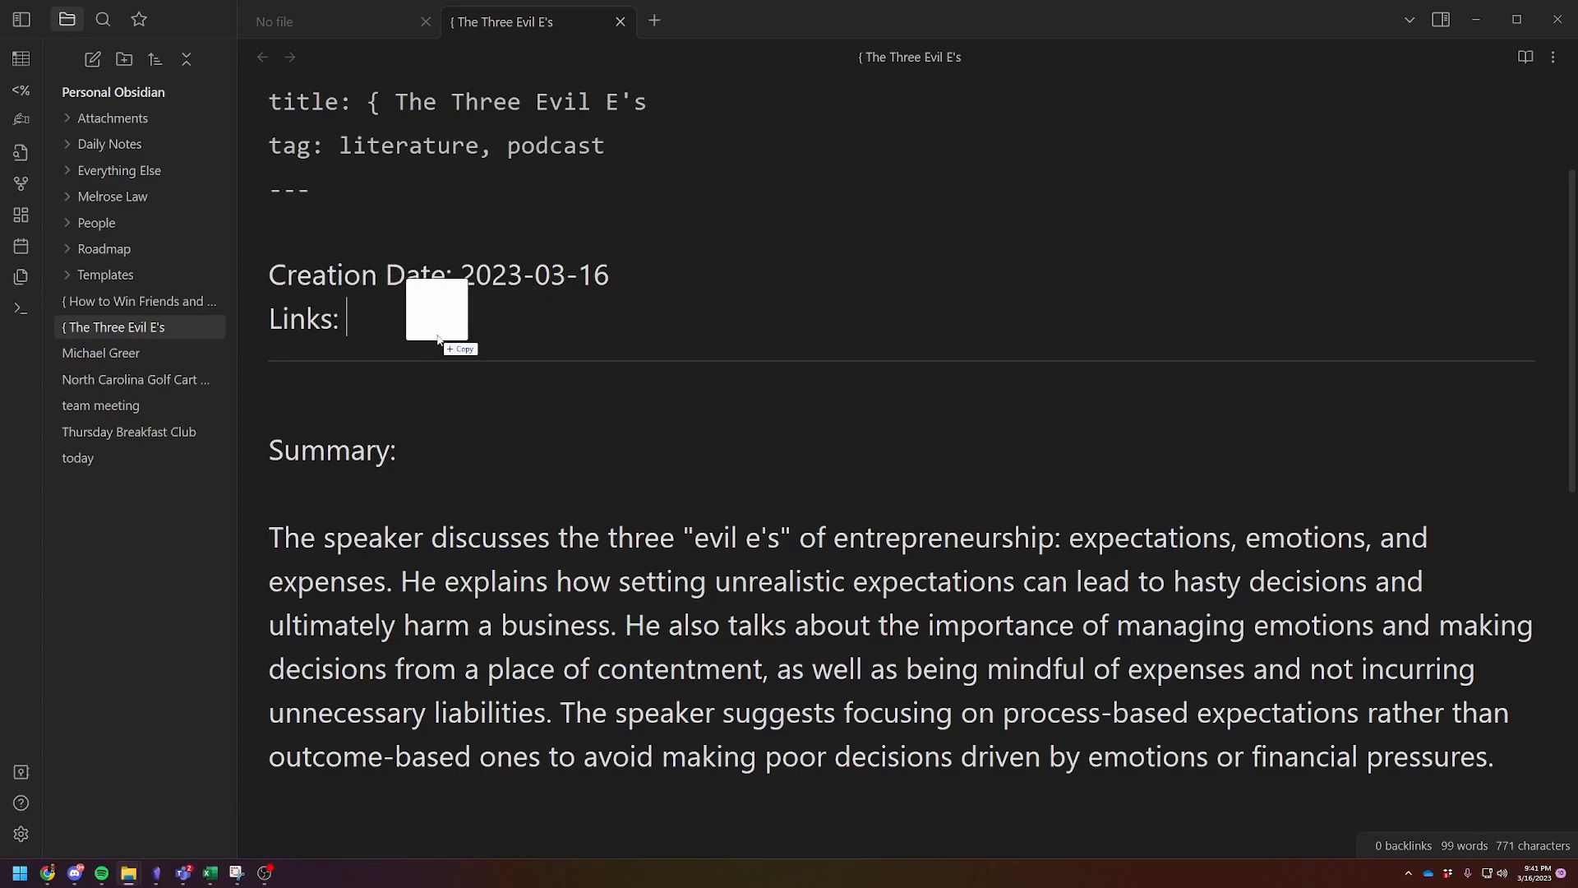
Step: Embed 'E509-3-Evil-E-s-in-Entrepreneurship Alex Hormozi.mp3' and test that it plays
type("![[E509-3-Evil-E-s-in-Entrepreneurship Alex Hormozi.mp3]")
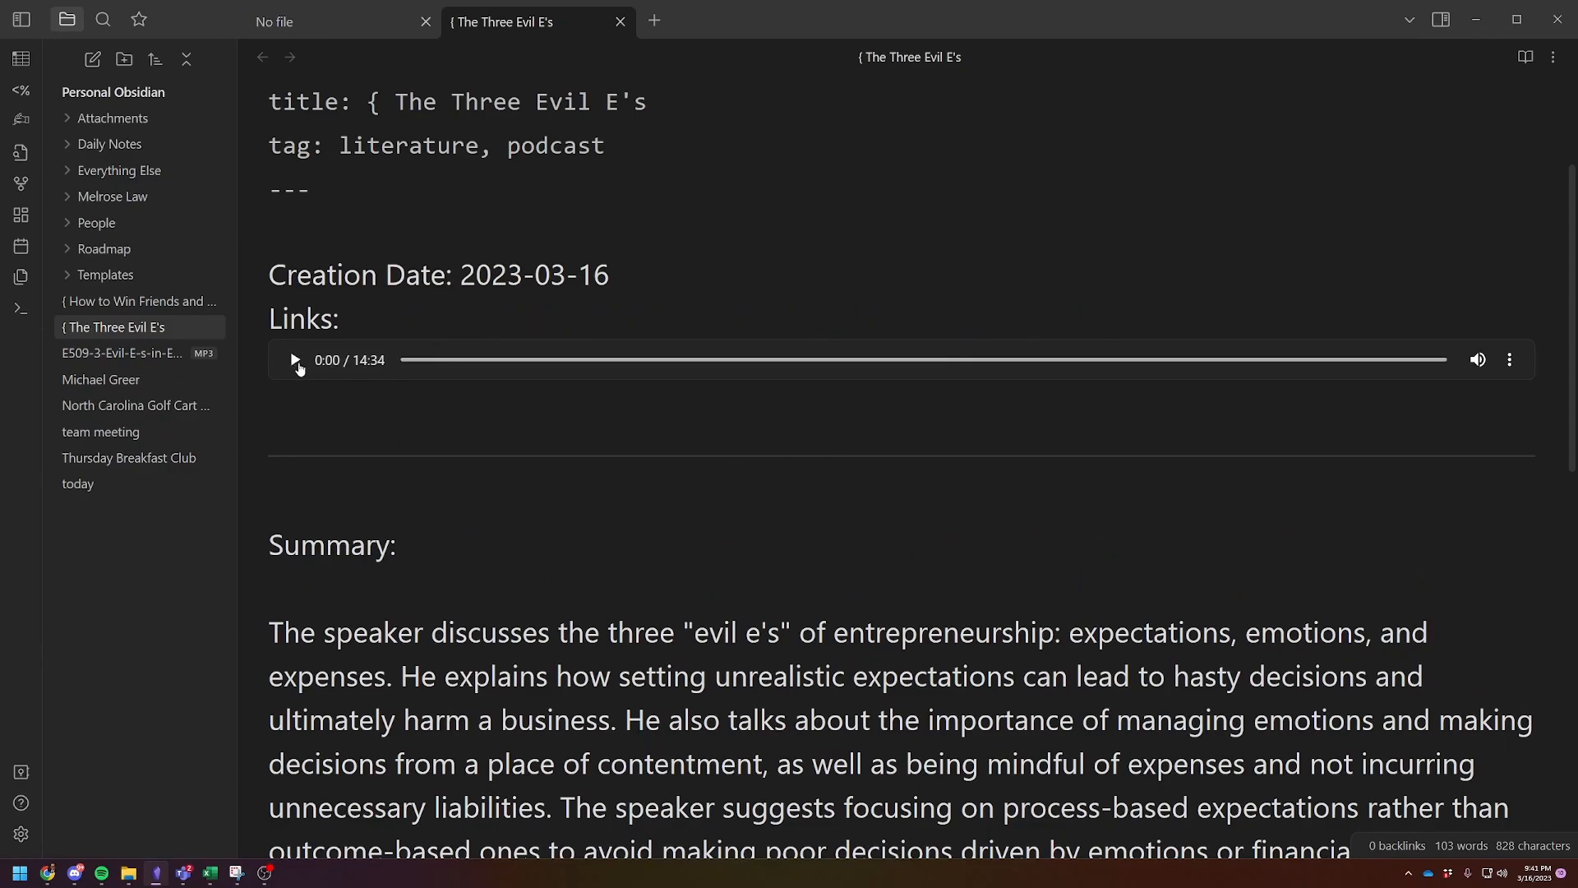
left_click(295, 359)
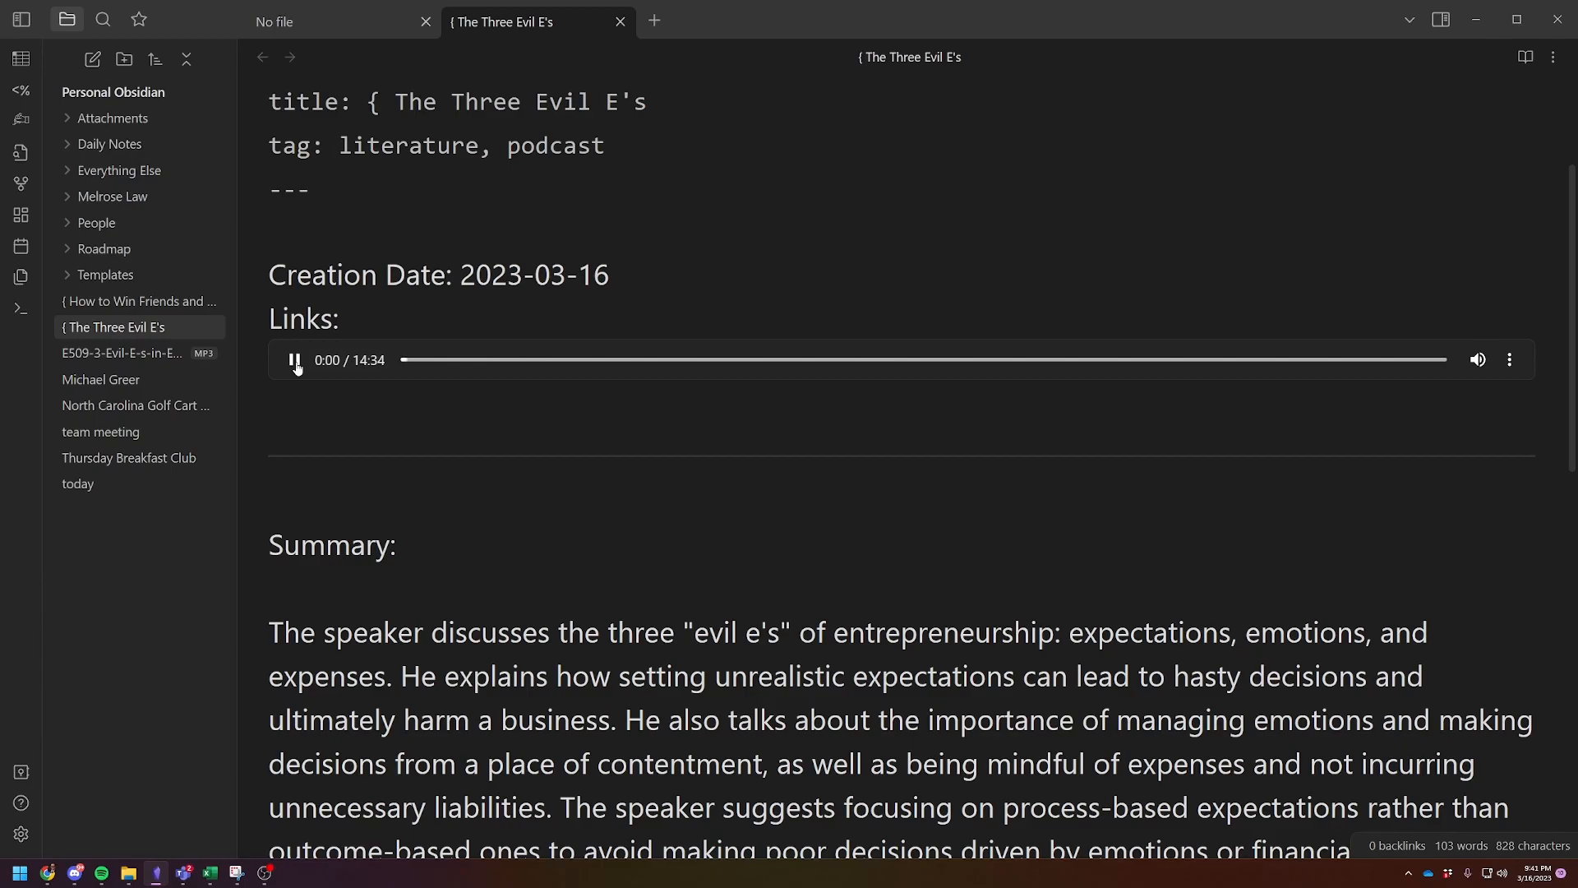
left_click(295, 360)
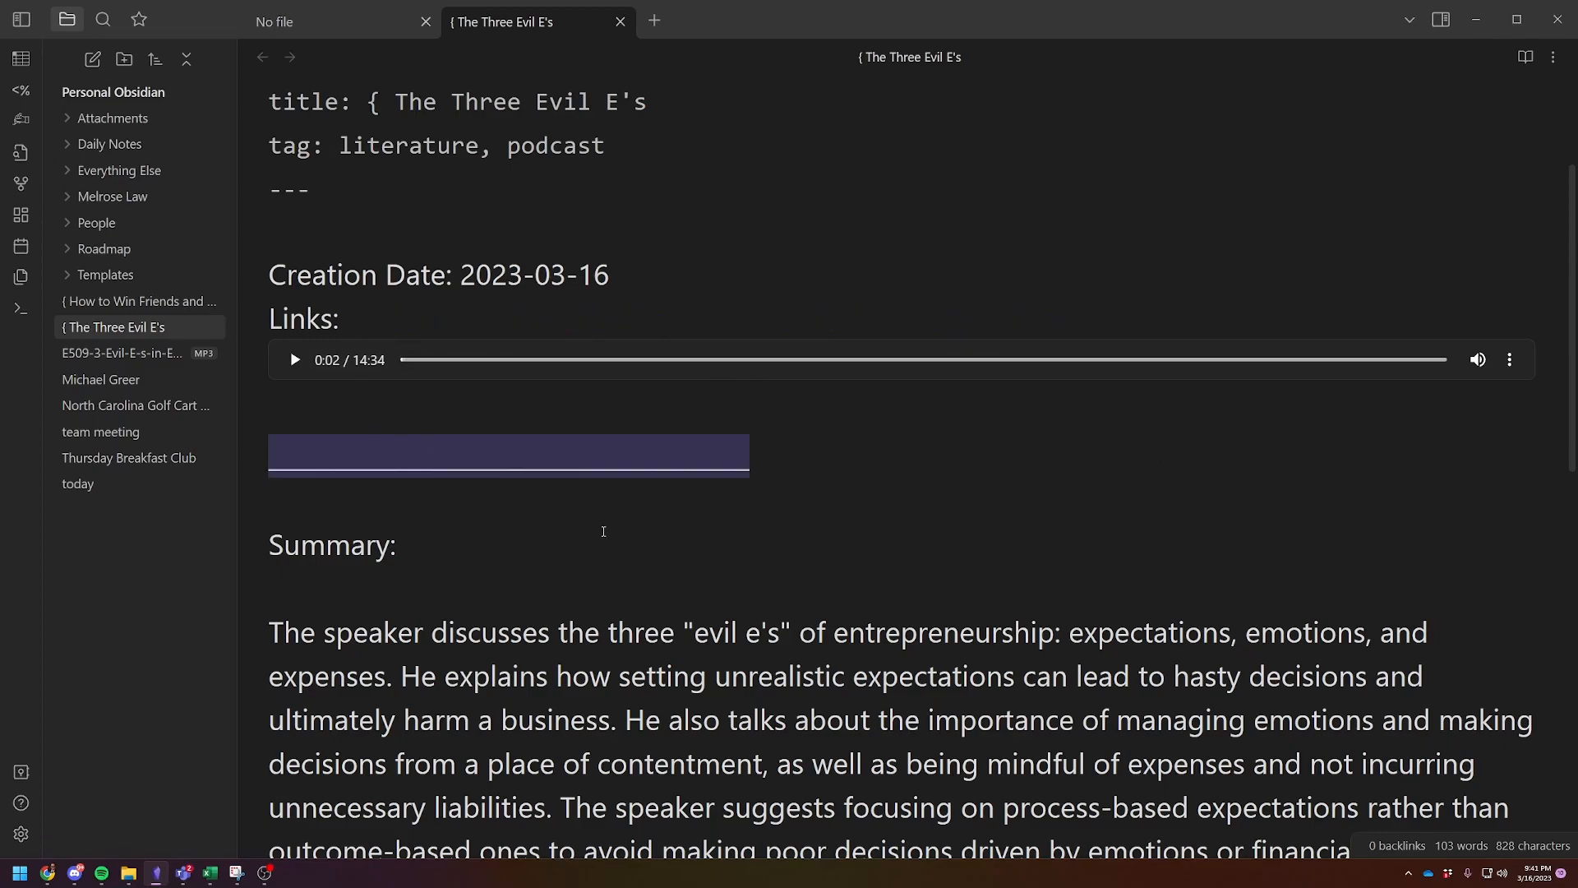
Step: Add a 'Transcript of Podcast:' line under References
scroll("down", 3)
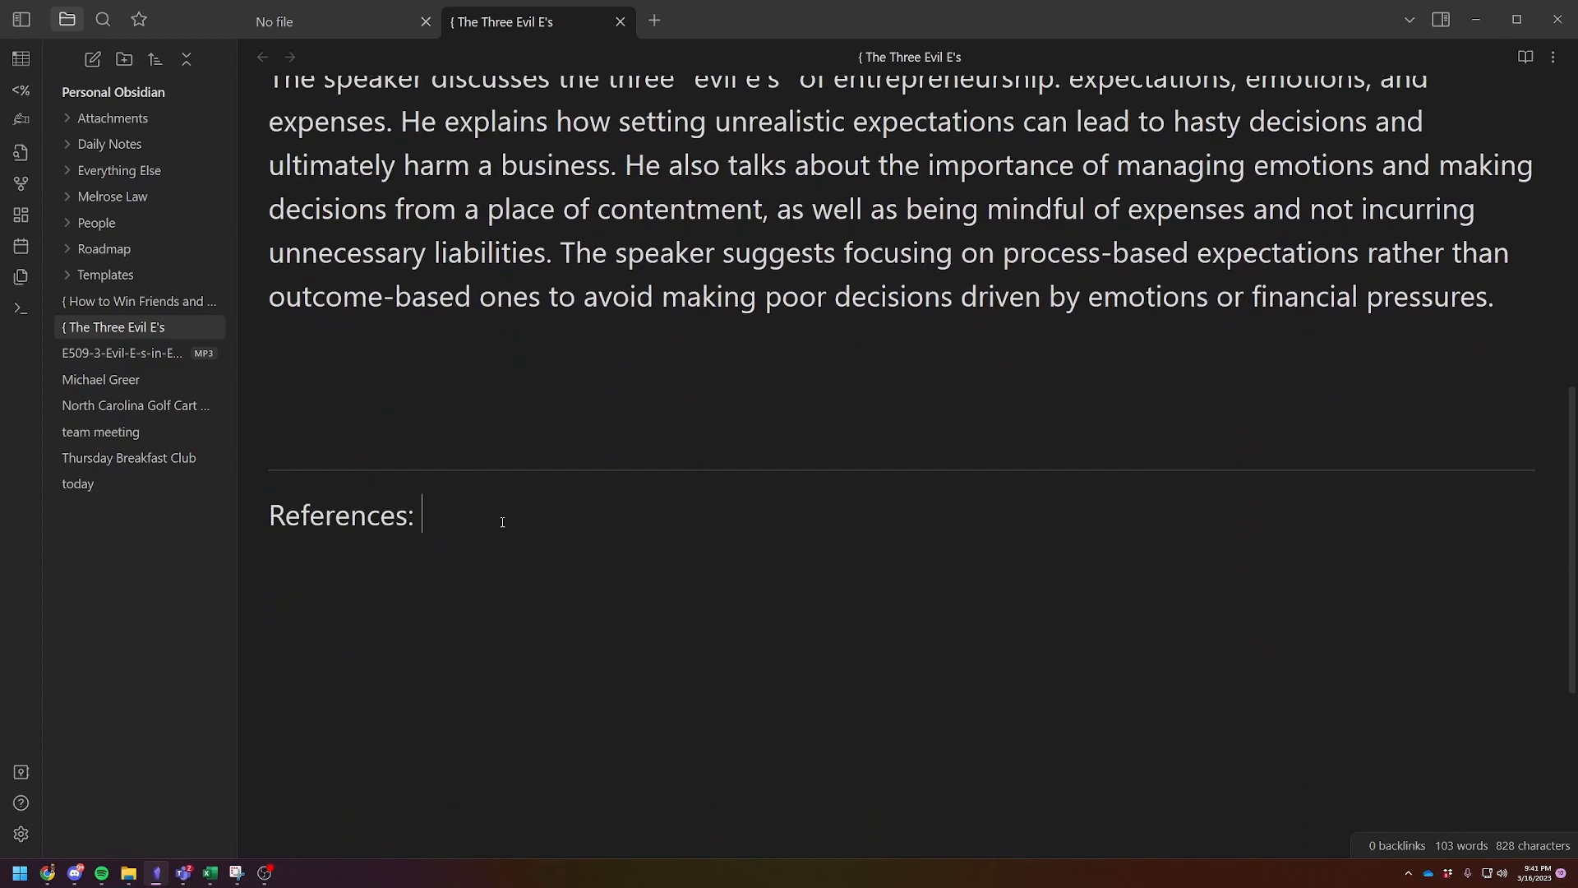
type("Trans")
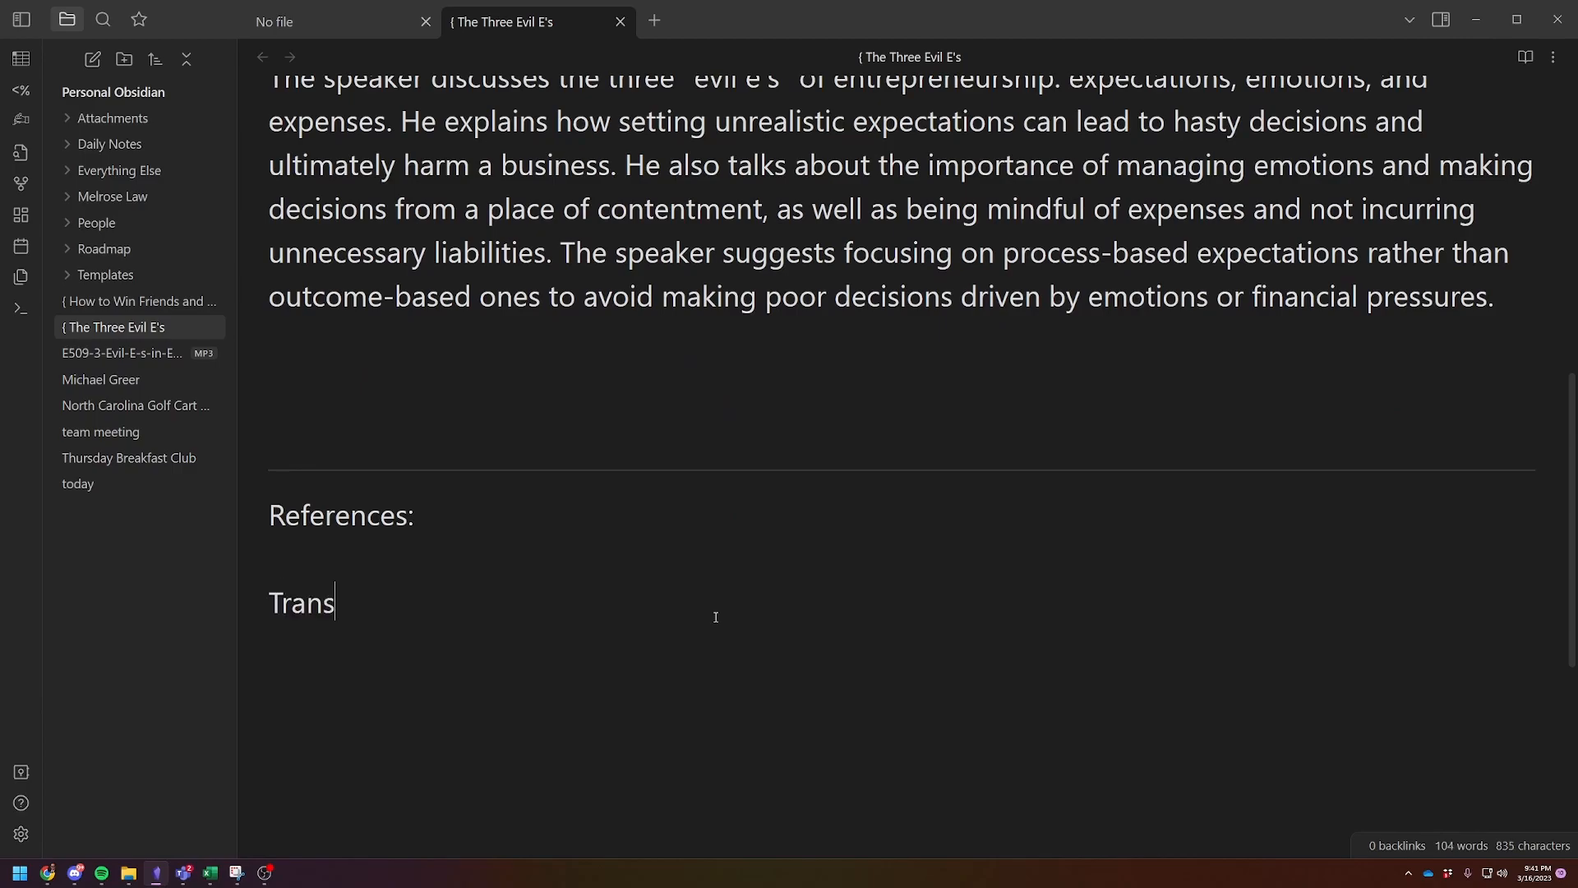
type("cript")
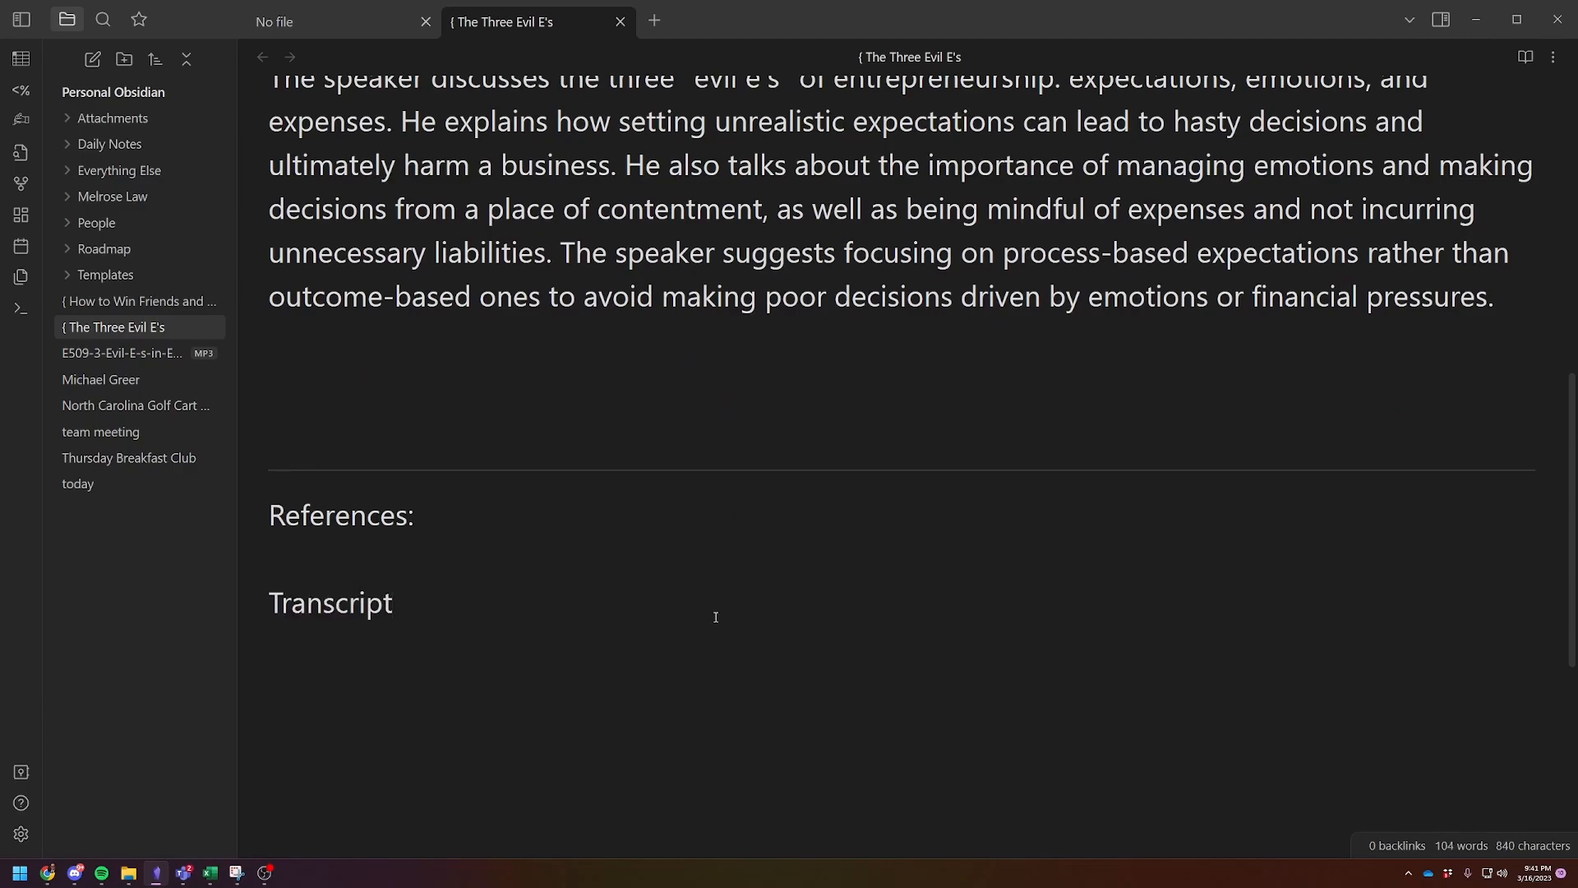
type("of P")
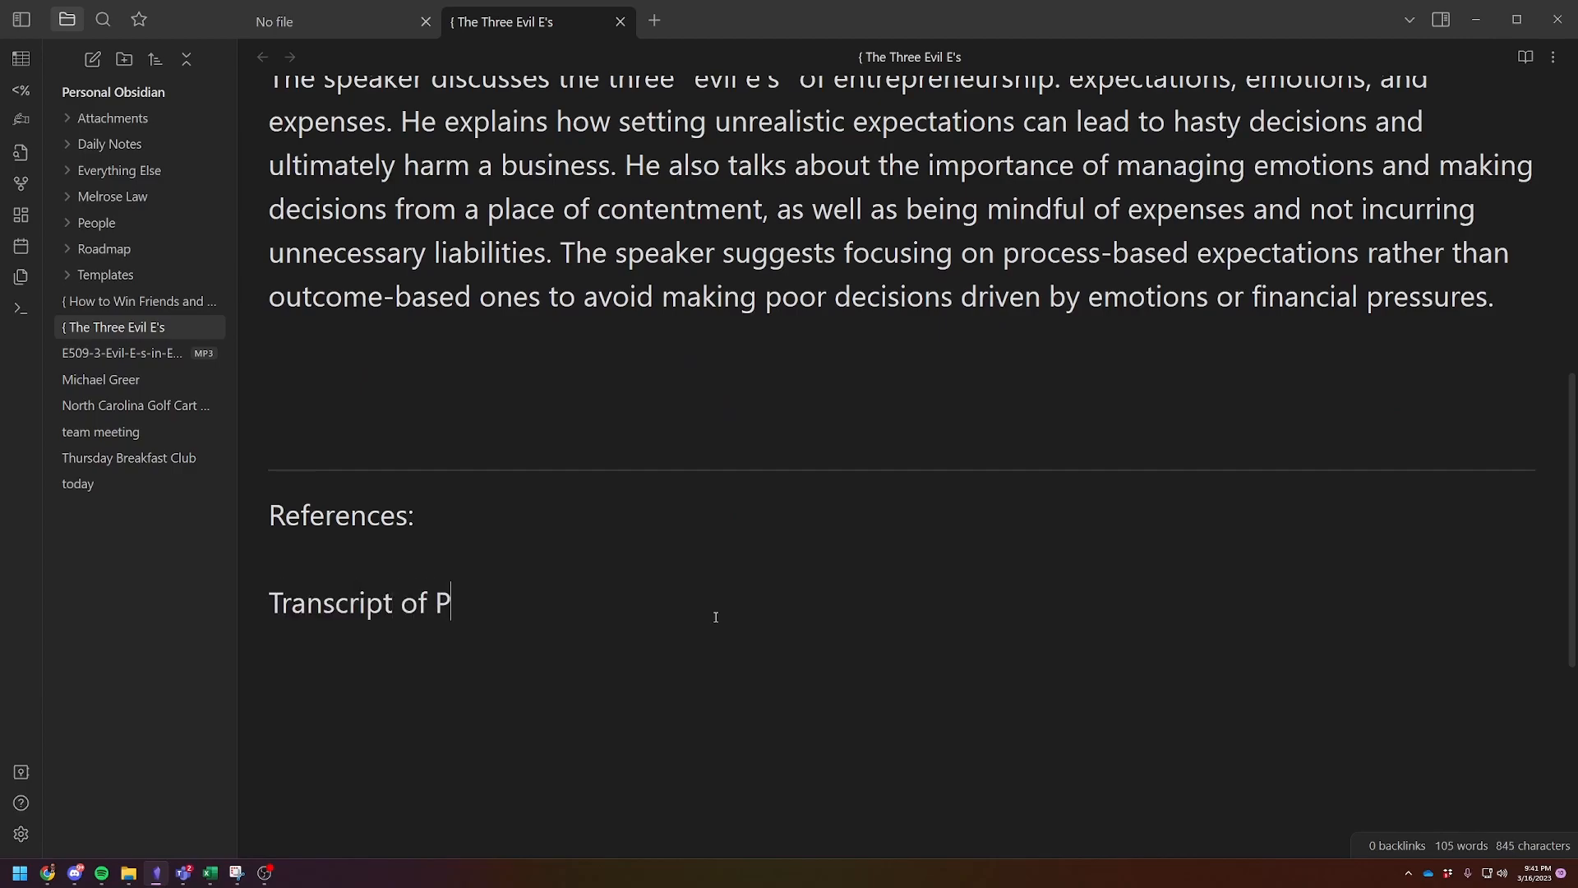
type("odcast:")
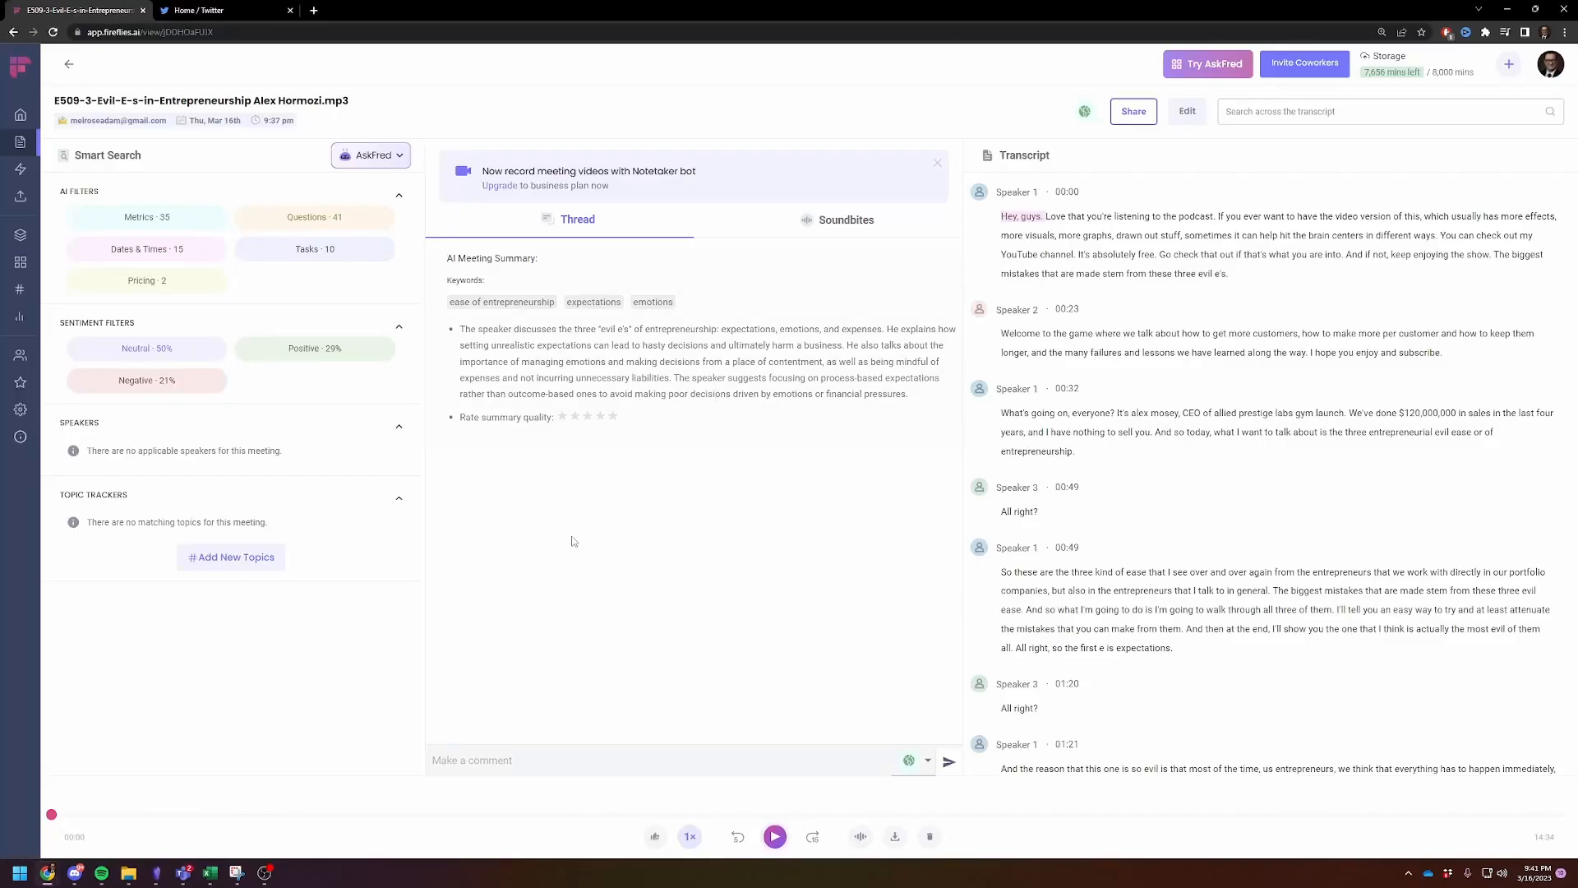
Step: Download the Fireflies transcript as DOCX with timestamps and without speakers
left_click(893, 837)
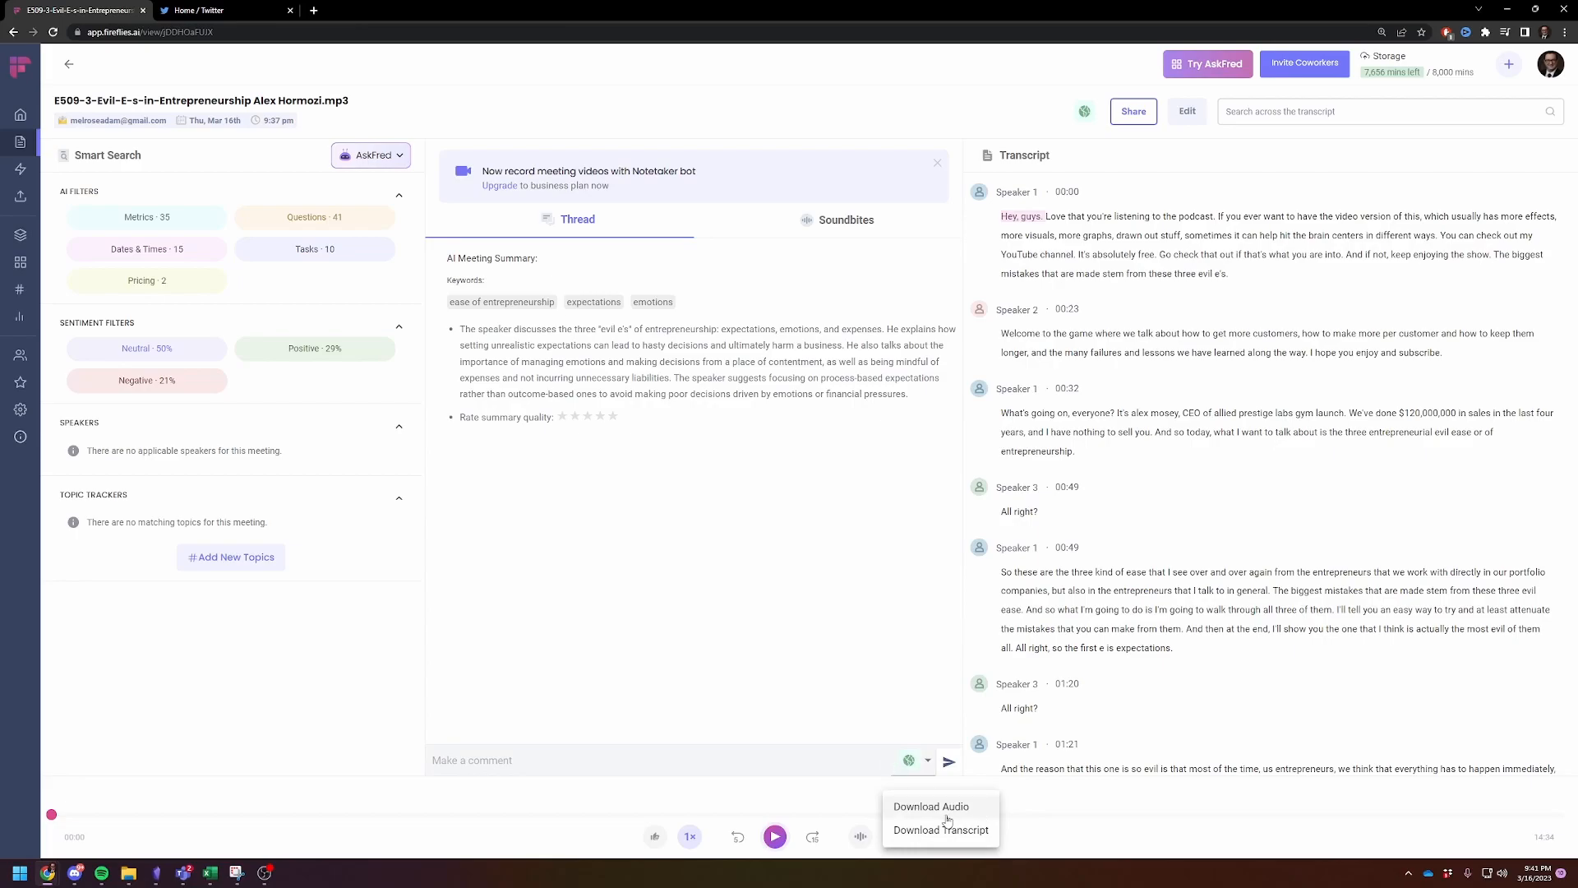
left_click(939, 829)
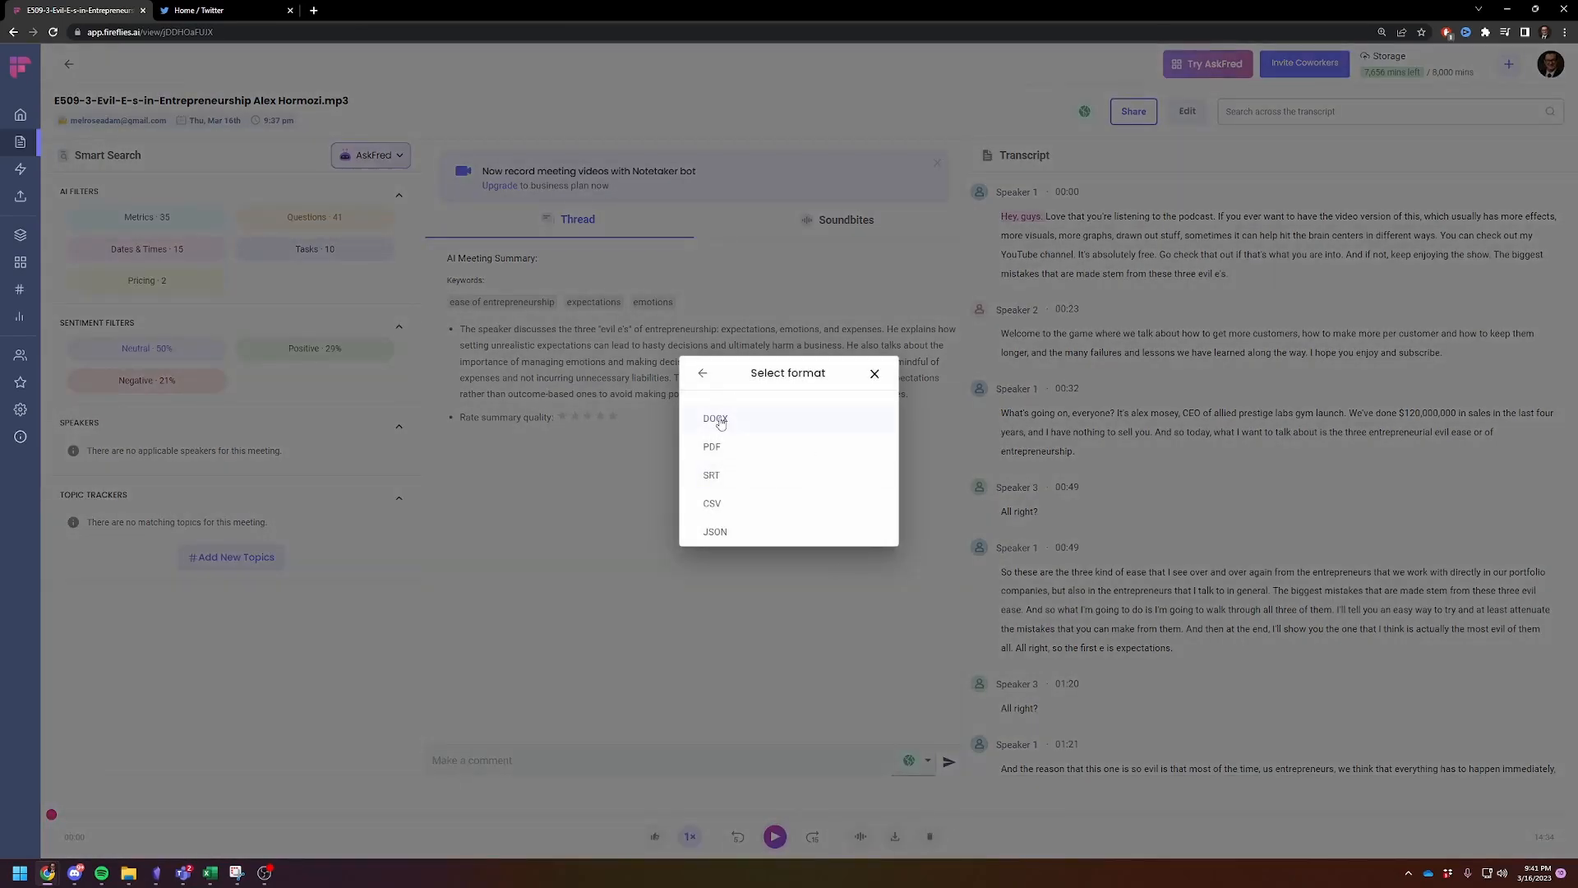
left_click(714, 418)
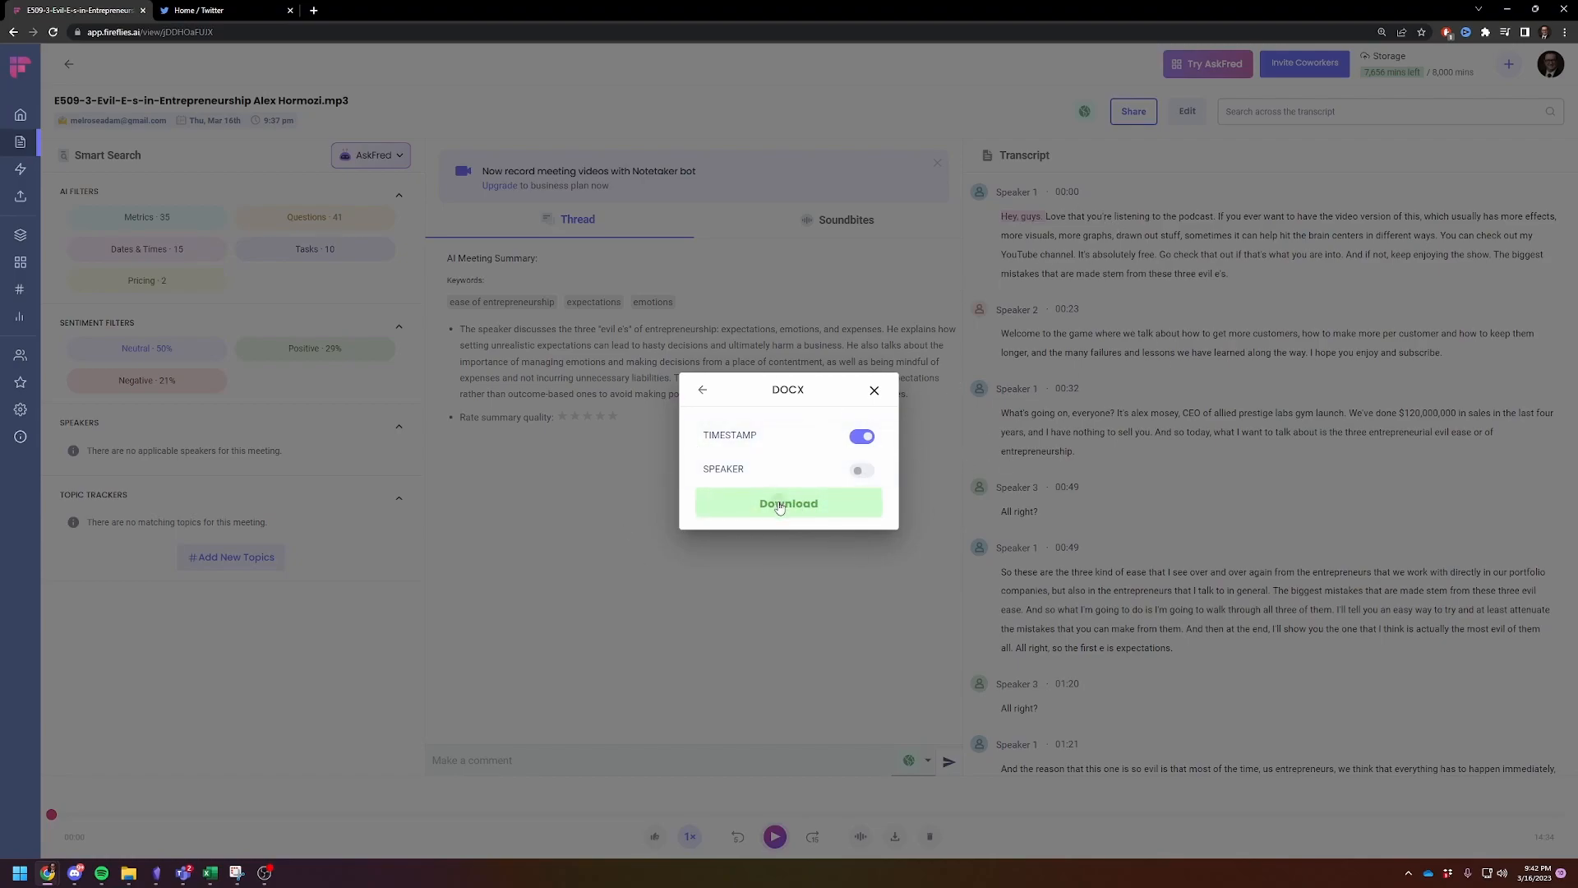
left_click(788, 503)
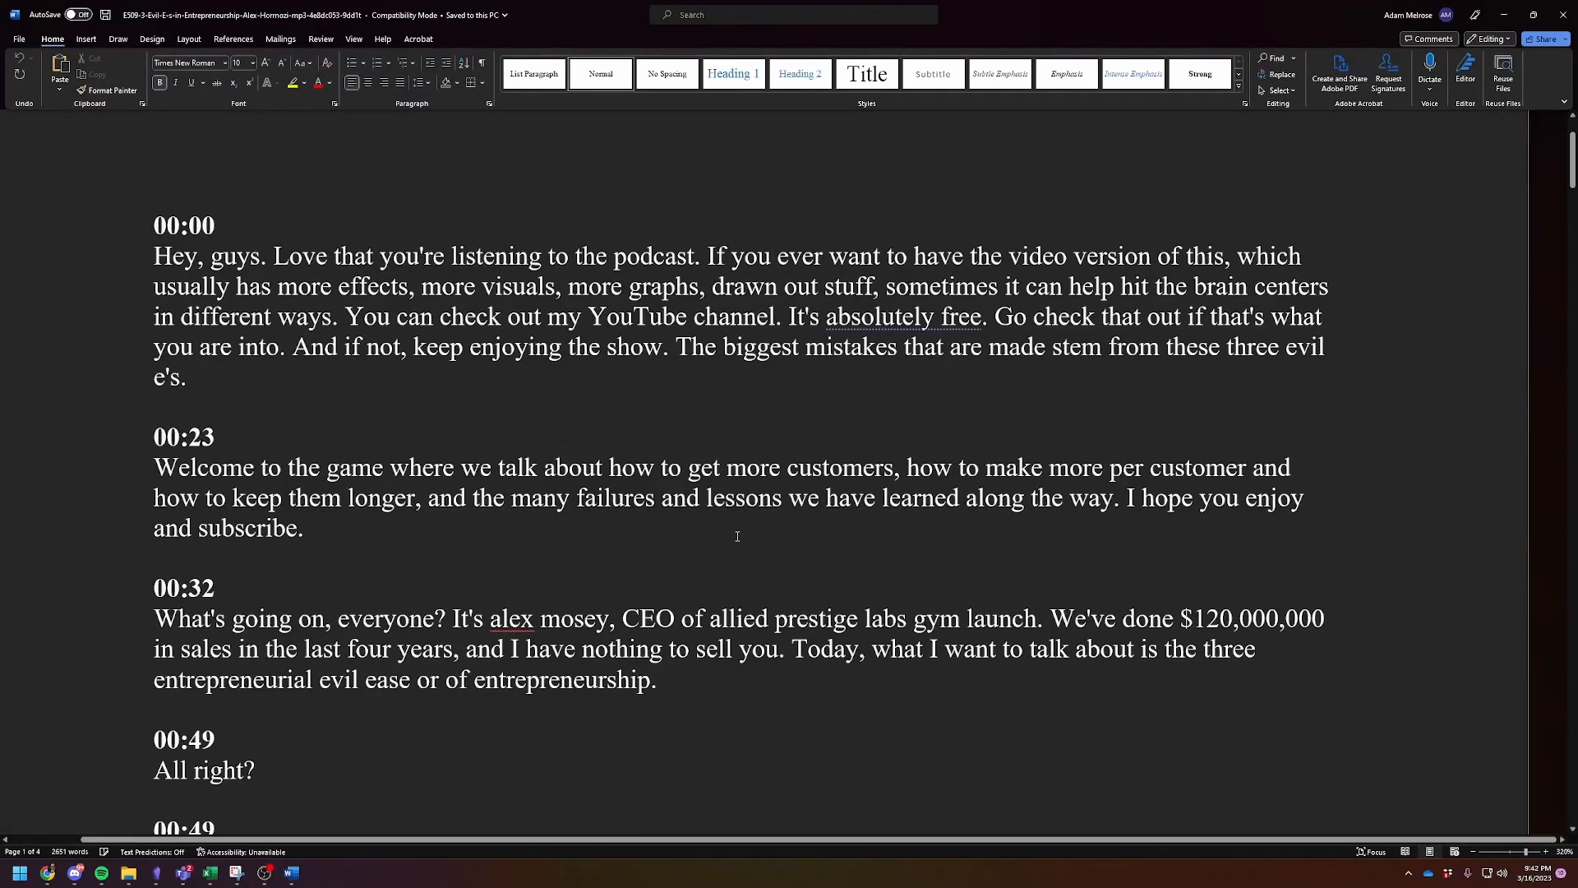
mouse_move(350, 532)
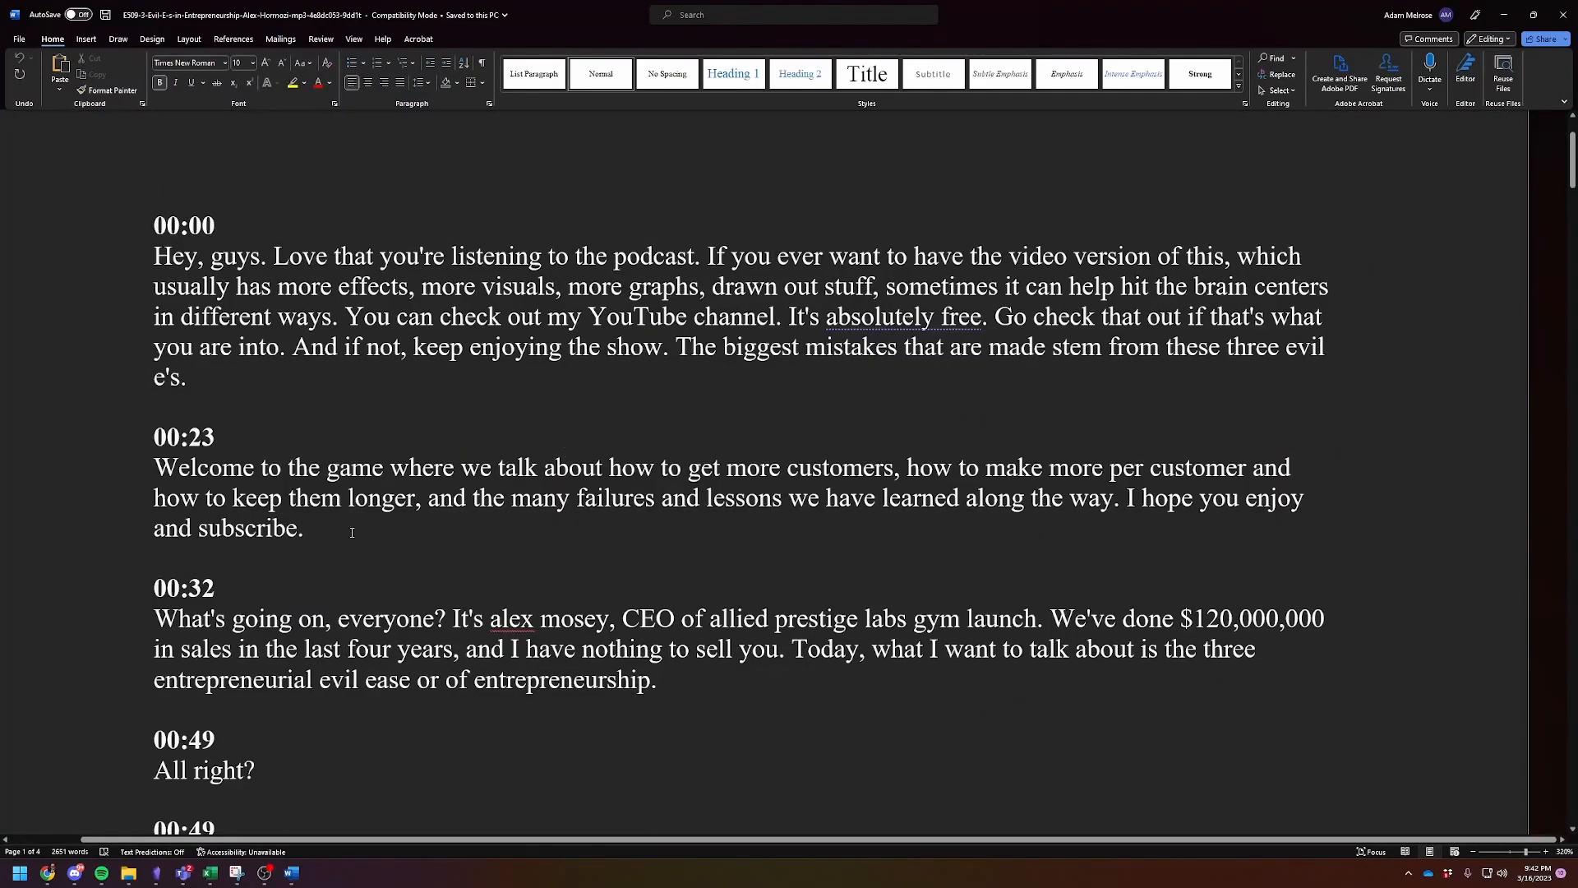
mouse_move(378, 539)
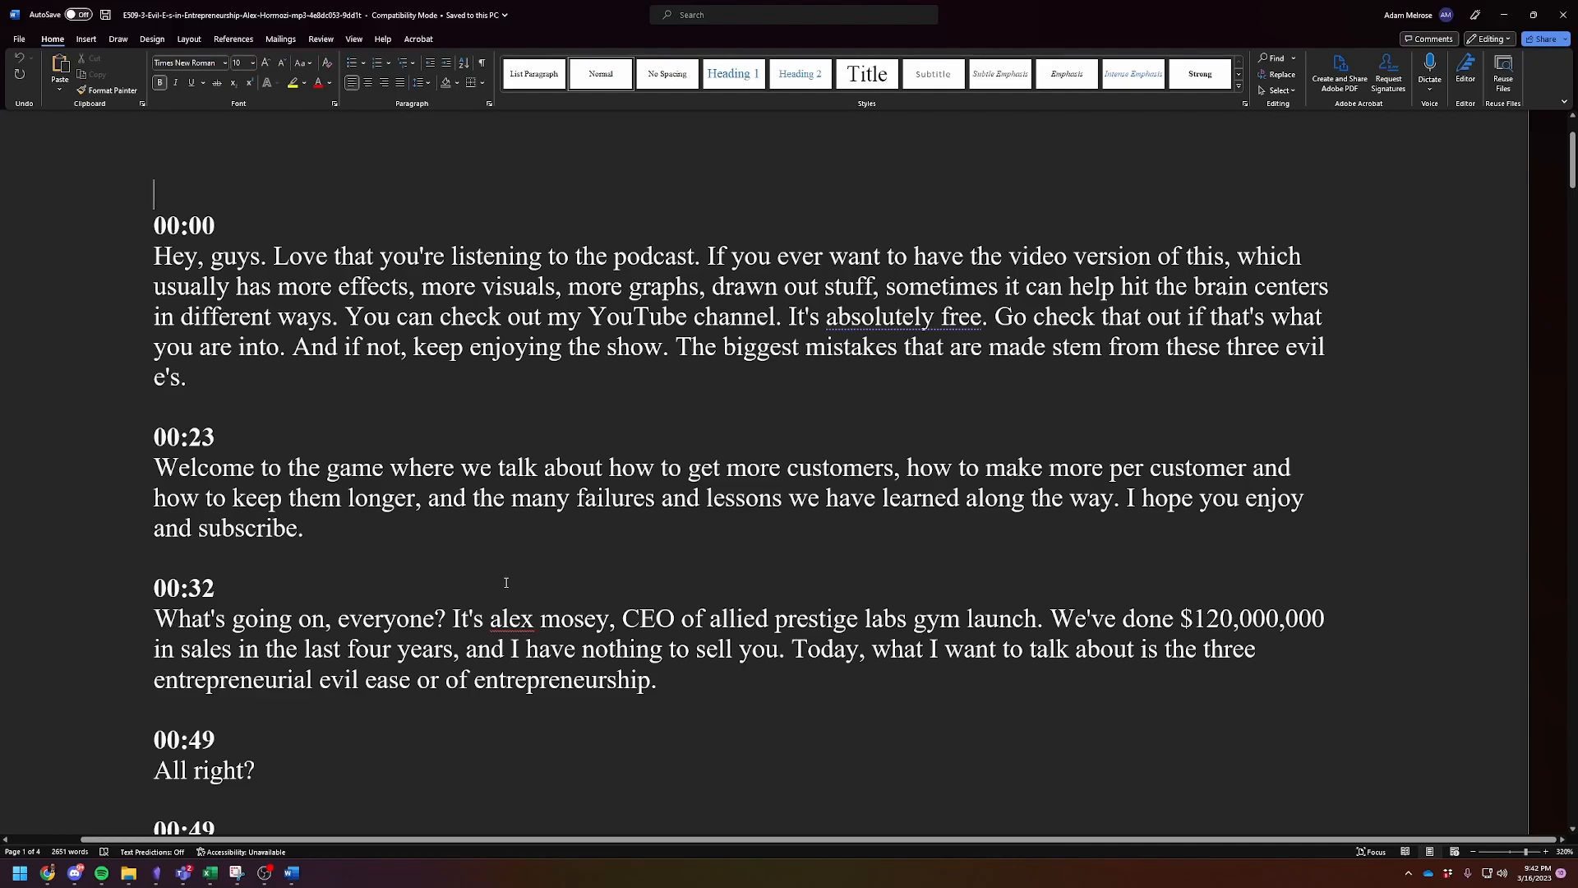
mouse_move(364, 575)
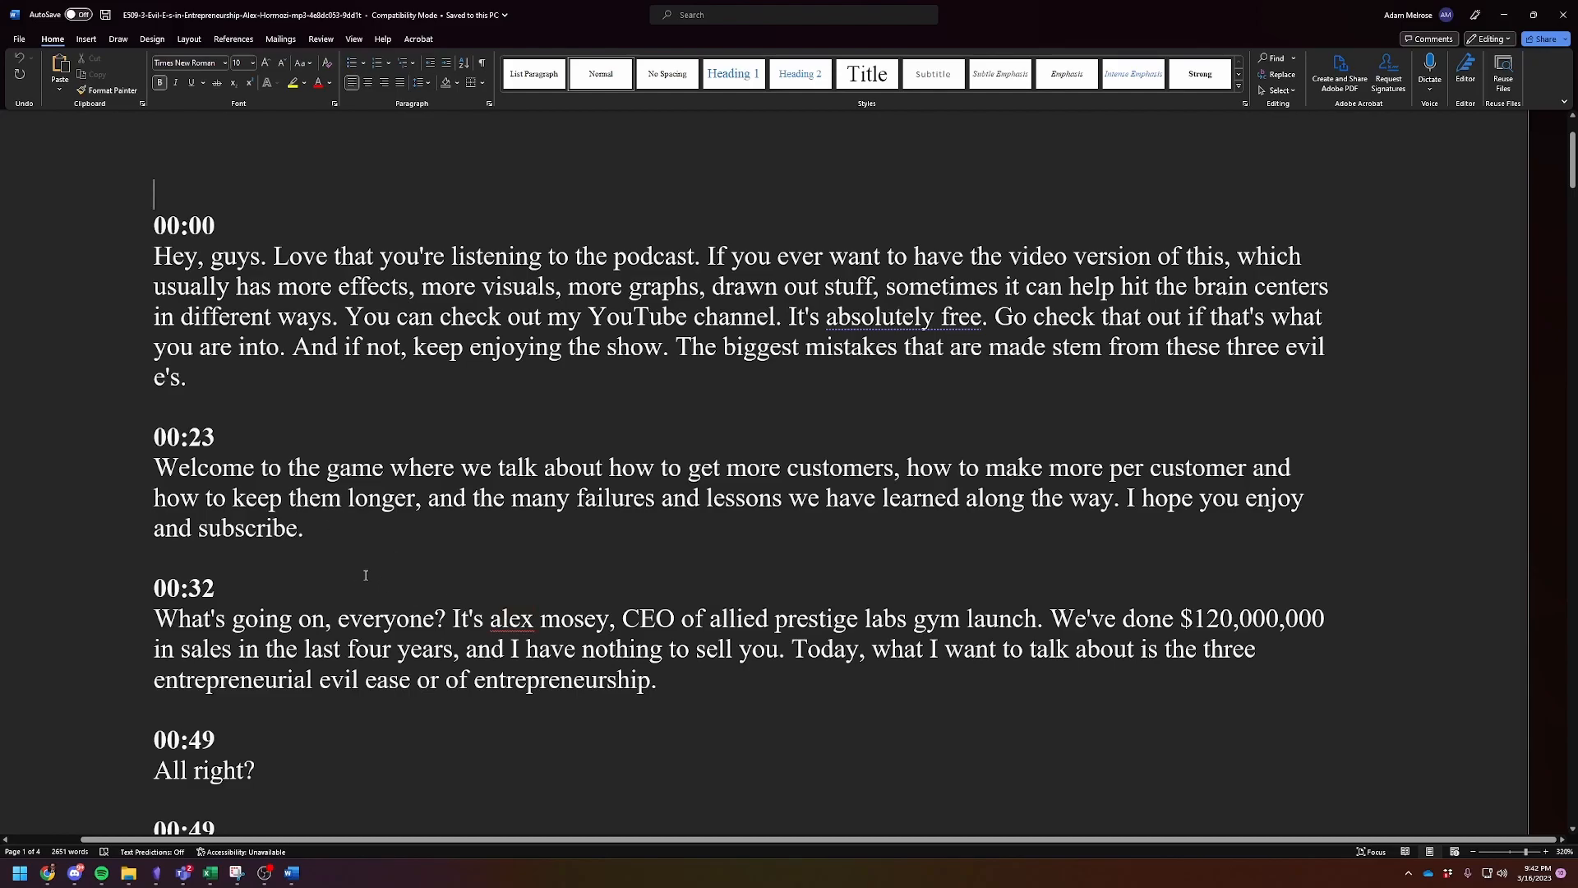
Step: Scroll through the downloaded four-page, 2,651-word transcript in Word
scroll("down", 3)
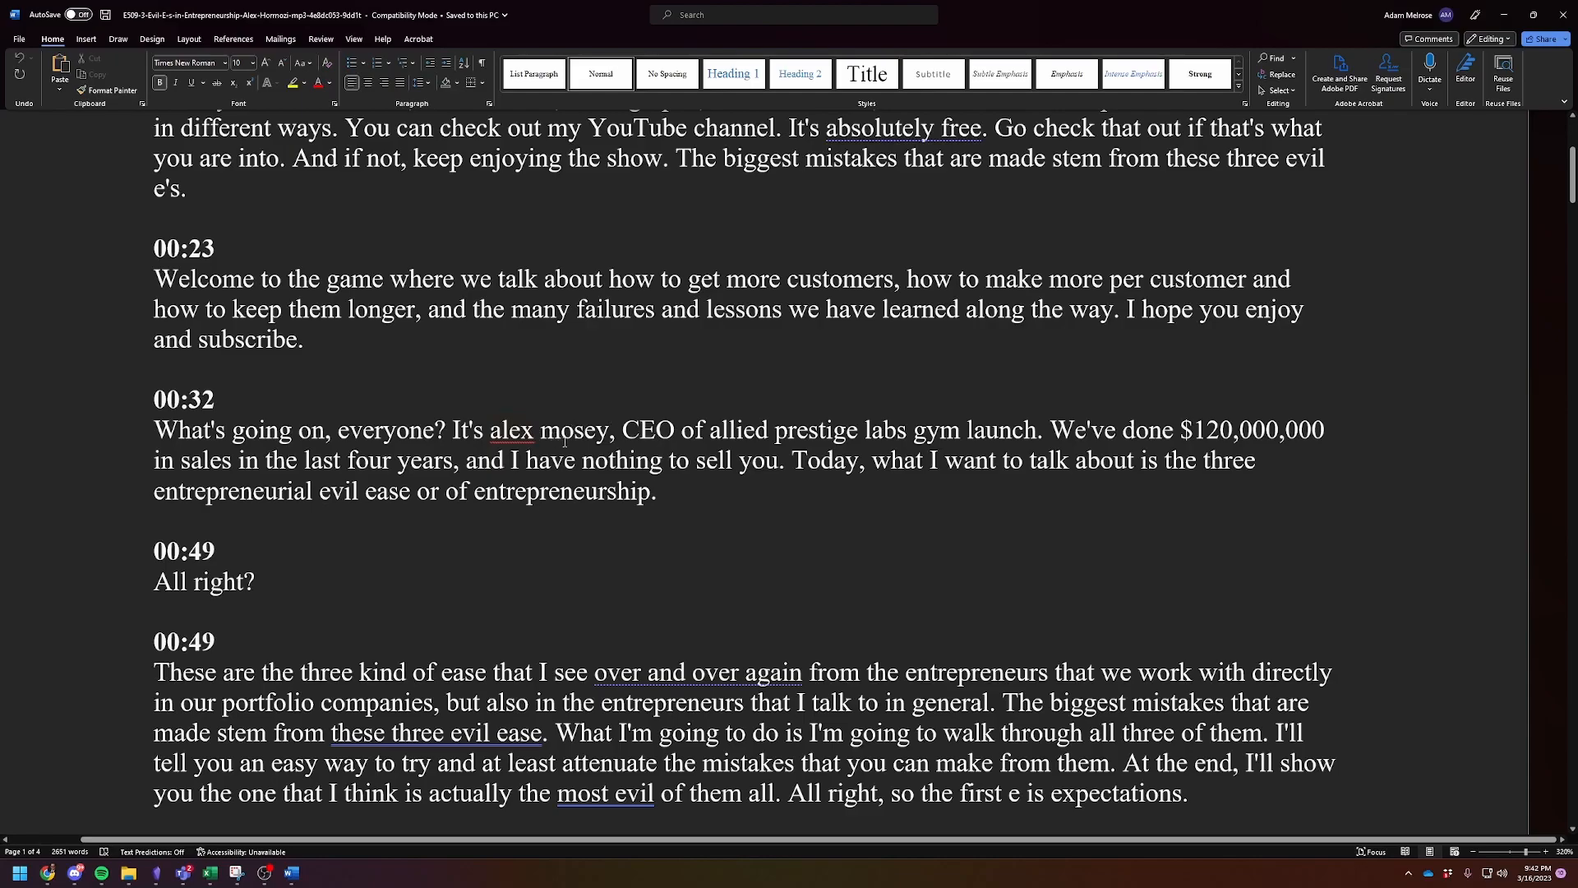
mouse_move(811, 538)
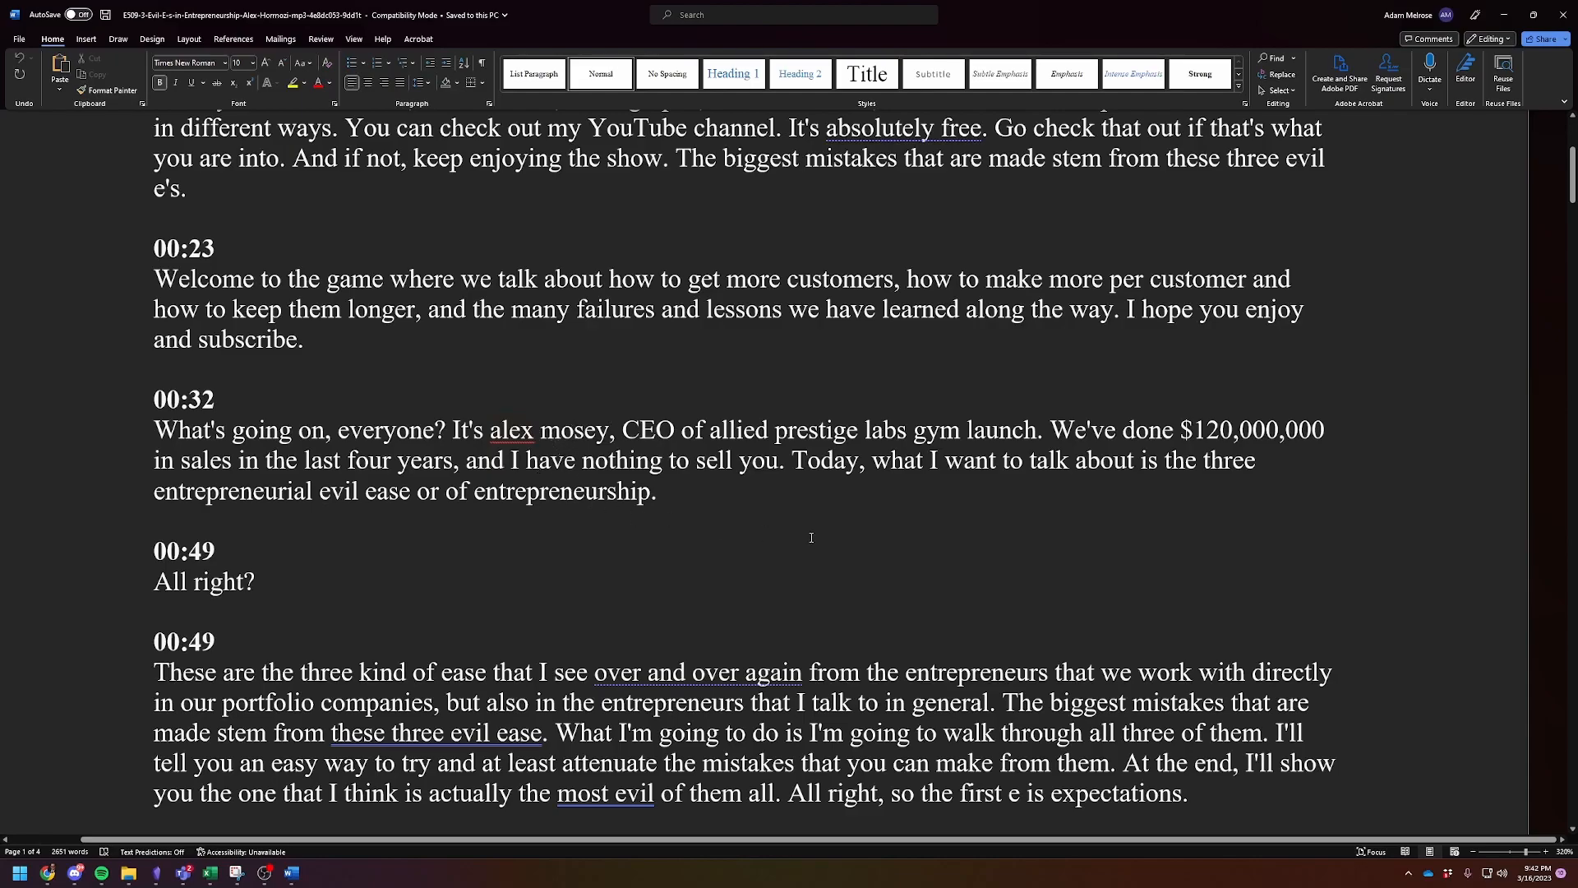
mouse_move(899, 443)
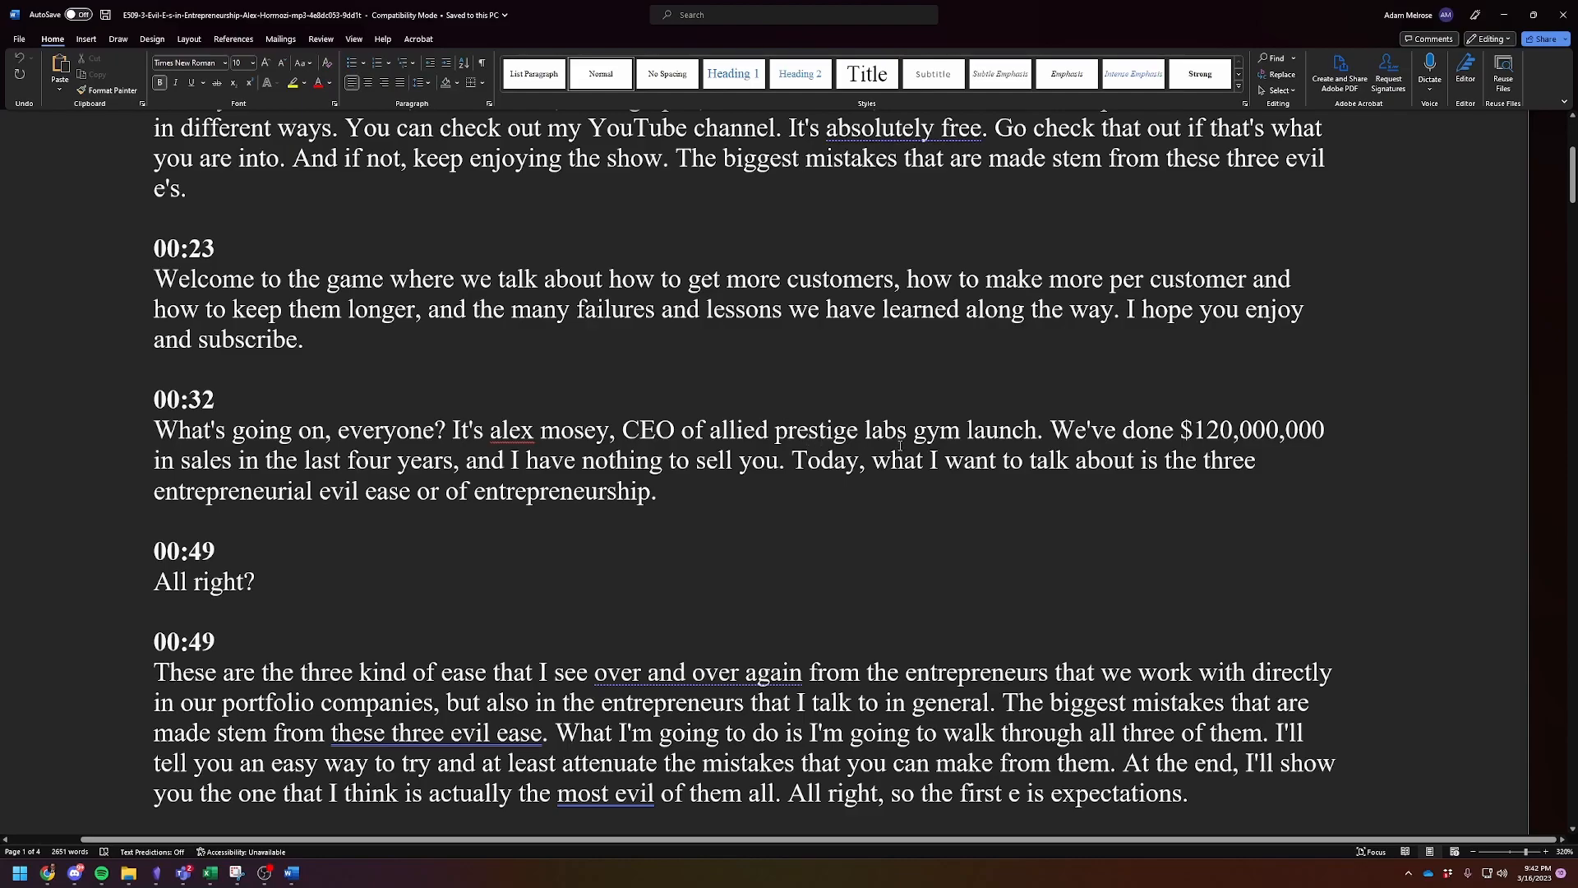
scroll("down", 3)
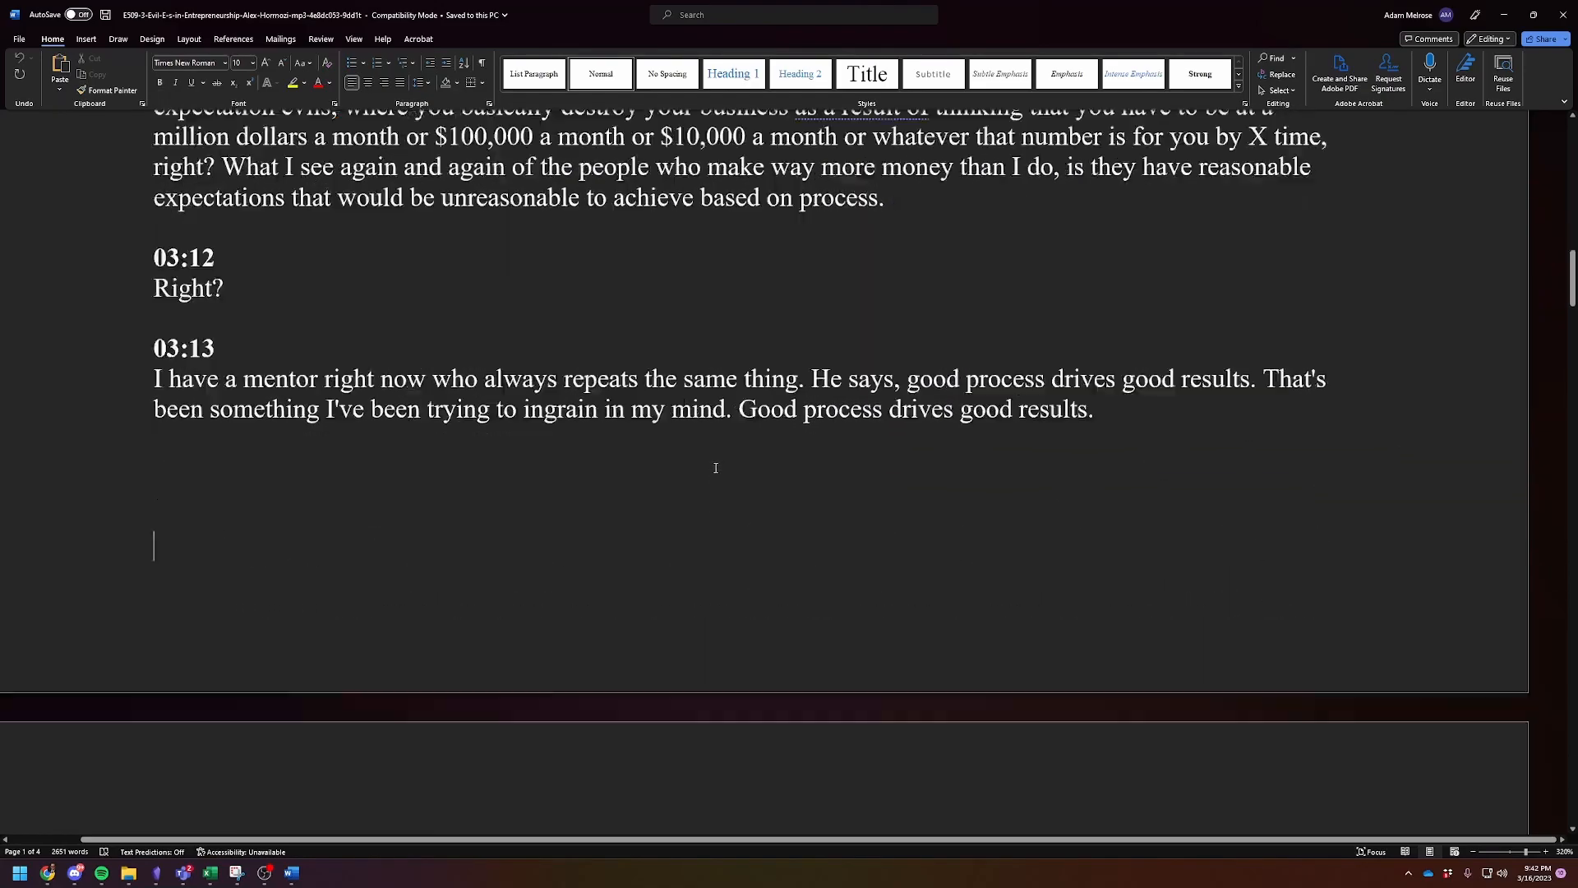
scroll("down", 3)
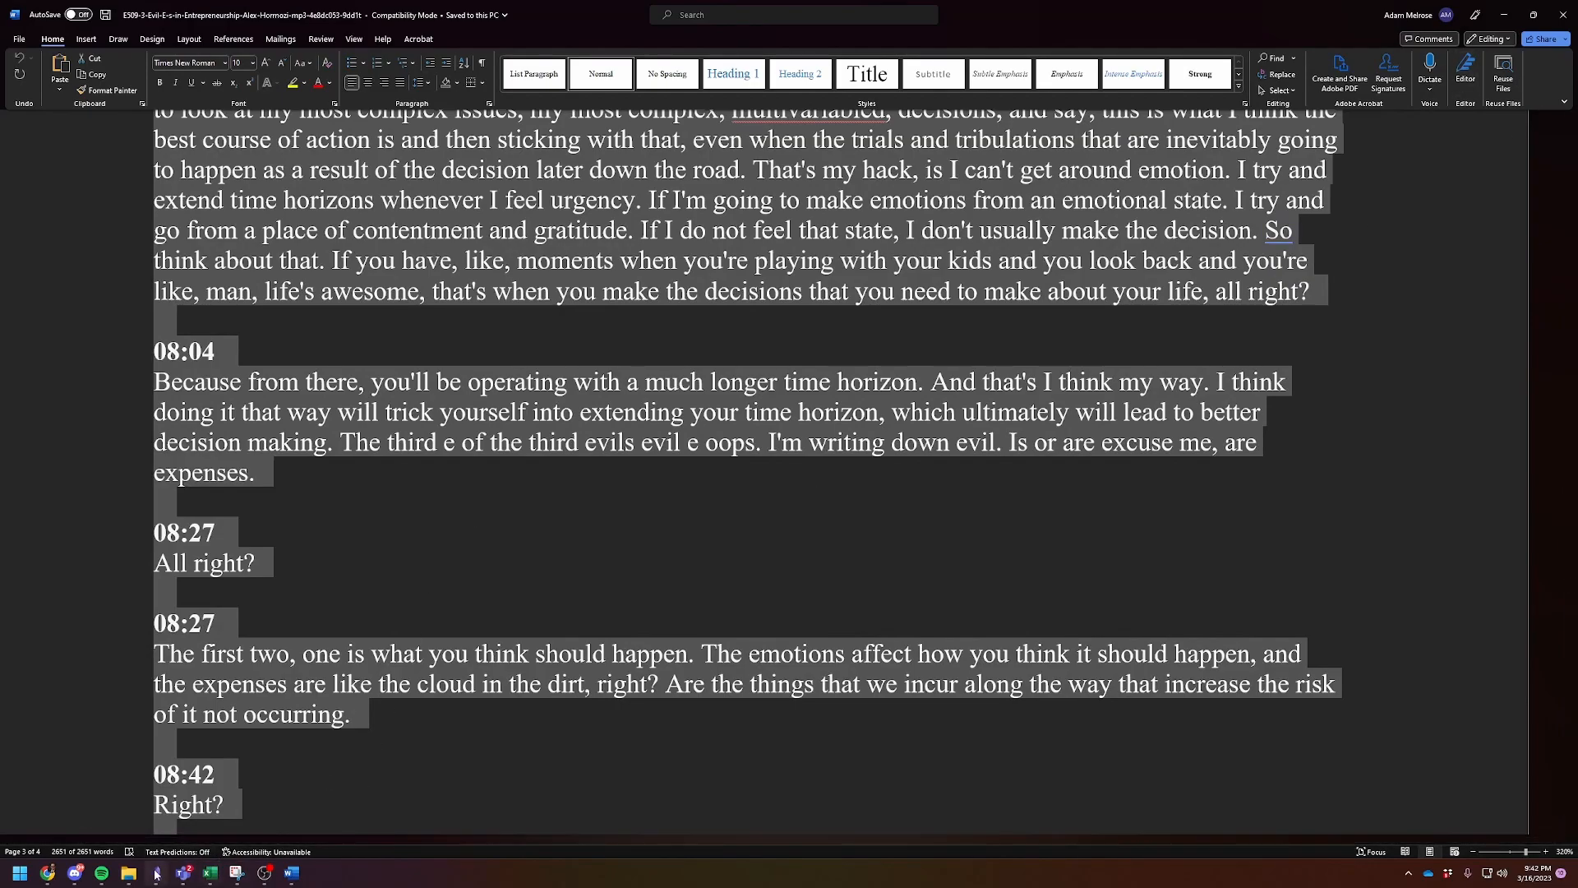
Step: Return to The Three Evil E's note and review the pasted timestamped transcript
left_click(156, 872)
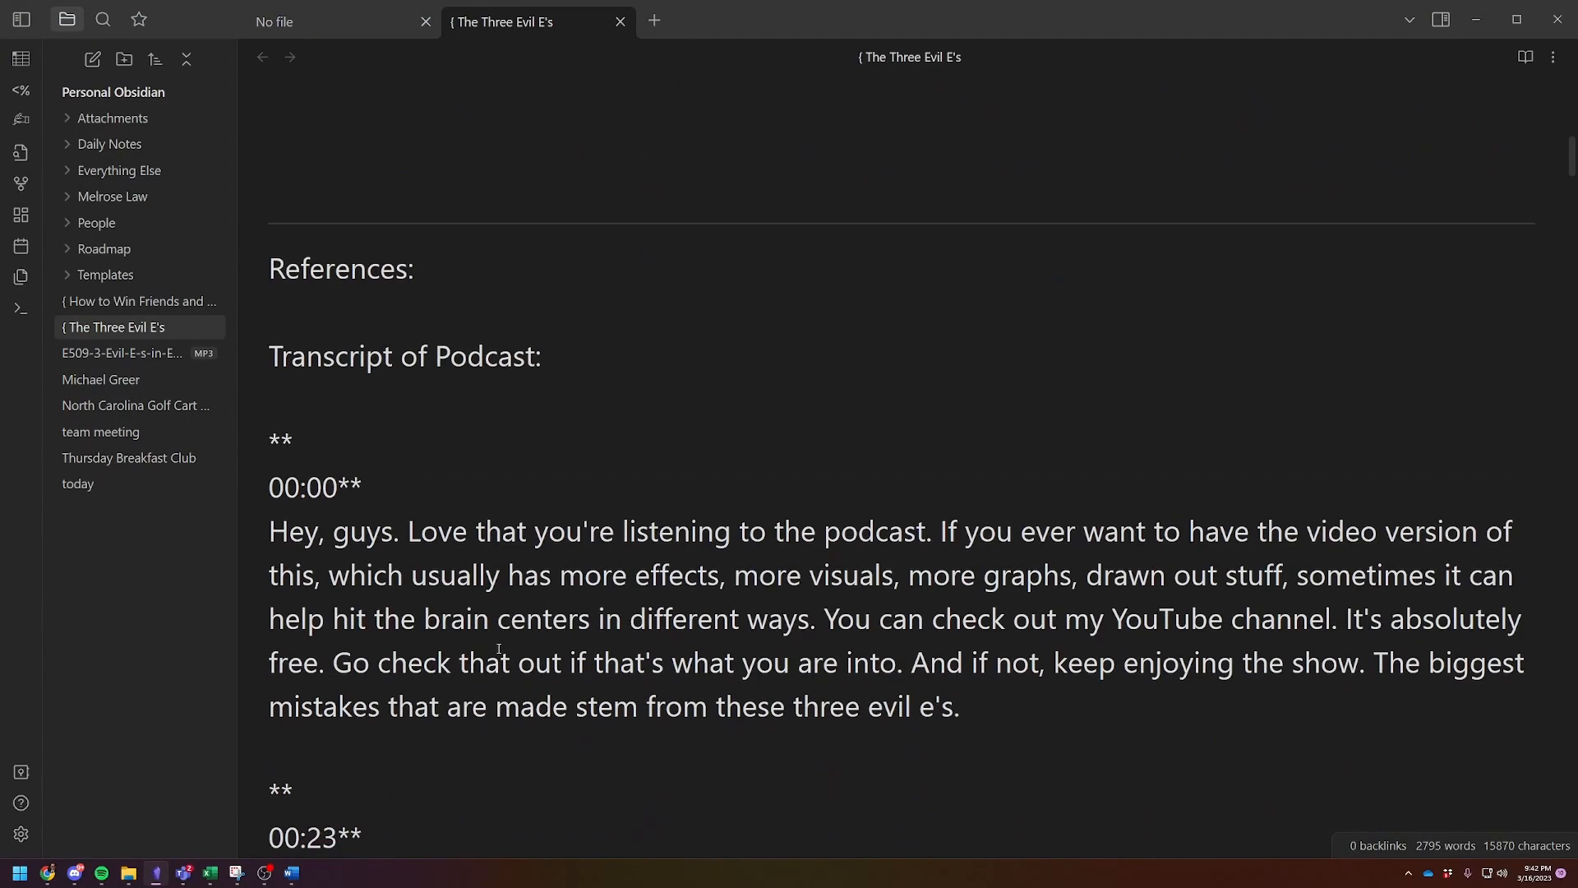
scroll("down", 3)
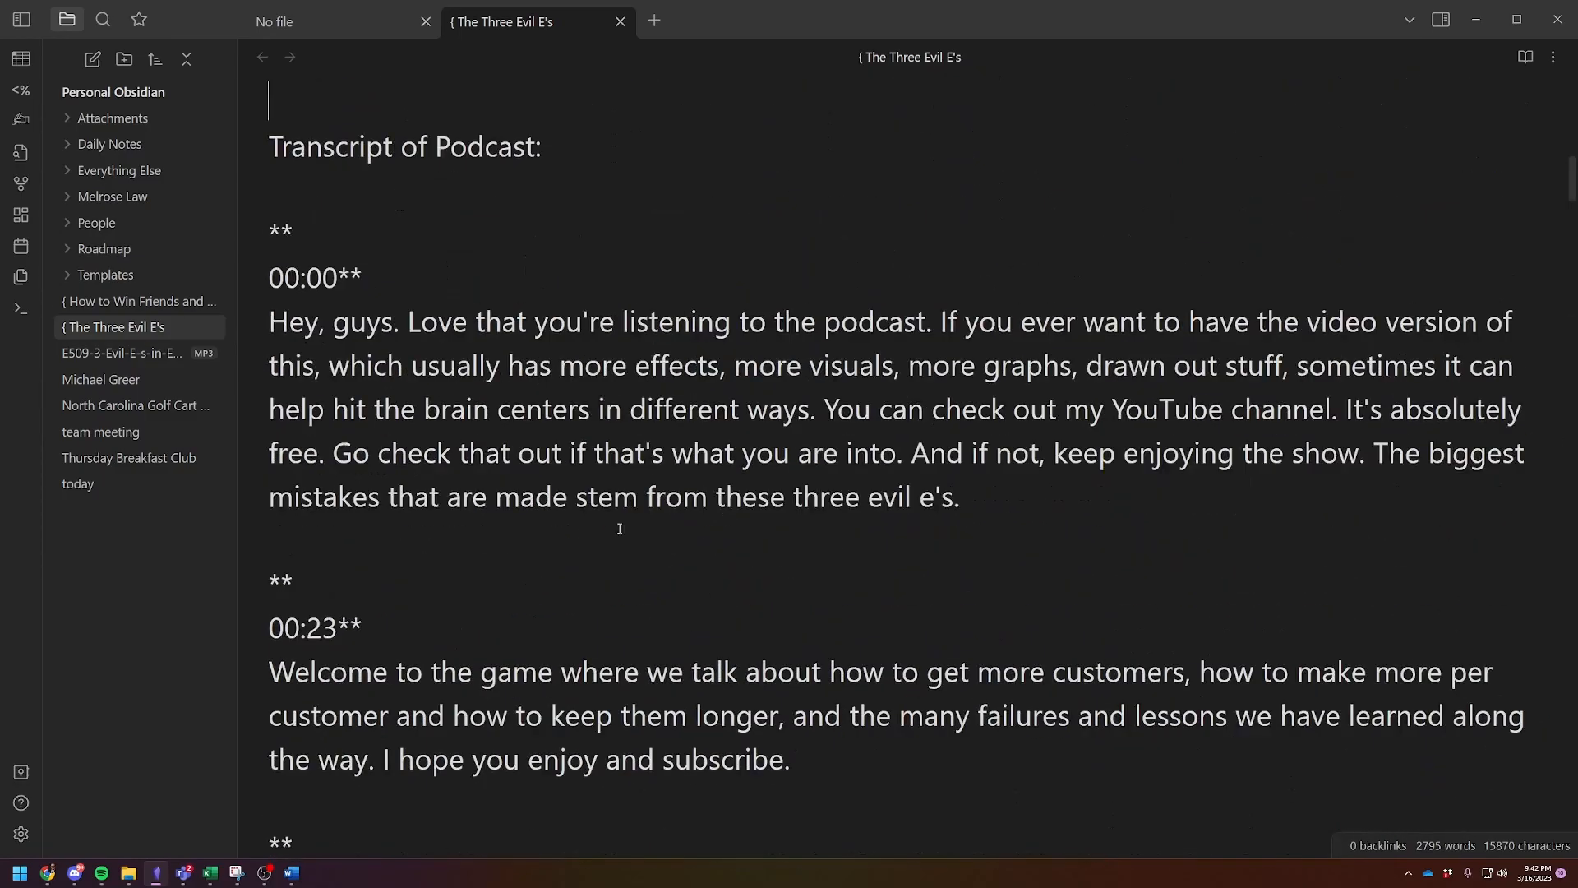
scroll("up", 3)
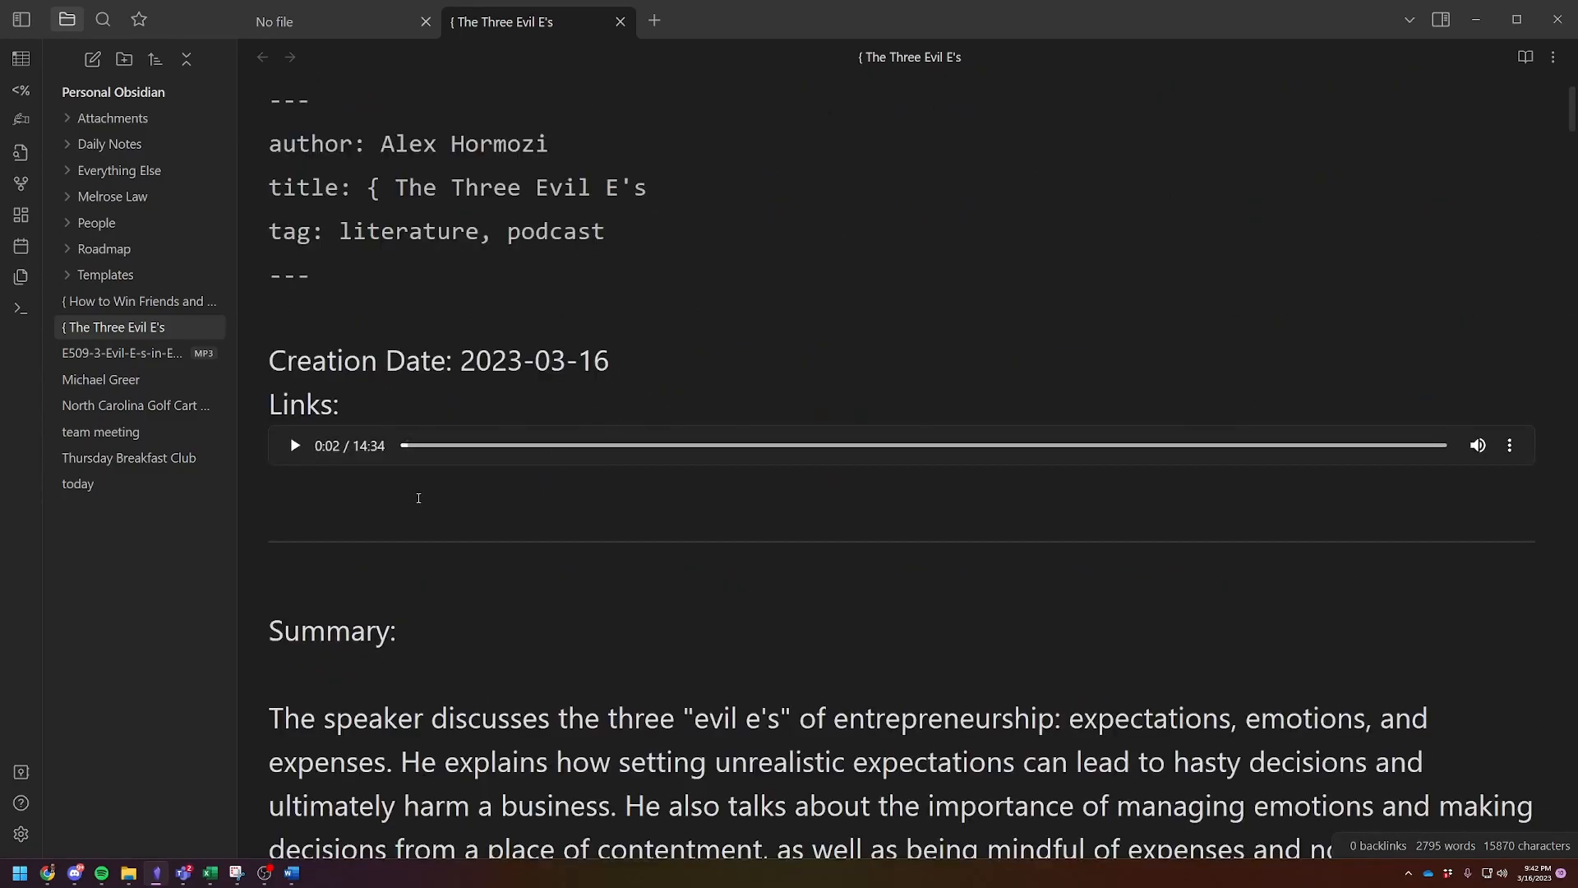
scroll("down", 3)
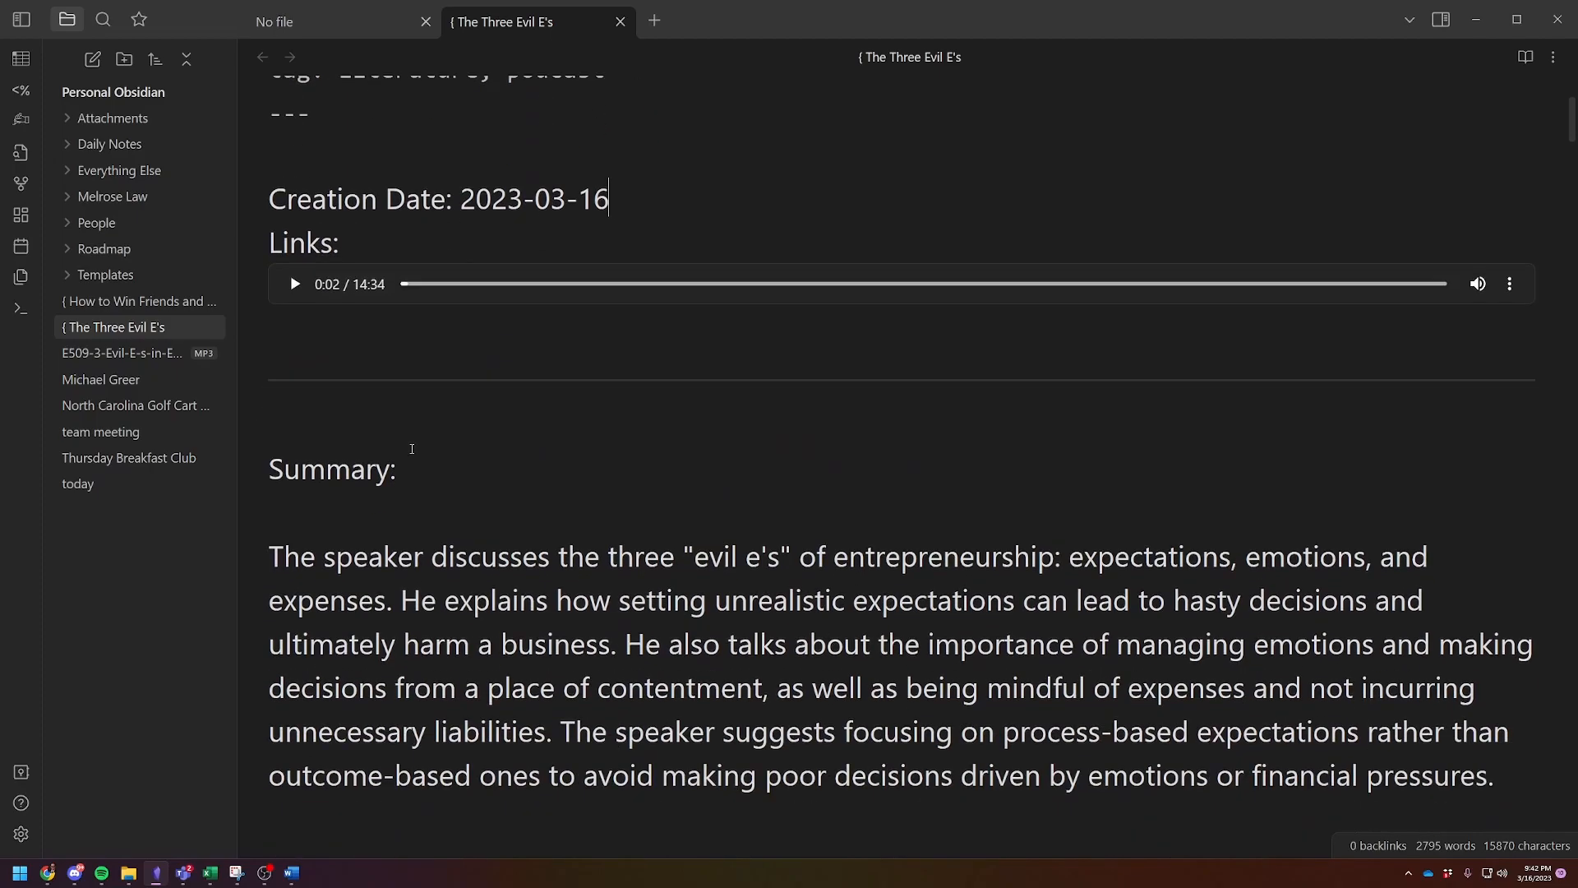
scroll("down", 3)
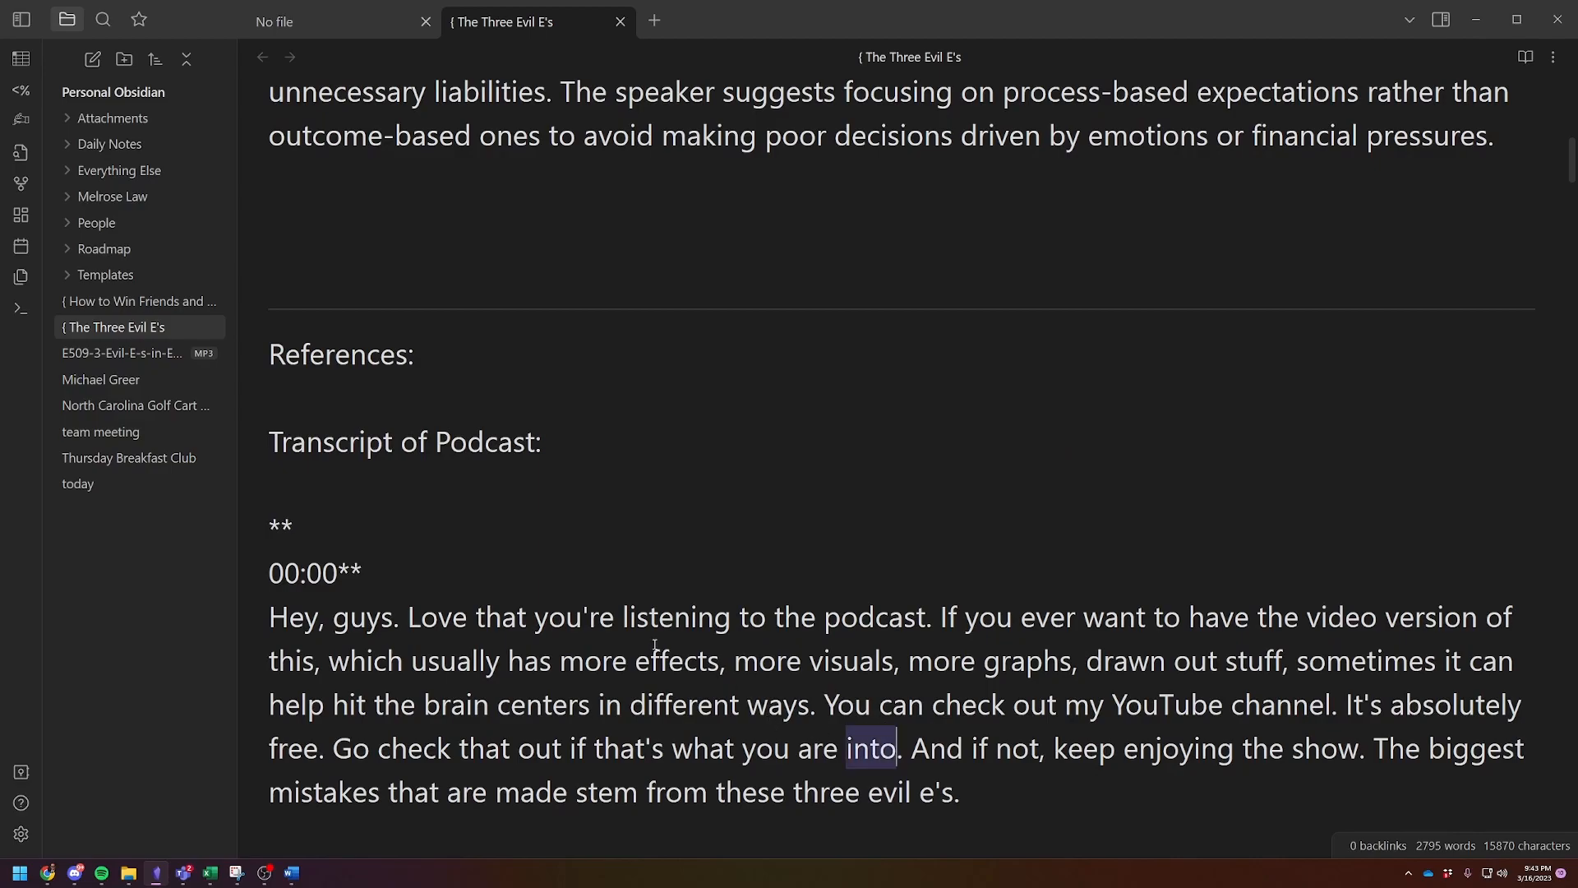
scroll("up", 3)
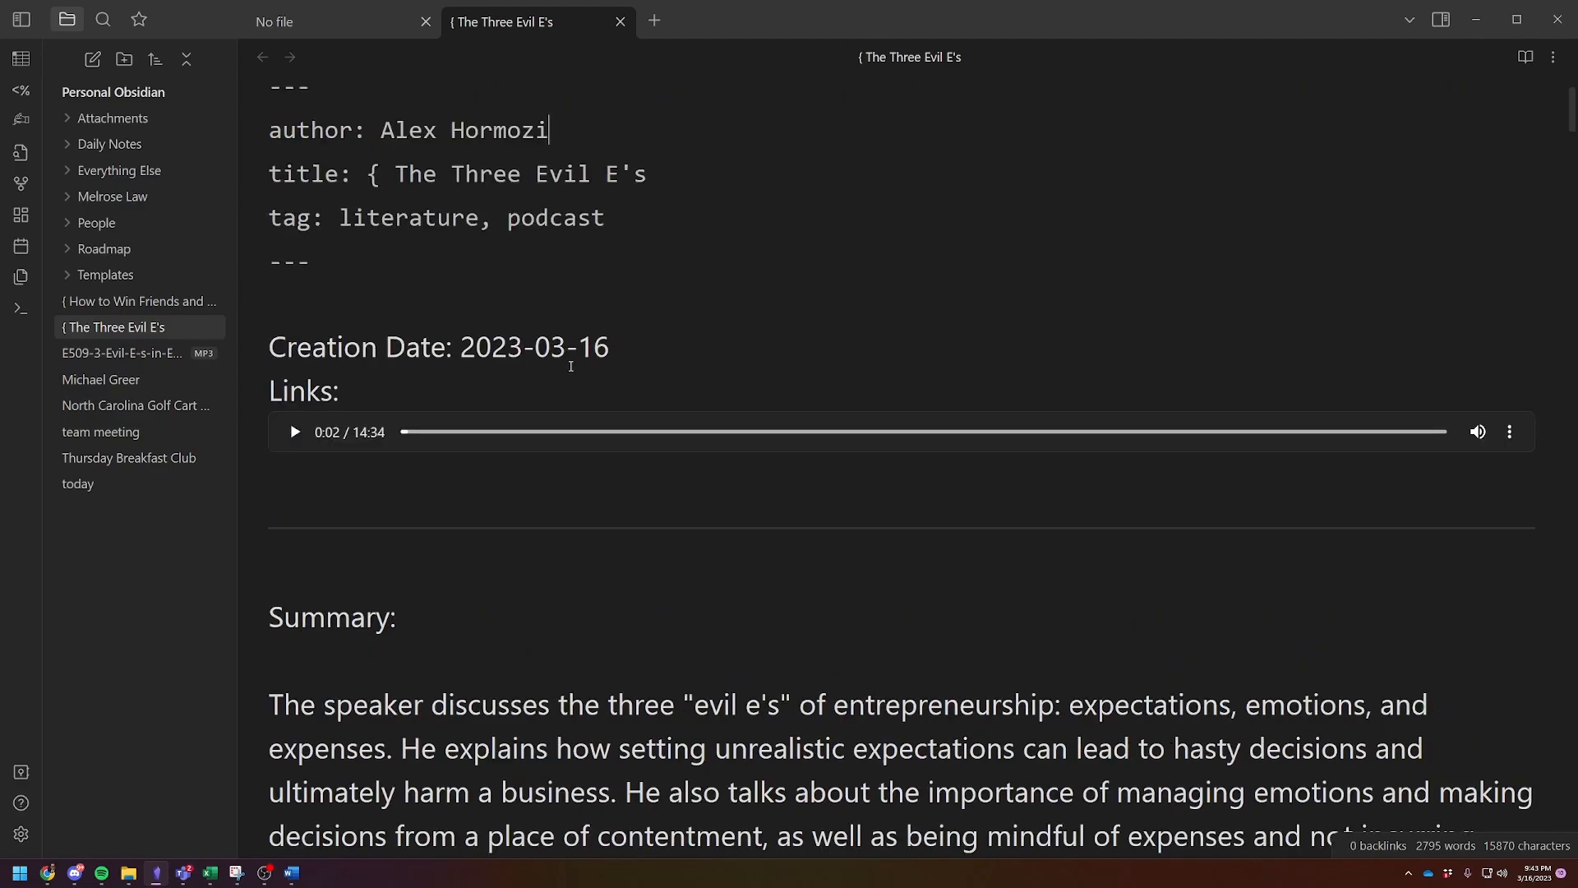
scroll("up", 3)
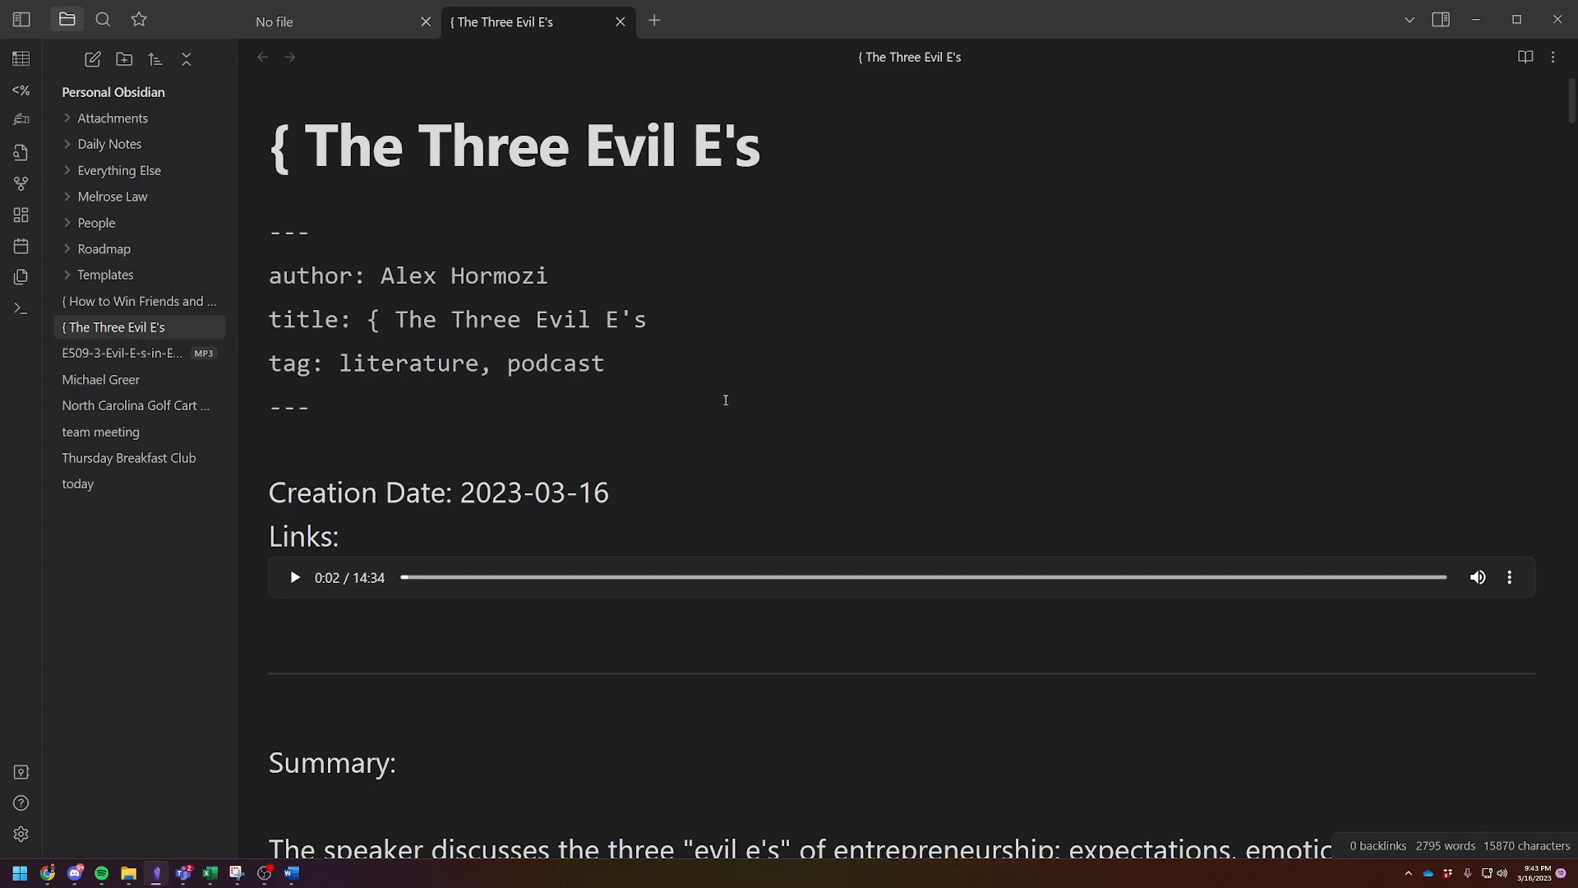
scroll("down", 3)
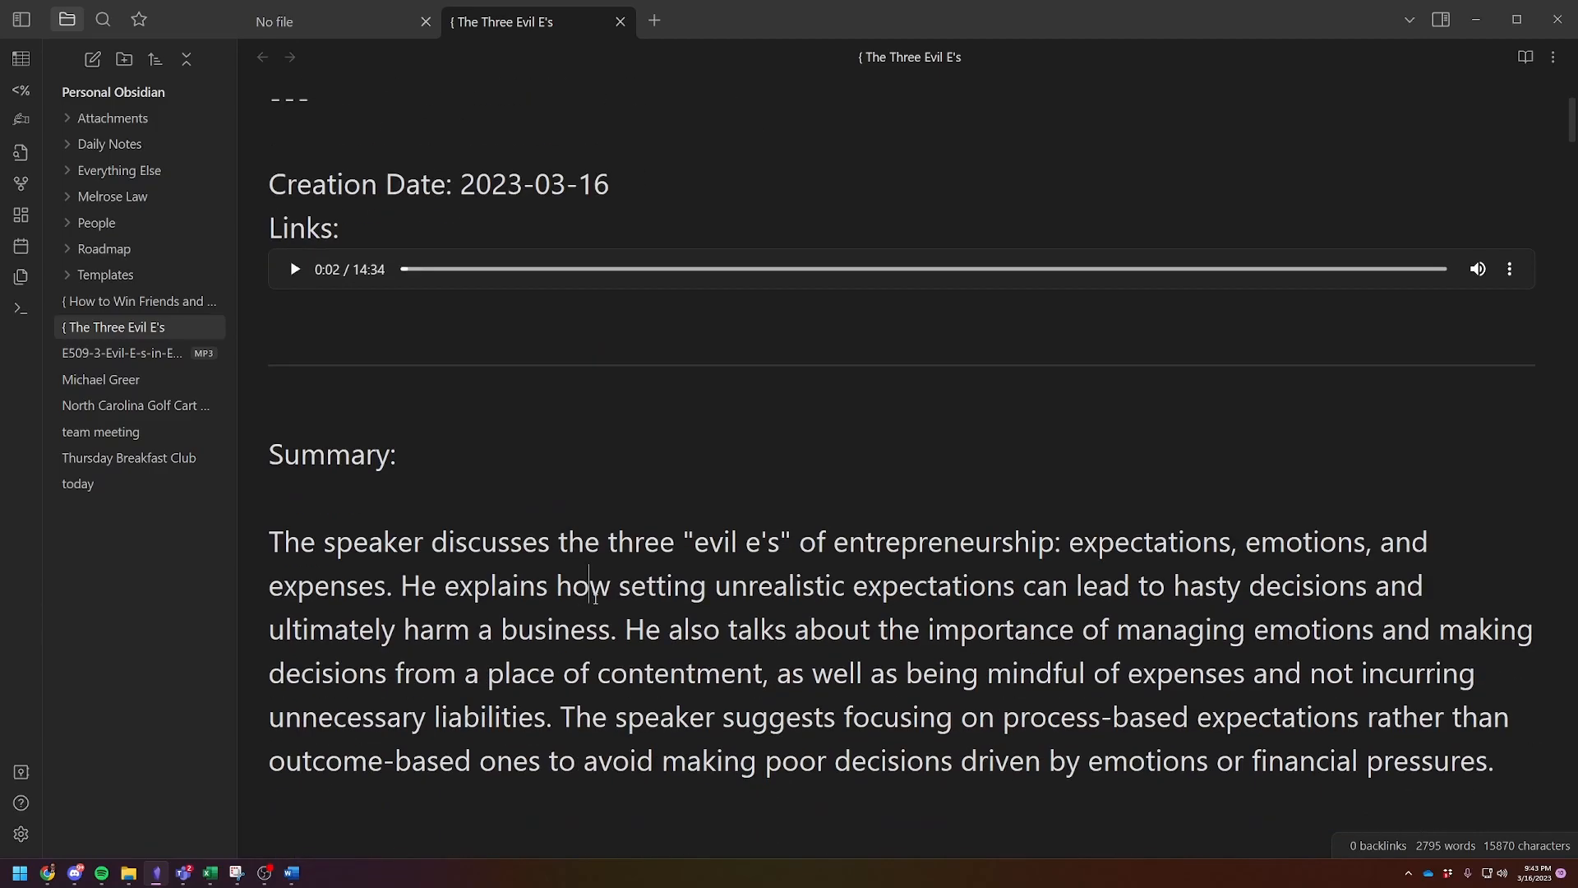
scroll("down", 3)
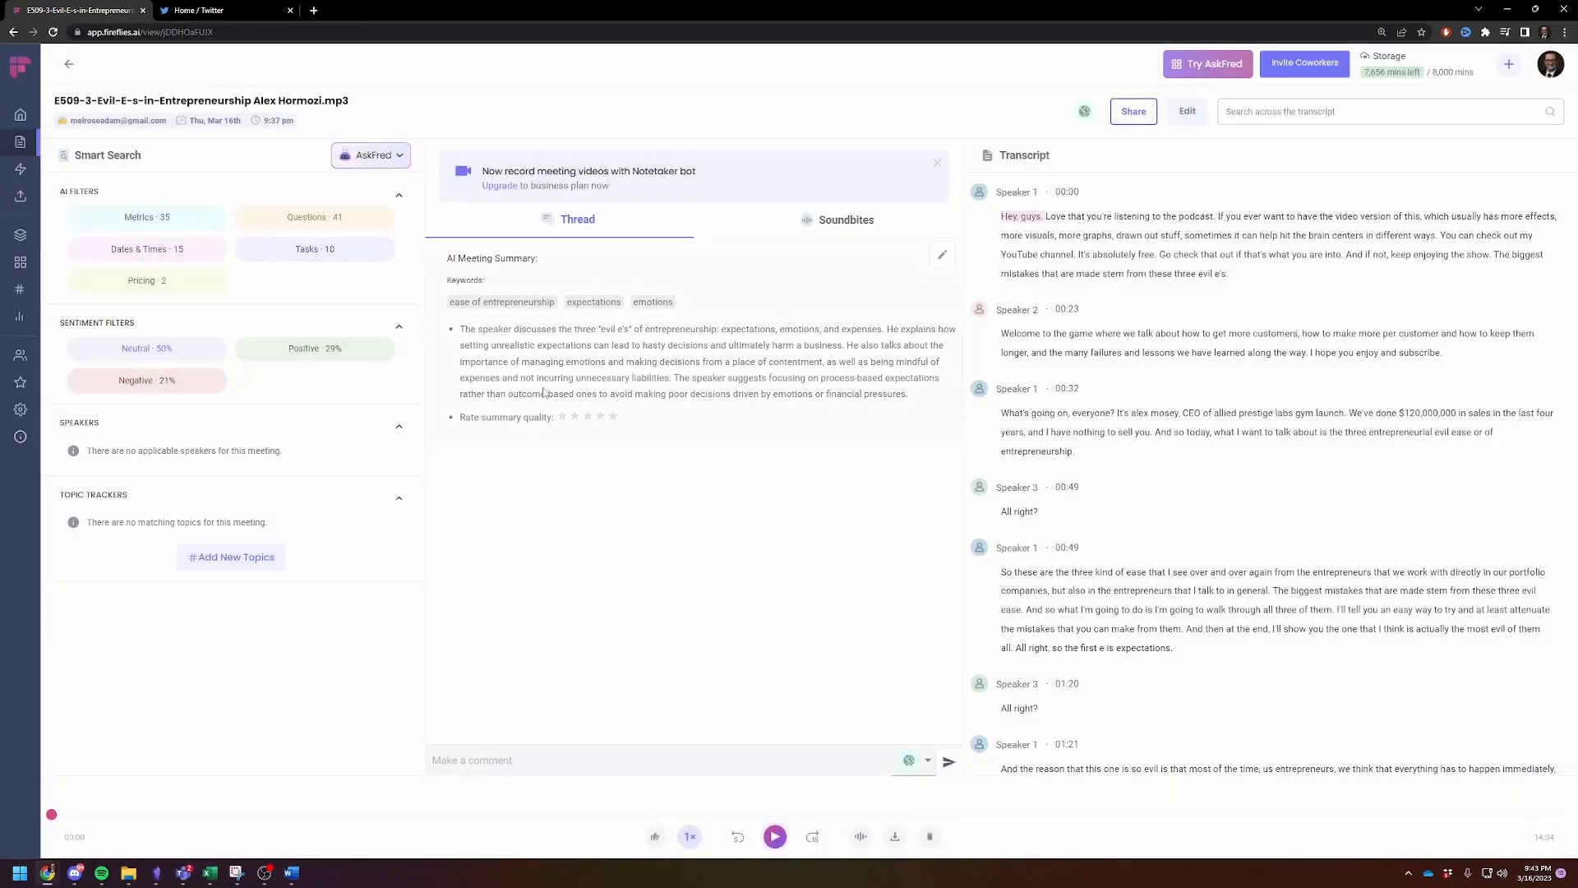
mouse_move(153, 871)
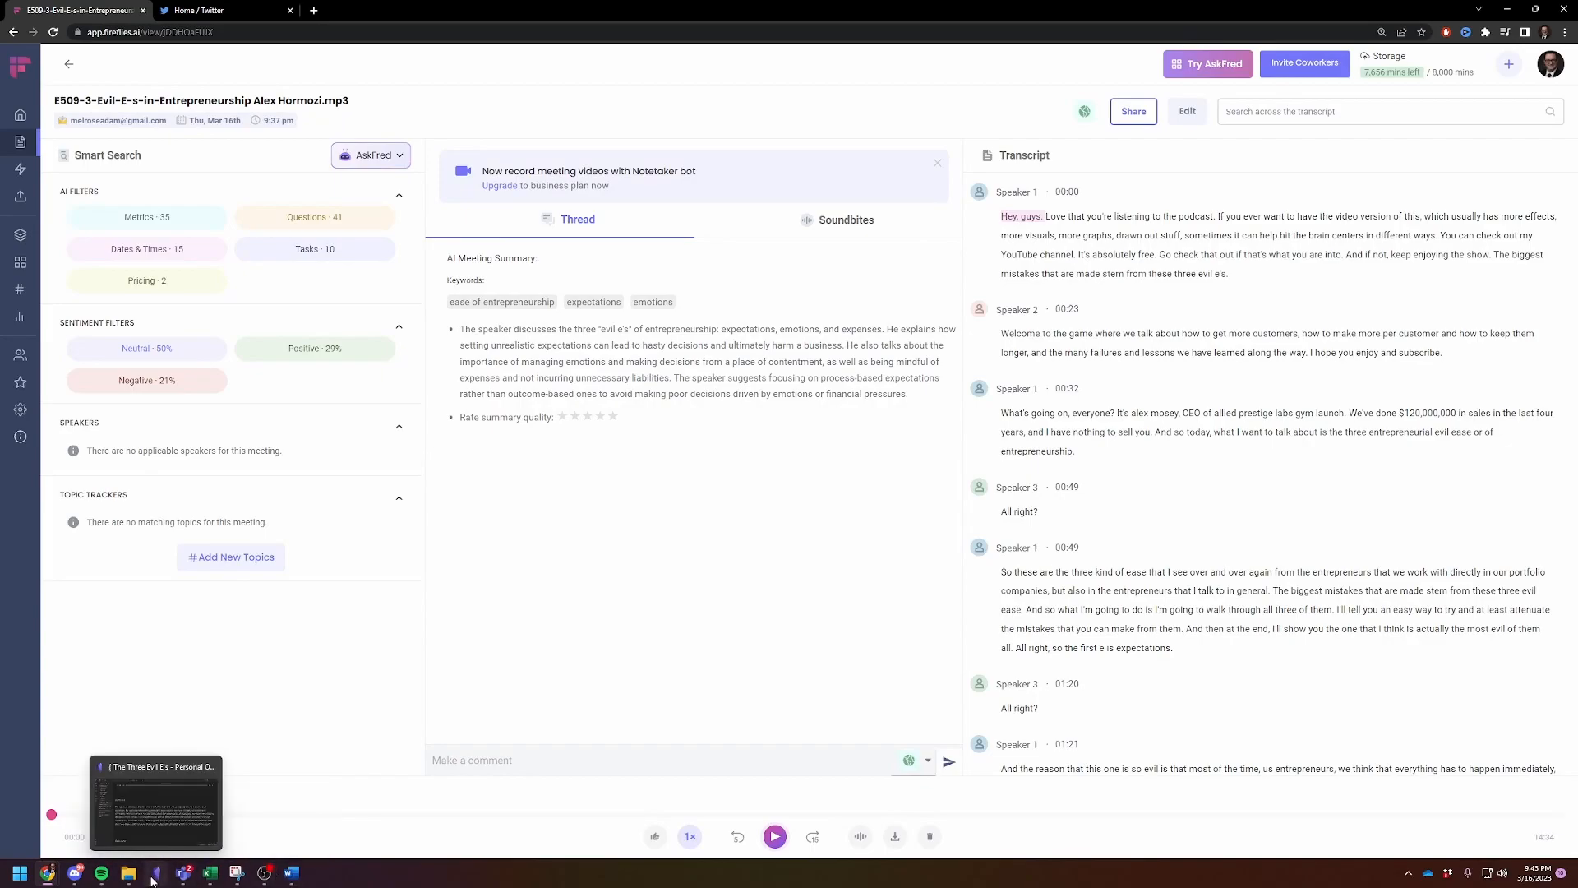
left_click(156, 802)
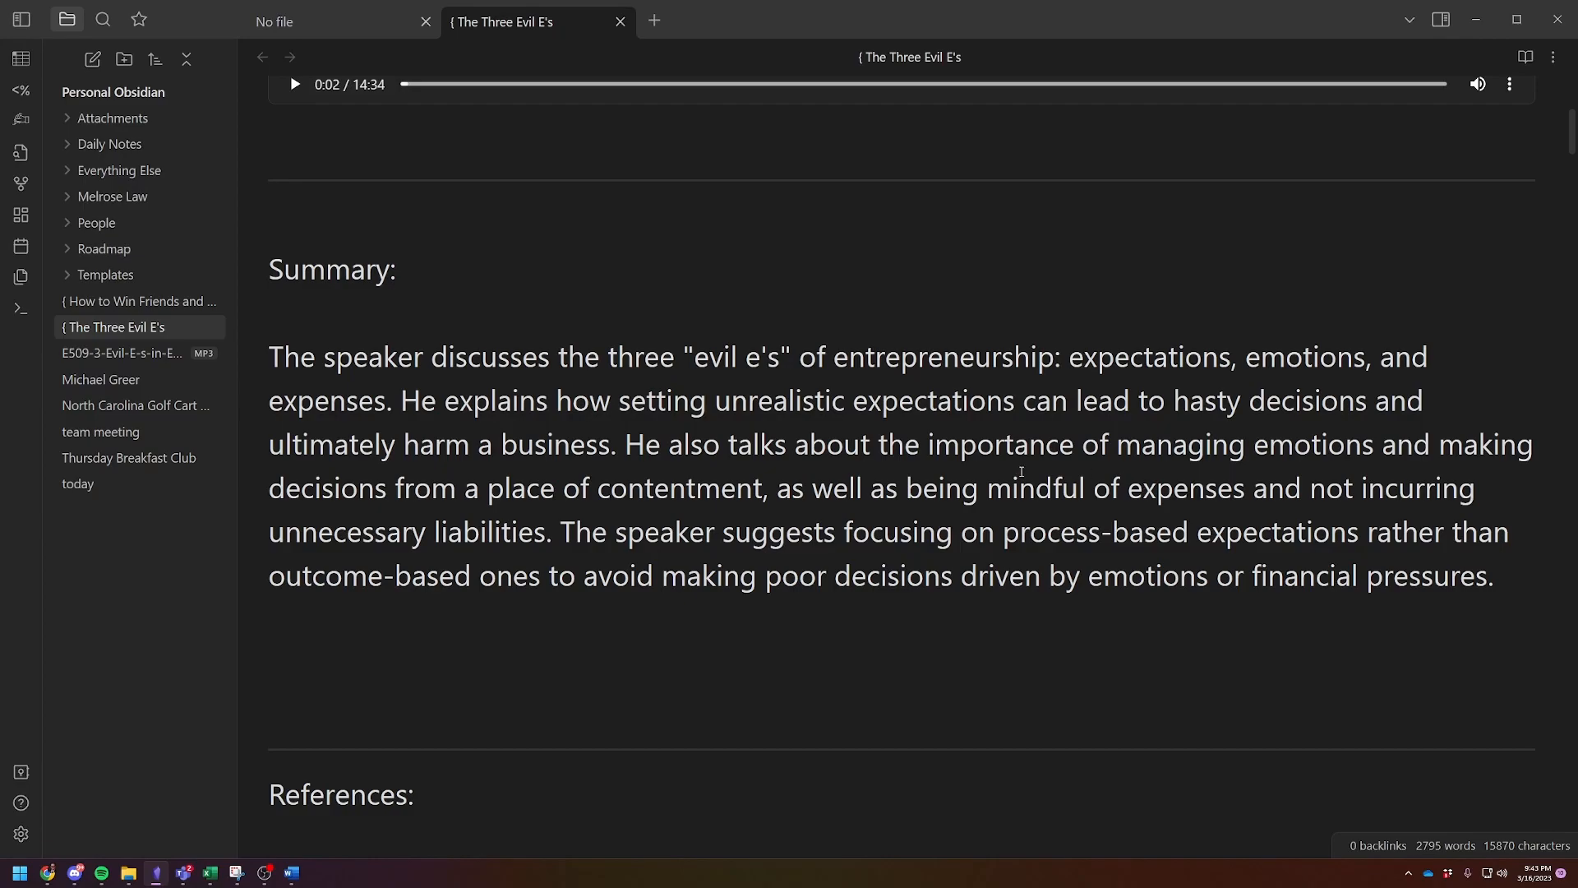
scroll("up", 3)
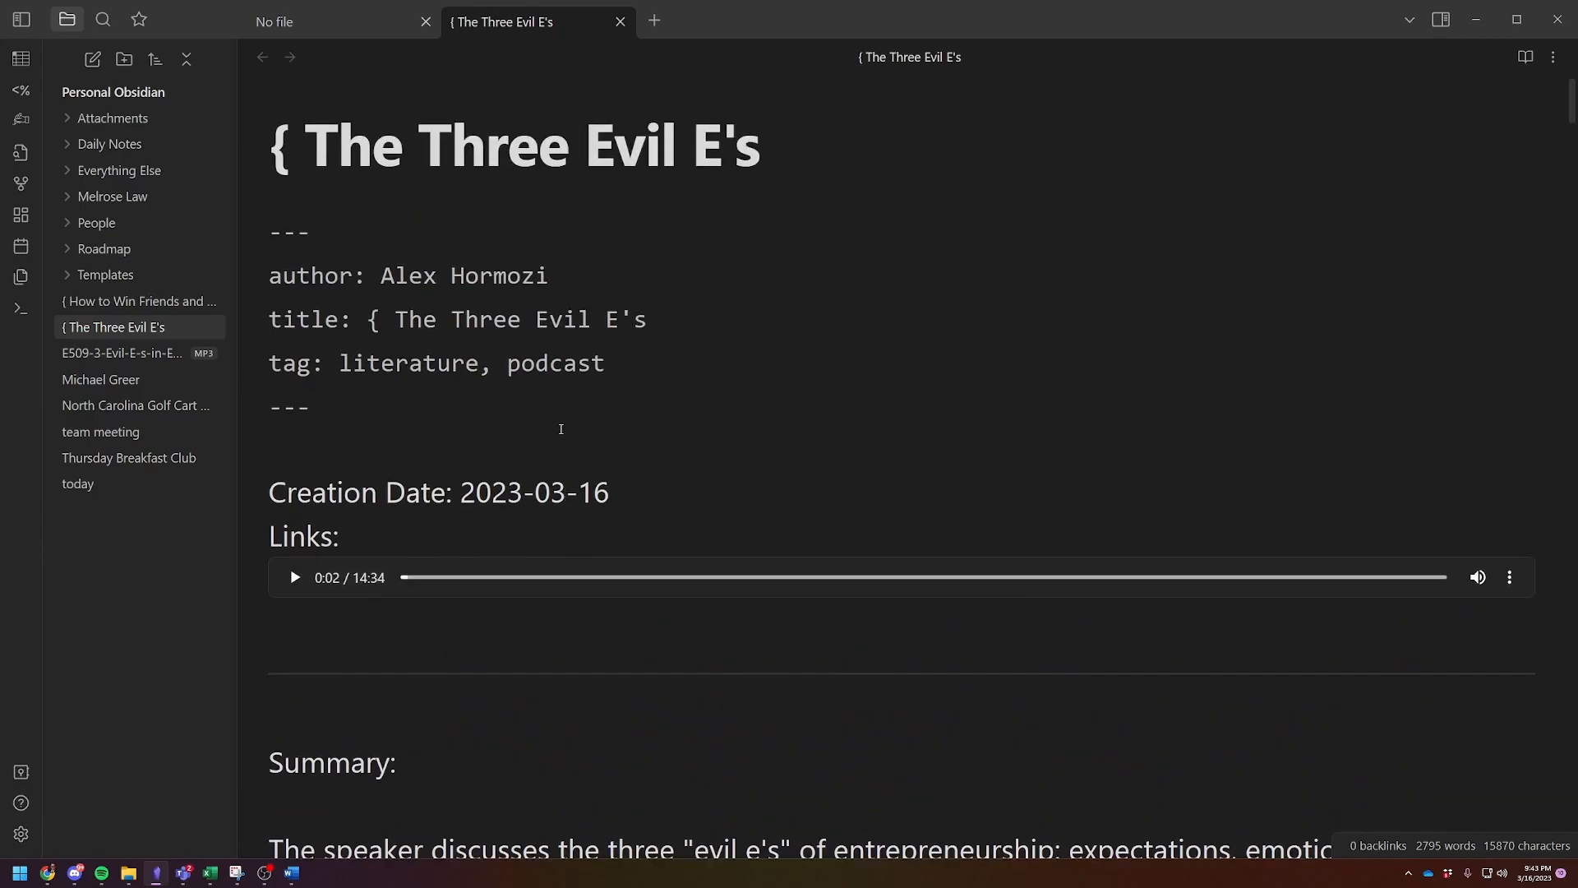
scroll("down", 3)
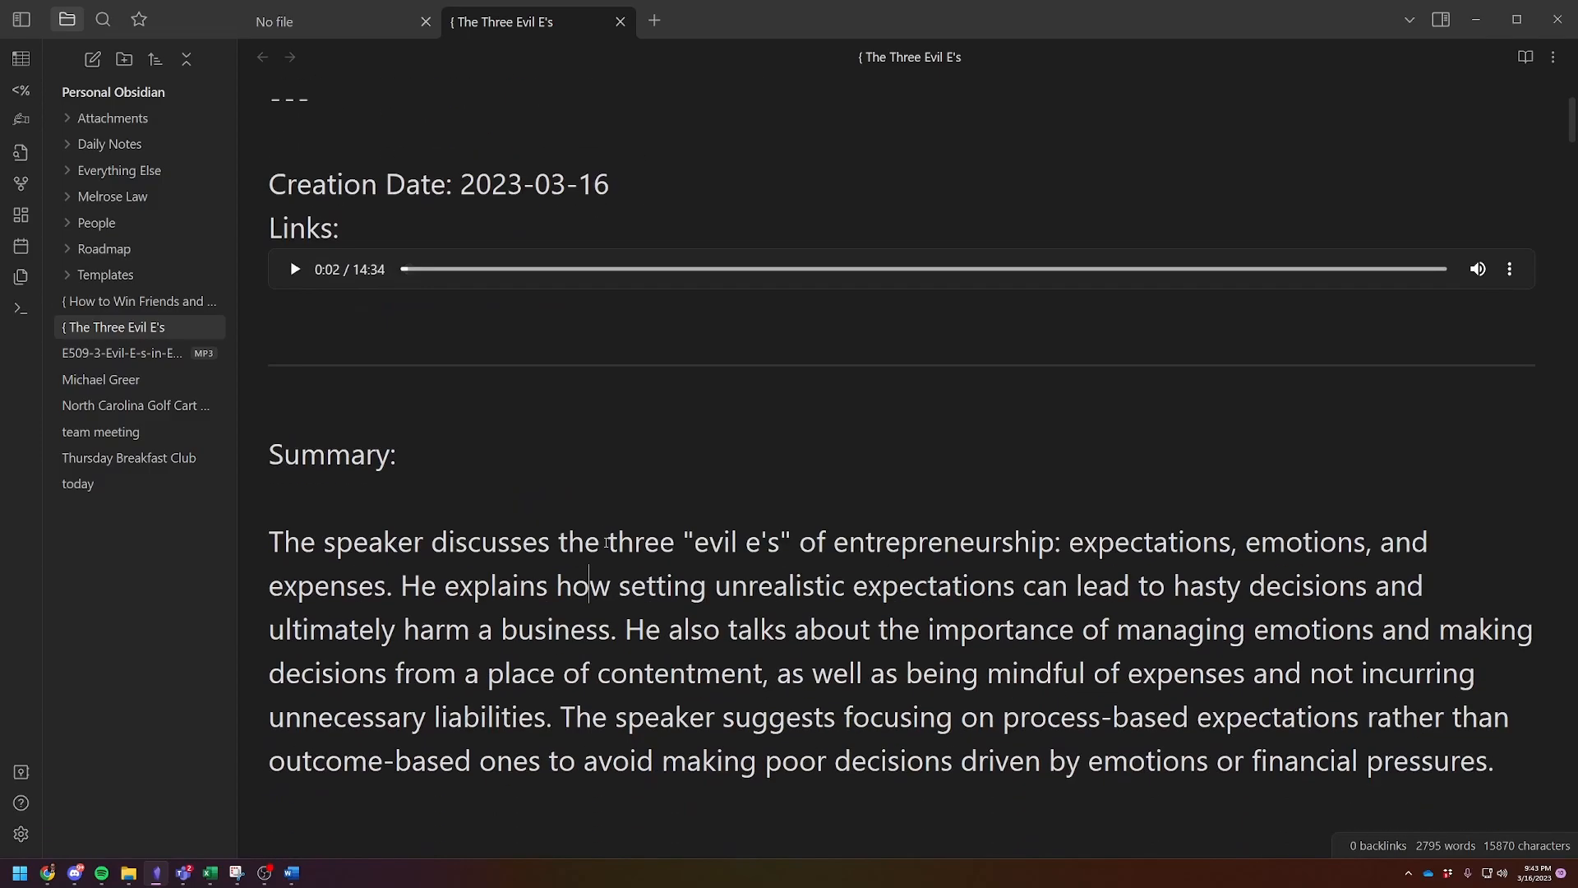
scroll("down", 3)
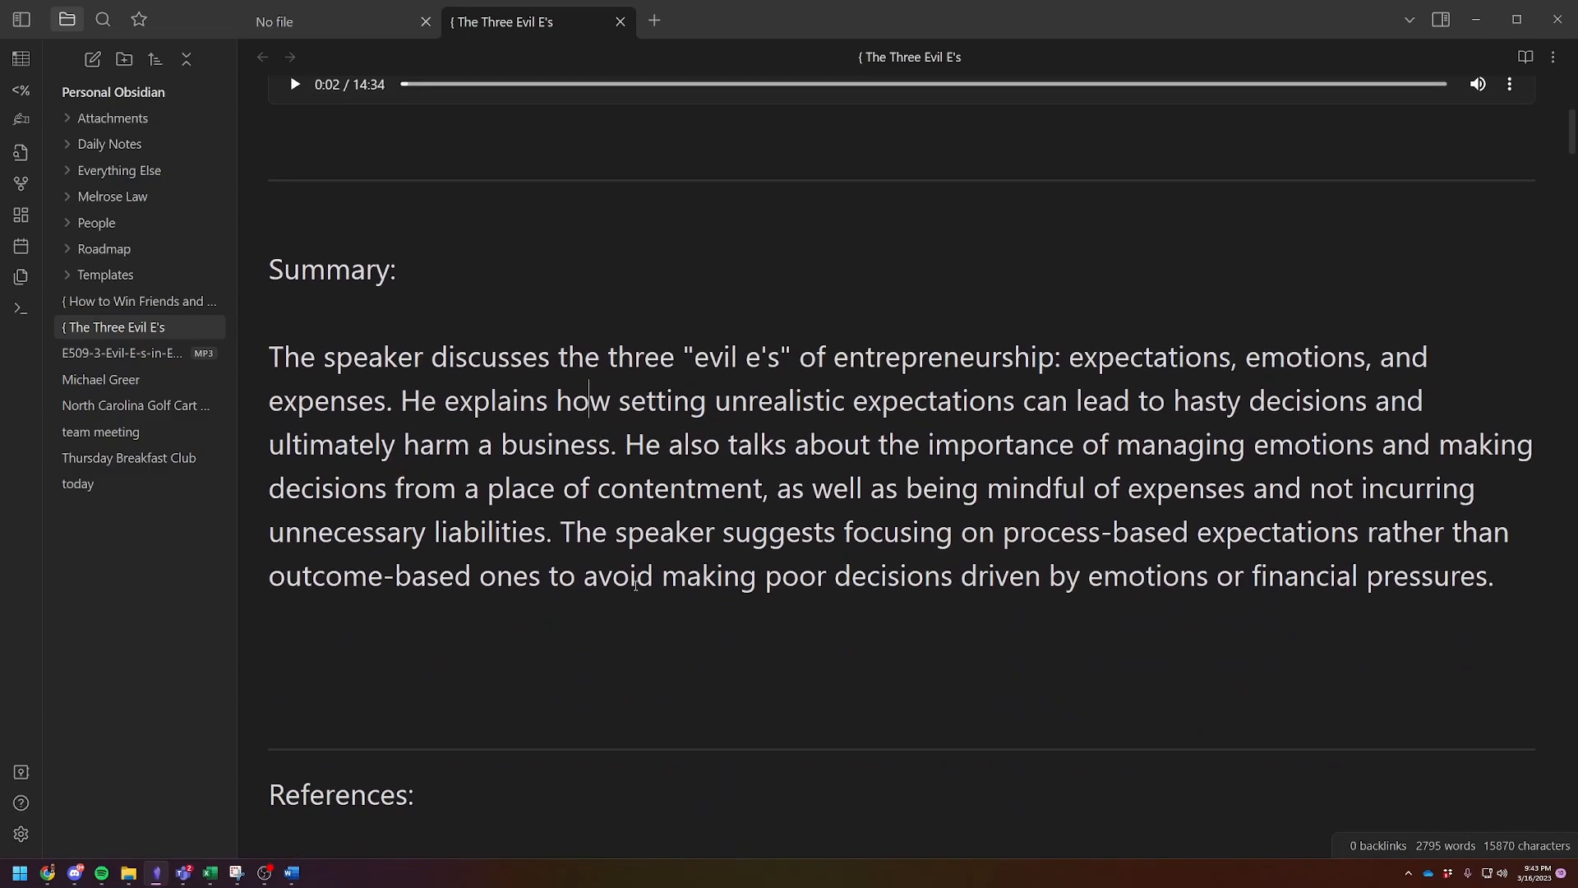
mouse_move(1407, 425)
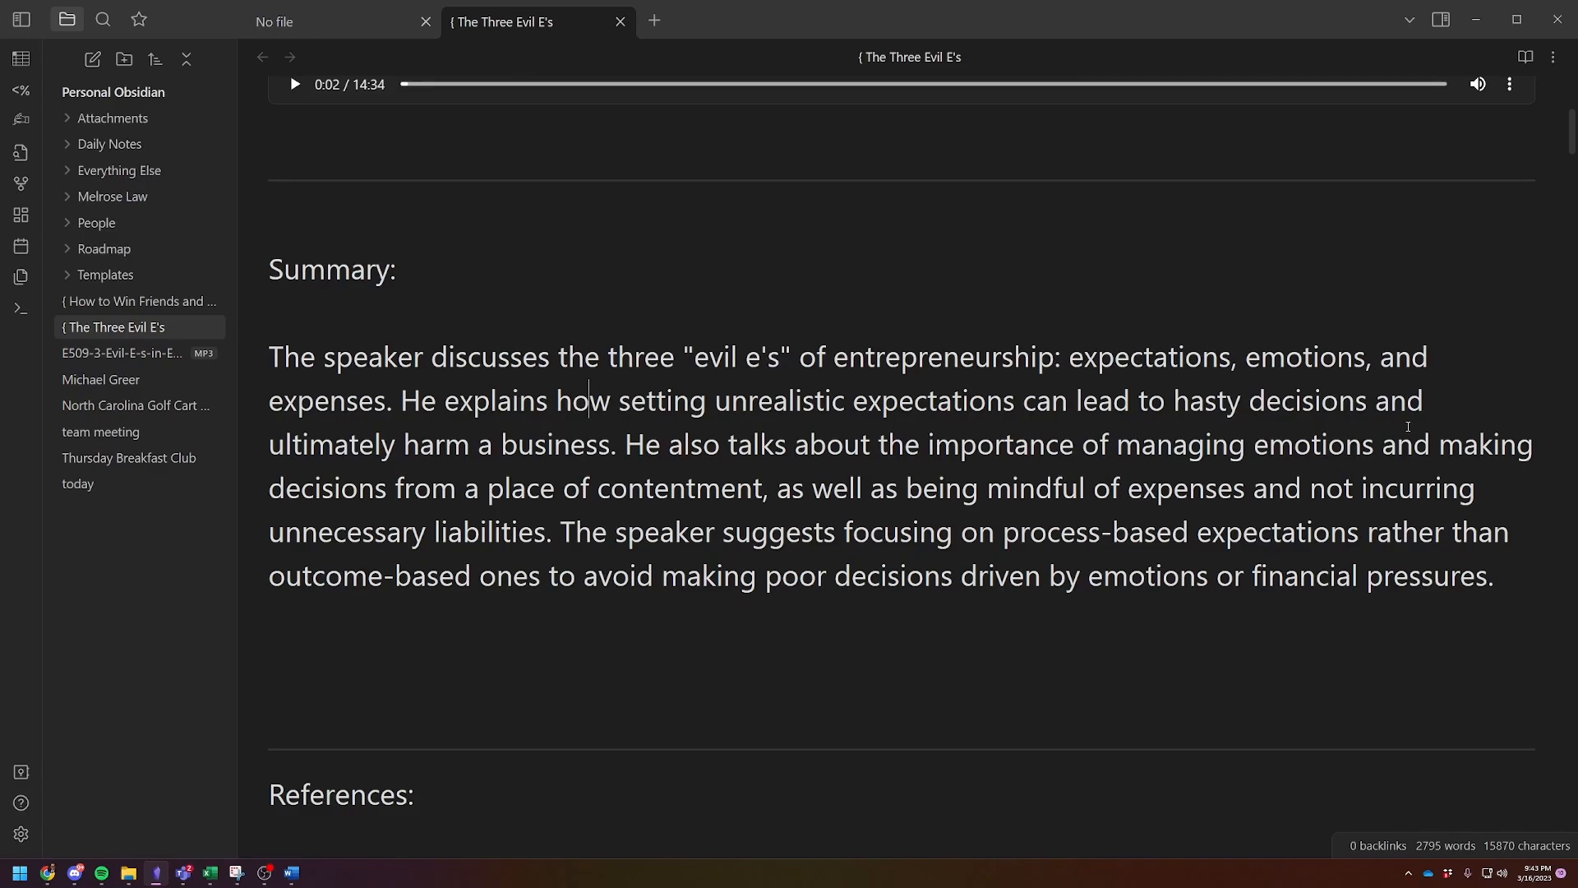
scroll("up", 3)
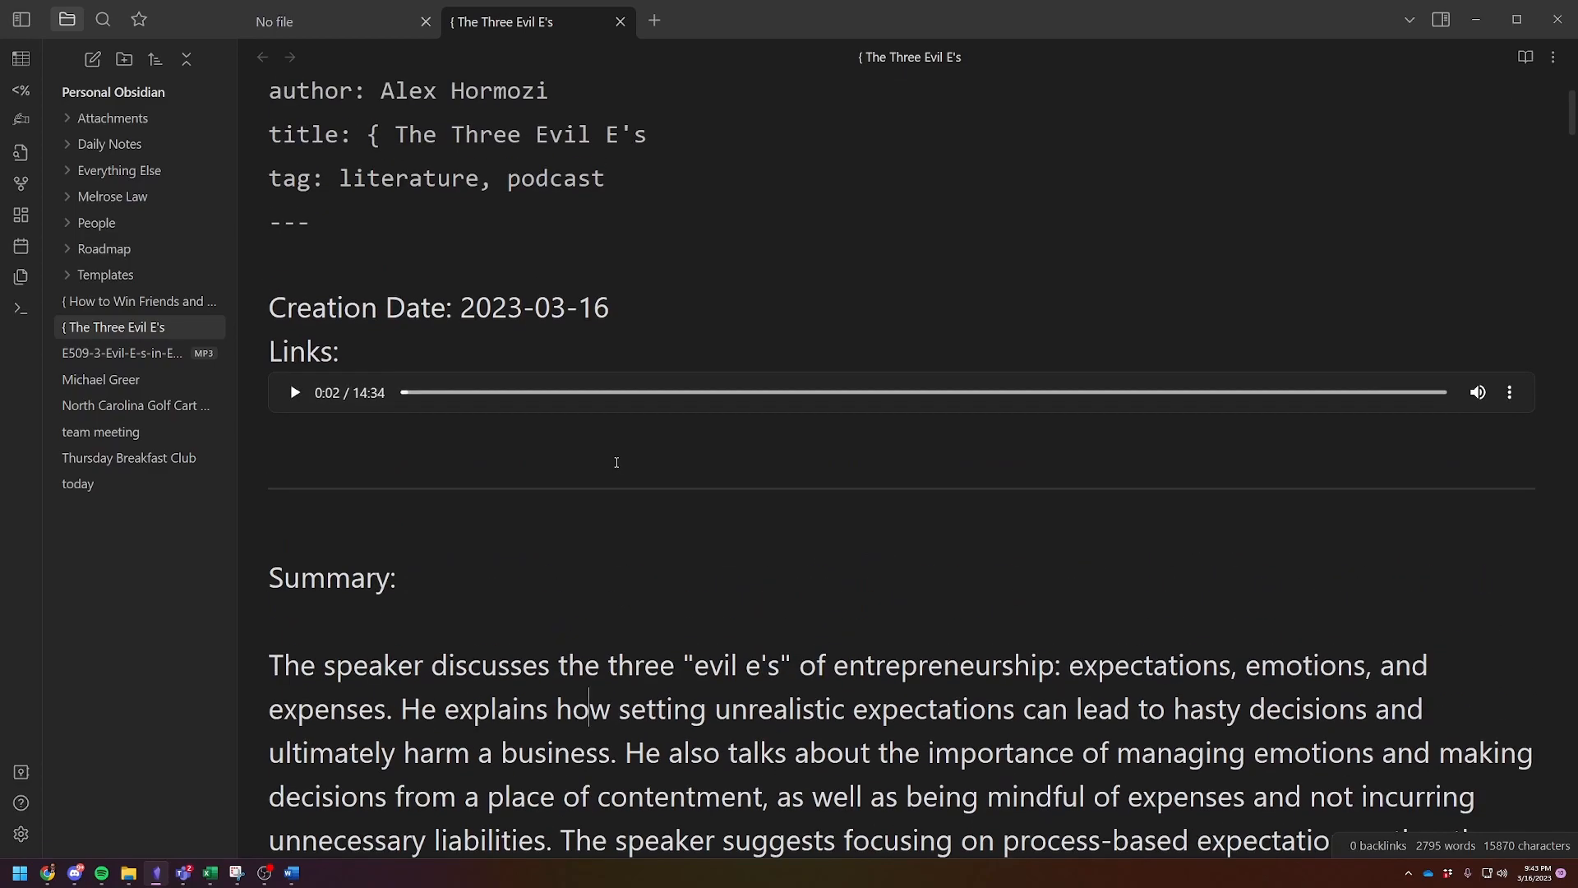
scroll("down", 3)
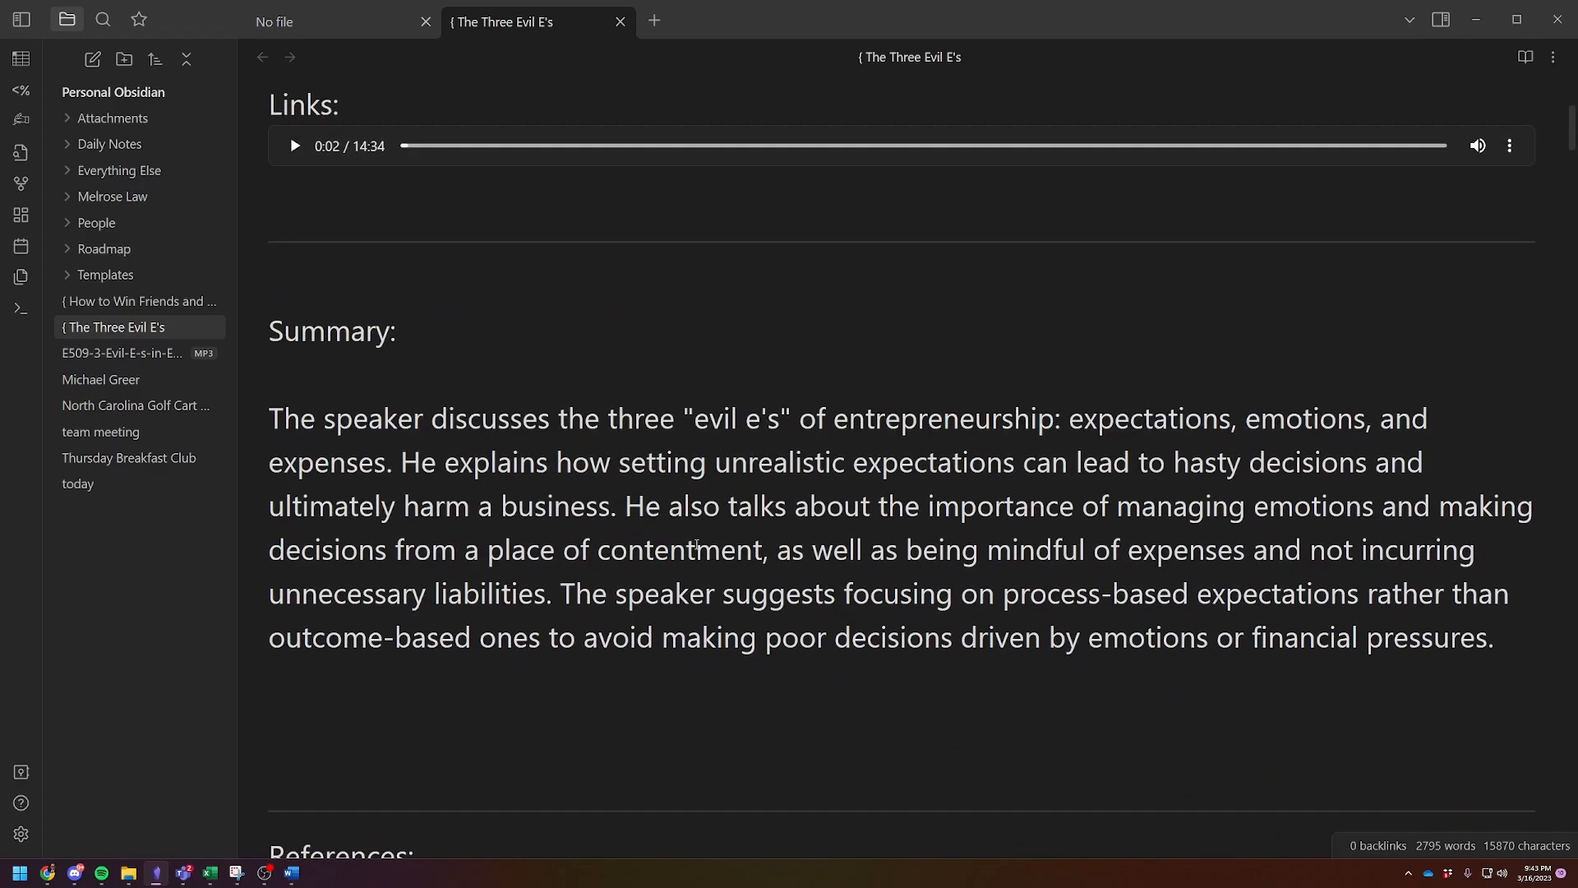
scroll("down", 3)
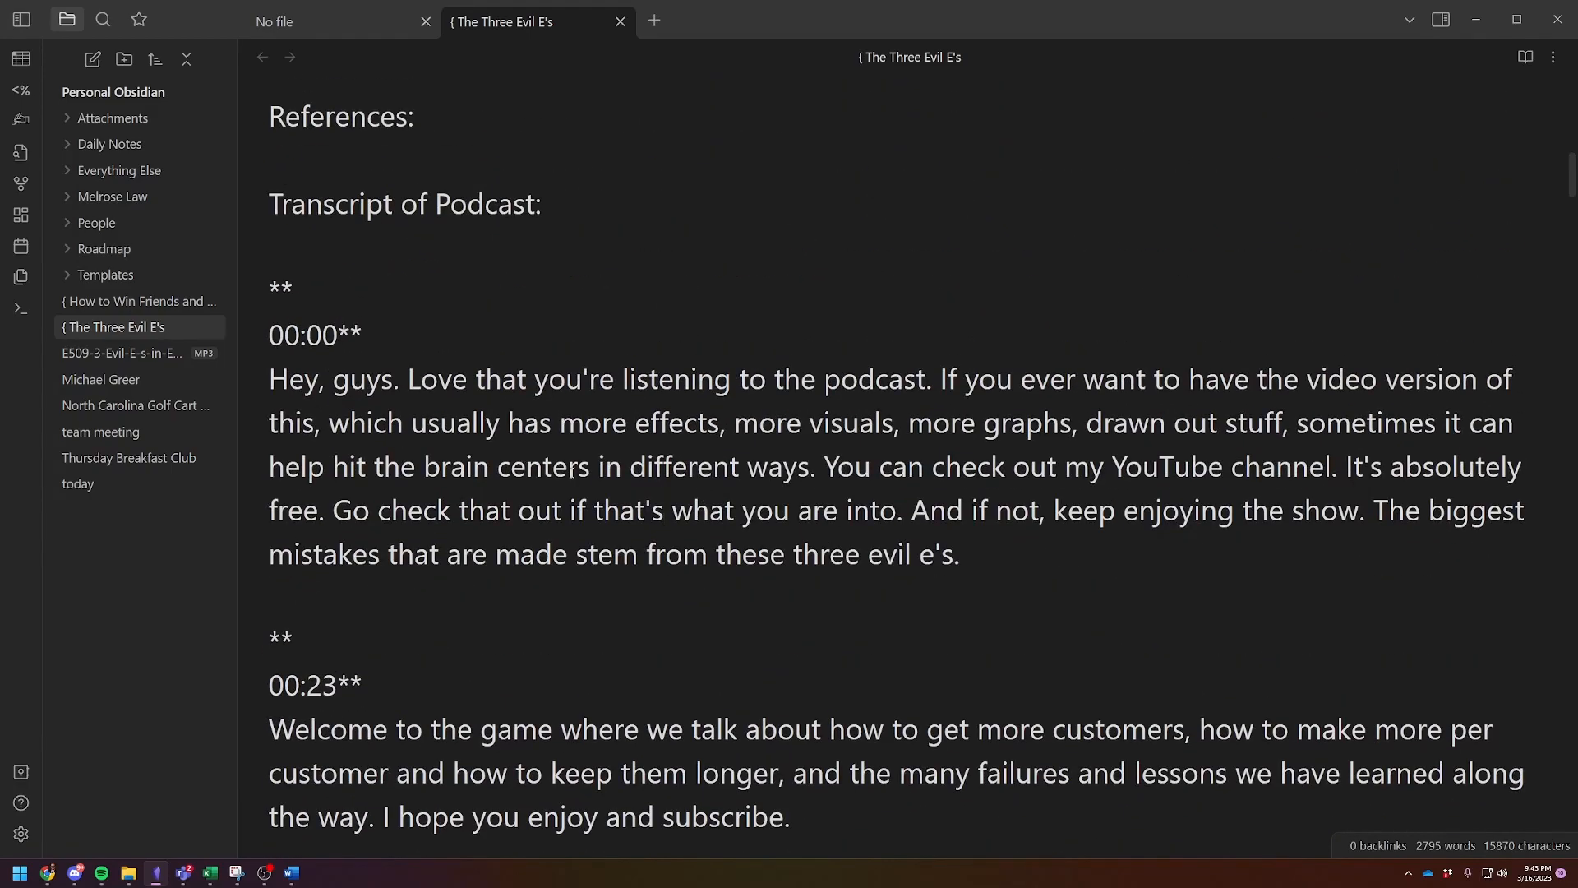
scroll("down", 3)
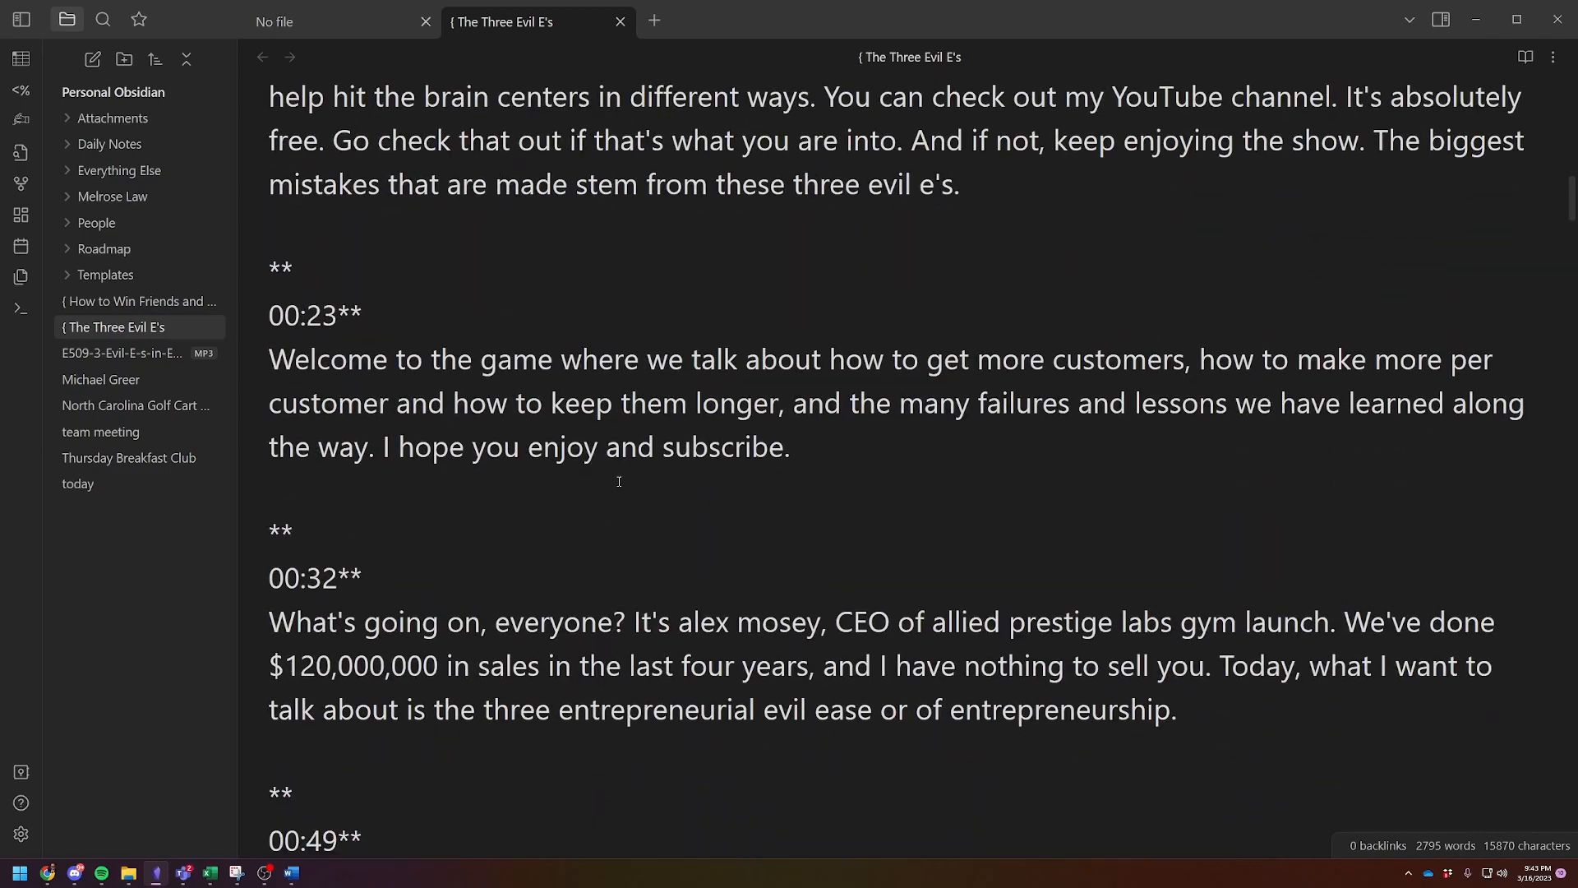
scroll("up", 3)
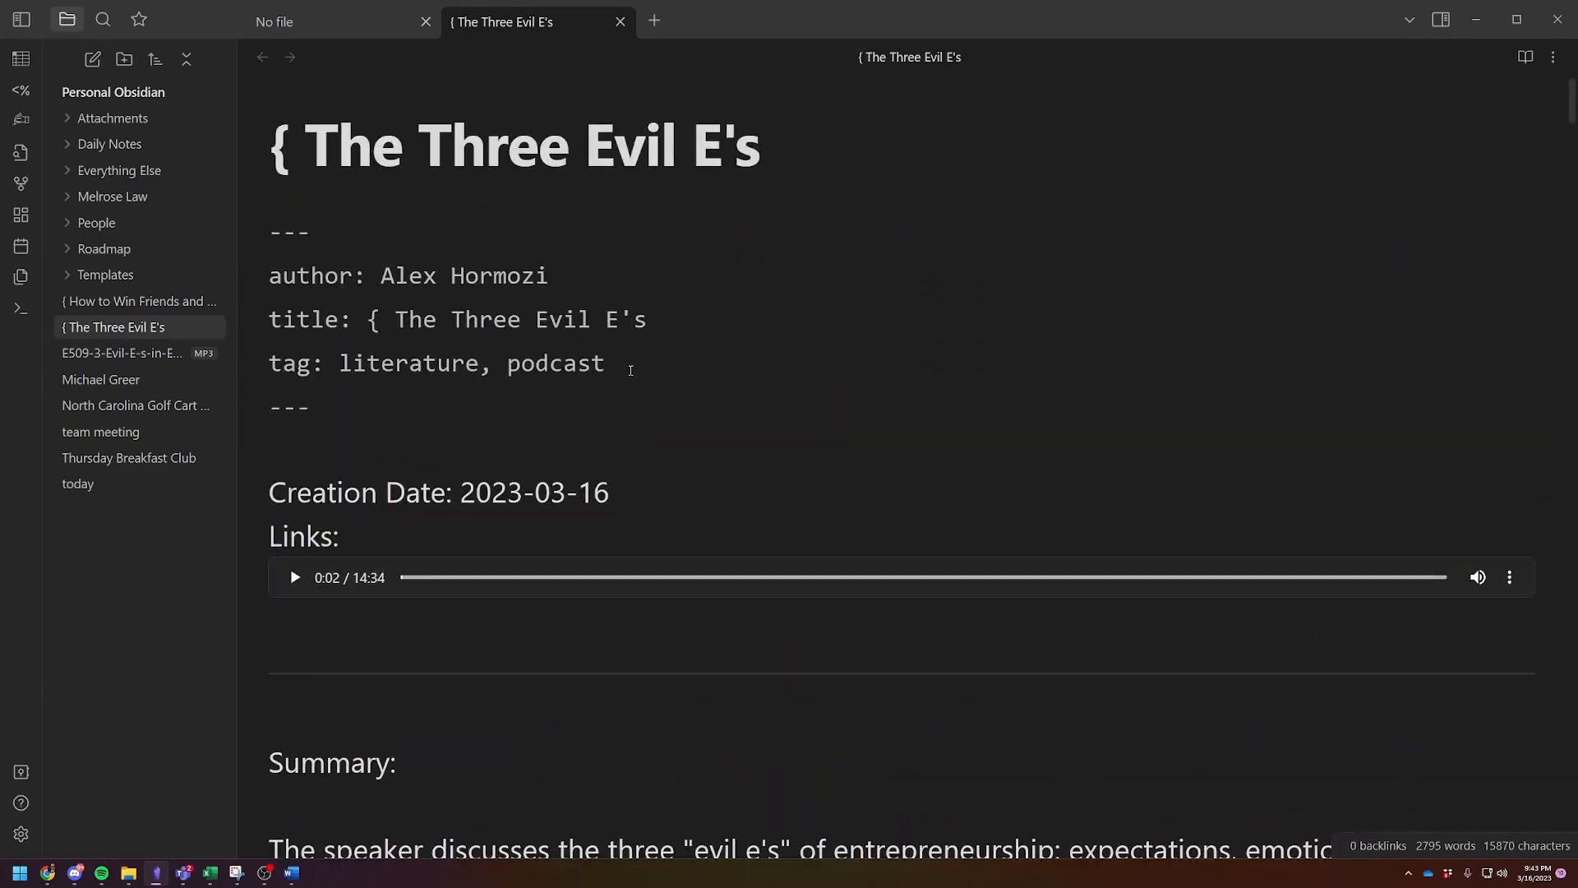
scroll("down", 3)
type("[[ale]]")
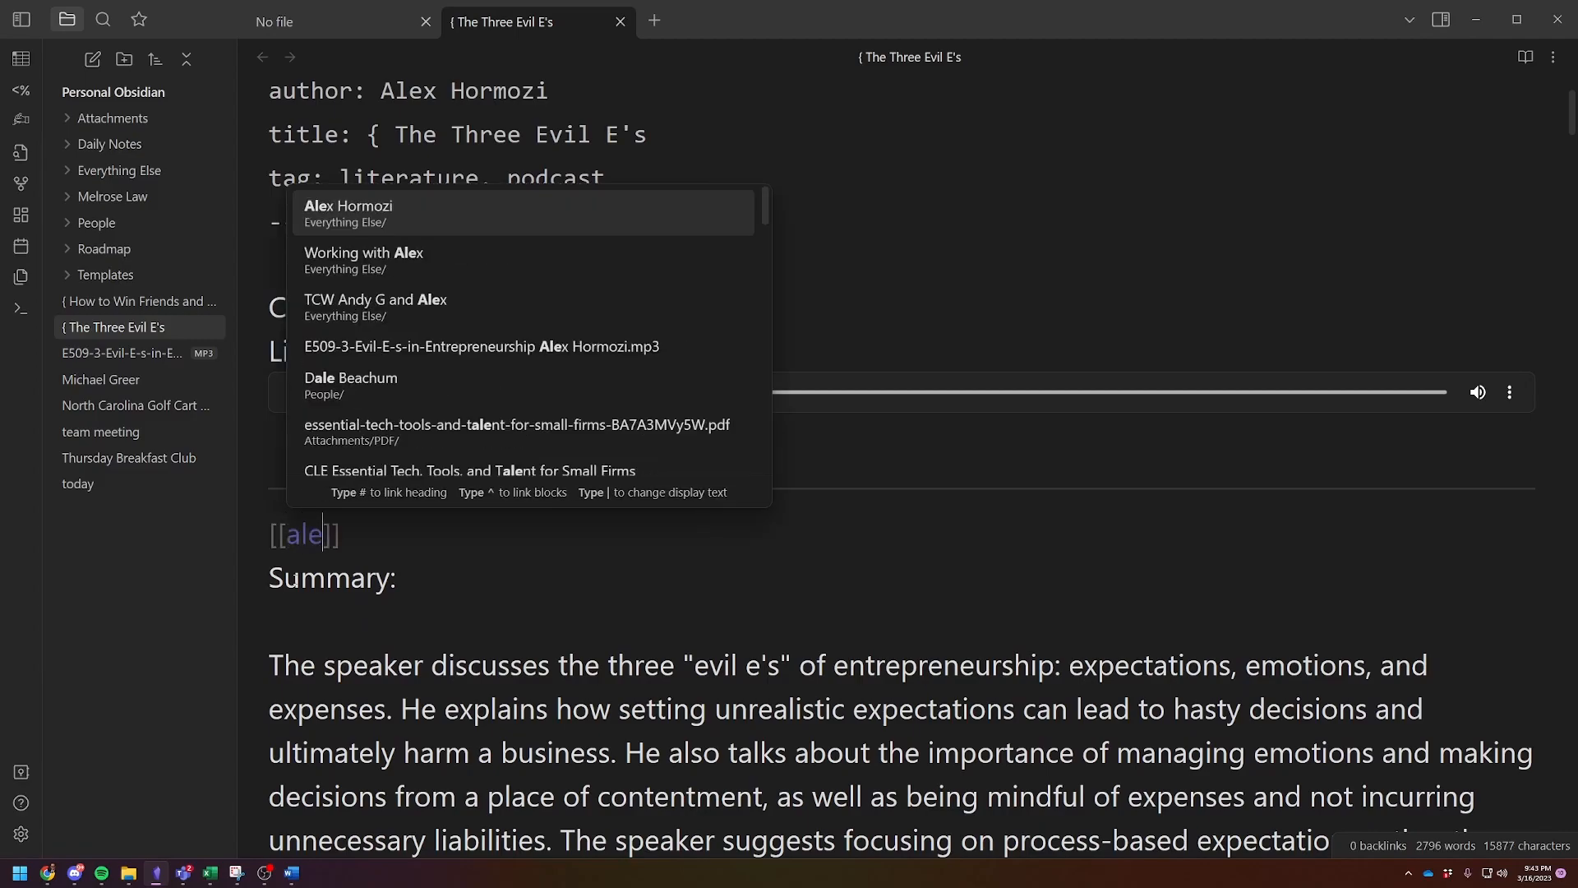
Step: Insert an [[Alex Hormozi]] link above the Summary heading and review the note
left_click(348, 206)
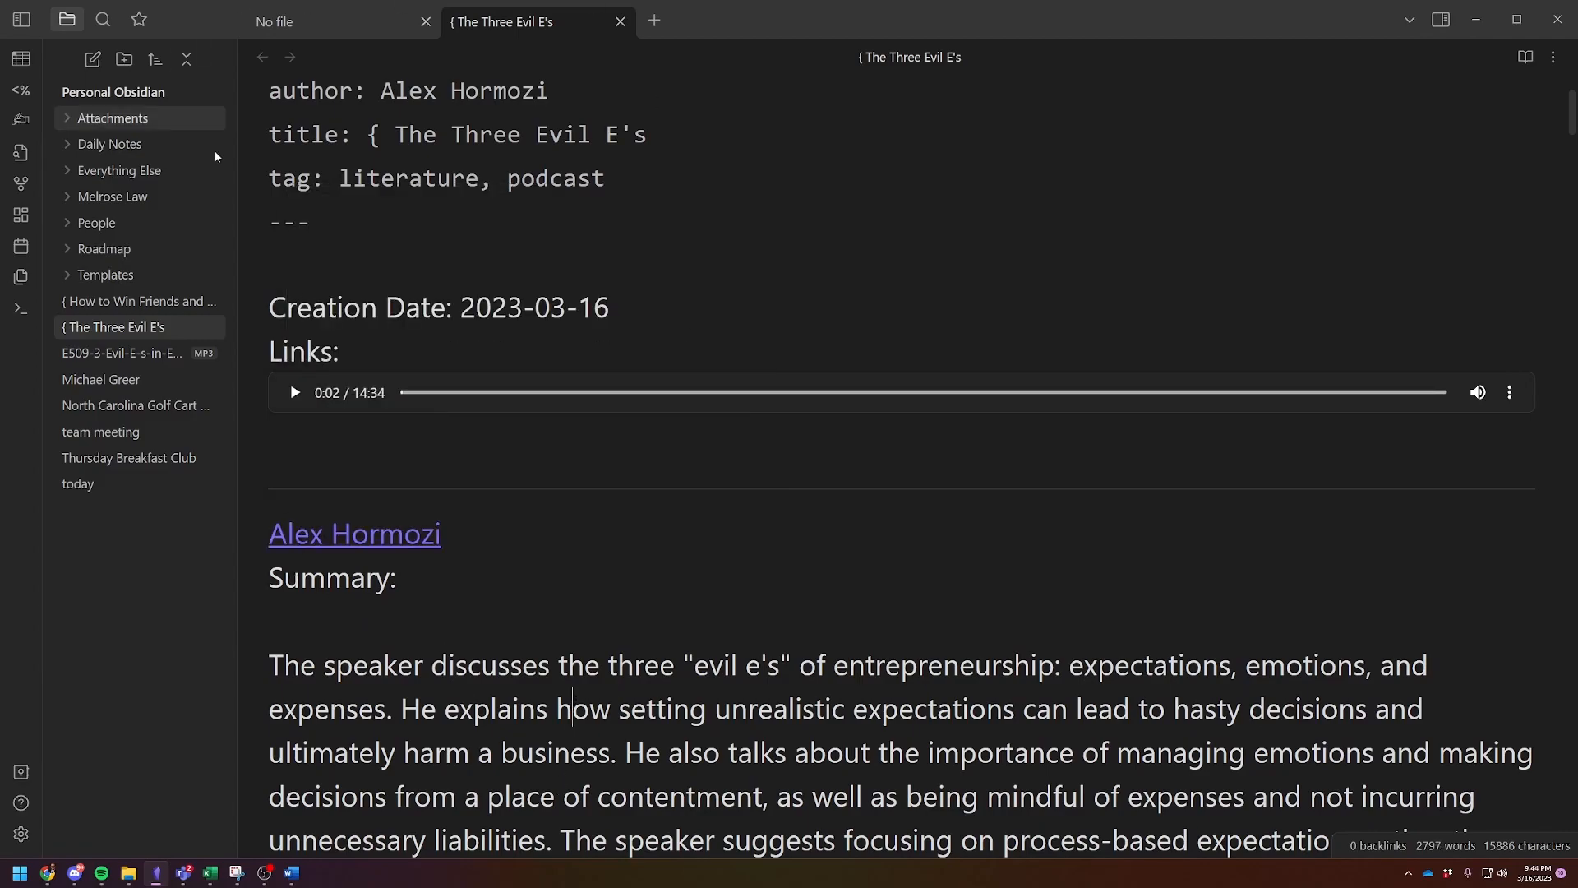
mouse_move(431, 561)
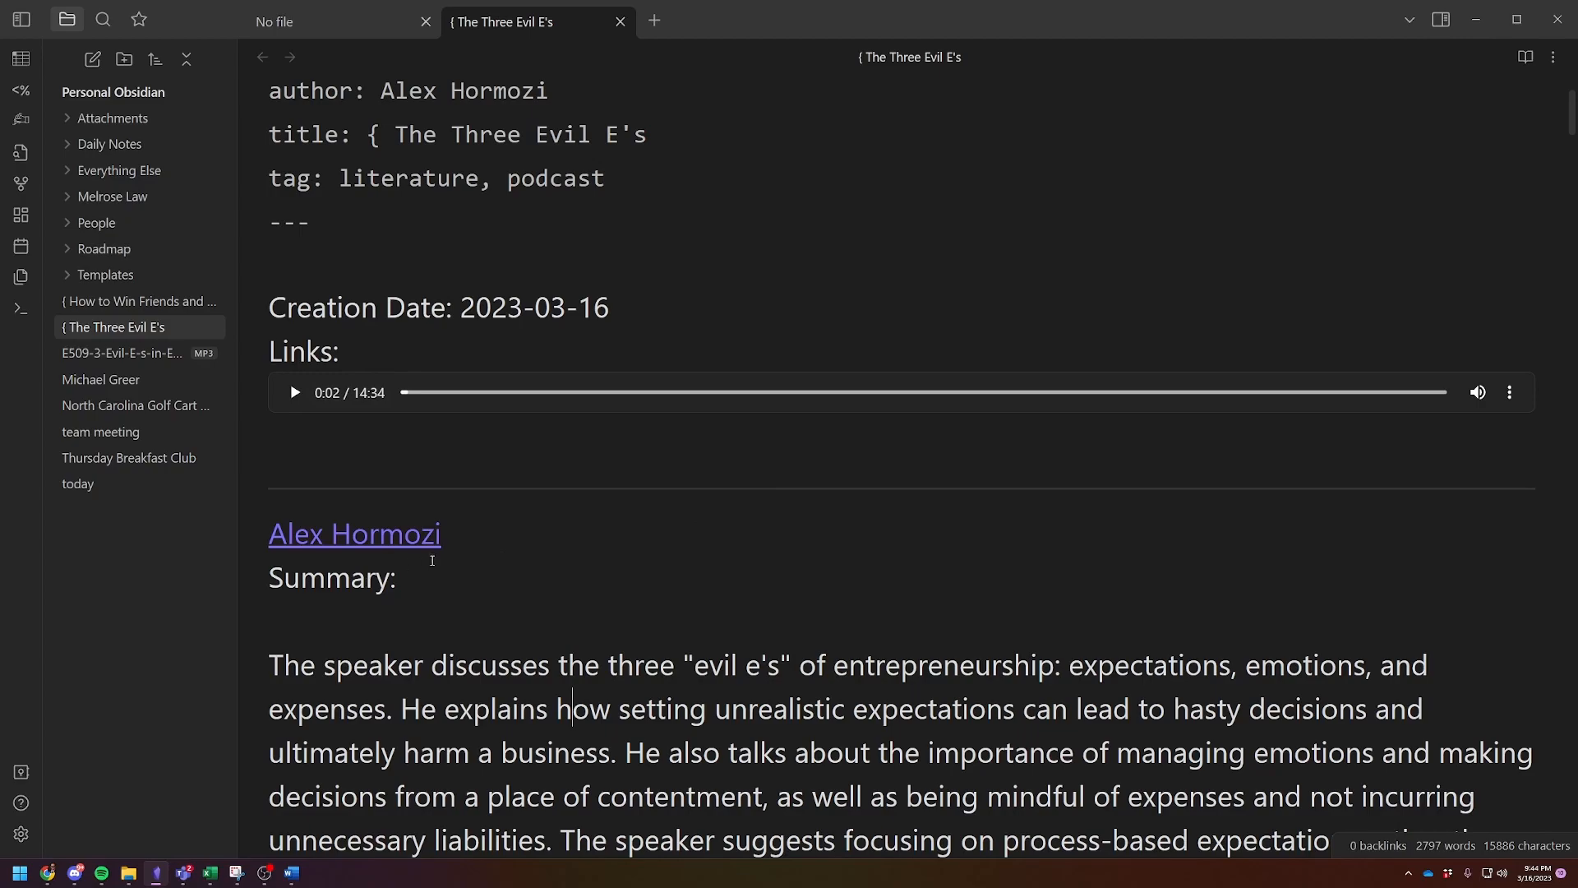
scroll("up", 3)
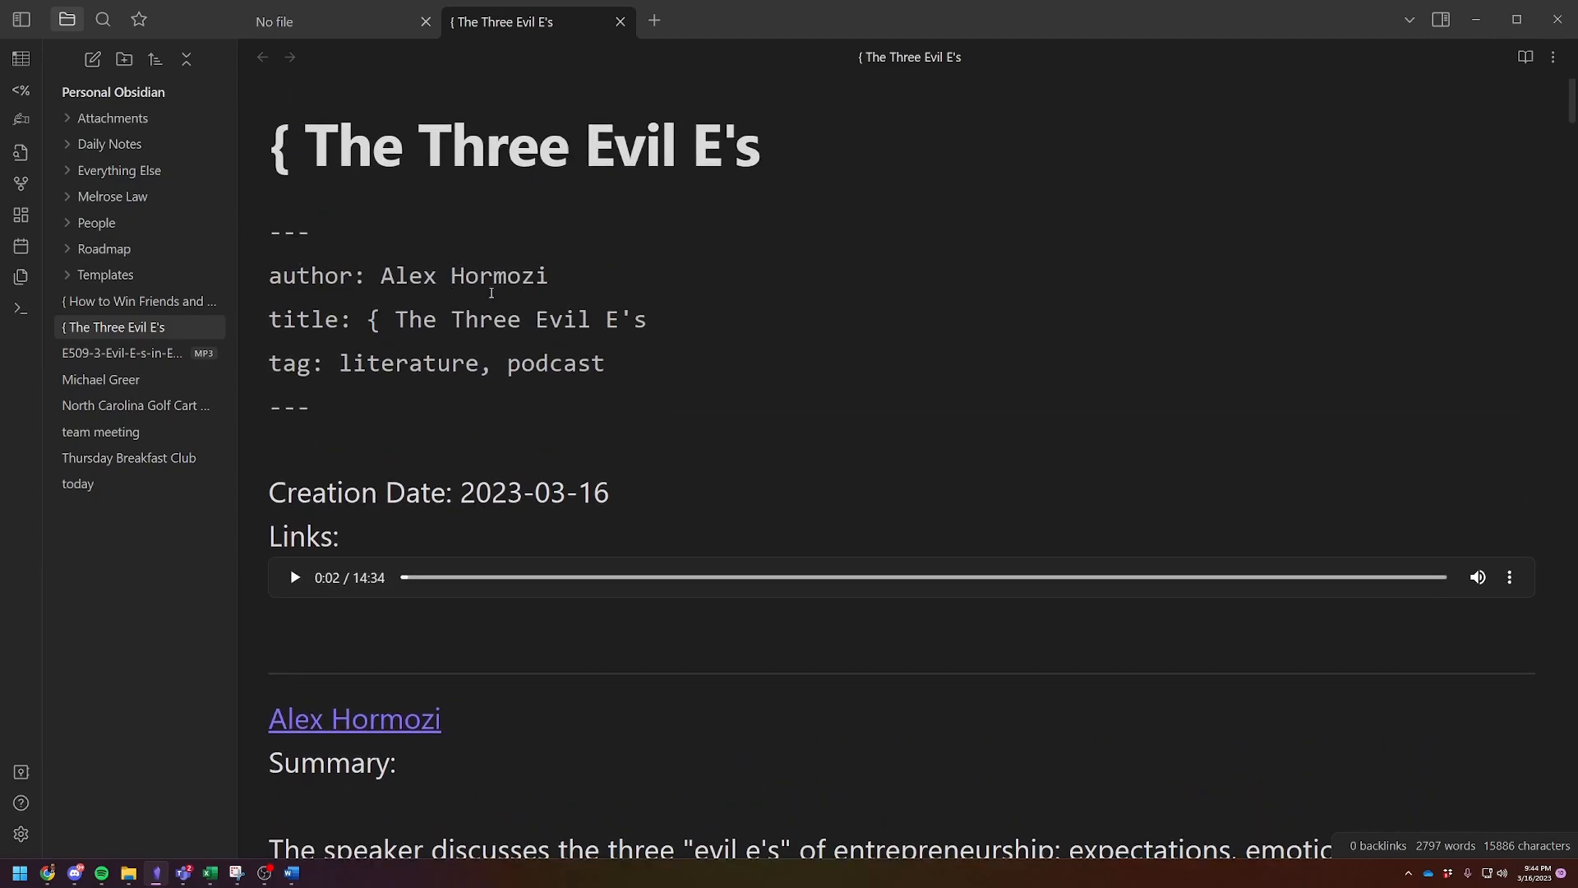
scroll("down", 3)
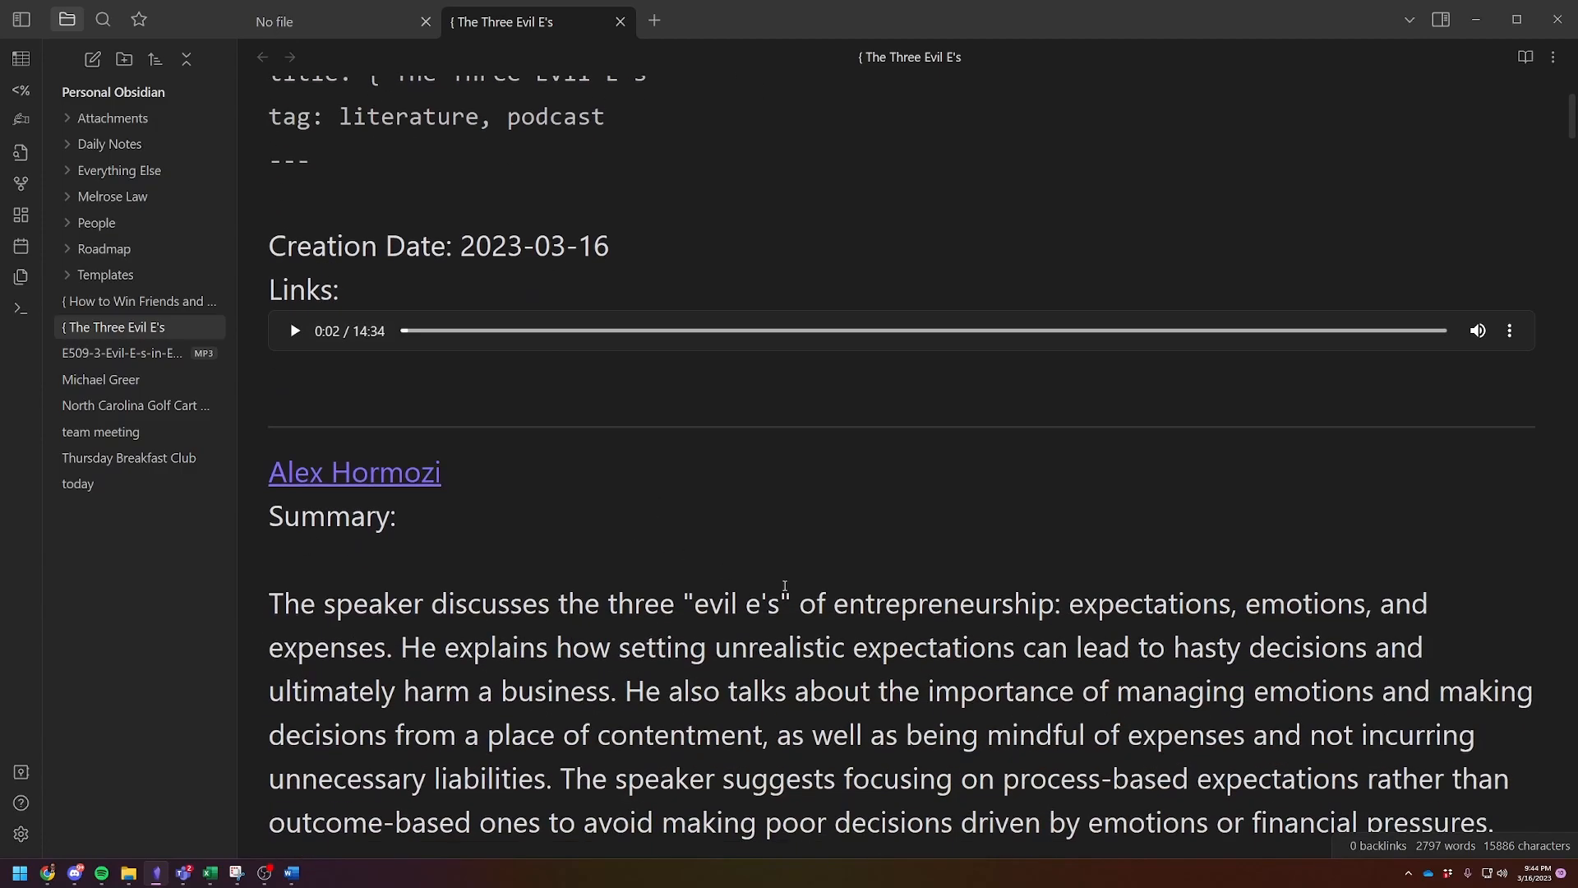
scroll("up", 3)
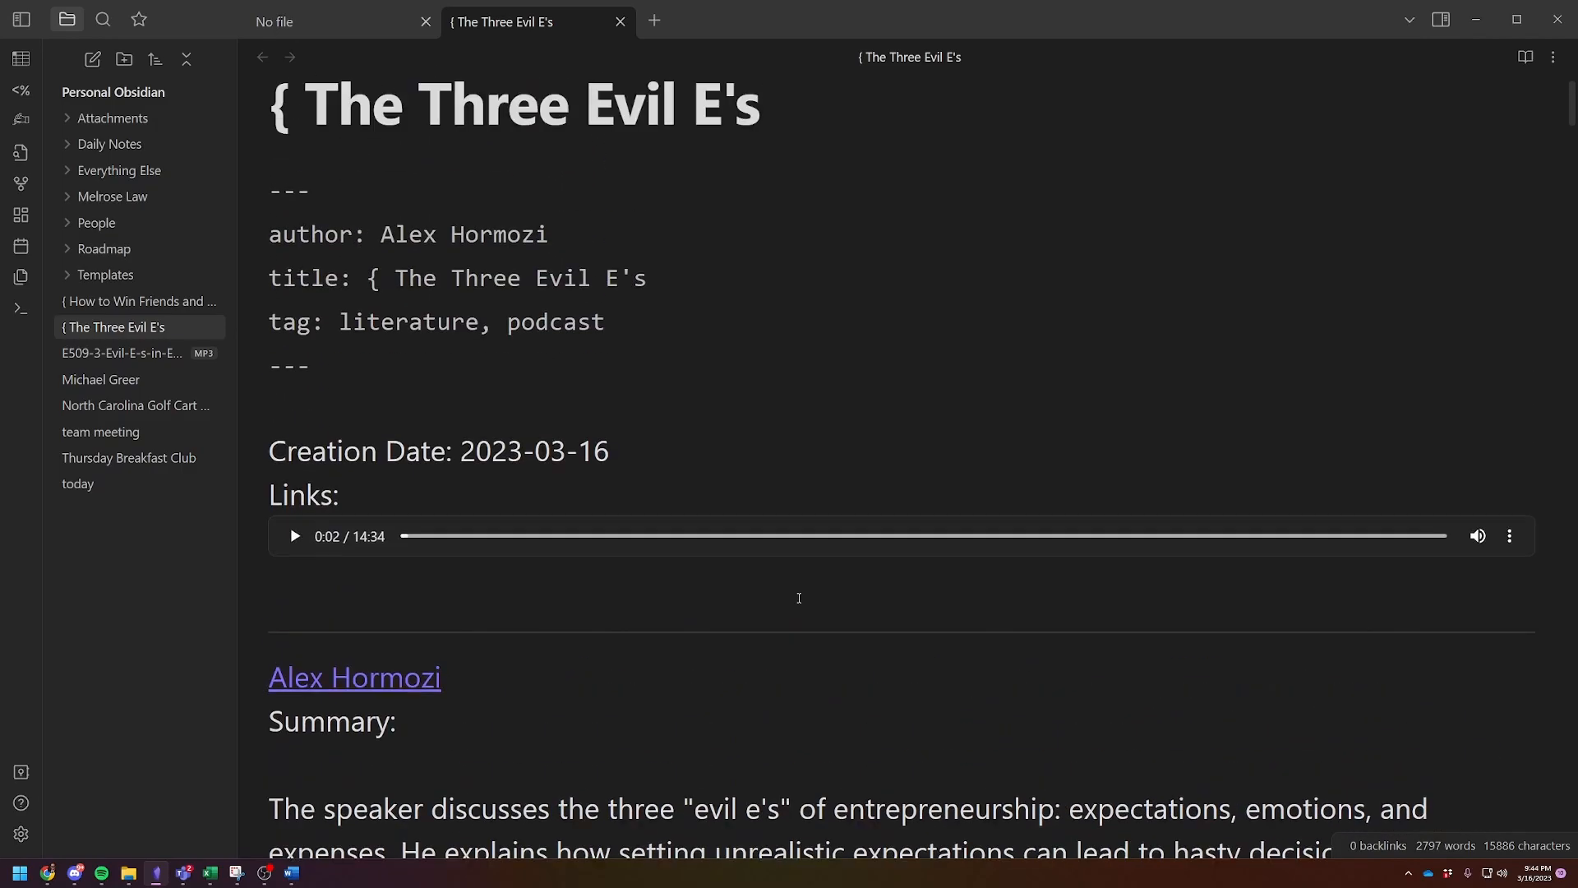
scroll("up", 3)
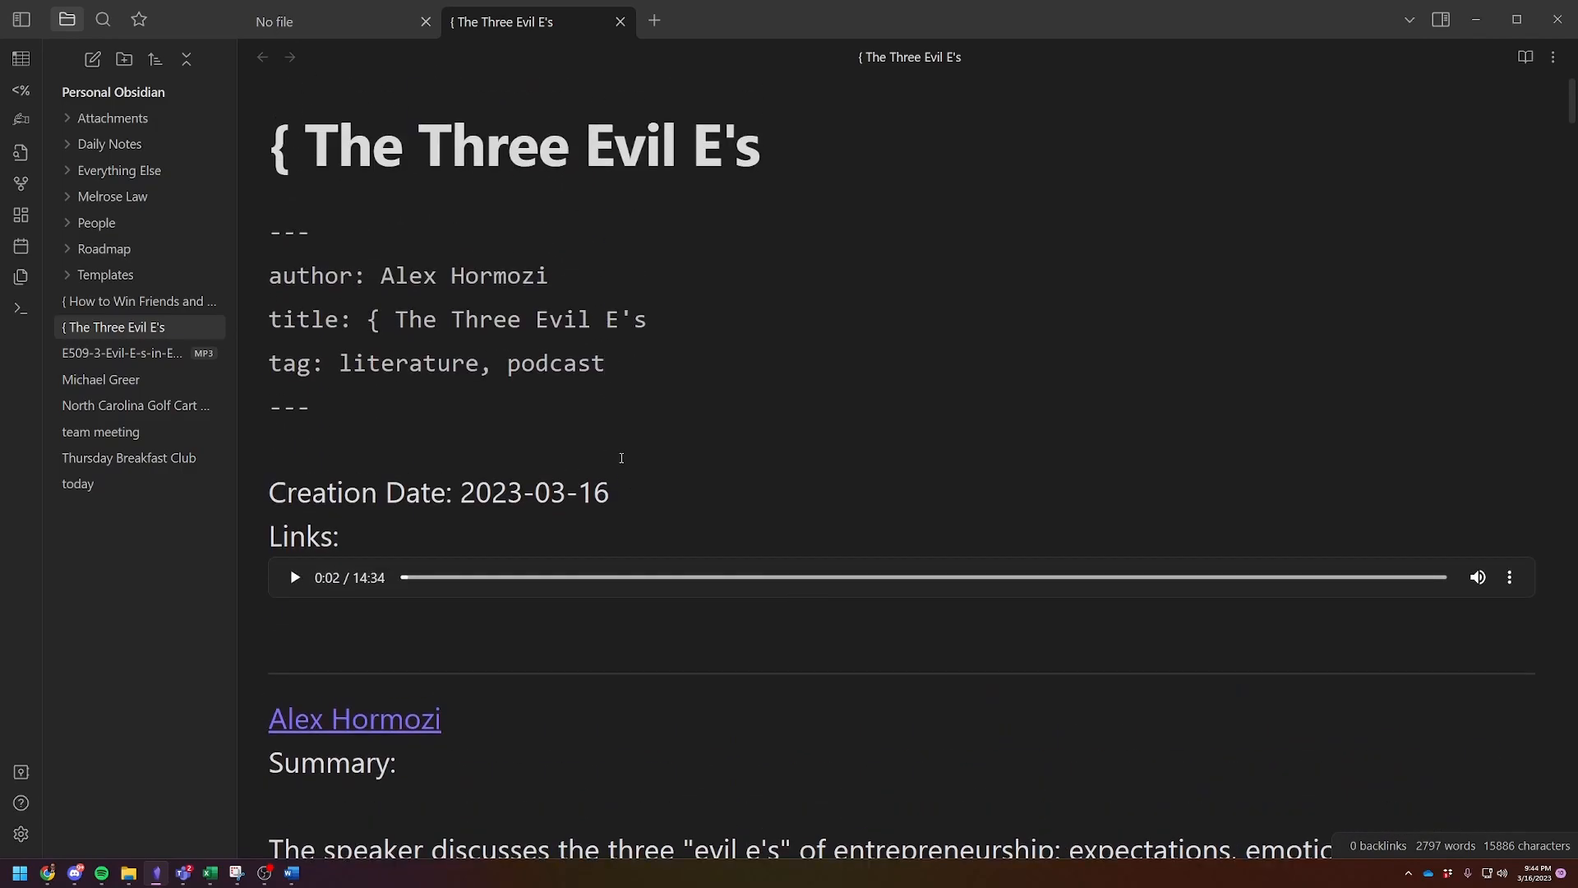
mouse_move(680, 547)
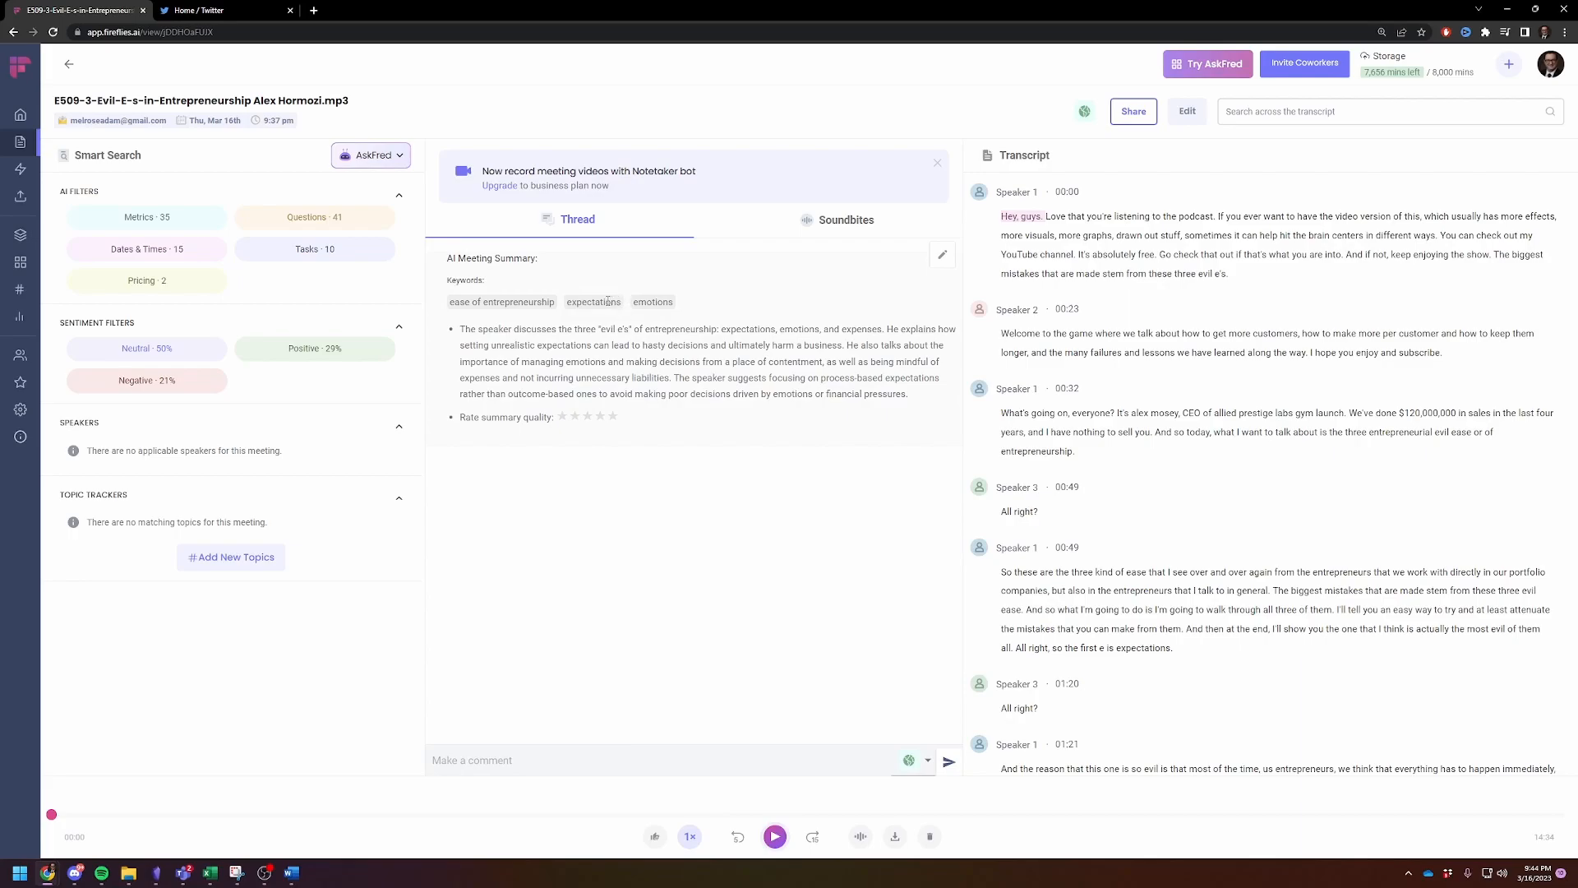
Step: Show the Hormozi episode's Fireflies meeting page with its AI filters, summary and transcript
left_click(146, 279)
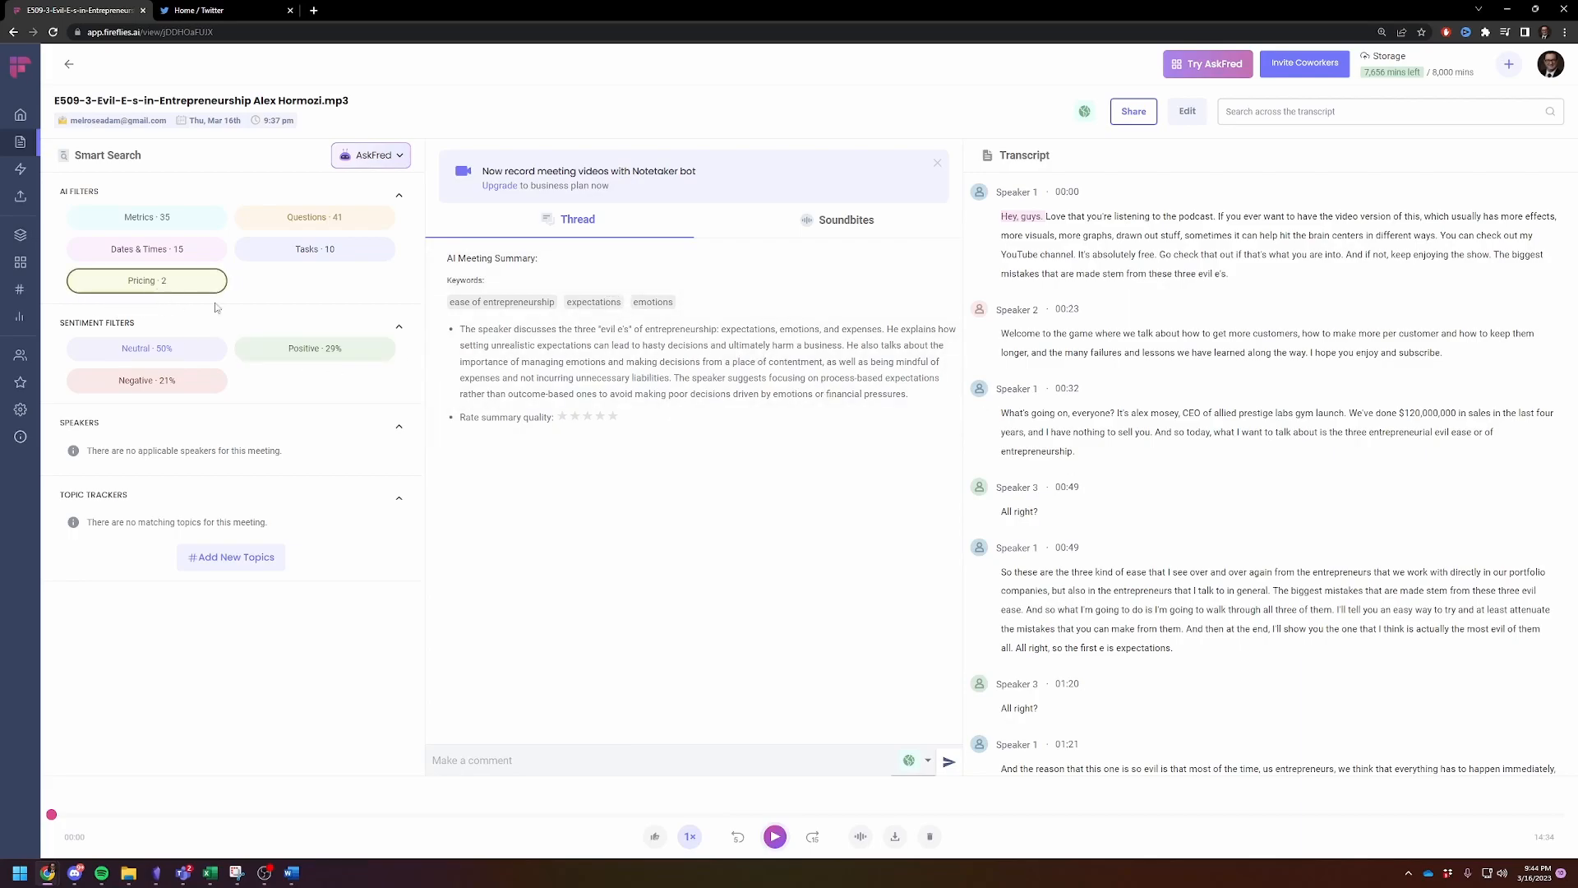
left_click(146, 216)
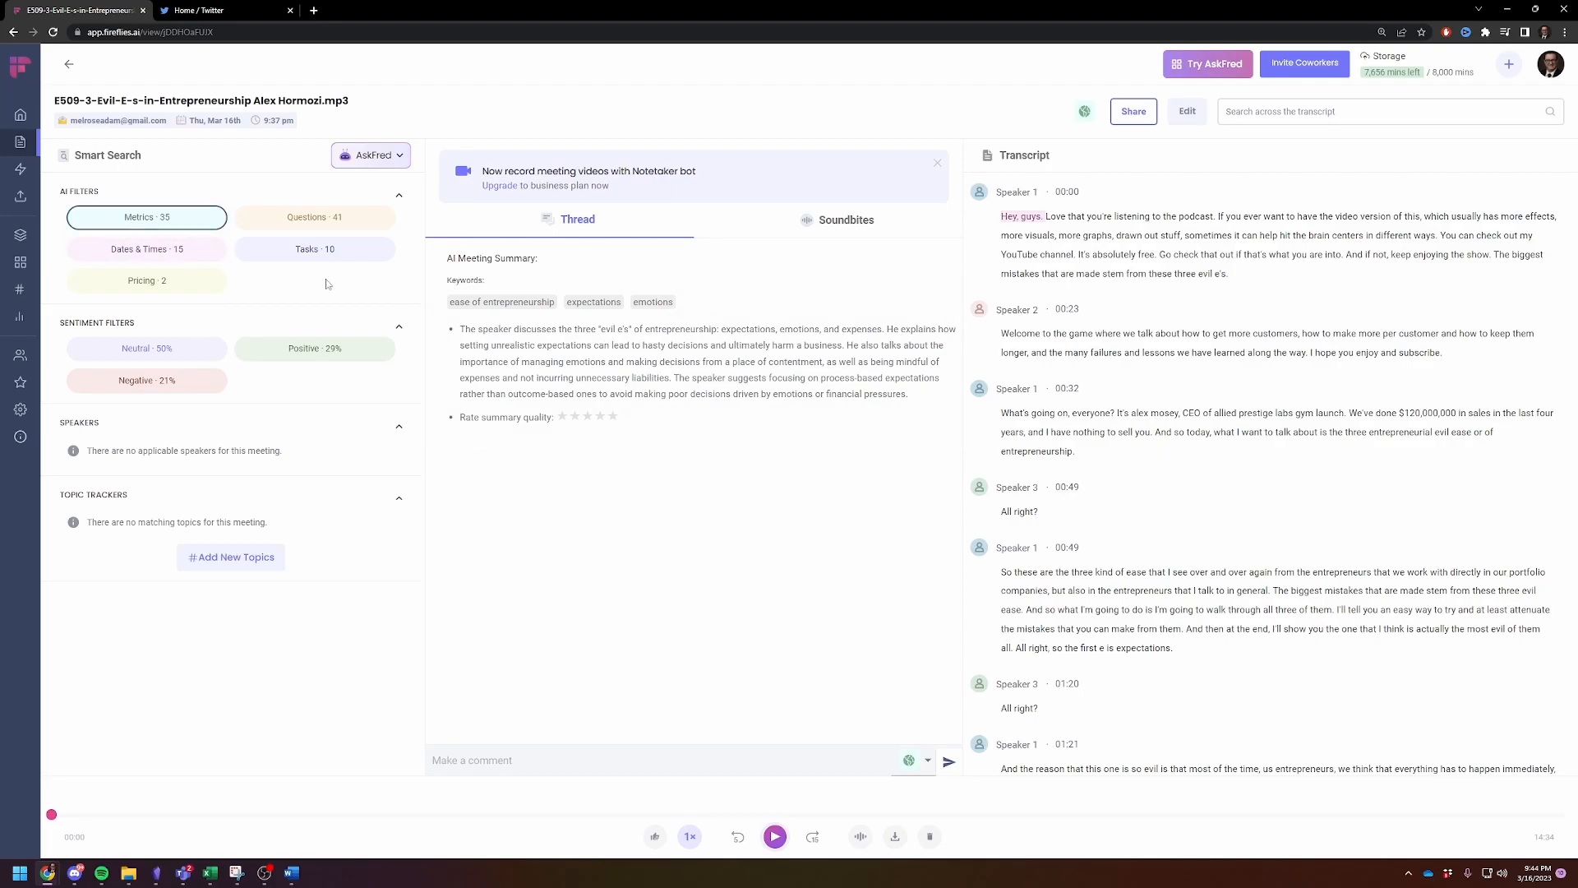
mouse_move(1384, 360)
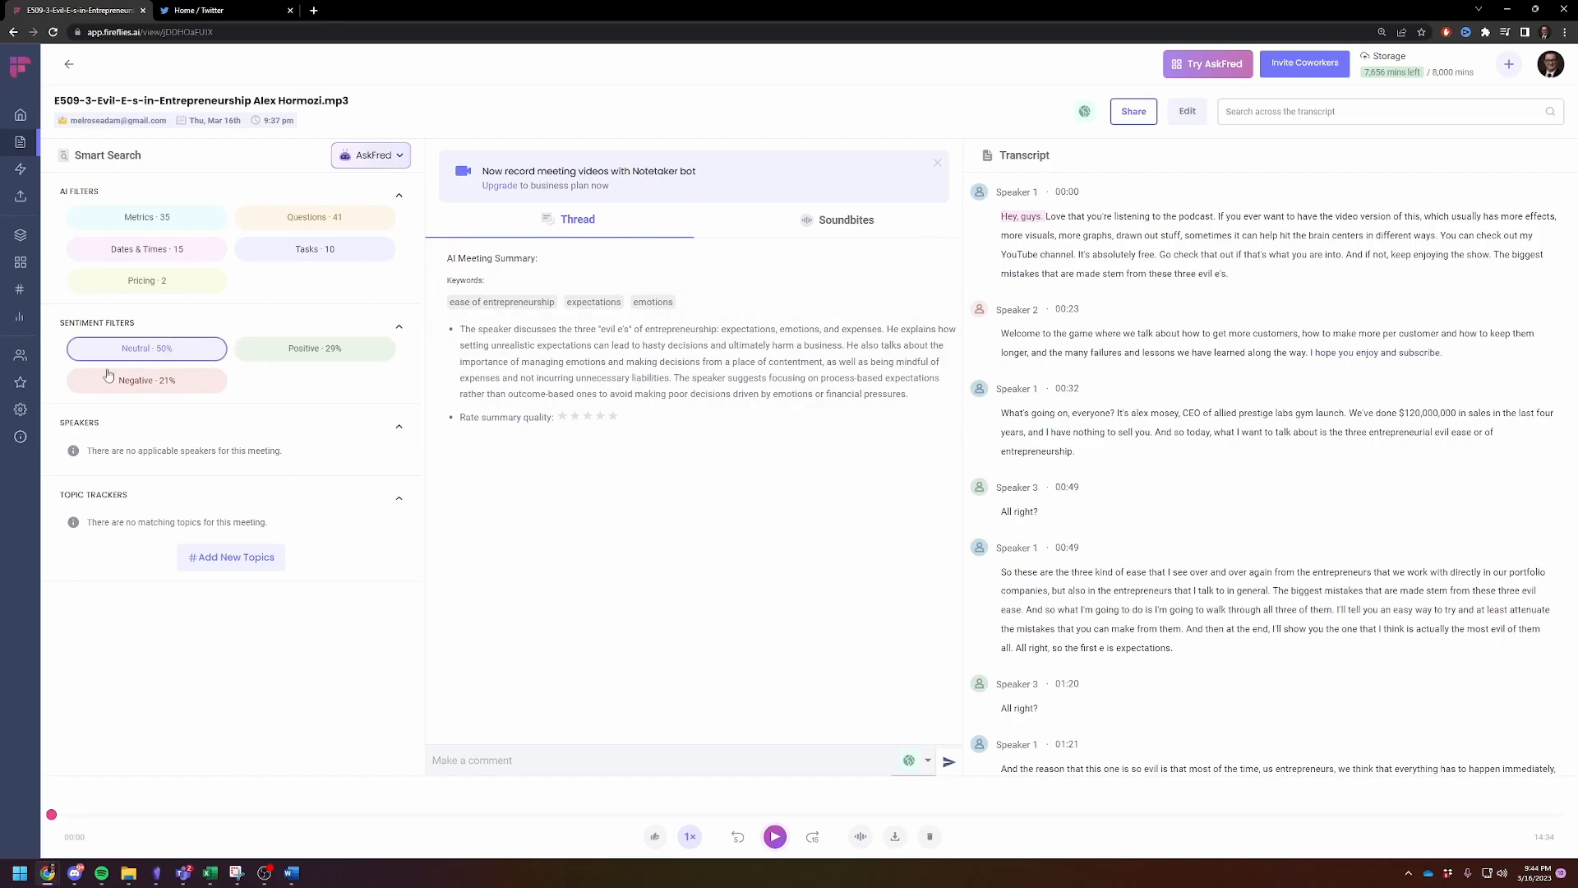
mouse_move(109, 375)
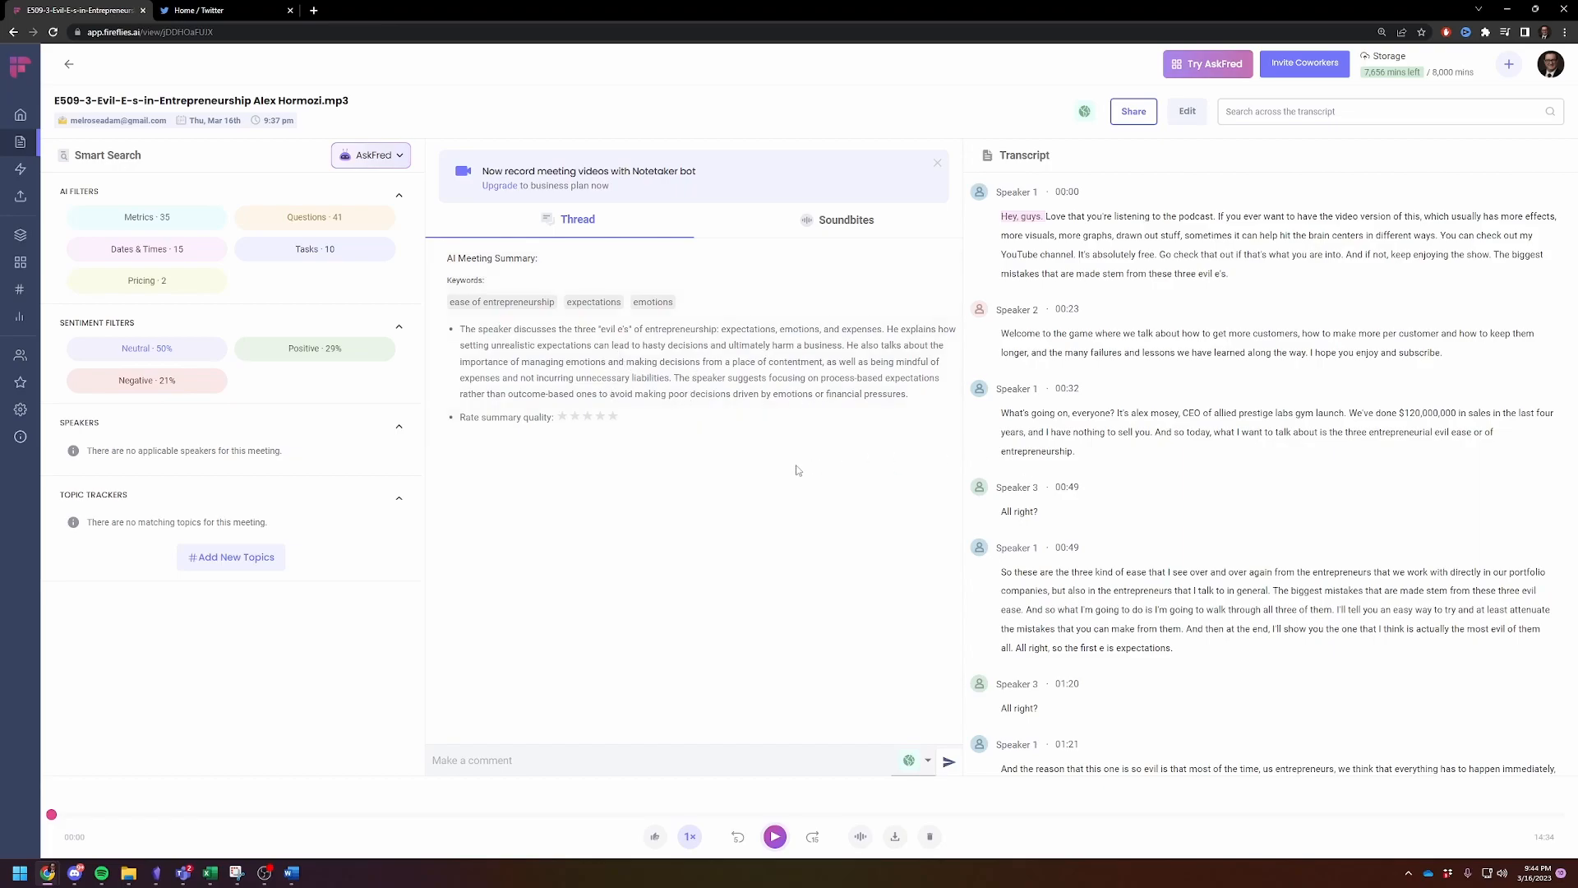
mouse_move(562, 619)
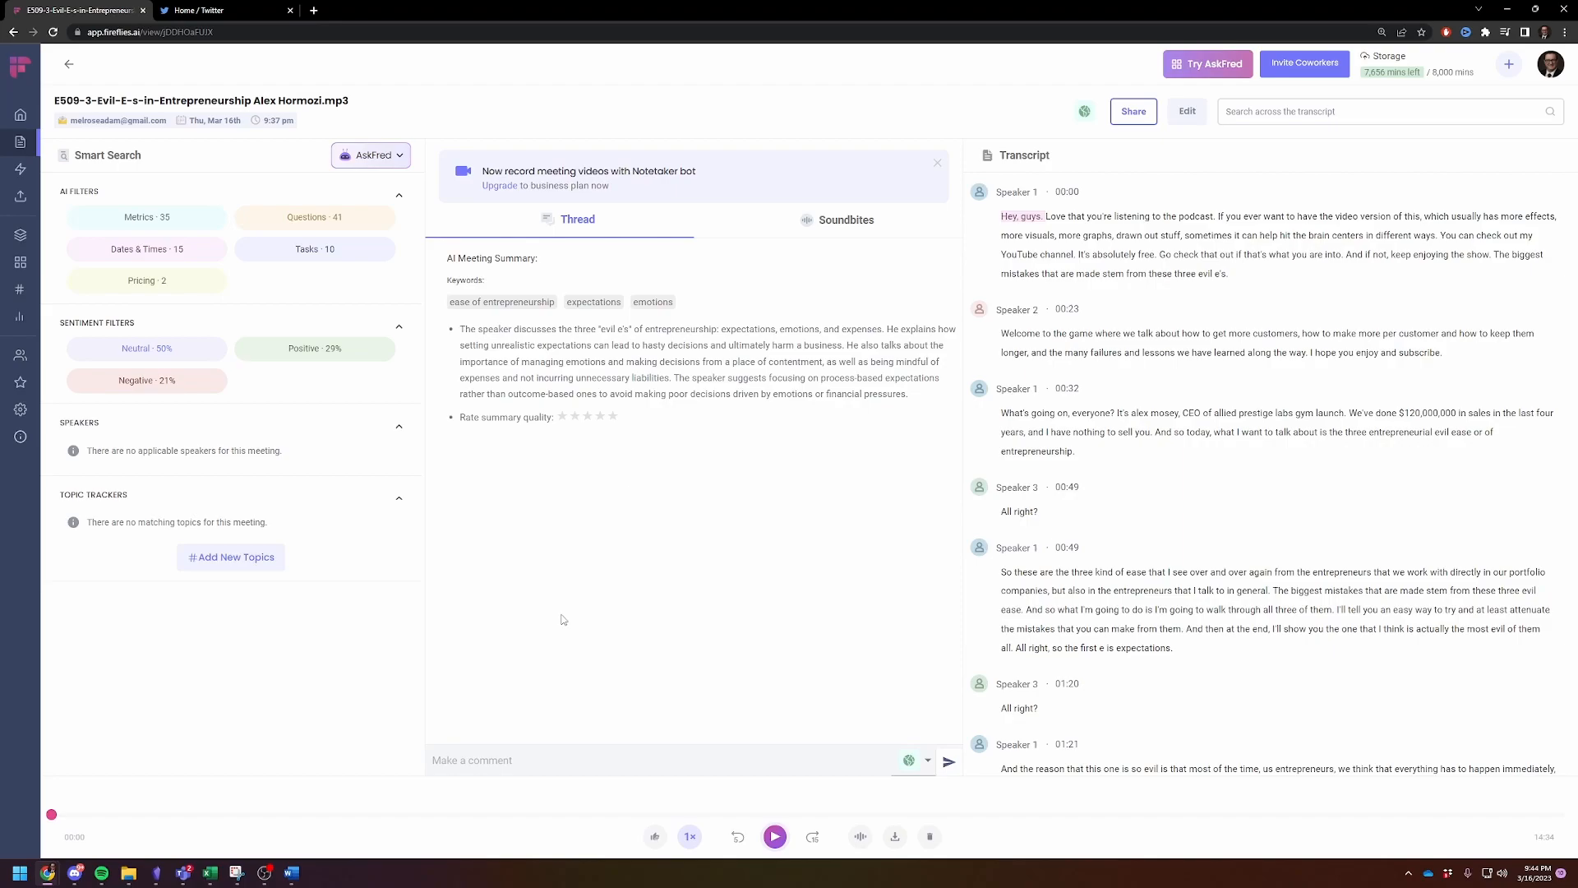
mouse_move(418, 729)
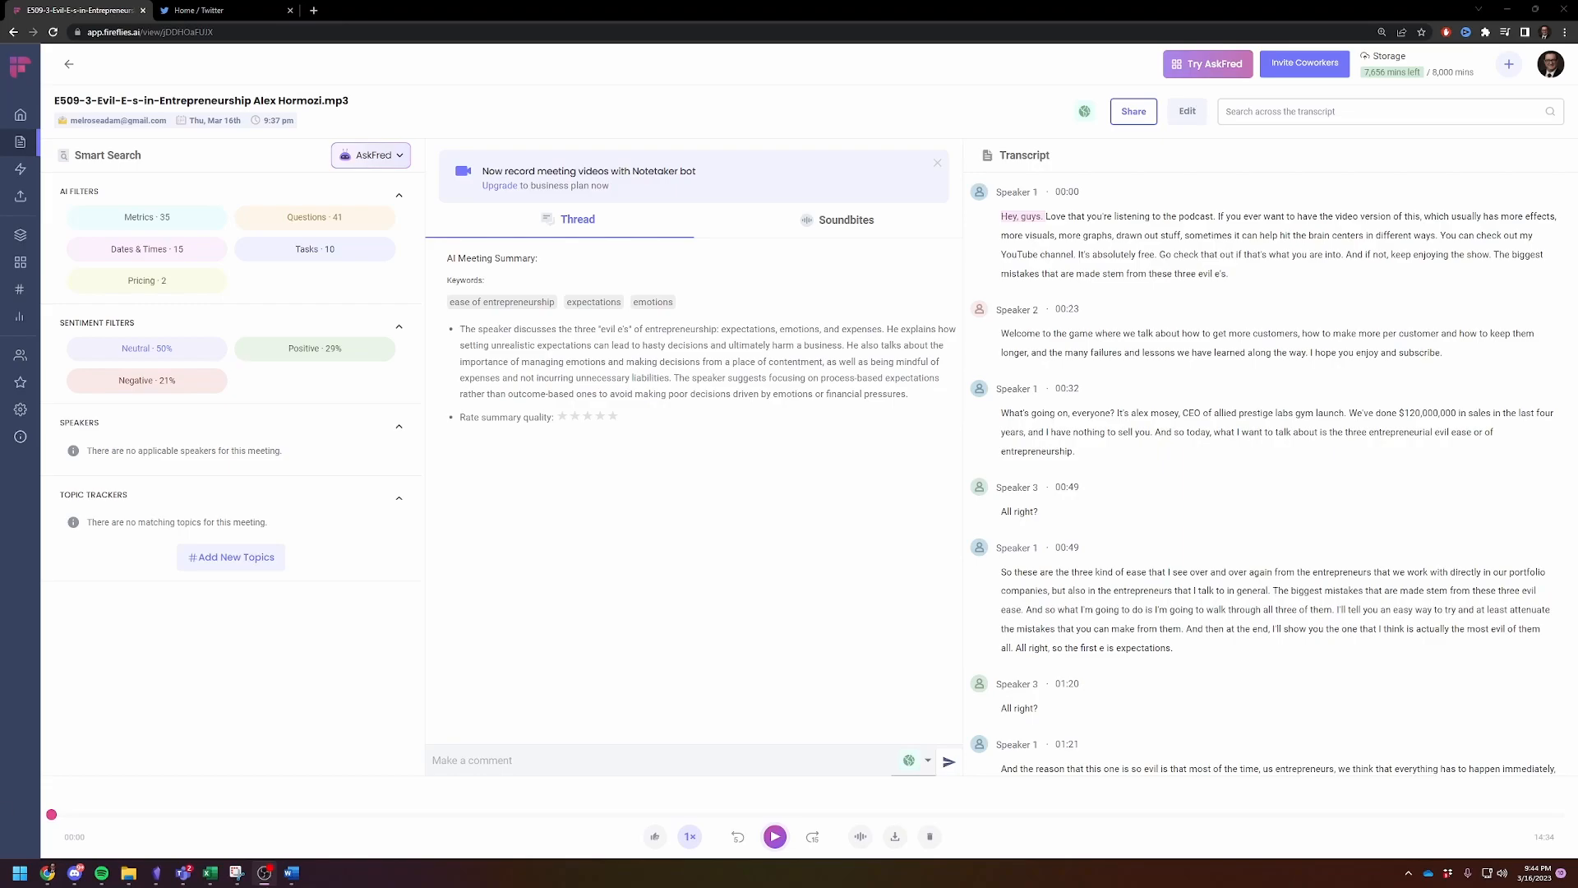
mouse_move(725, 640)
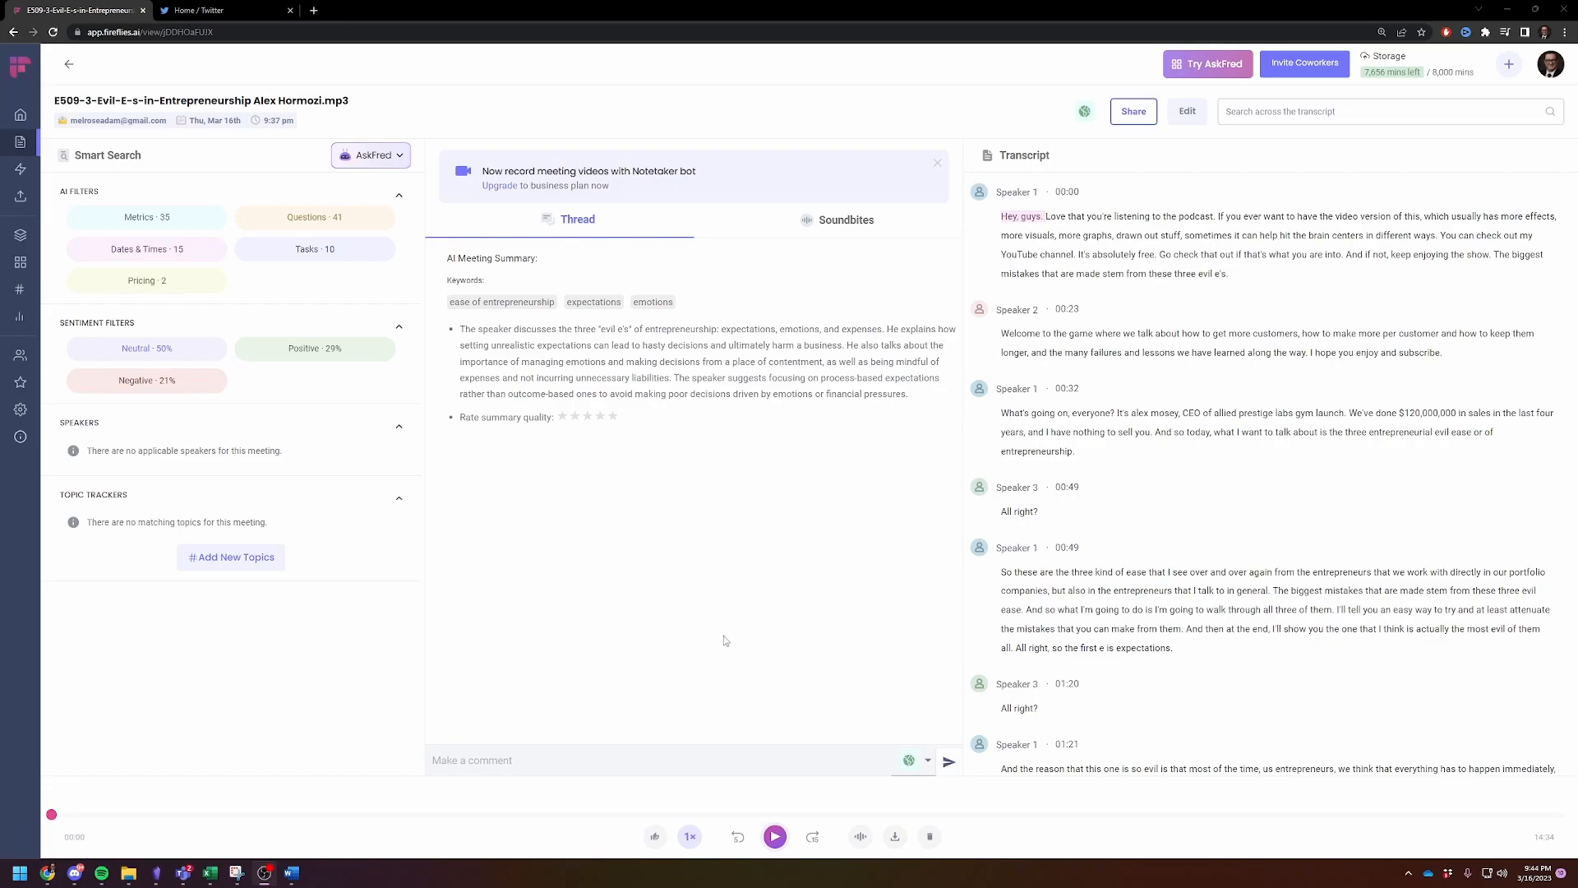